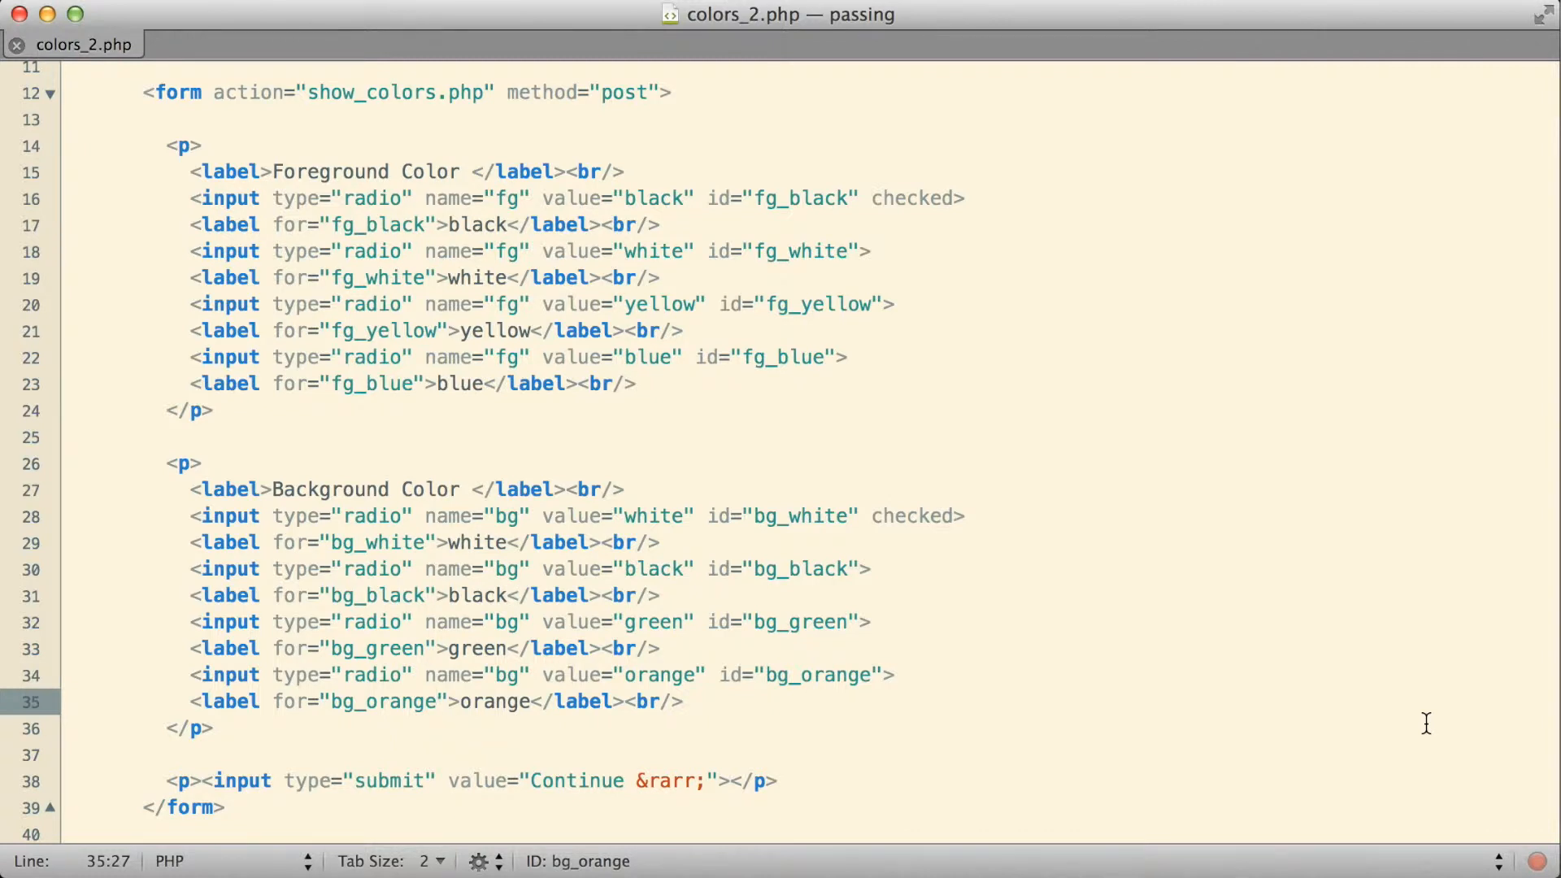
Move around Coda's editor and file views to reach the colour form markup
{"action": "left_click", "coordinate": [436, 700]}
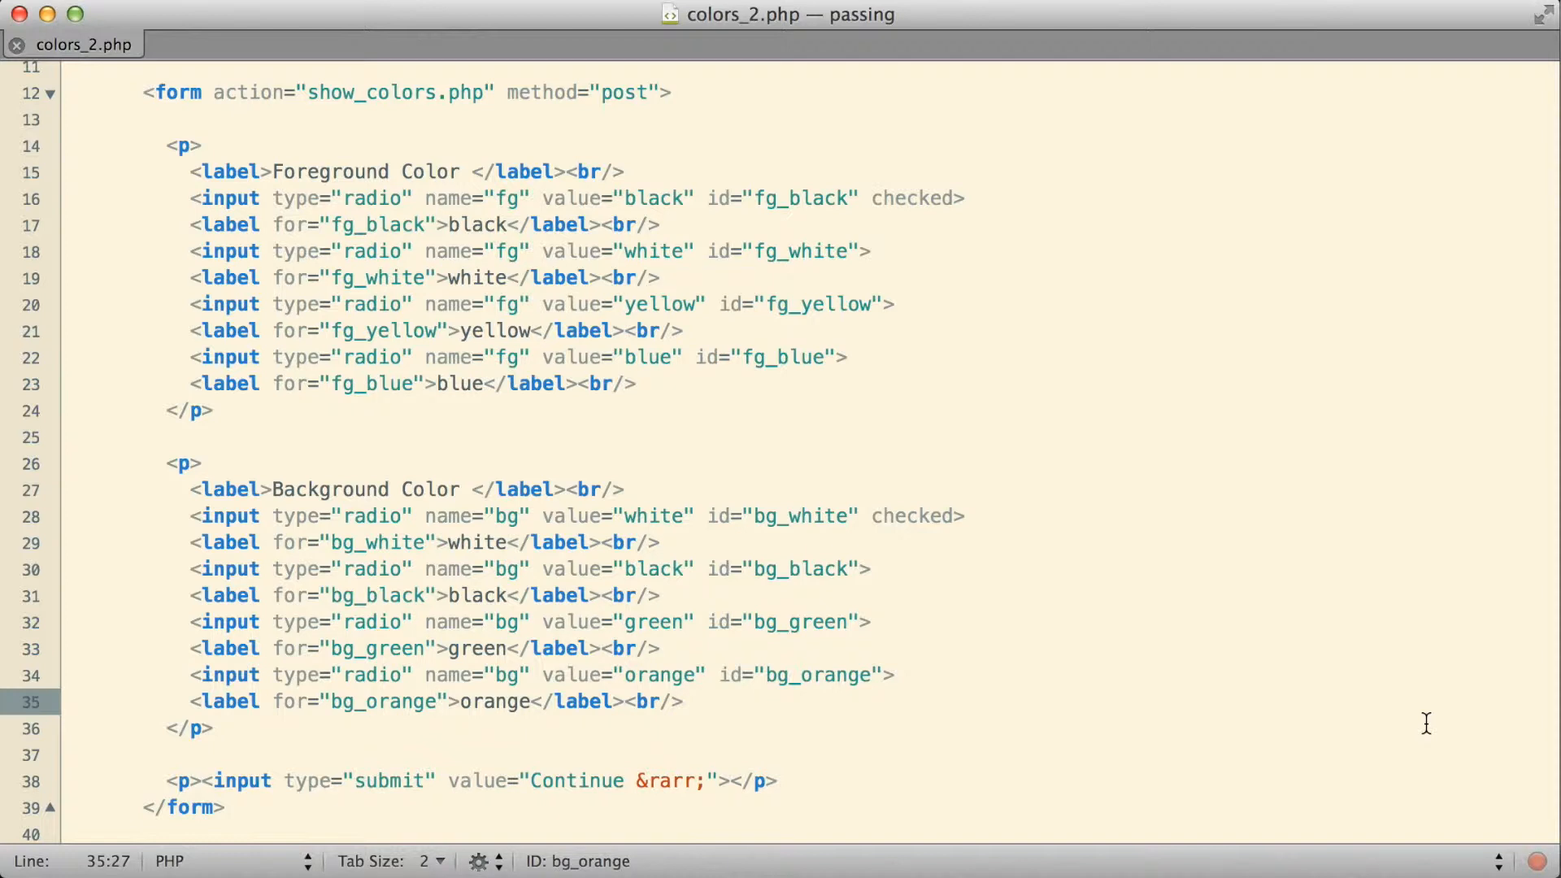
{"action": "left_click", "coordinate": [435, 700]}
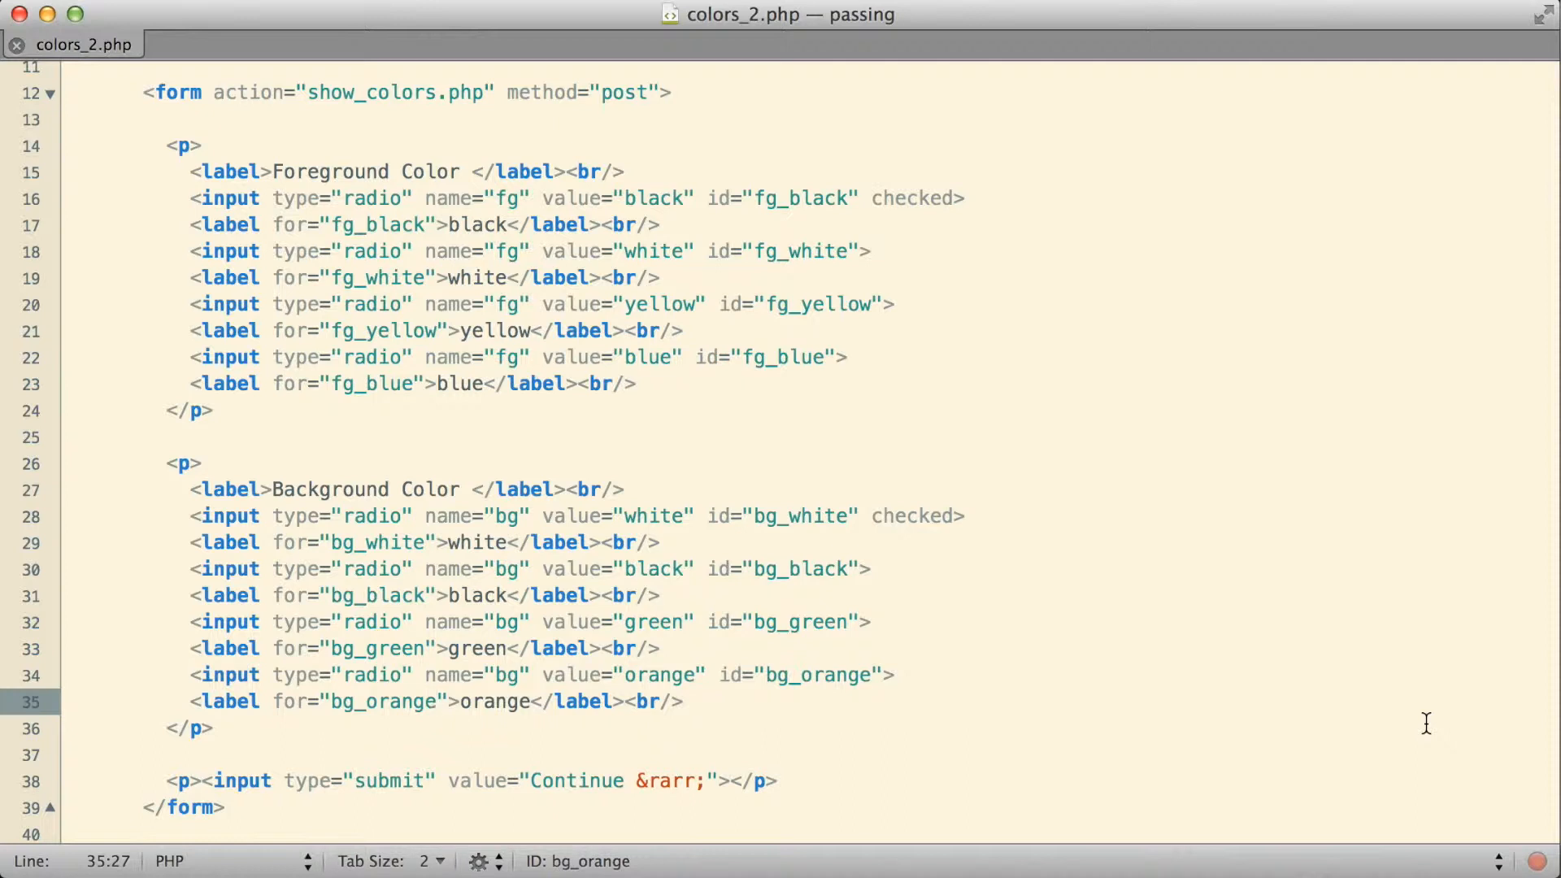
{"action": "left_click", "coordinate": [436, 701]}
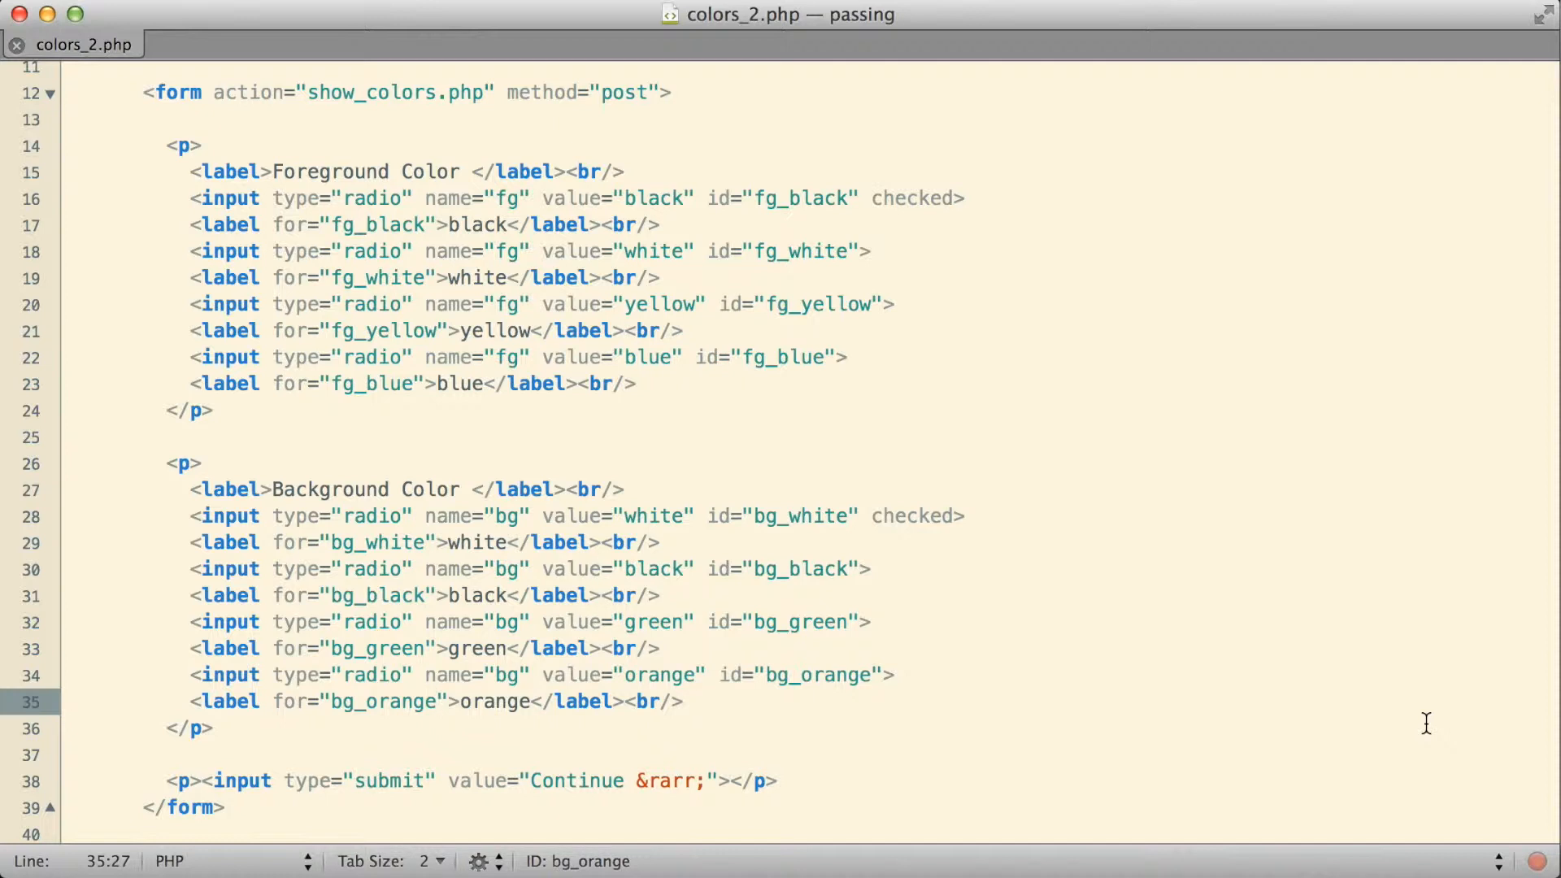
{"action": "left_click", "coordinate": [72, 702]}
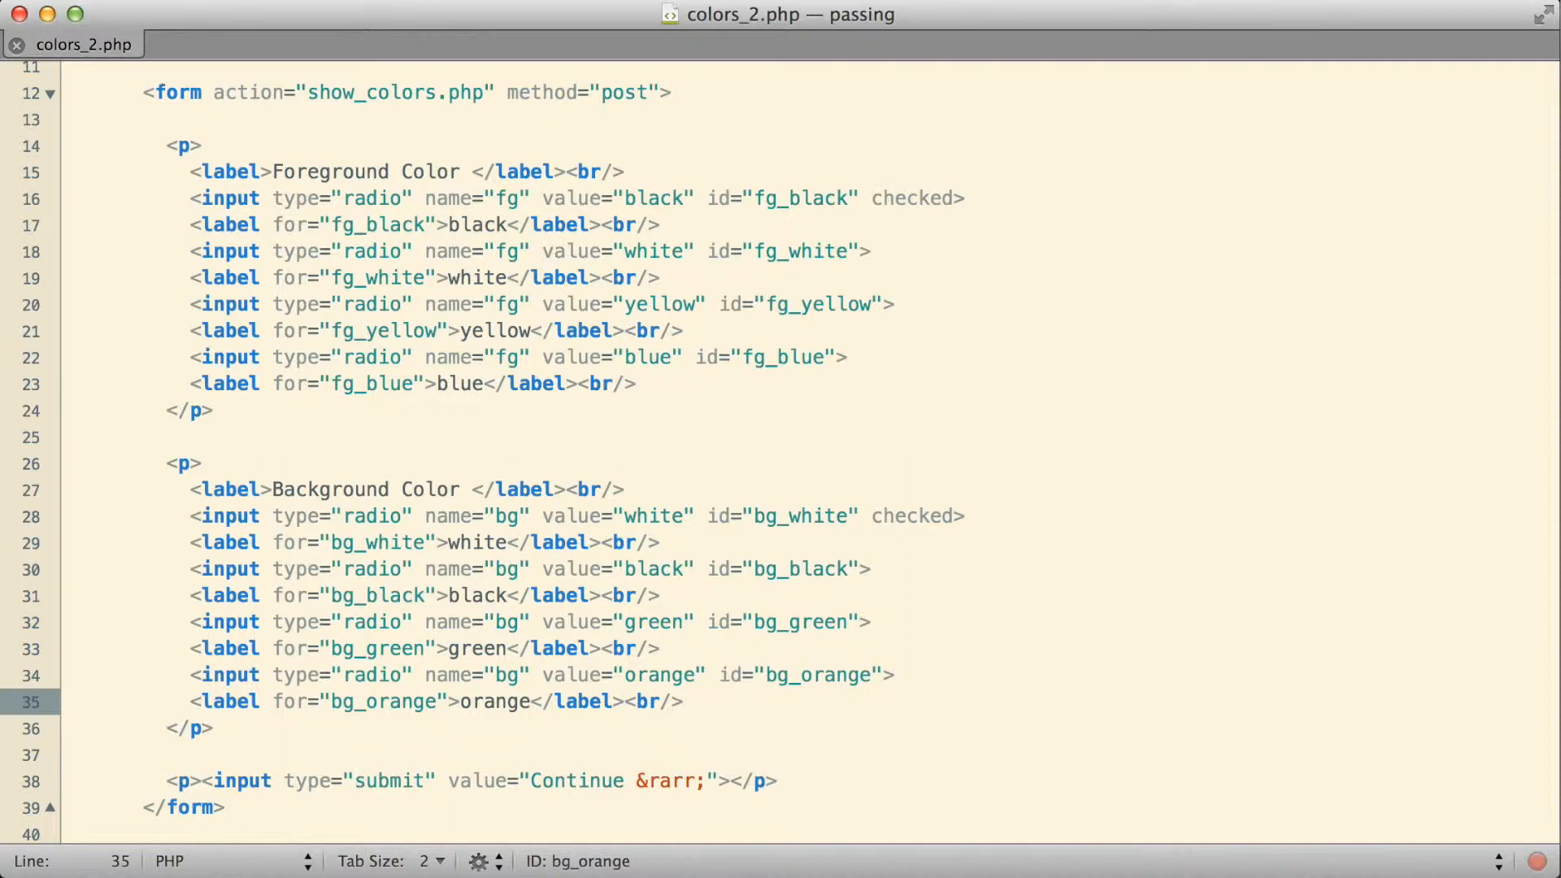
{"action": "left_click", "coordinate": [74, 701]}
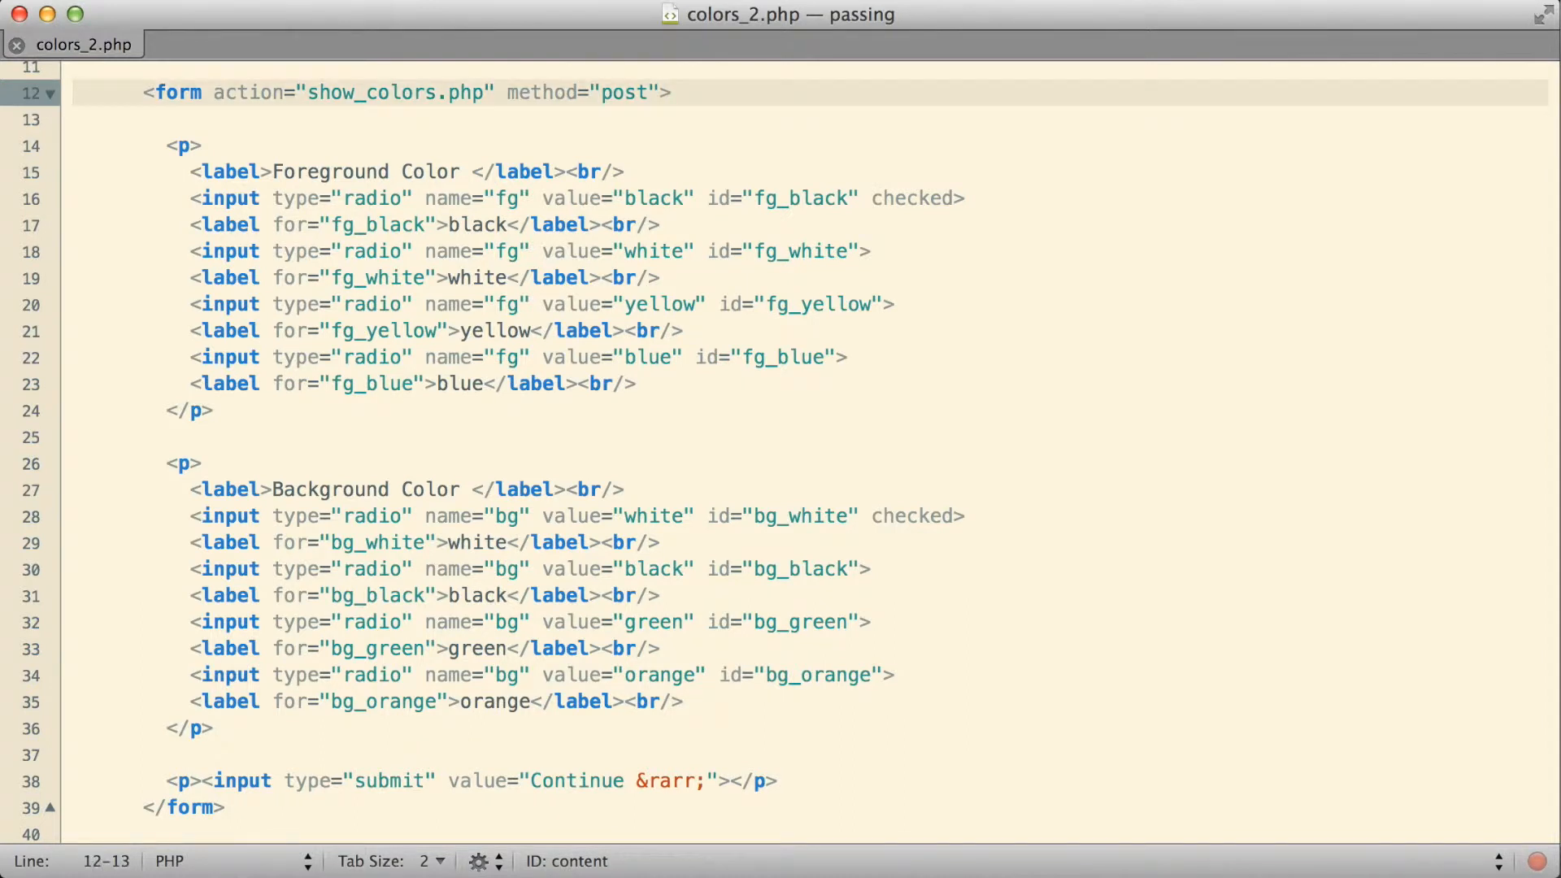
{"action": "left_click", "coordinate": [145, 91]}
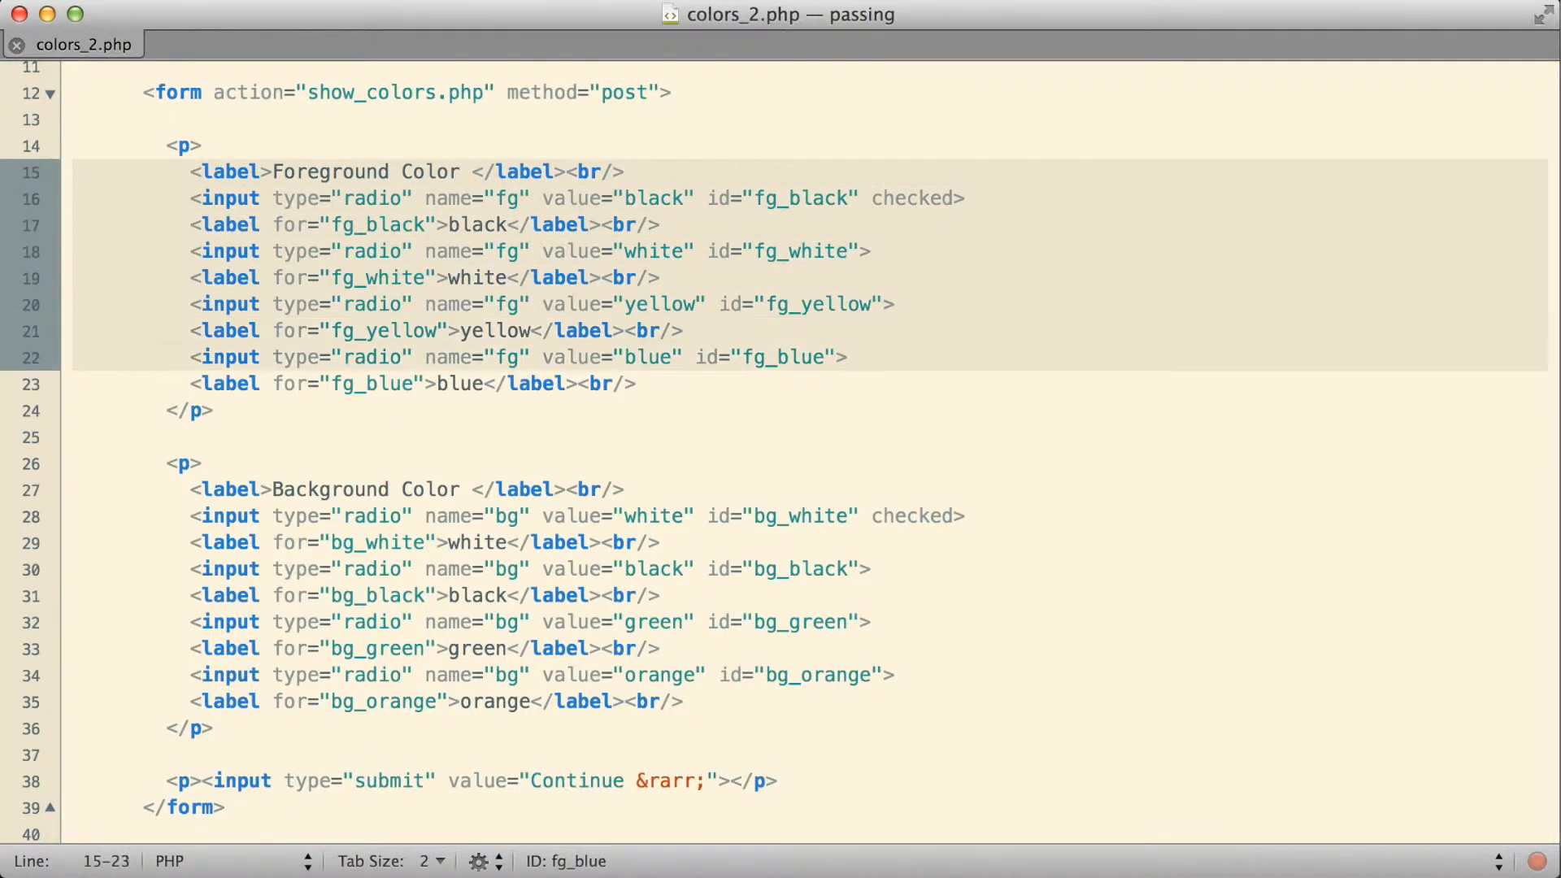
{"action": "left_click", "coordinate": [71, 146]}
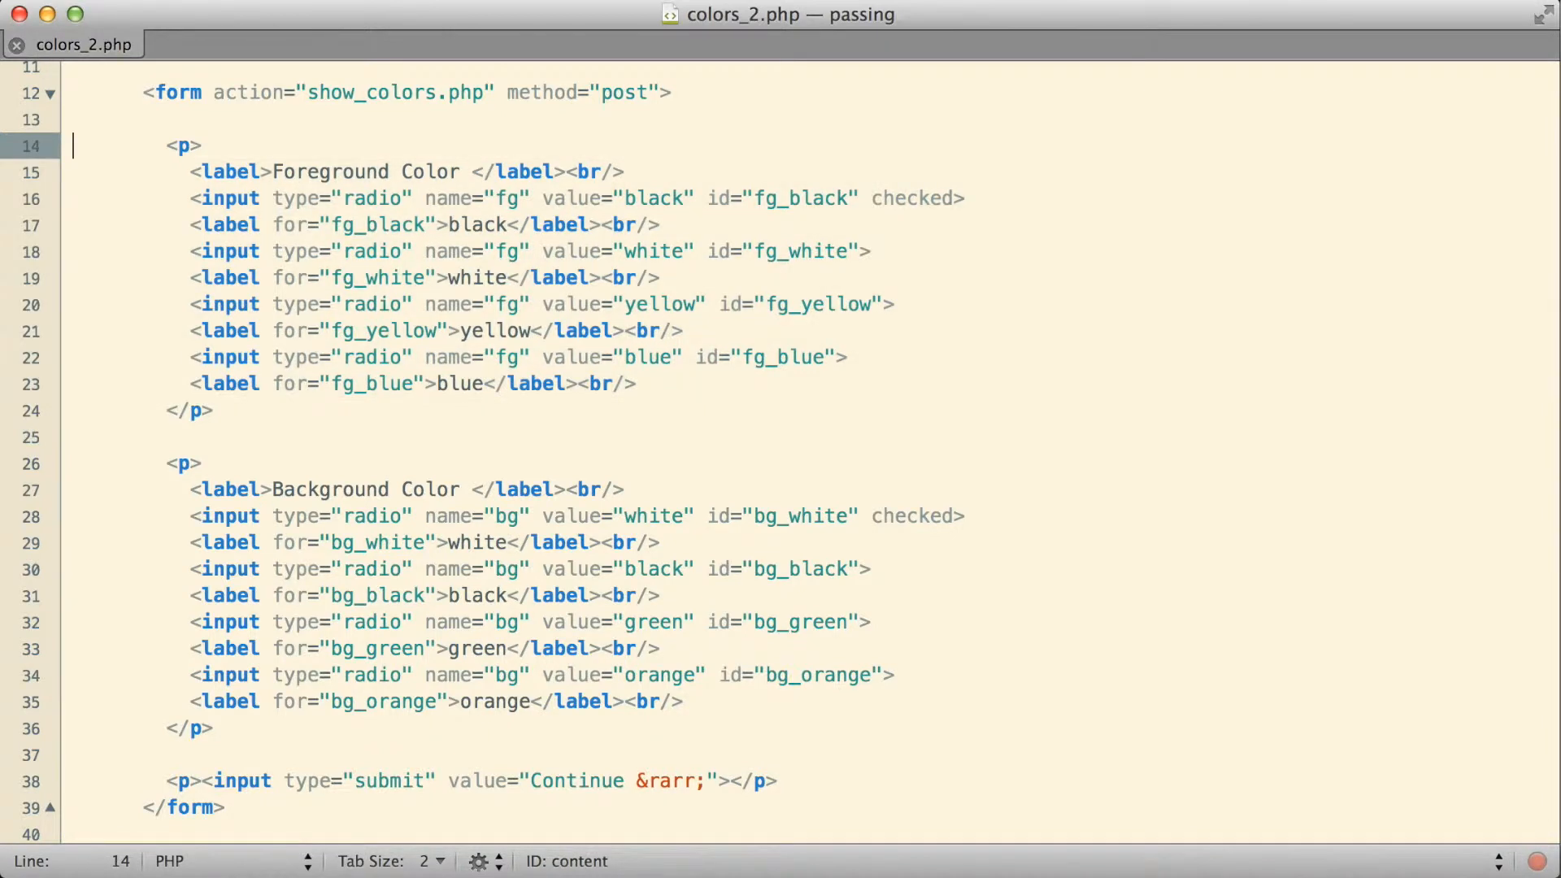
{"action": "left_click", "coordinate": [418, 277]}
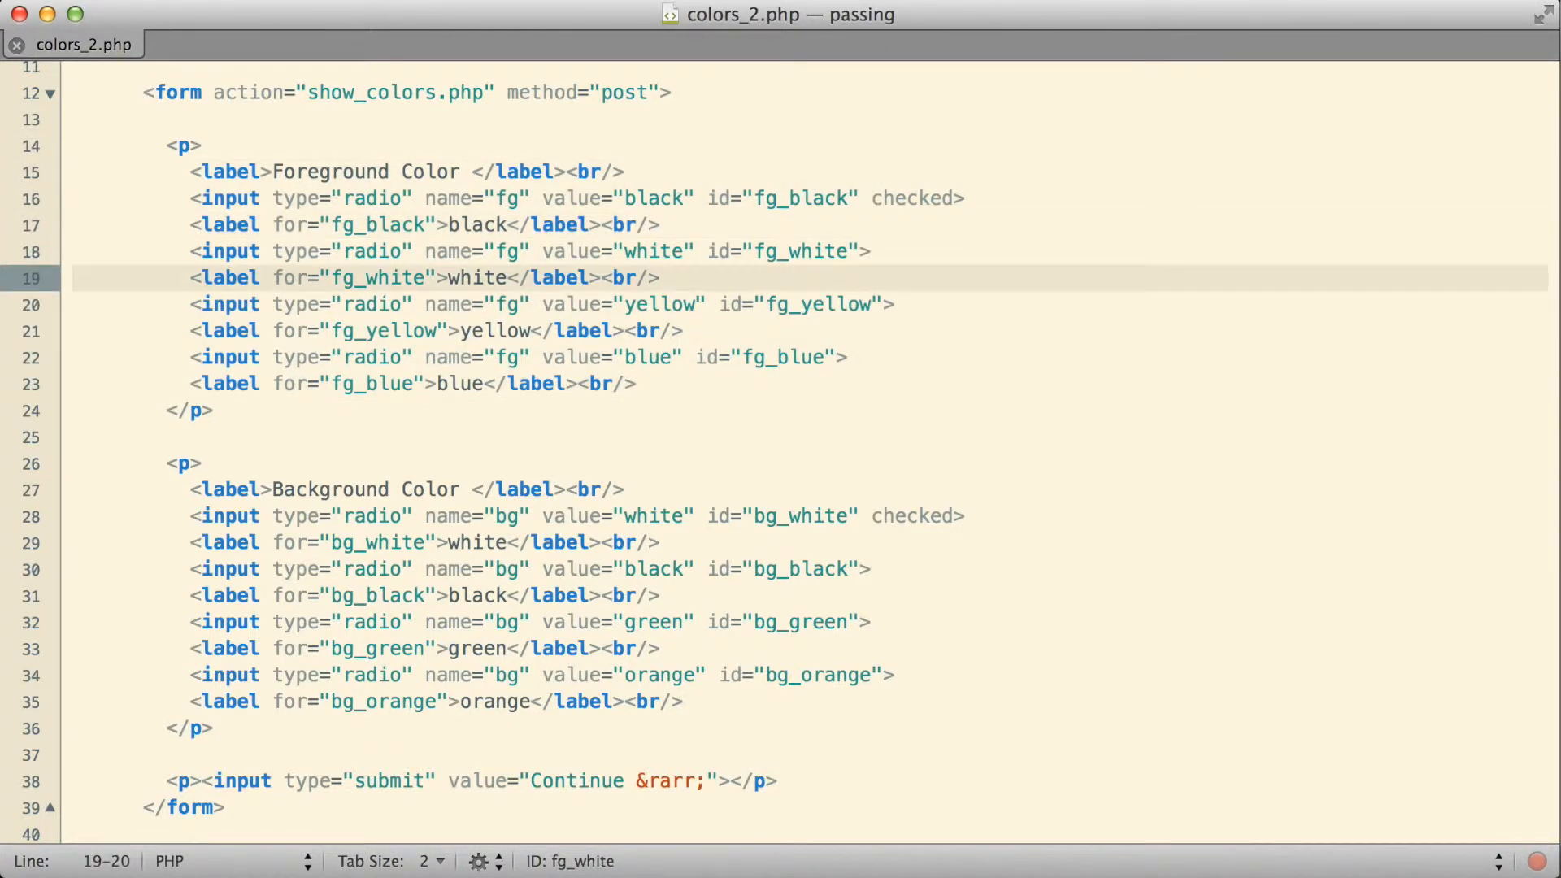
{"action": "left_click", "coordinate": [433, 383]}
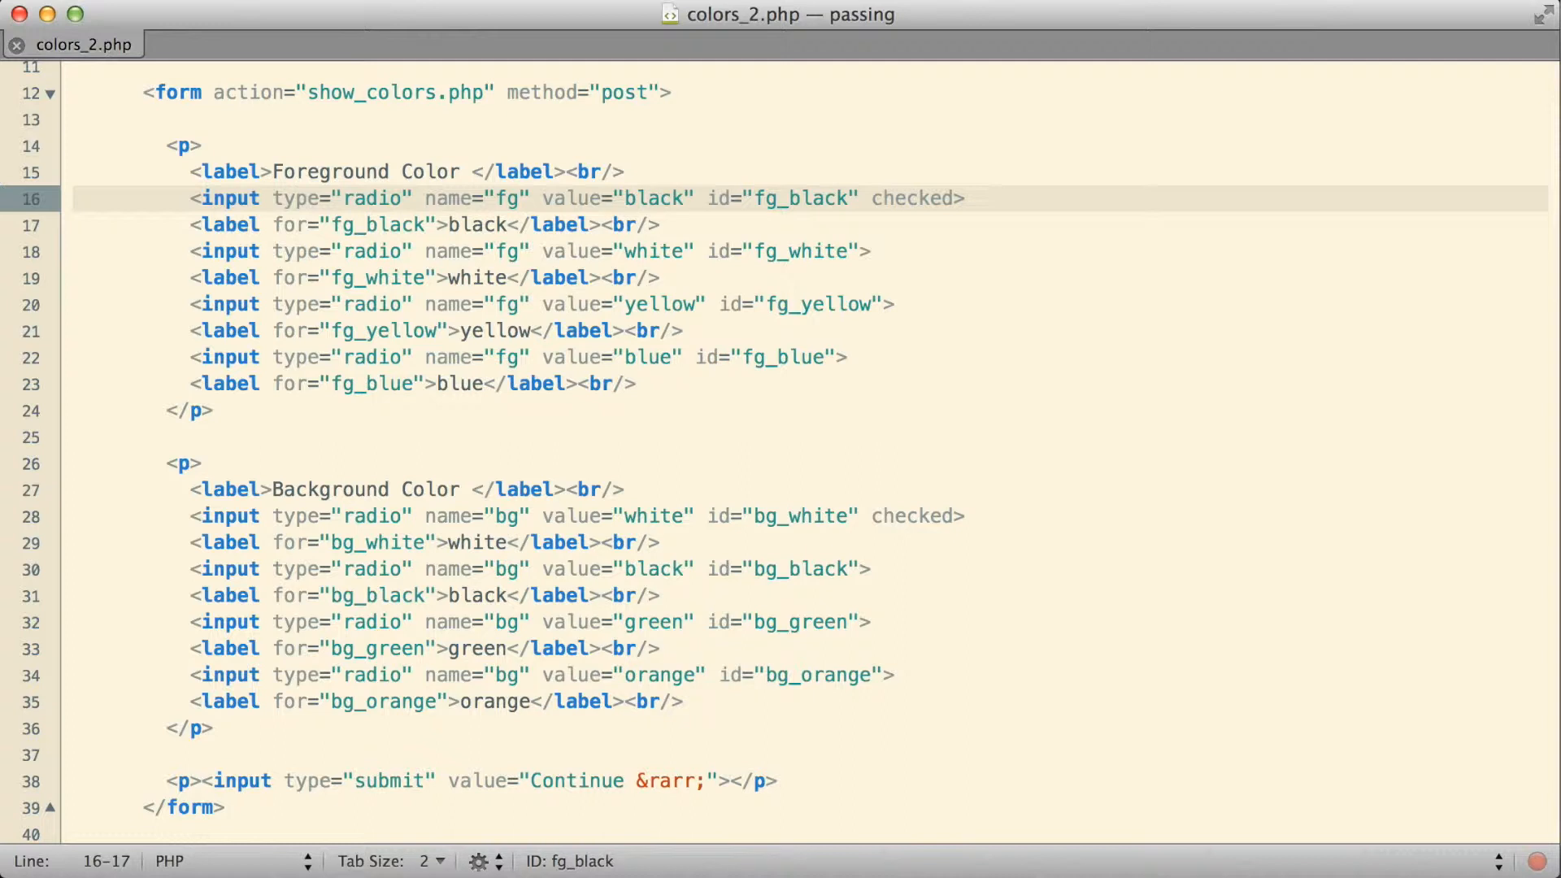
{"action": "left_click", "coordinate": [75, 199]}
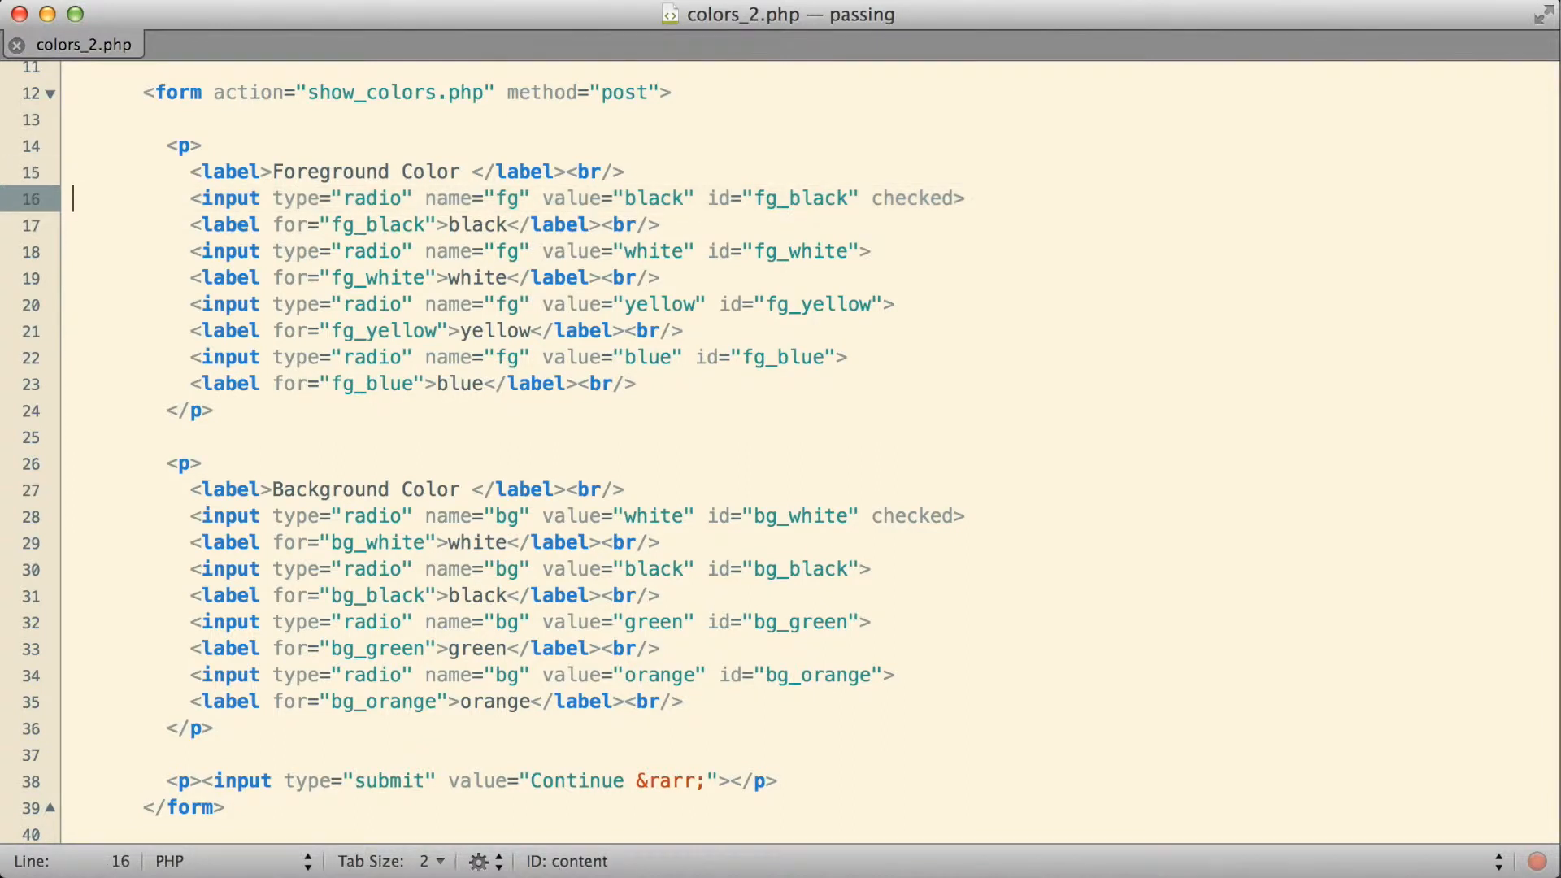
Select the checked attribute on the black option in the form
{"action": "double_click", "coordinate": [914, 198]}
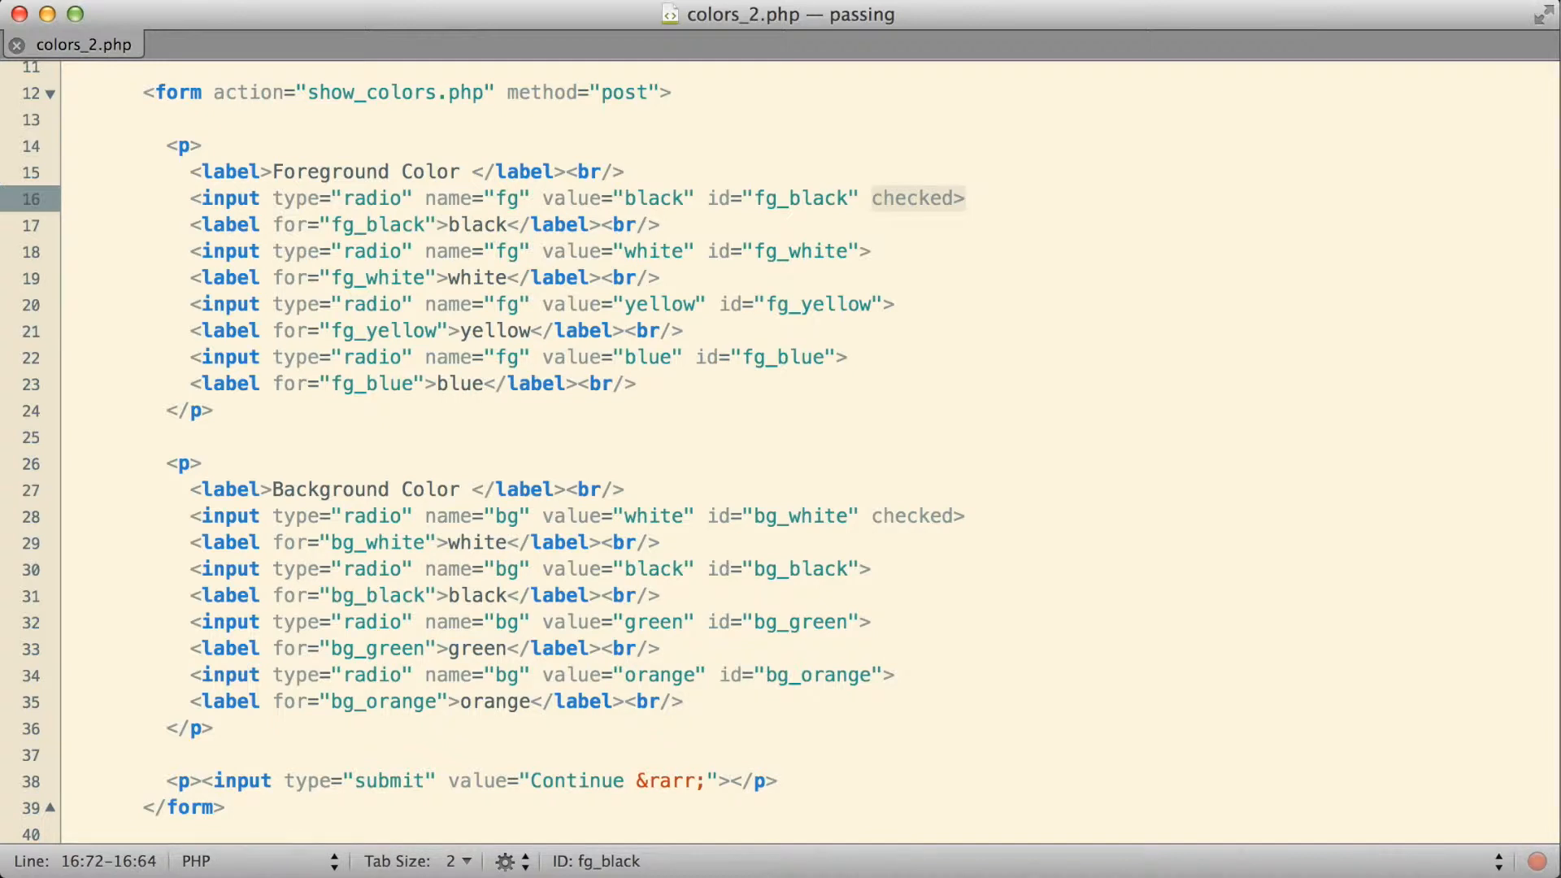
{"action": "left_click", "coordinate": [625, 489]}
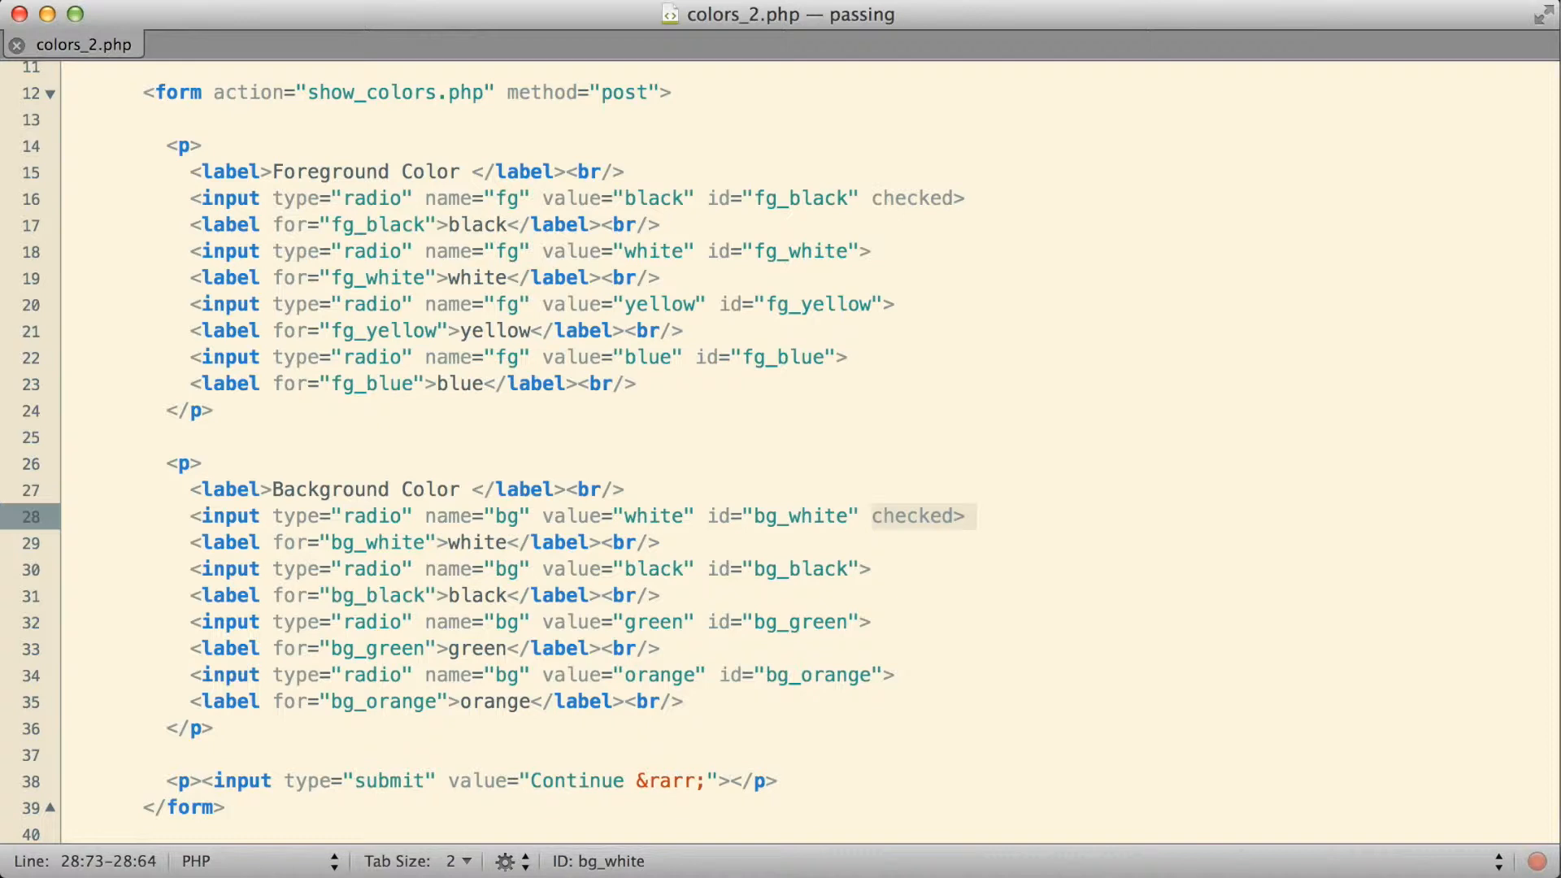
{"action": "left_click", "coordinate": [660, 594]}
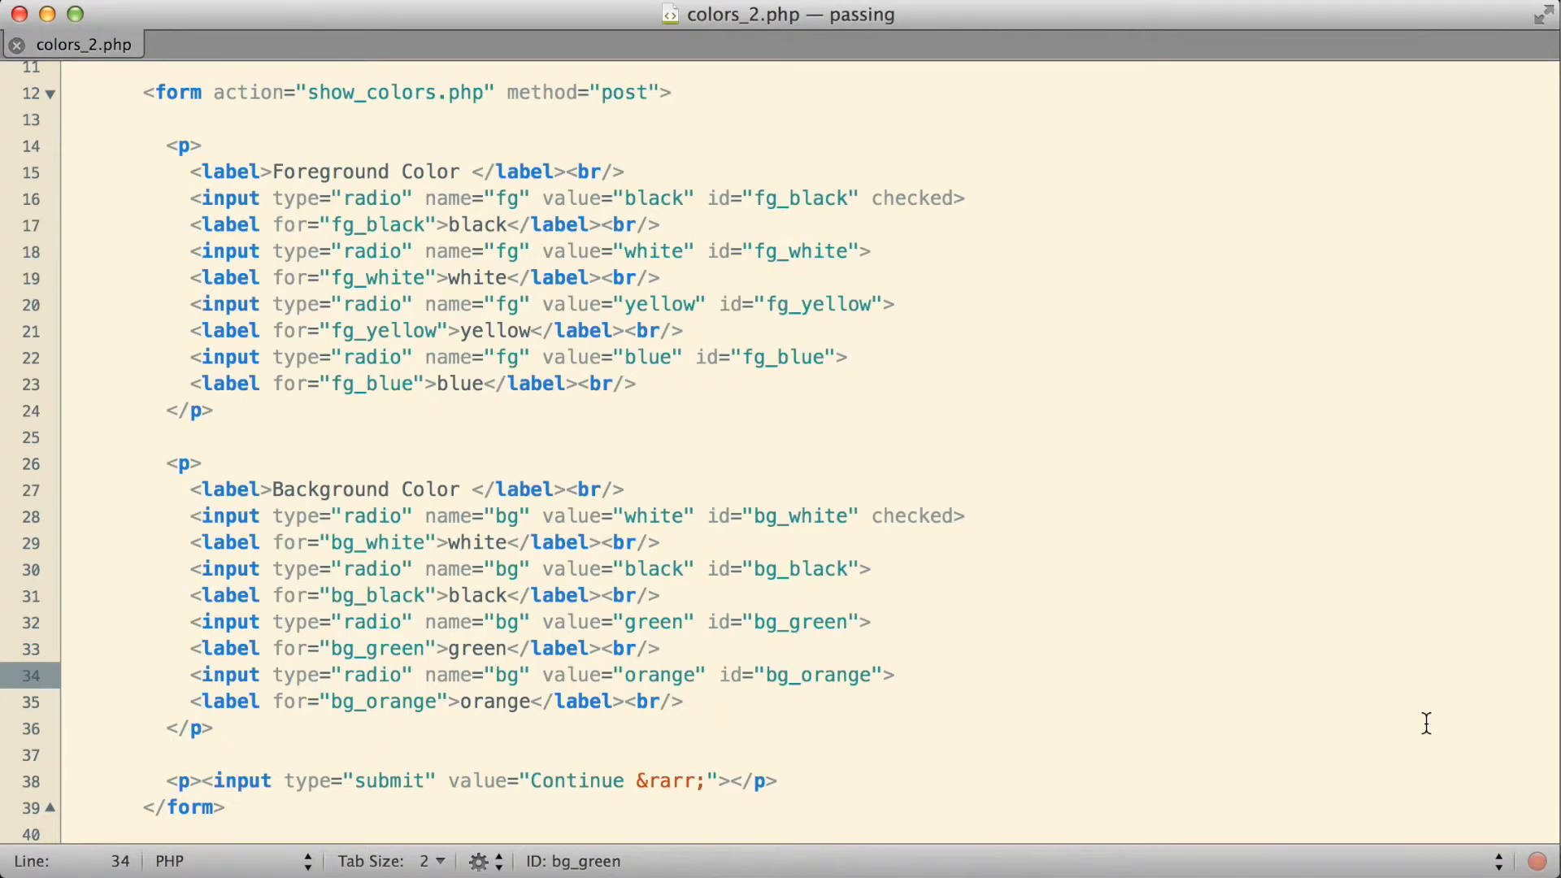
{"action": "left_click", "coordinate": [75, 674]}
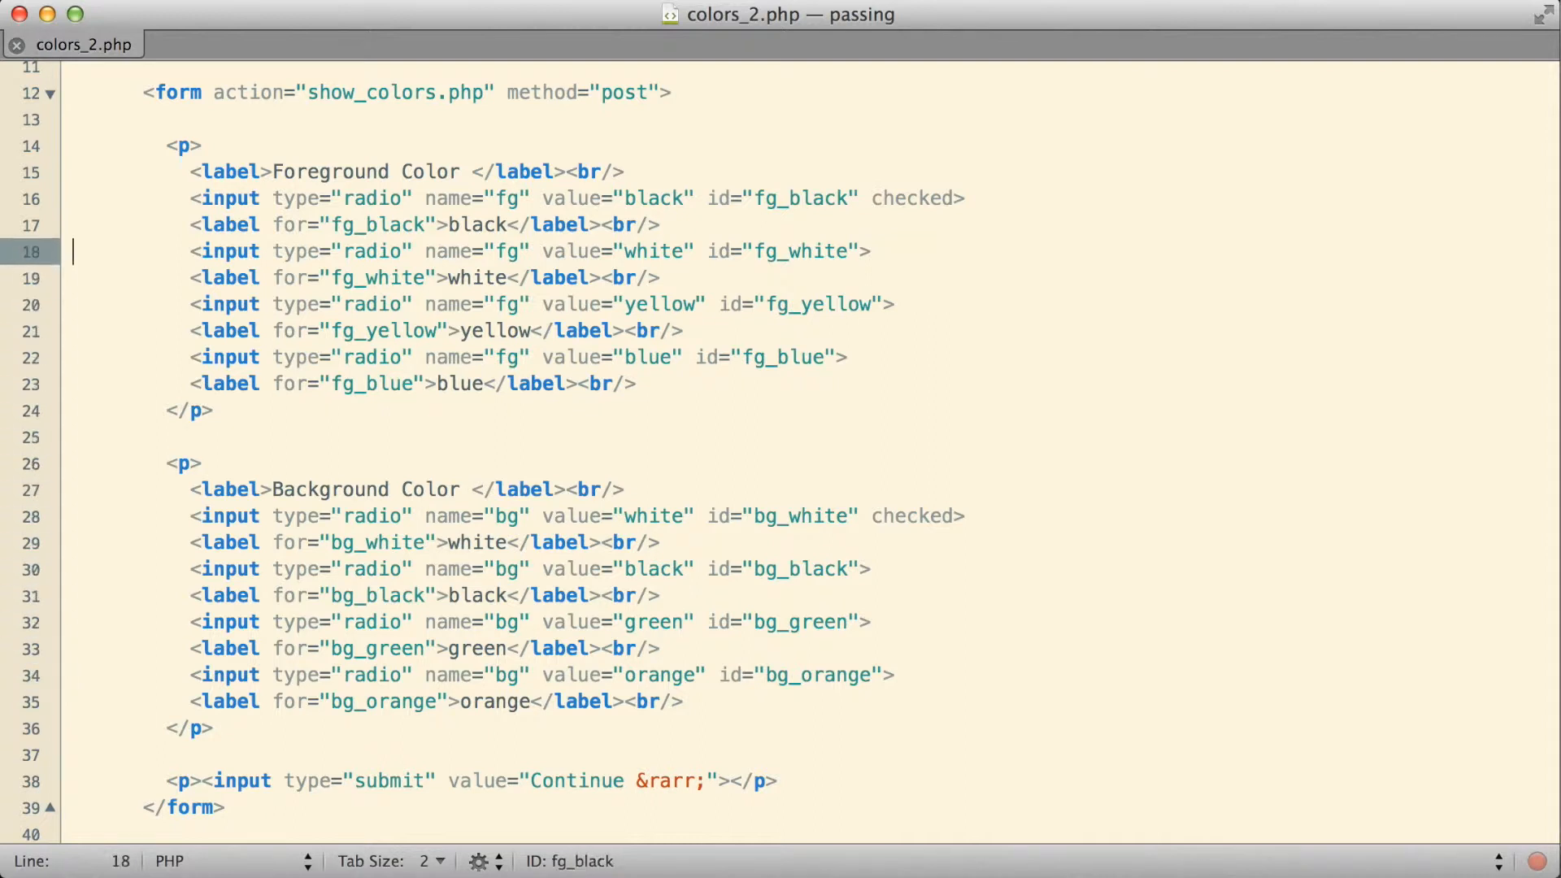
Change the form's action filename from show_colors.php to colors_2.php
{"action": "left_click", "coordinate": [309, 92]}
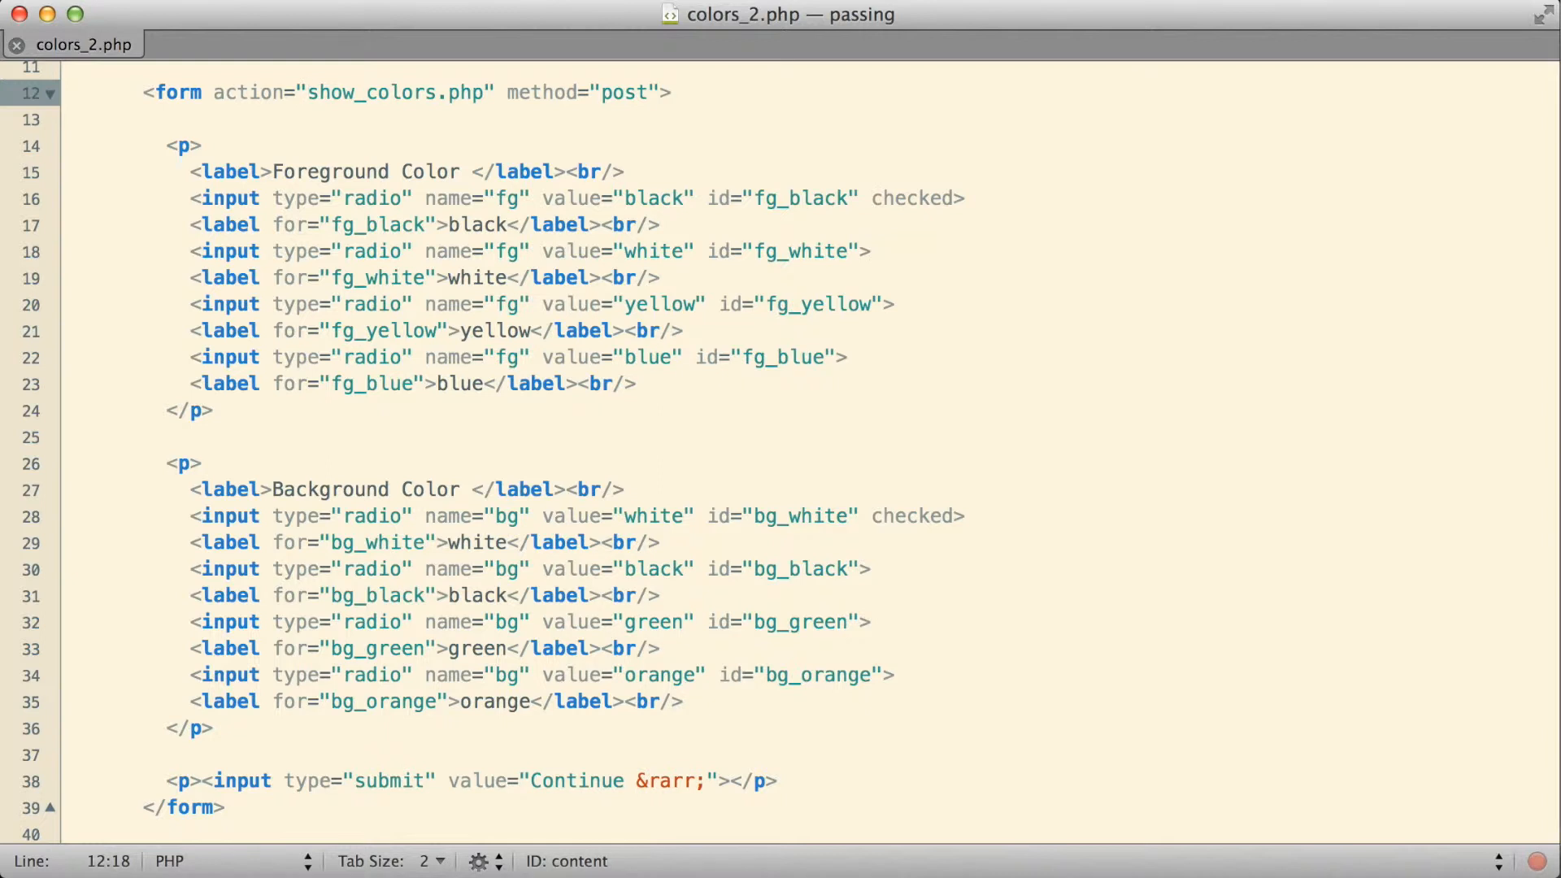
{"action": "left_click", "coordinate": [309, 92]}
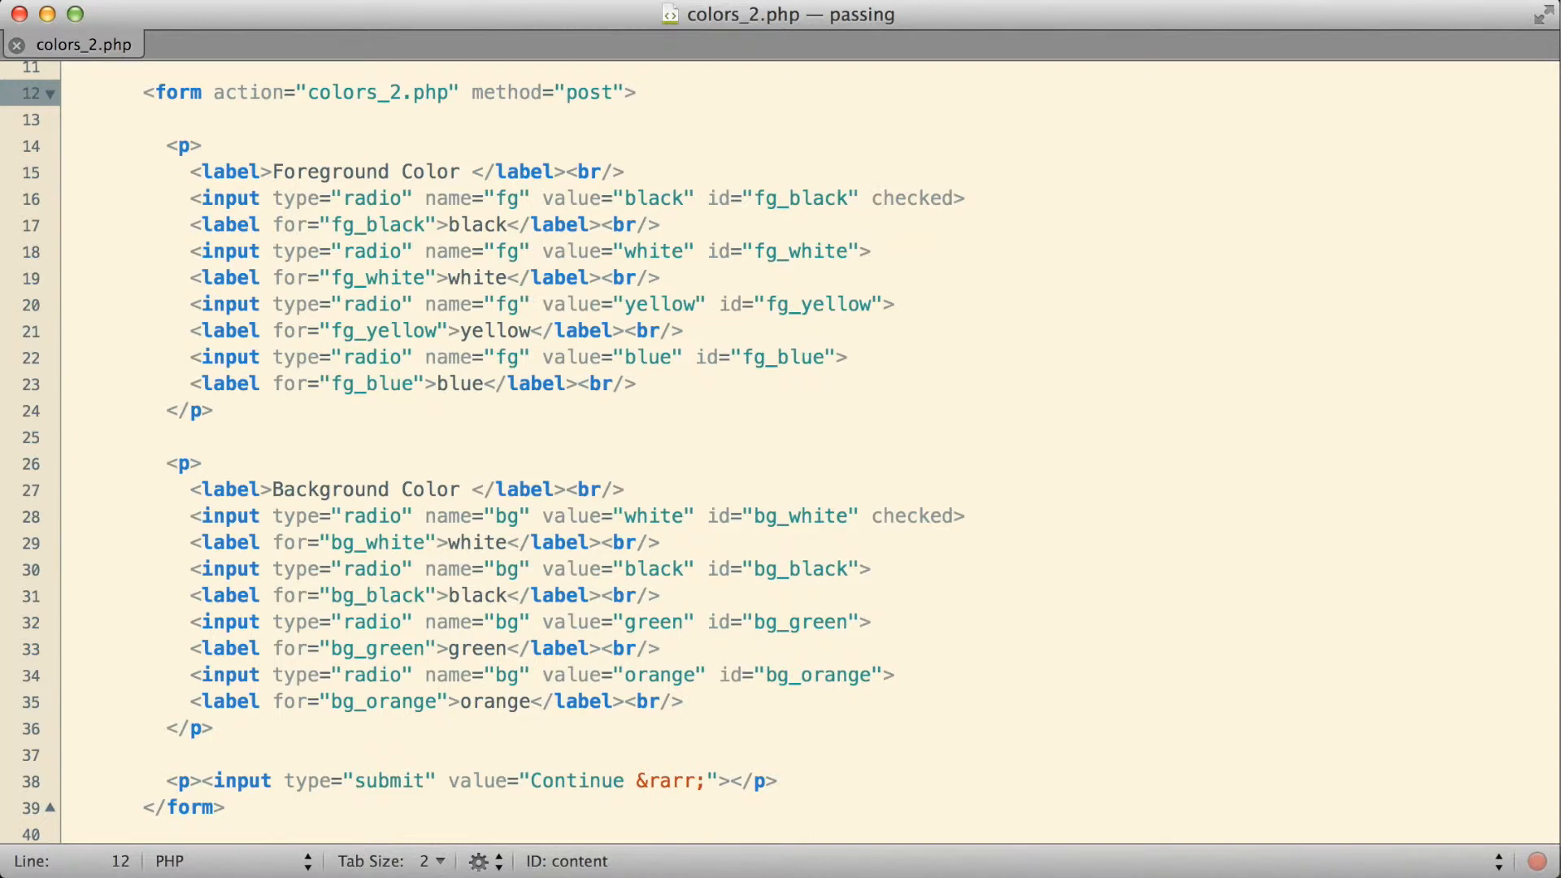
{"action": "left_click", "coordinate": [72, 91]}
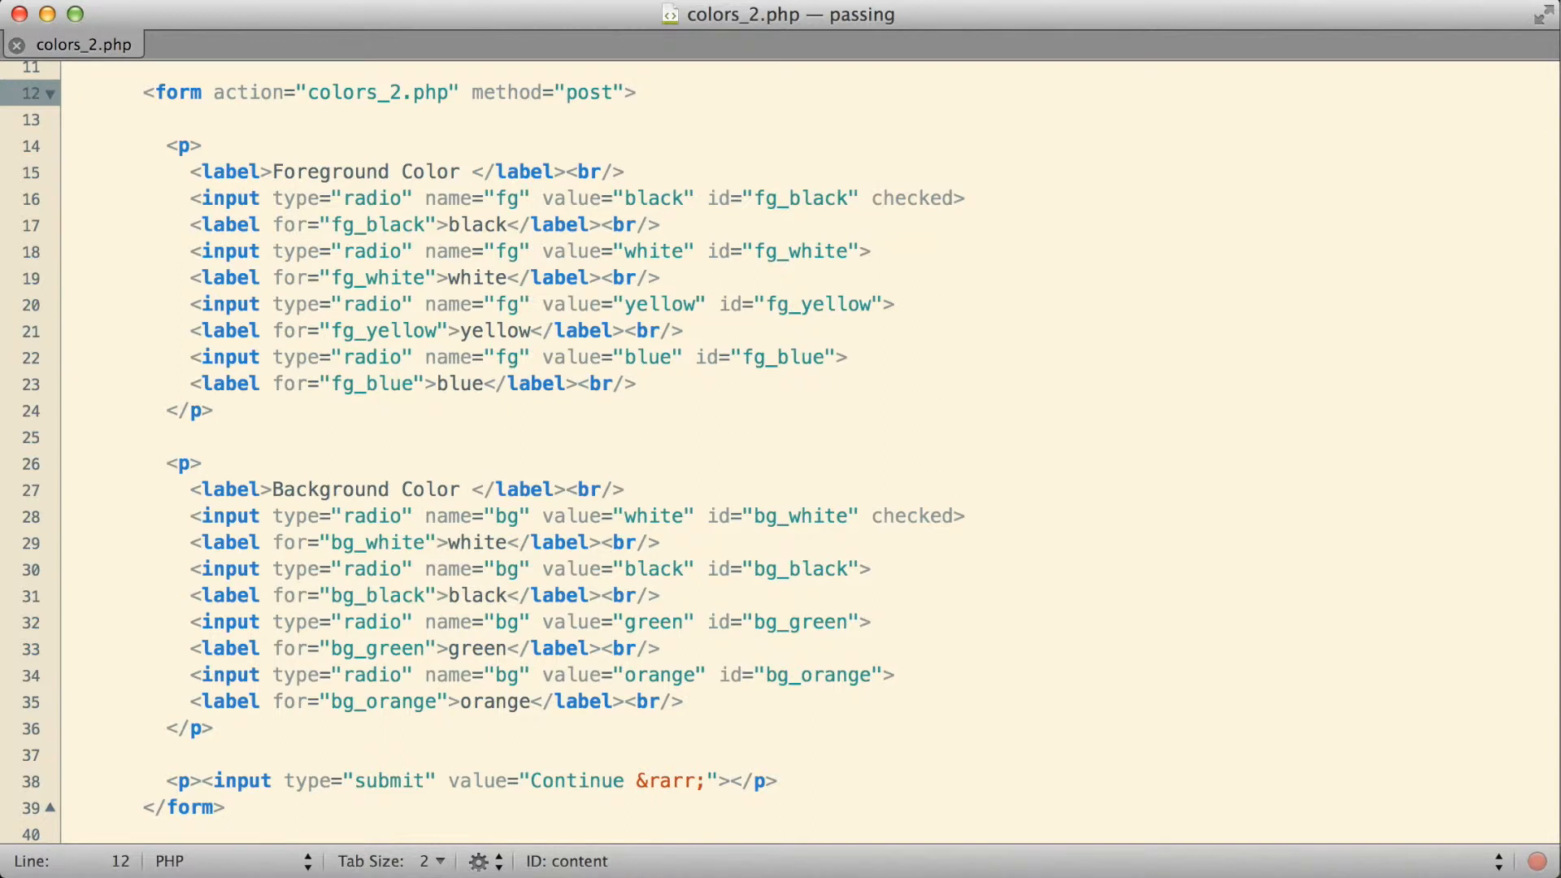
{"action": "left_click", "coordinate": [74, 92]}
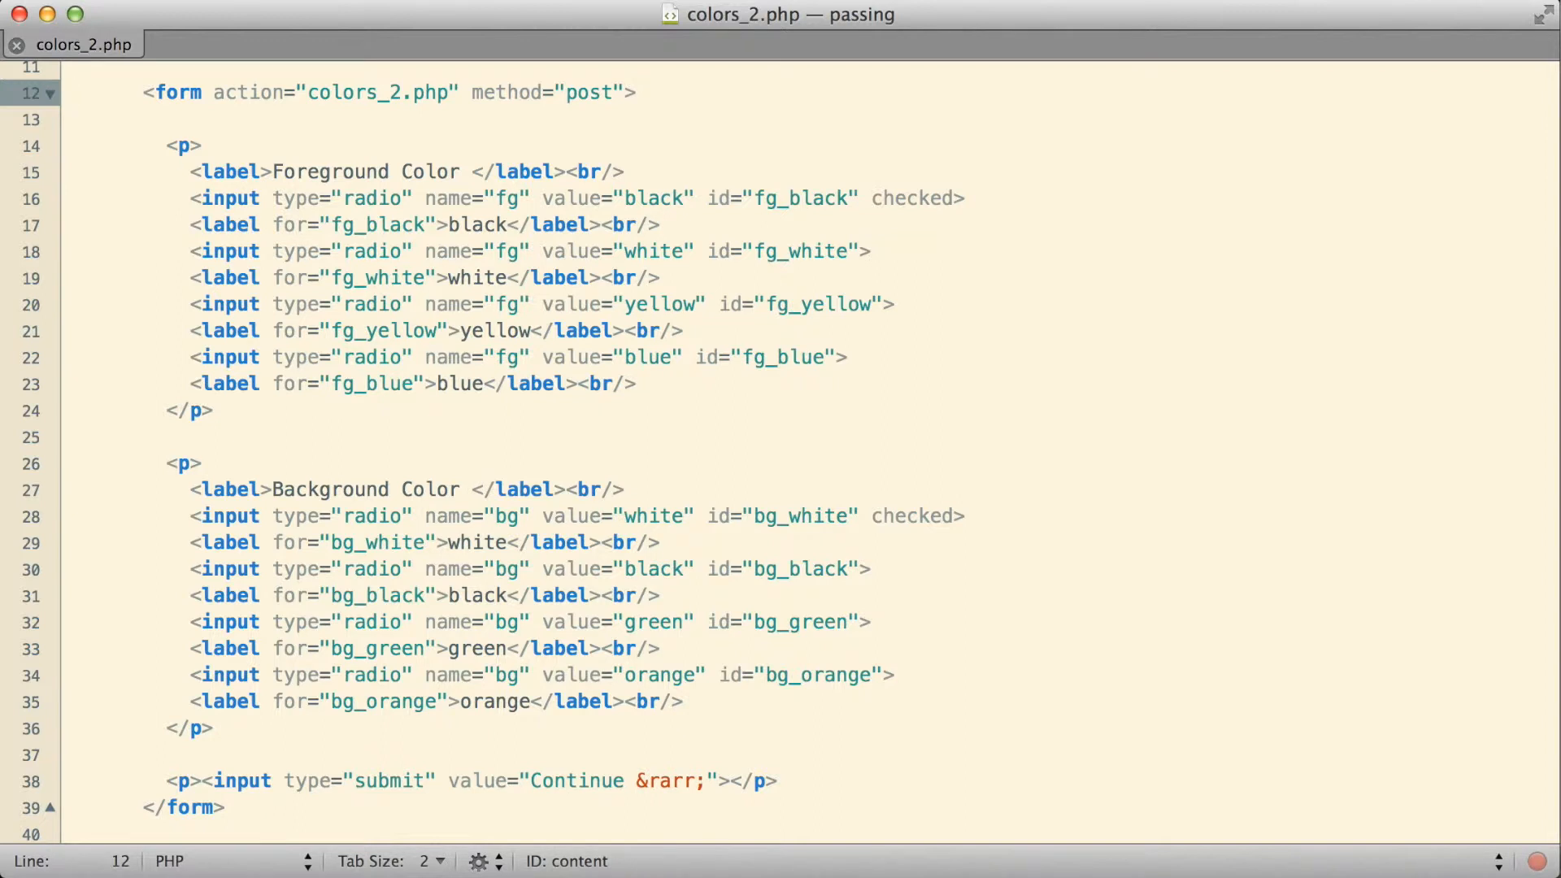
{"action": "left_click", "coordinate": [72, 93]}
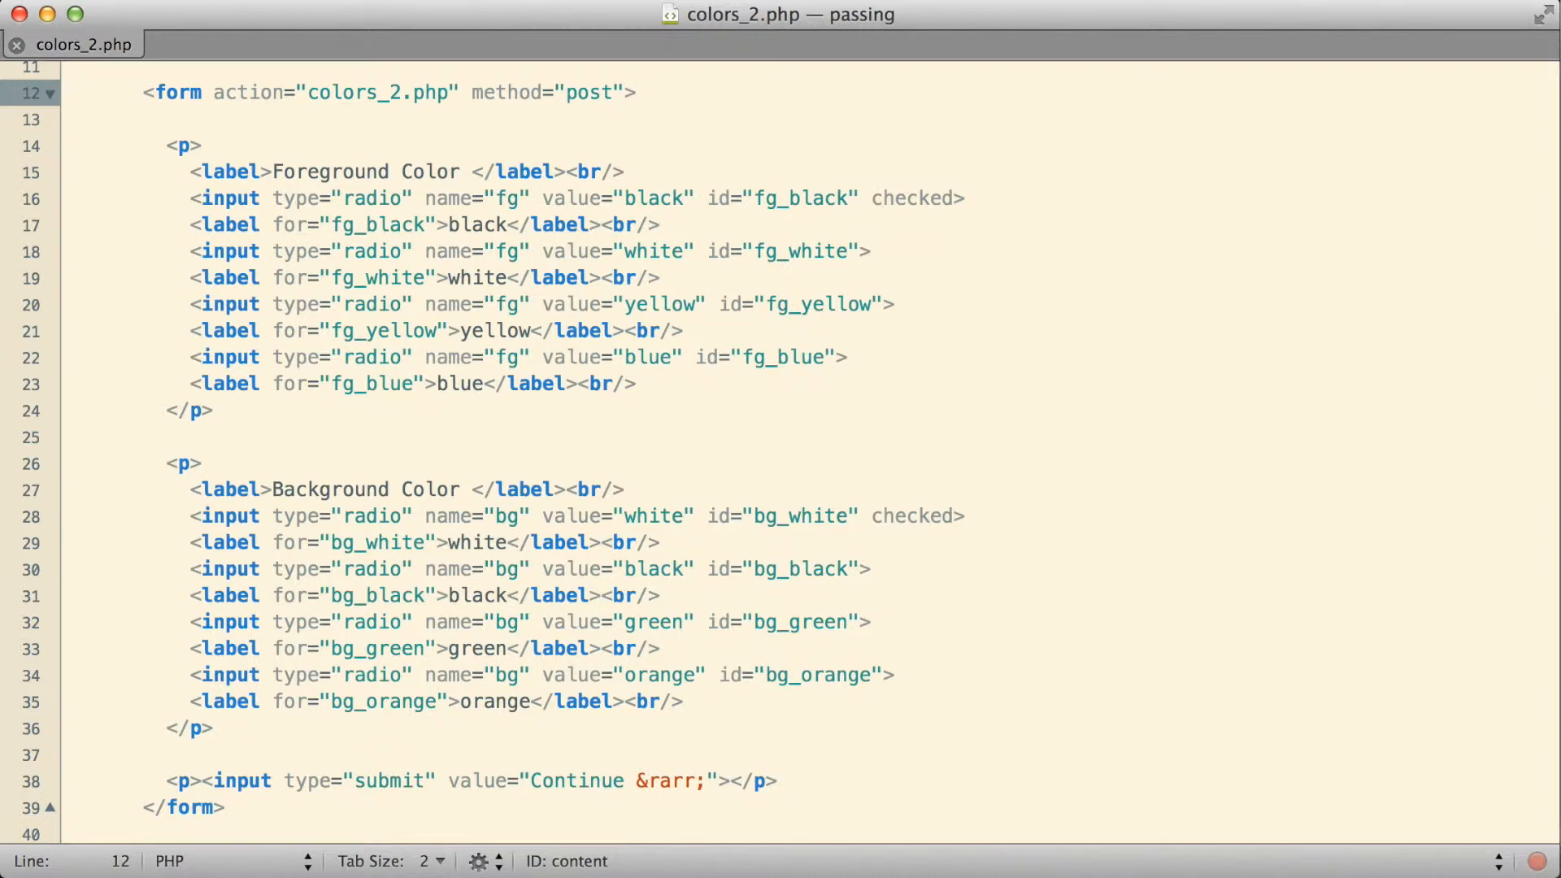
{"action": "left_click", "coordinate": [75, 92]}
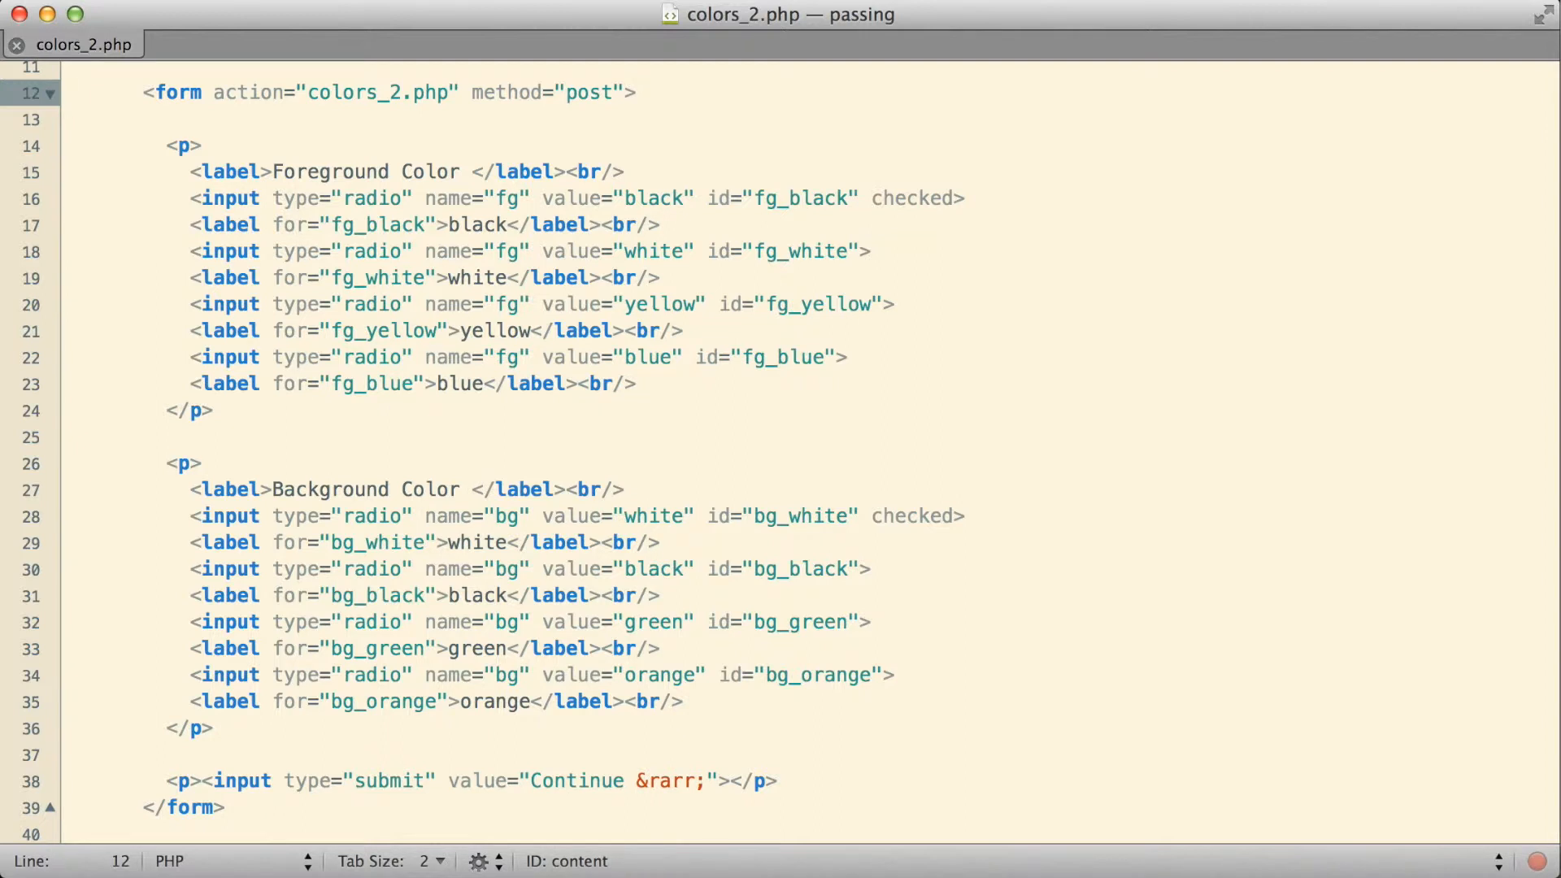
{"action": "left_click", "coordinate": [75, 92]}
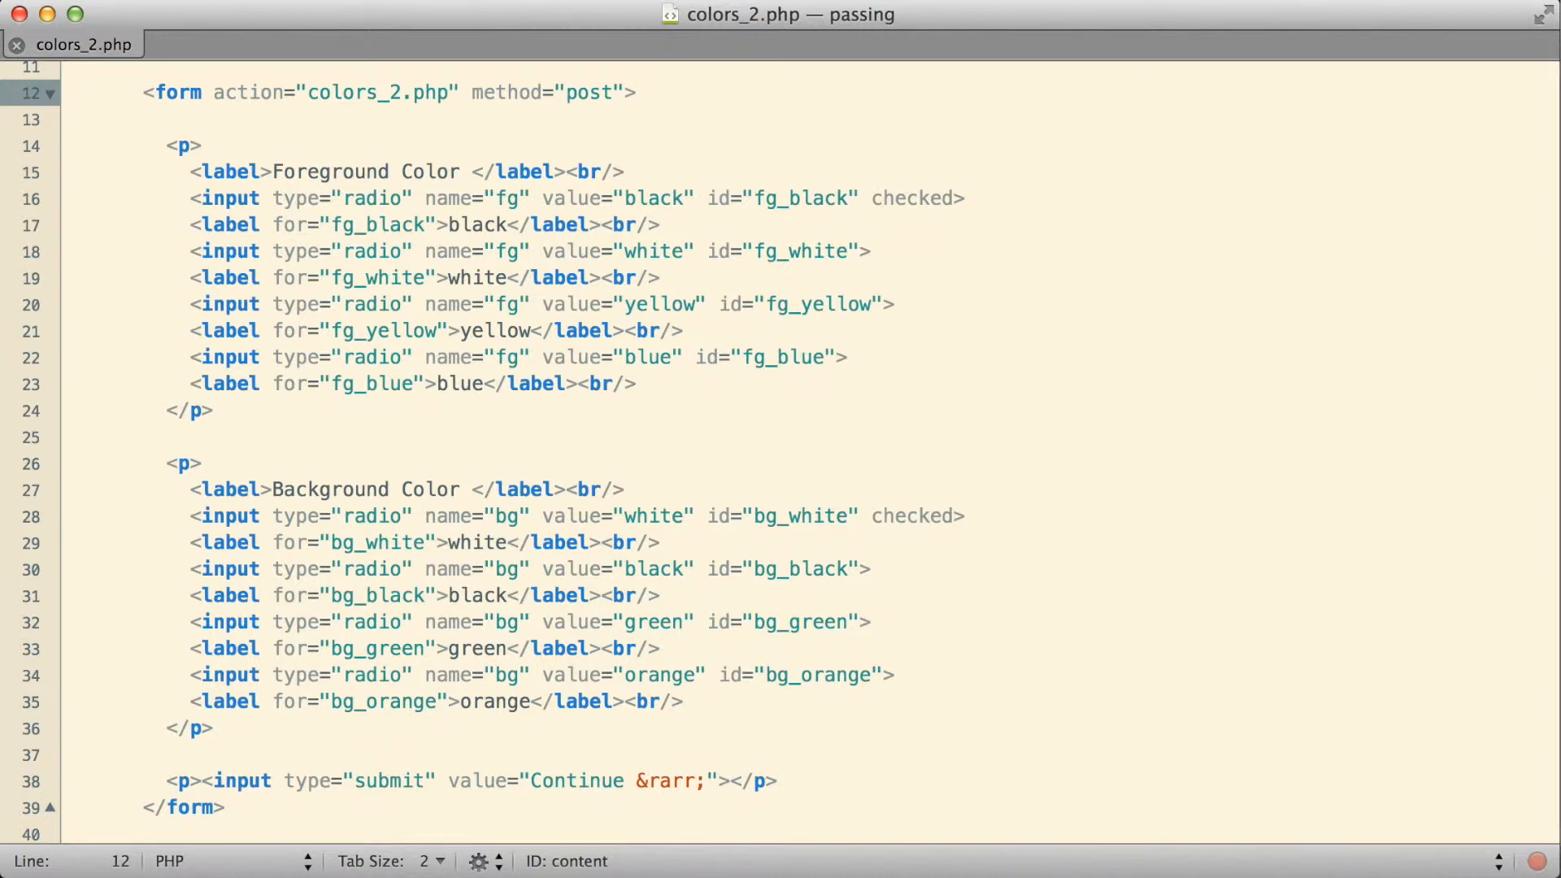
{"action": "left_click", "coordinate": [73, 92]}
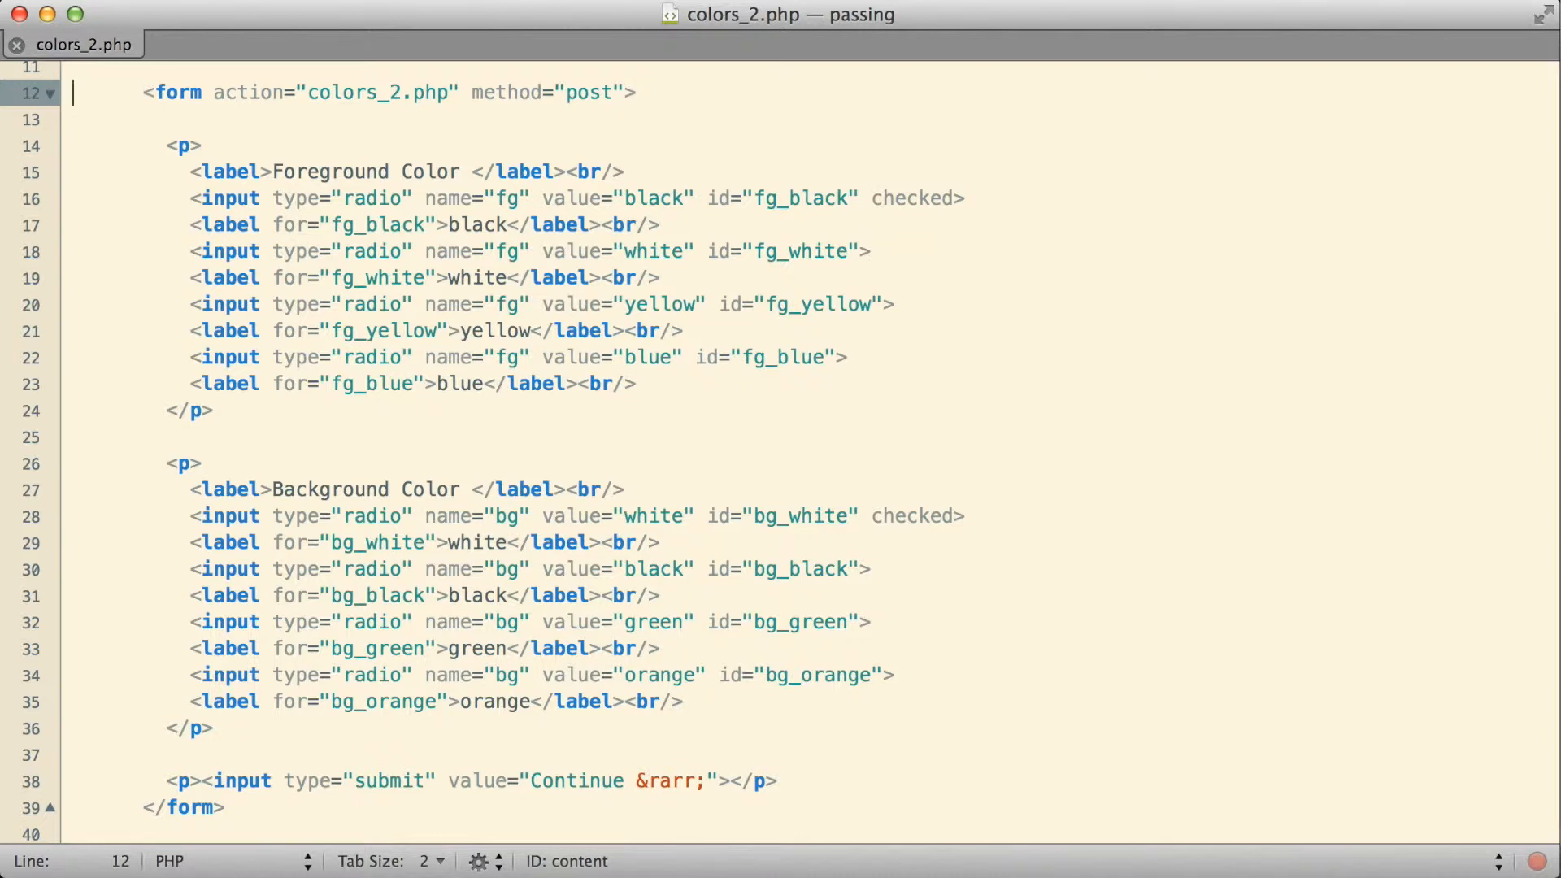
{"action": "left_click", "coordinate": [309, 92]}
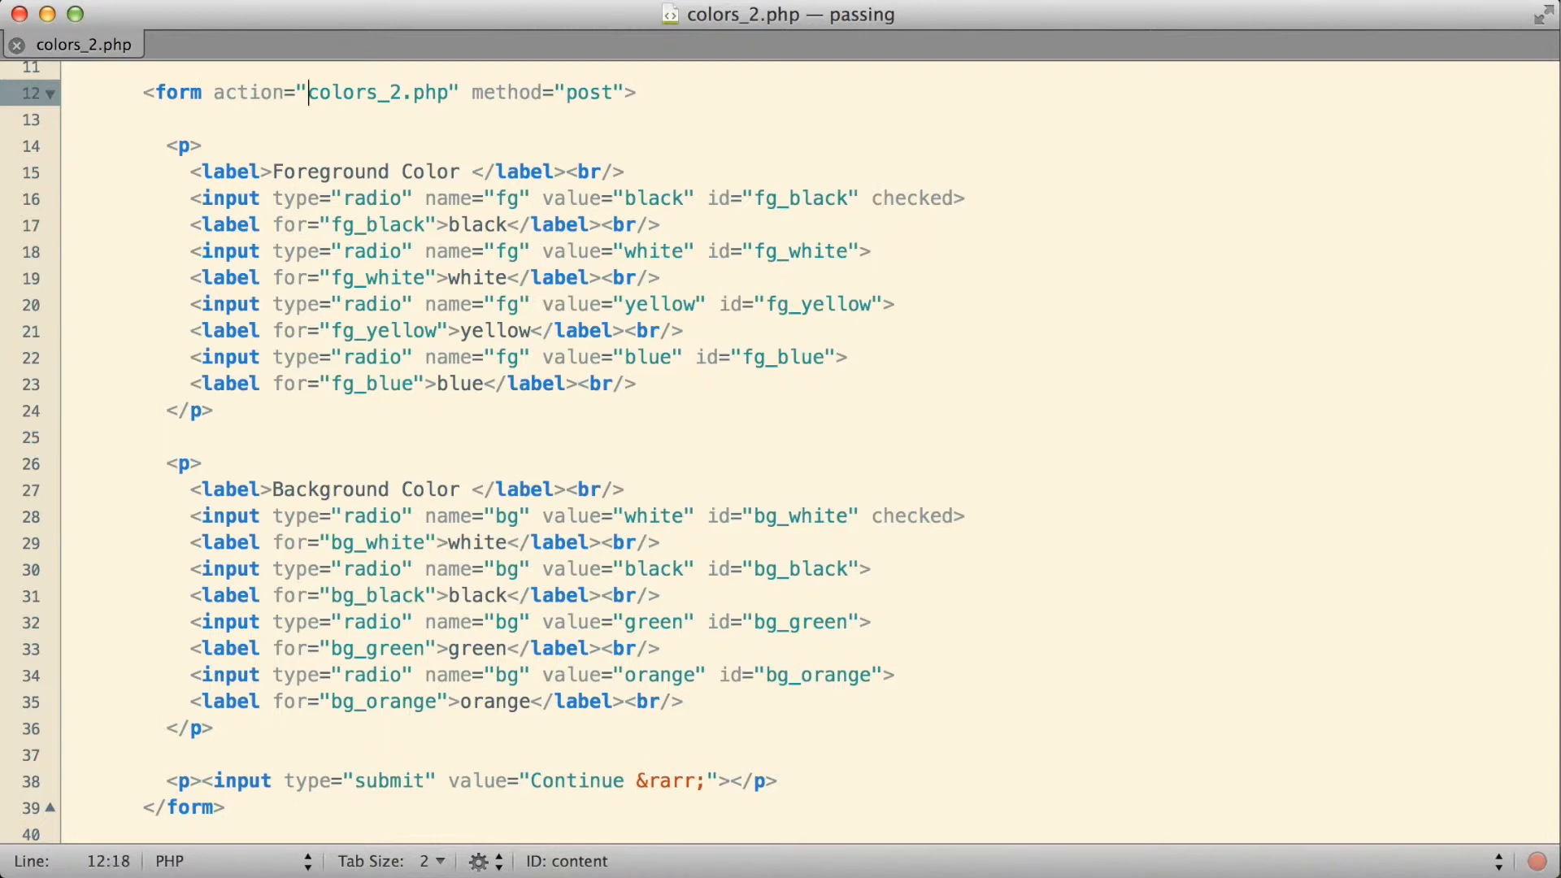
{"action": "left_click", "coordinate": [71, 93]}
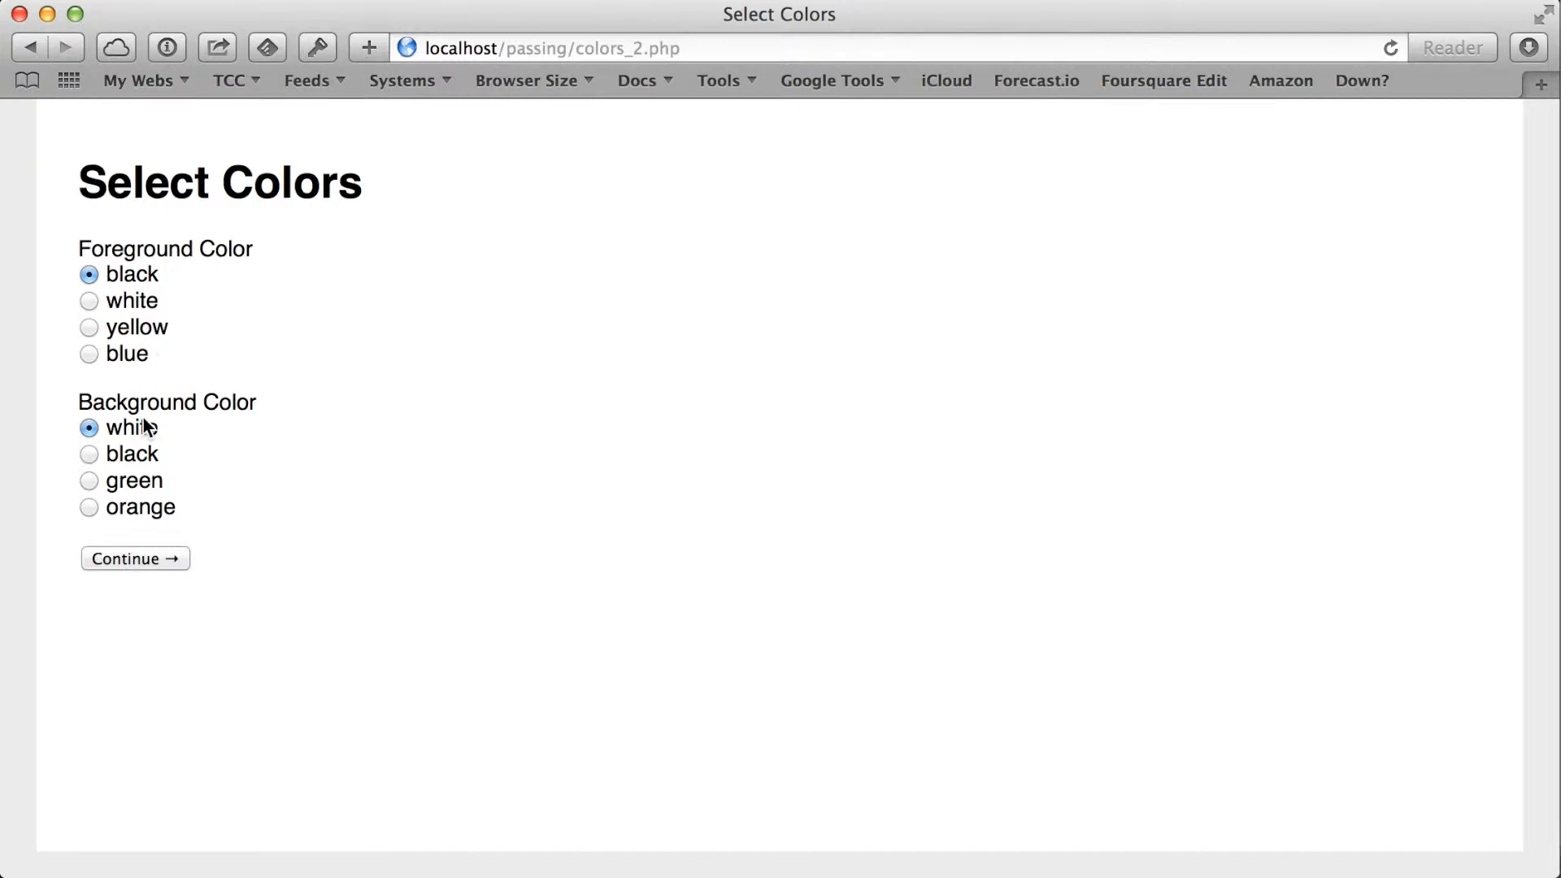
{"action": "mouse_move", "coordinate": [164, 436]}
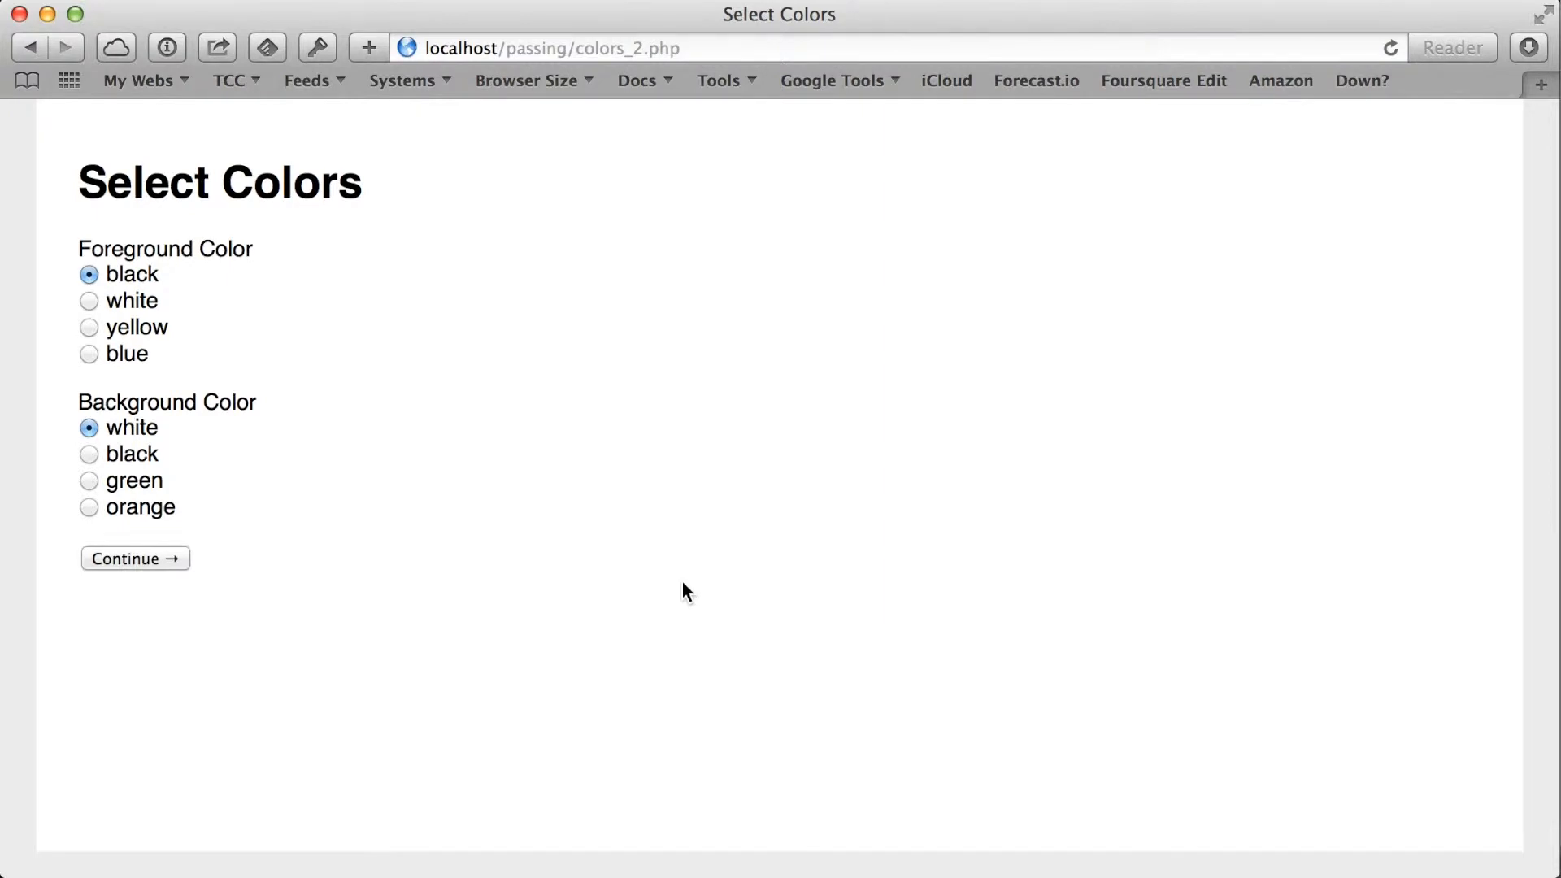
Choose yellow foreground and green background, then submit with Continue
{"action": "left_click", "coordinate": [89, 327]}
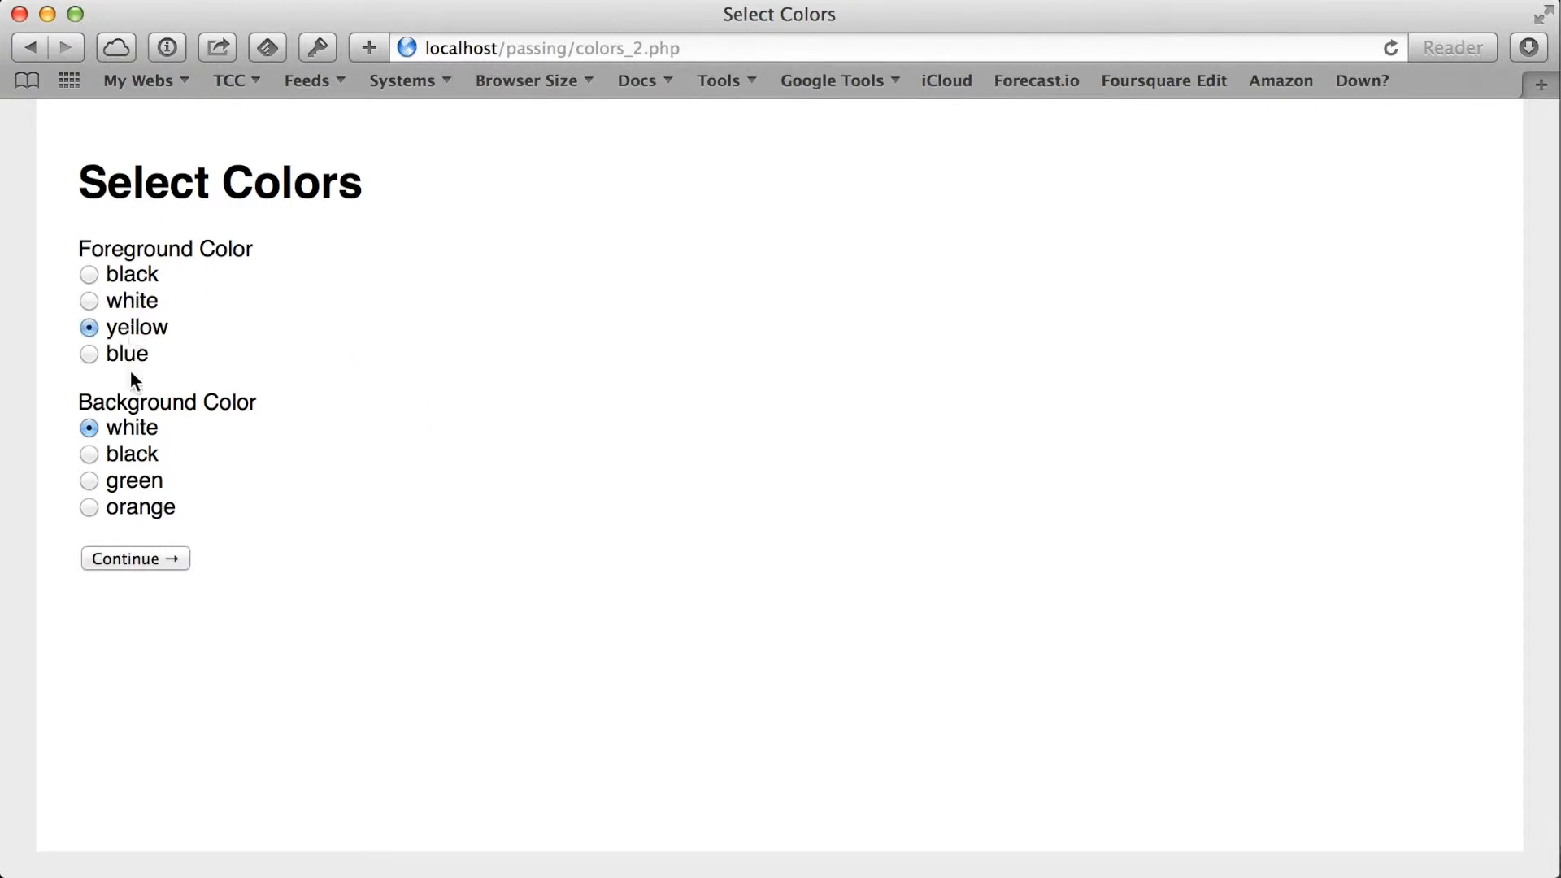
{"action": "left_click", "coordinate": [89, 480]}
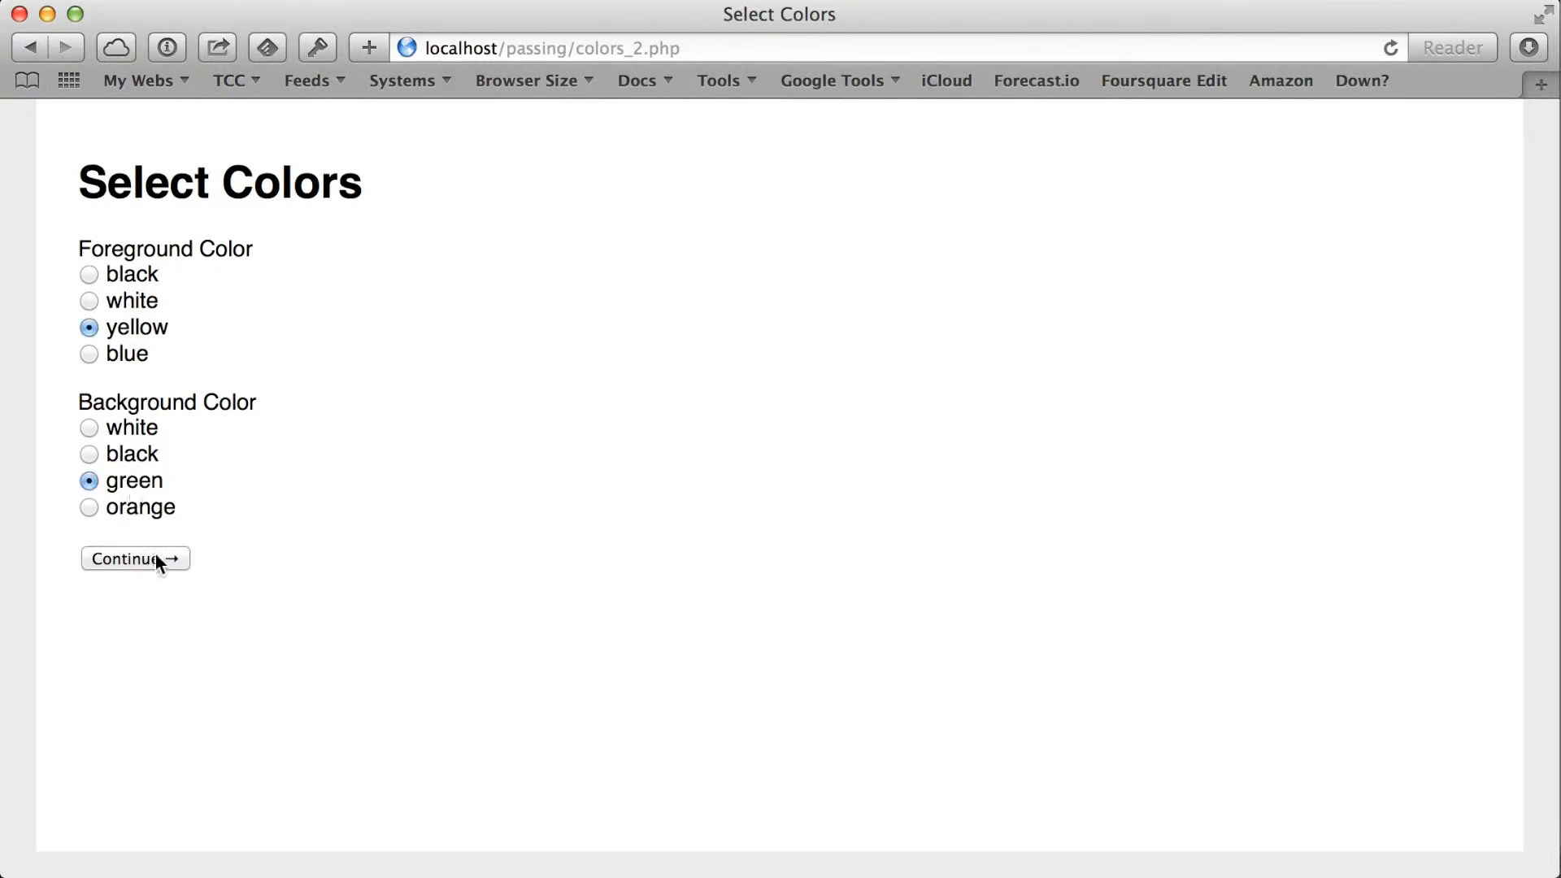
{"action": "left_click", "coordinate": [134, 559]}
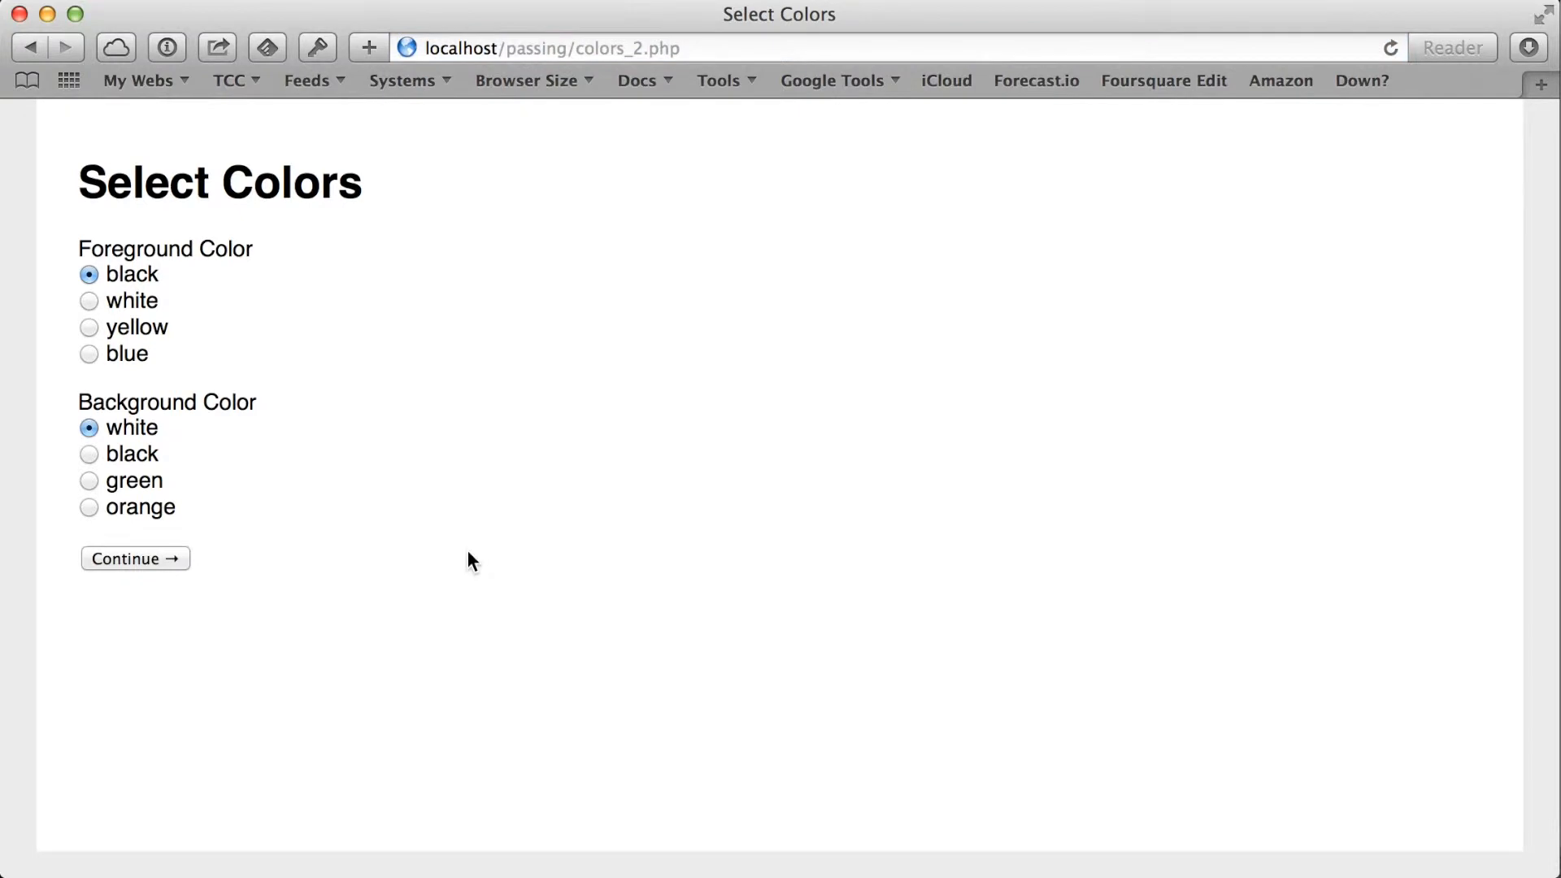
{"action": "mouse_move", "coordinate": [655, 572]}
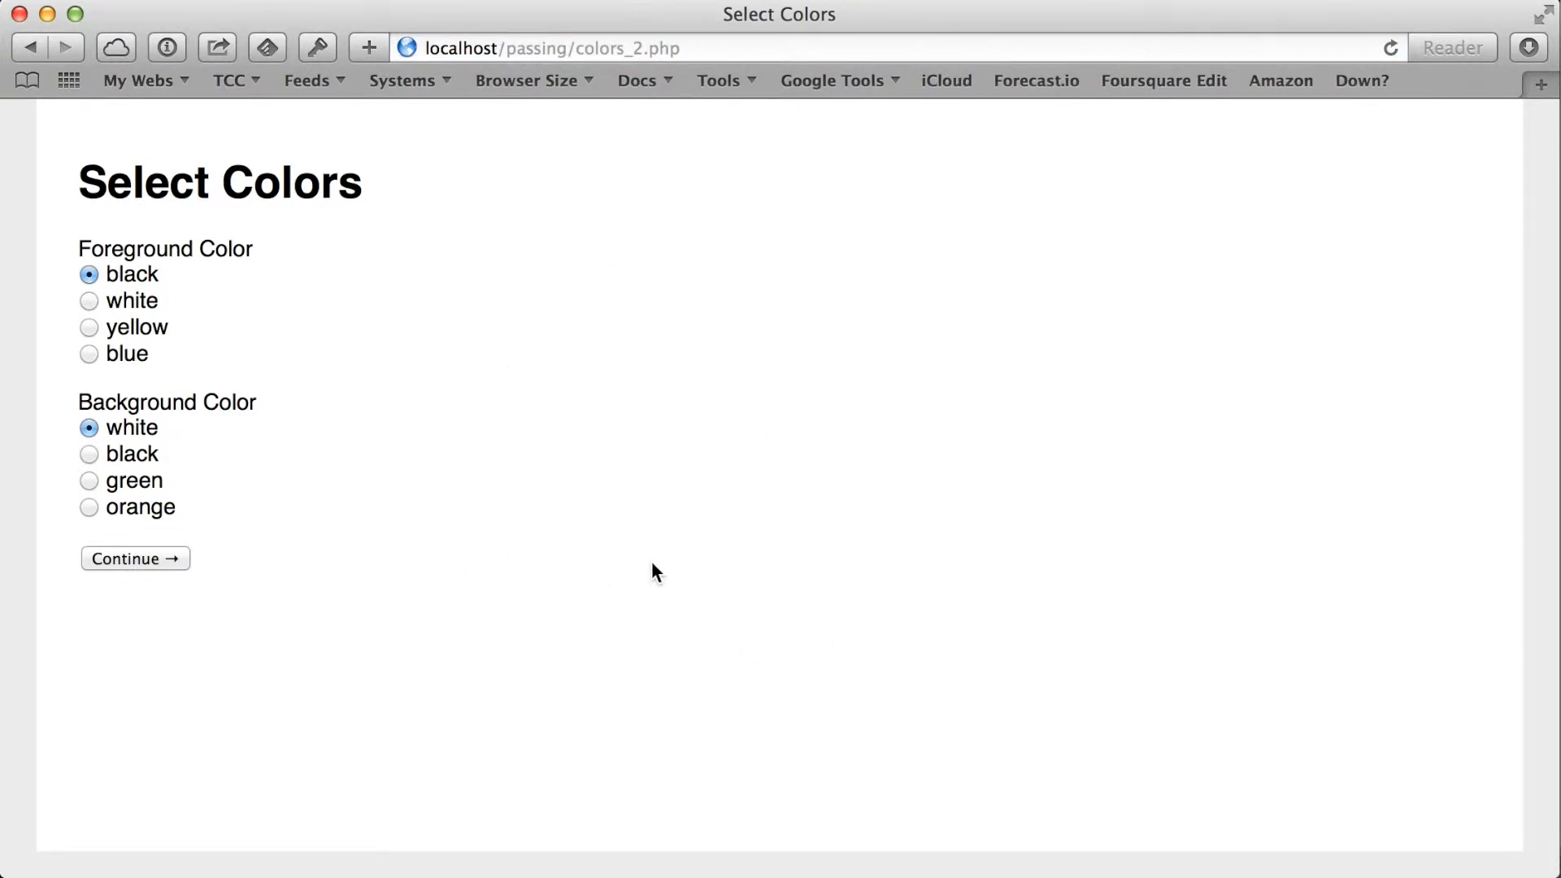
{"action": "mouse_move", "coordinate": [753, 487]}
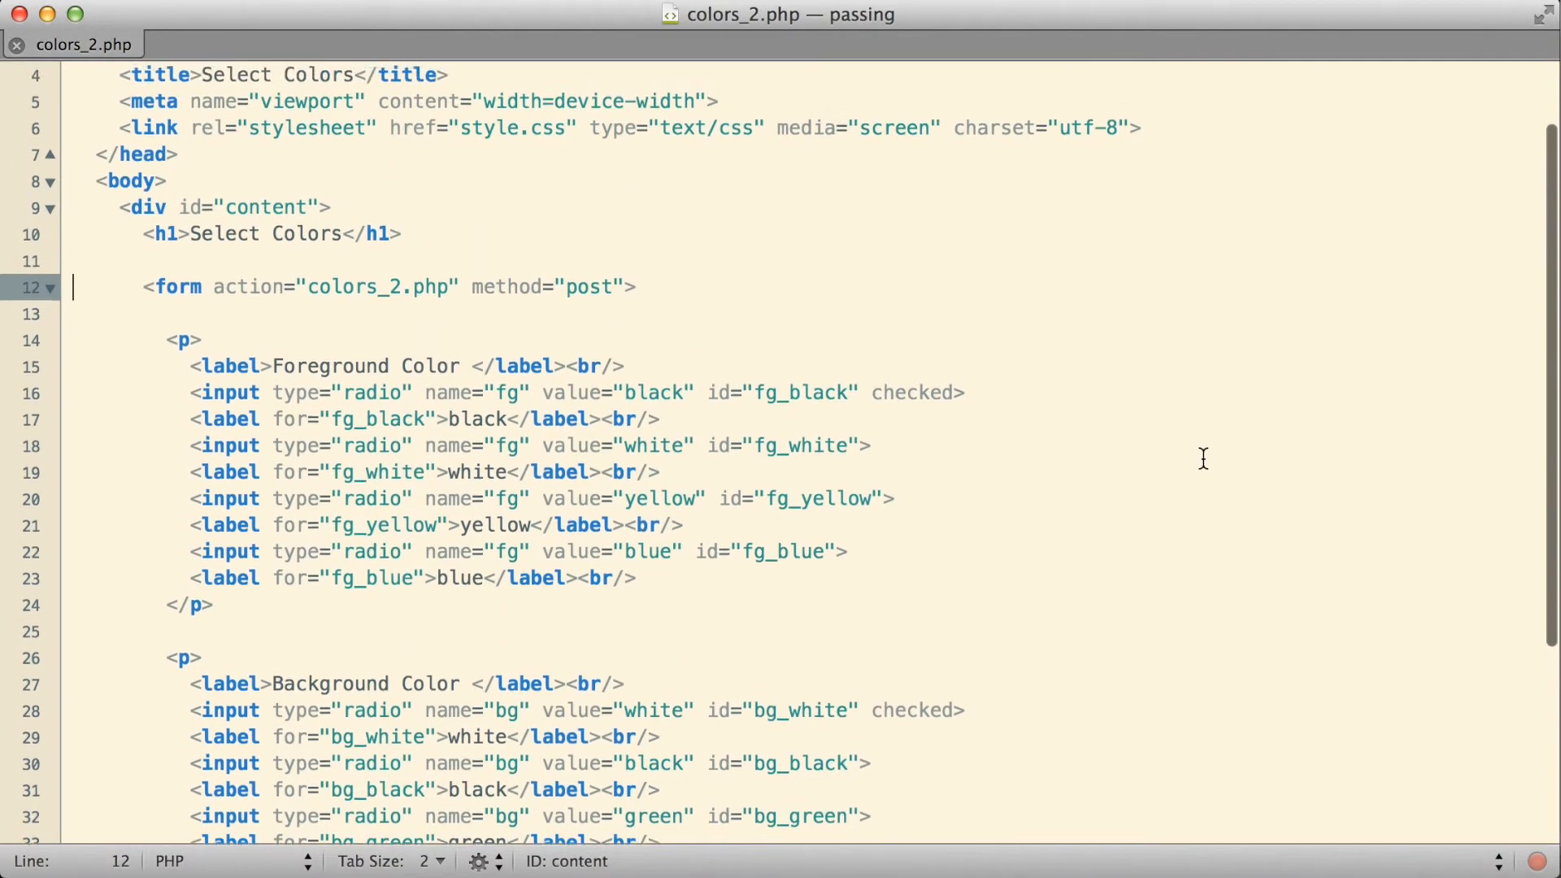
Insert a style block whose body color echoes $_POST['fg']
{"action": "scroll", "scroll_direction": "up", "scroll_amount": 3}
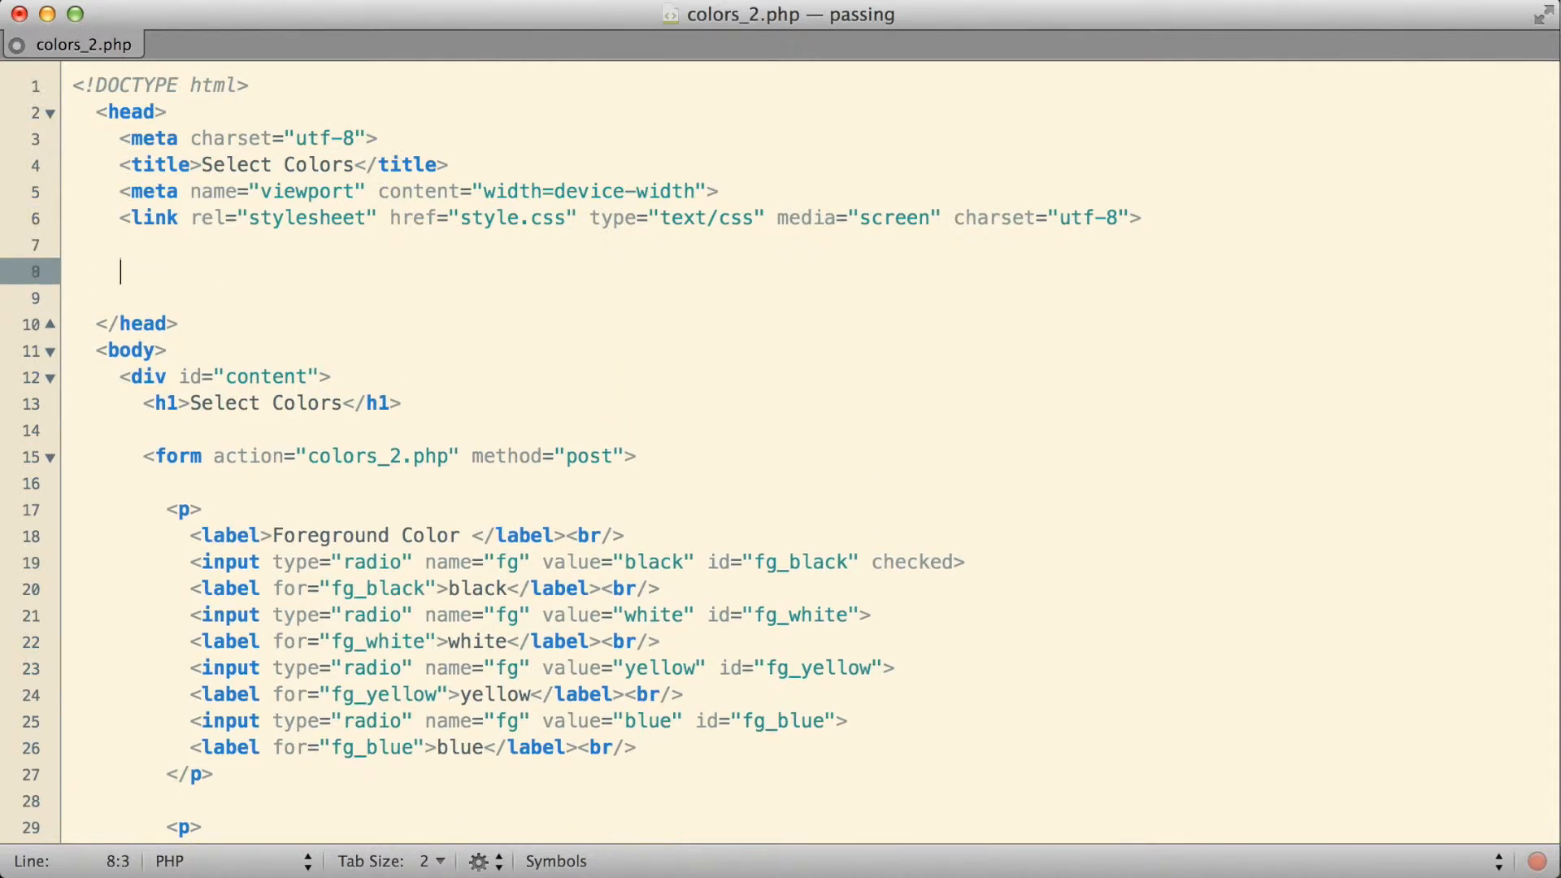
{"action": "type", "text": "style type=\"text/css\" media=\"screen\">"}
{"action": "left_click", "coordinate": [810, 298]}
{"action": "type", "text": "body {"}
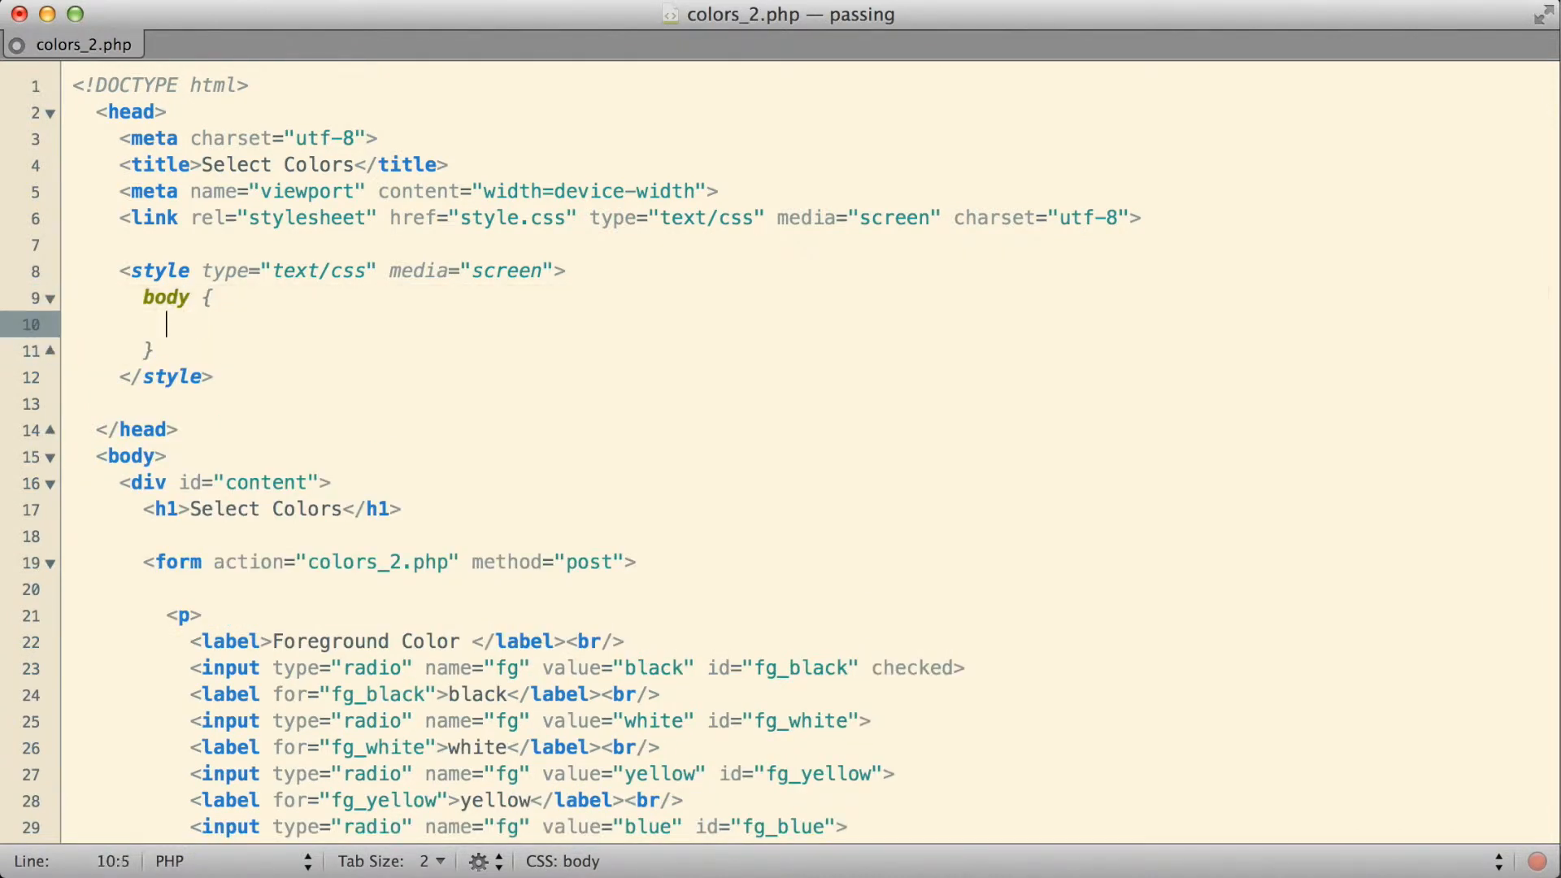
{"action": "type", "text": "color: <?php echo ?>;"}
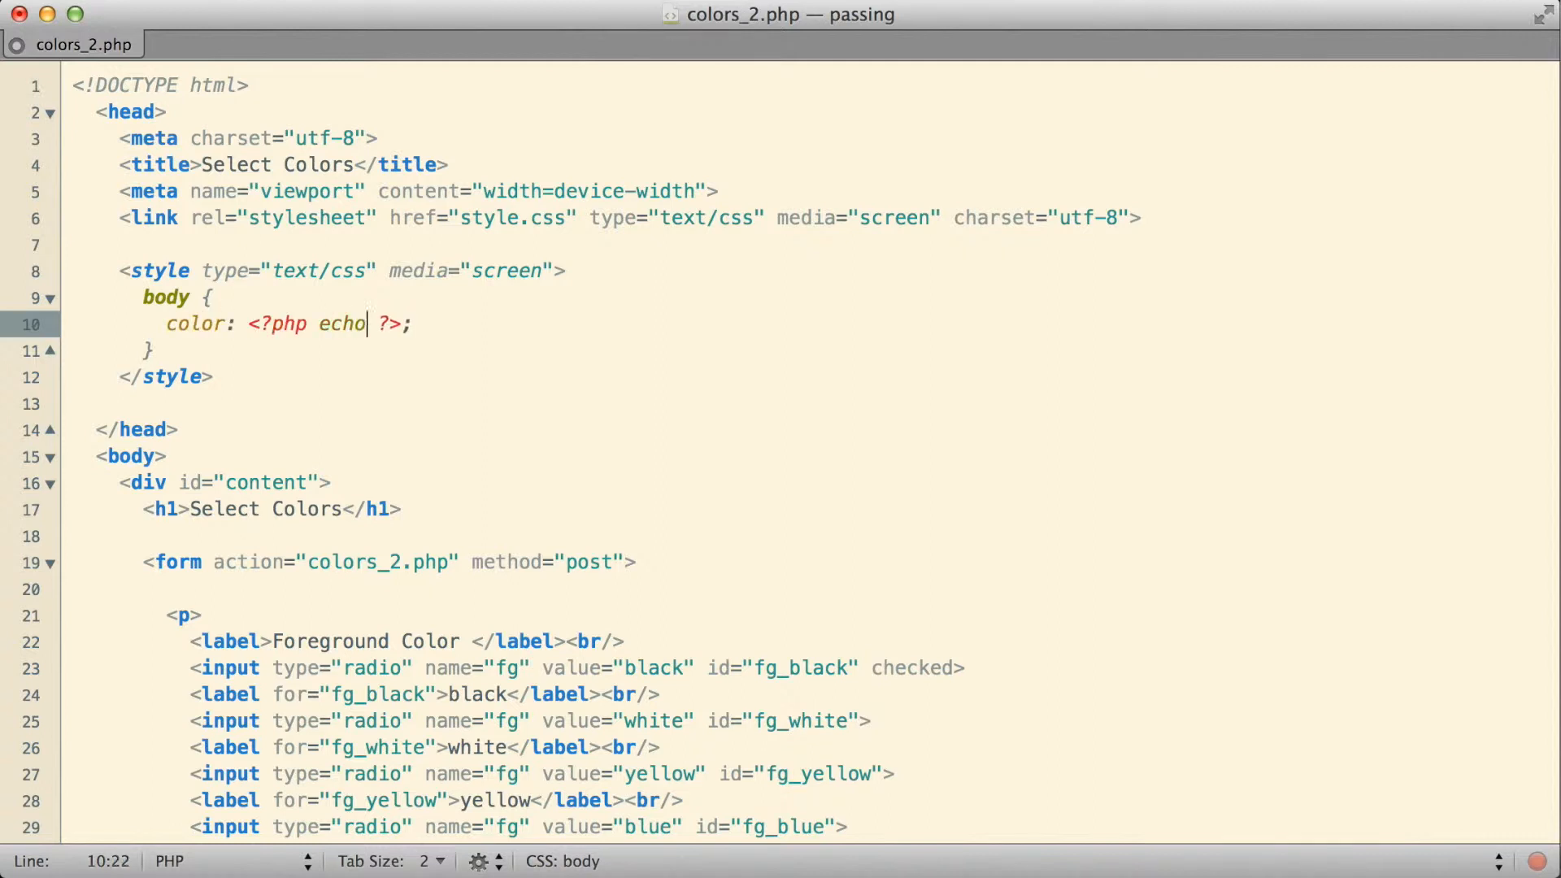
{"action": "type", "text": "$_POST['"}
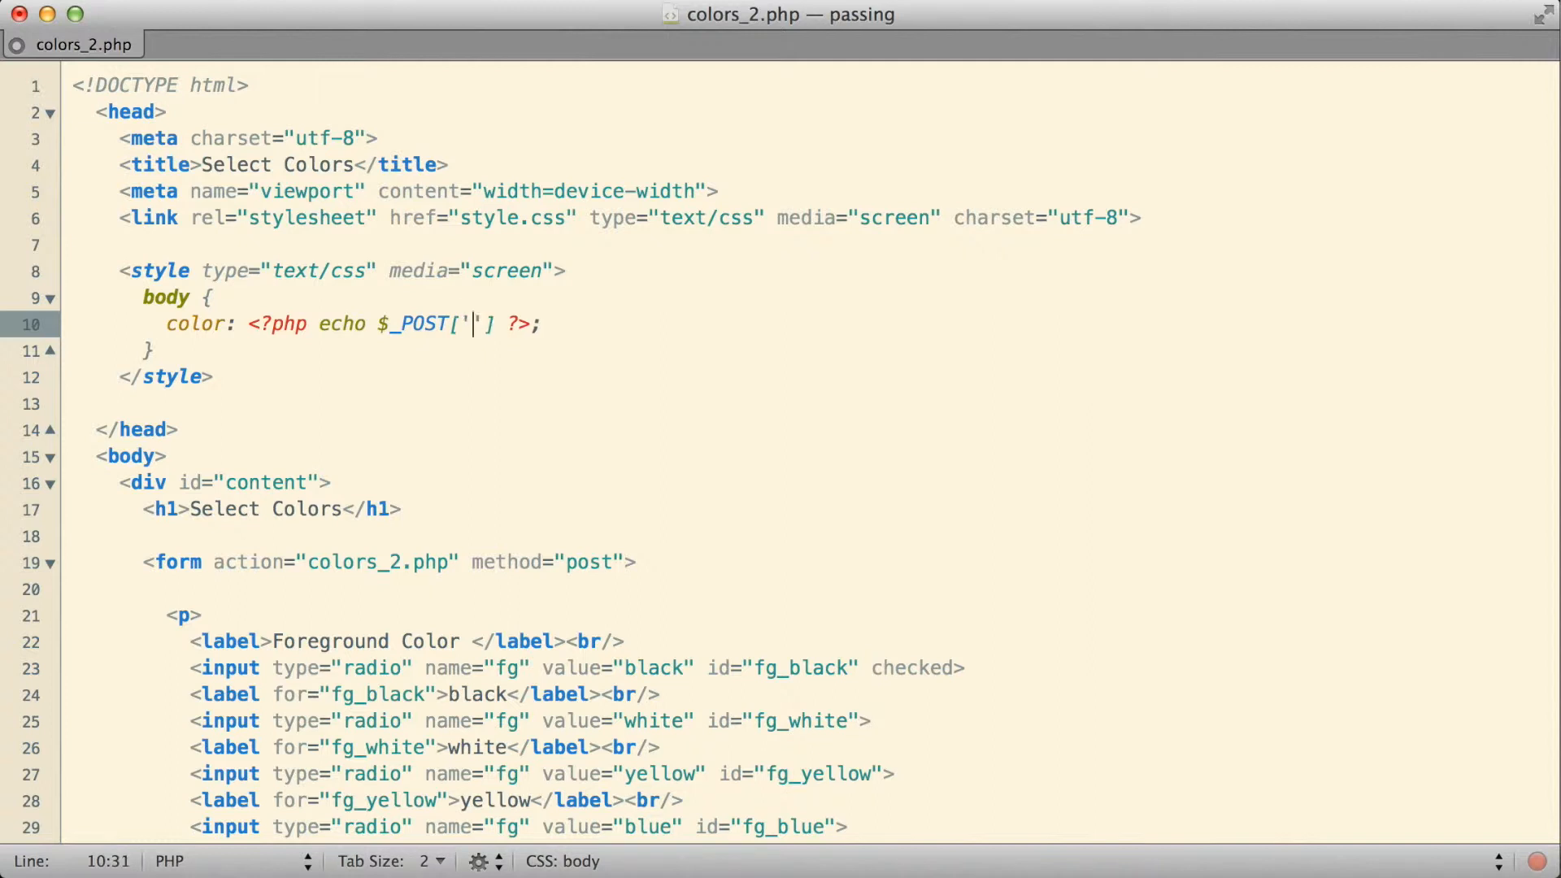
{"action": "type", "text": "f"}
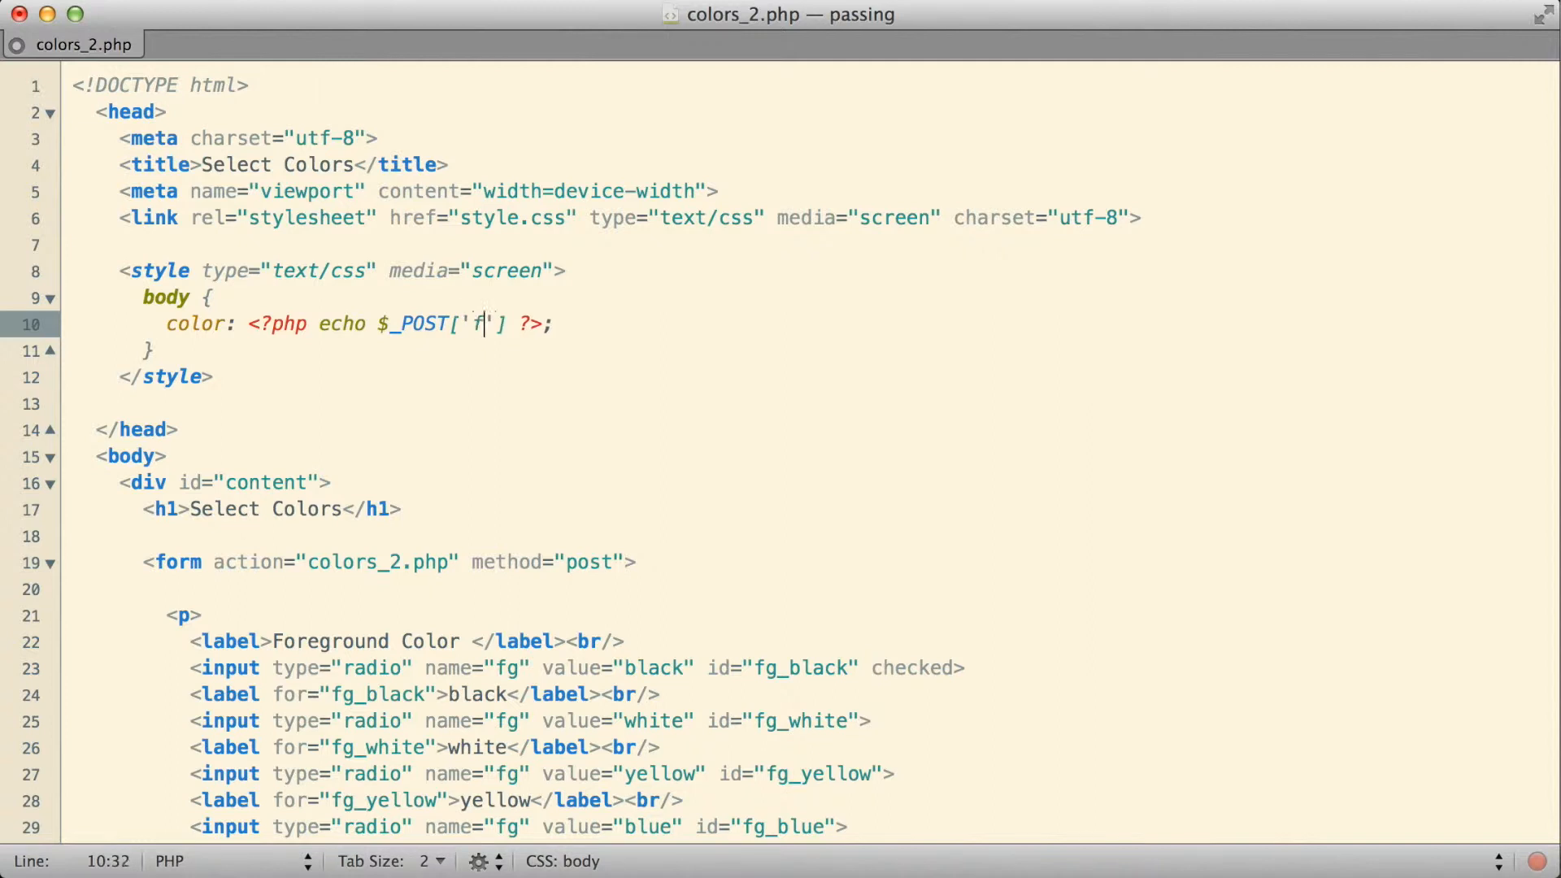
{"action": "type", "text": "g"}
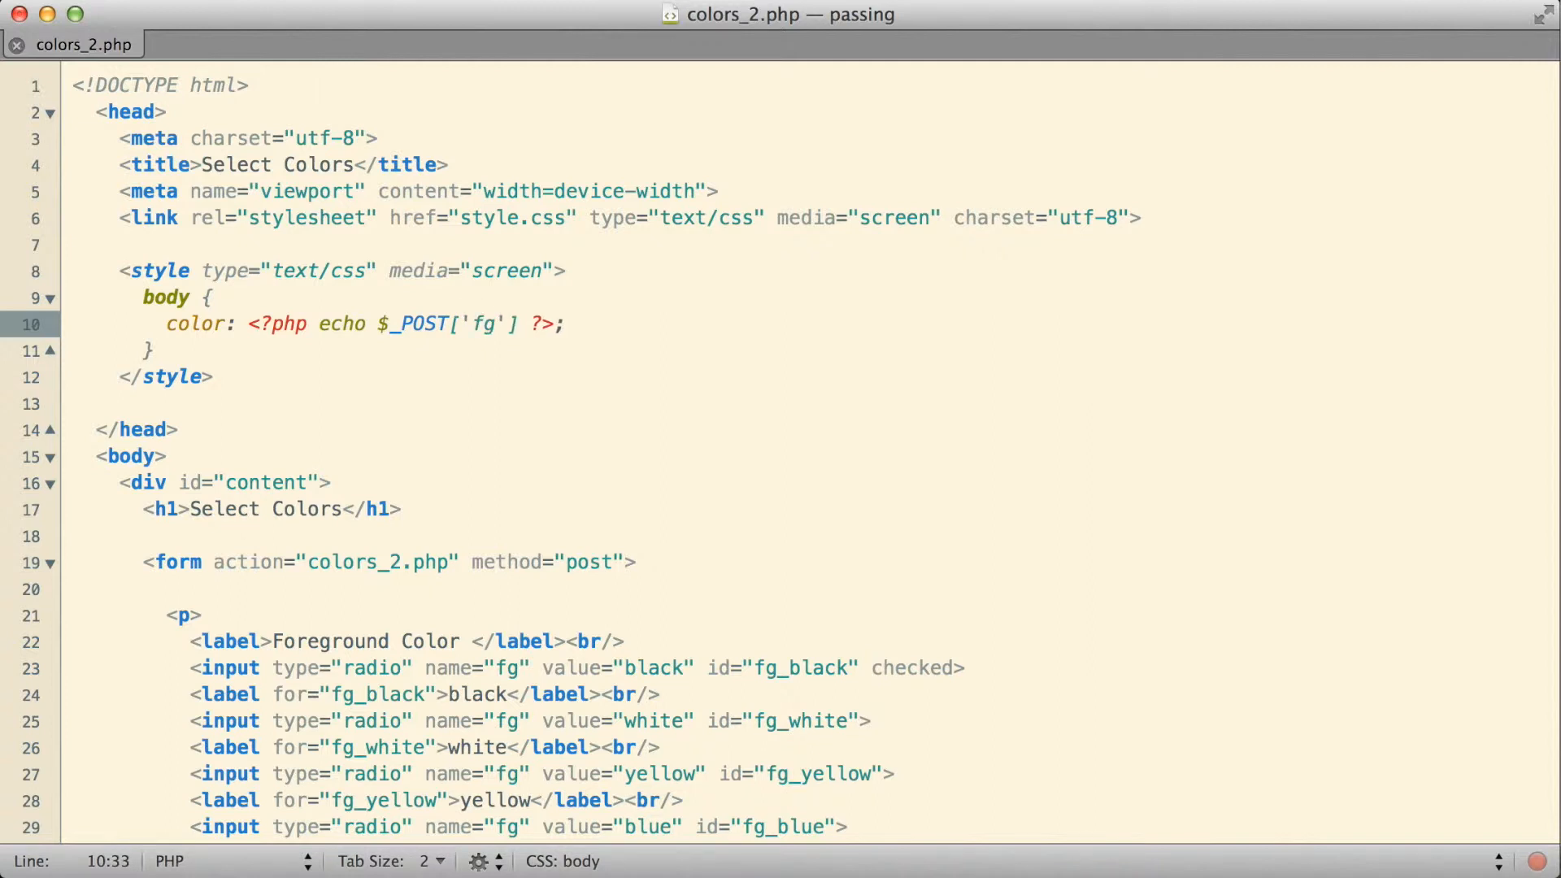
Add background-color echoing $_POST['bg'] to the body rule
{"action": "type", "text": "backgro"}
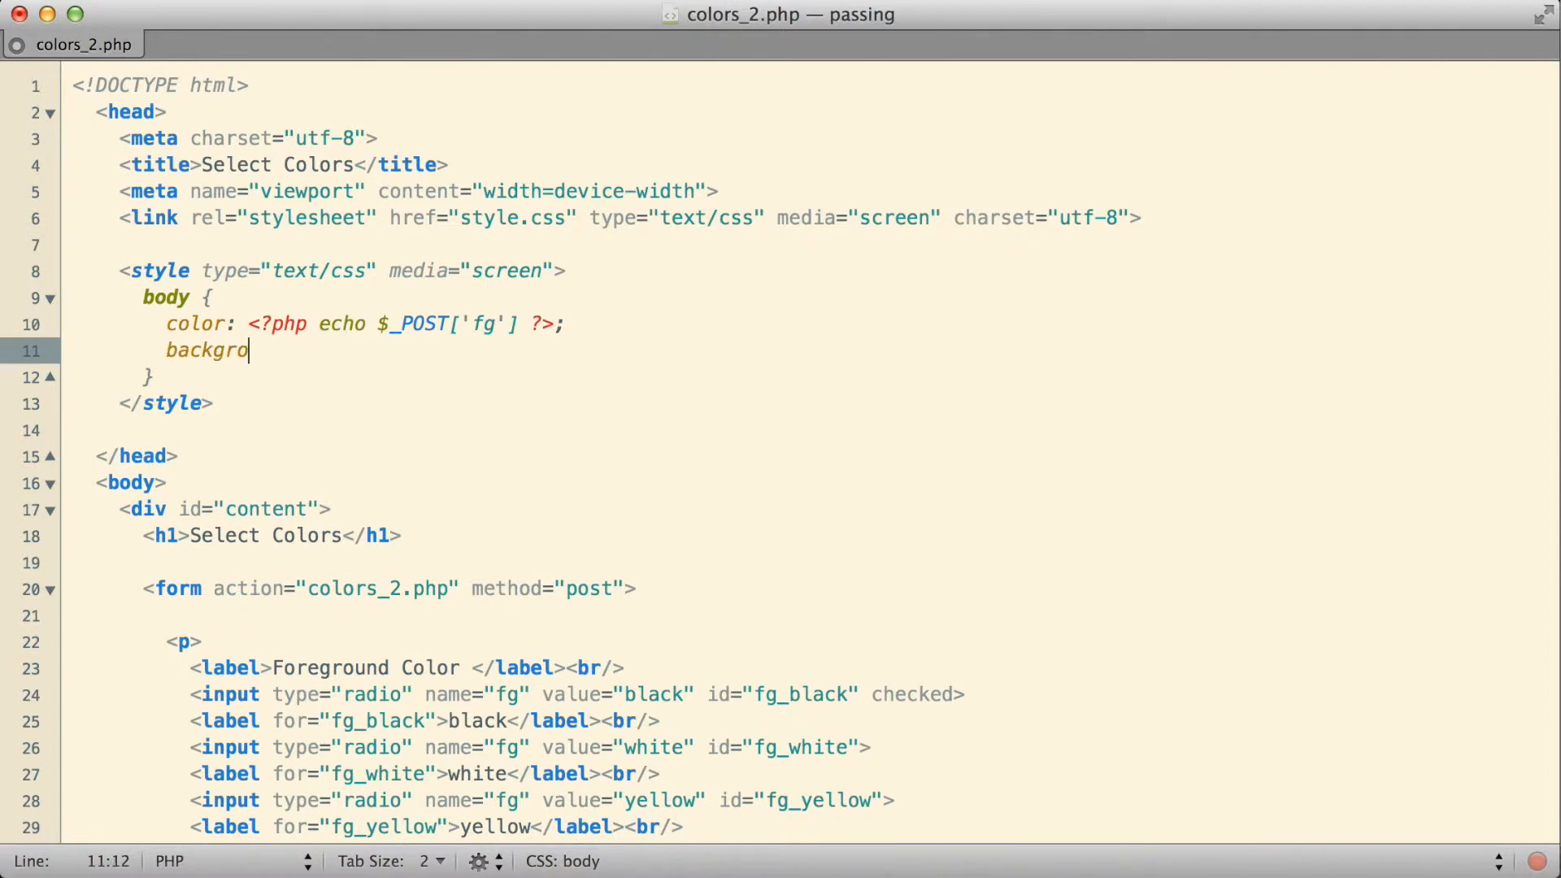
{"action": "type", "text": "und-color: ;"}
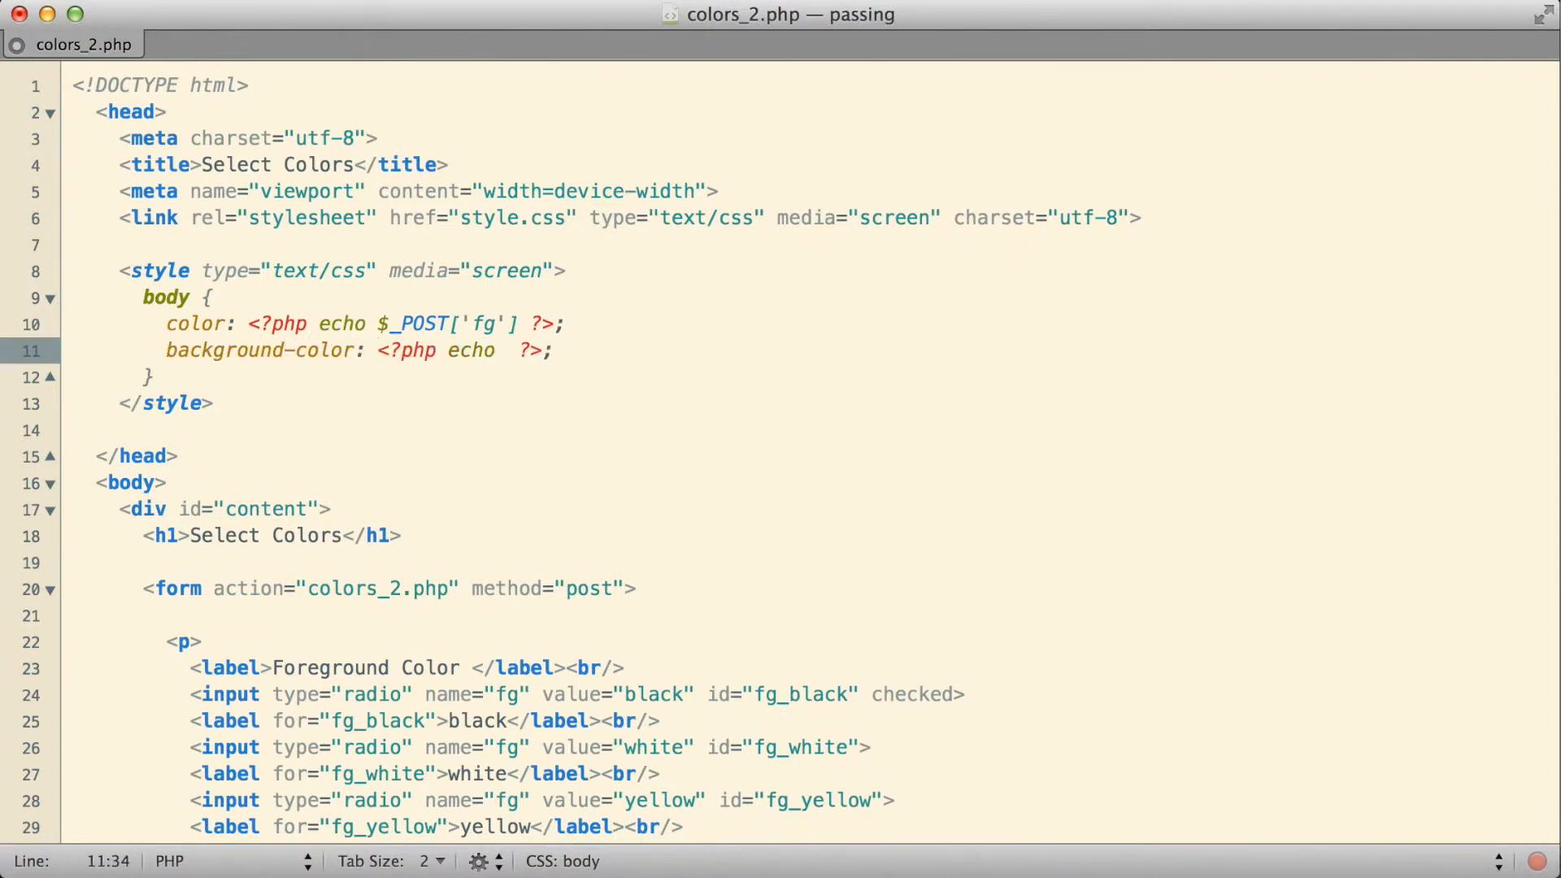
{"action": "type", "text": "$_POST[]"}
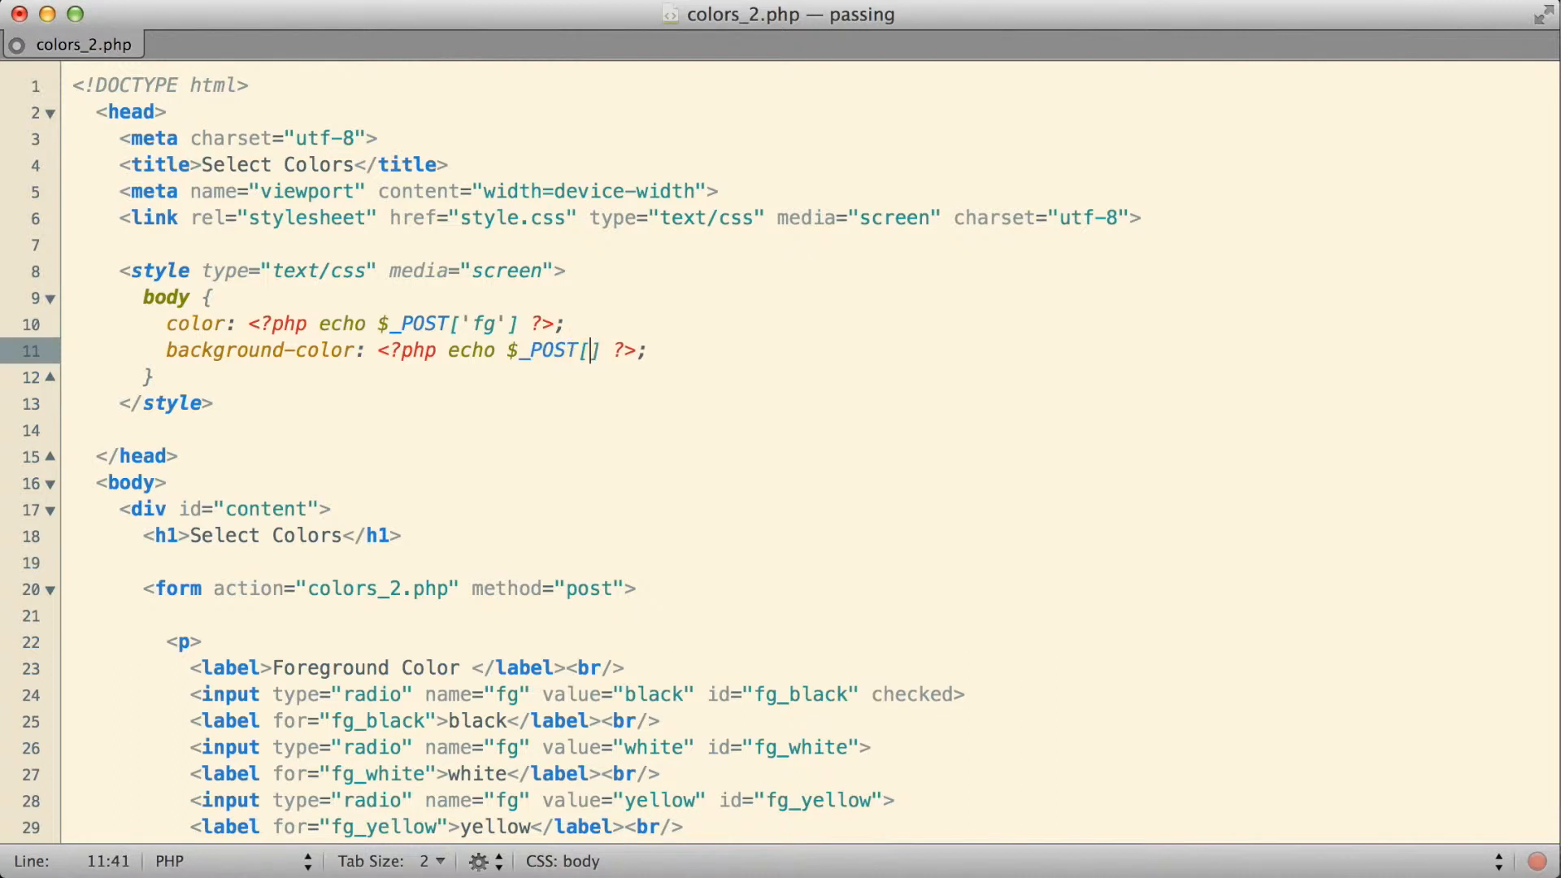
{"action": "type", "text": "'bg'"}
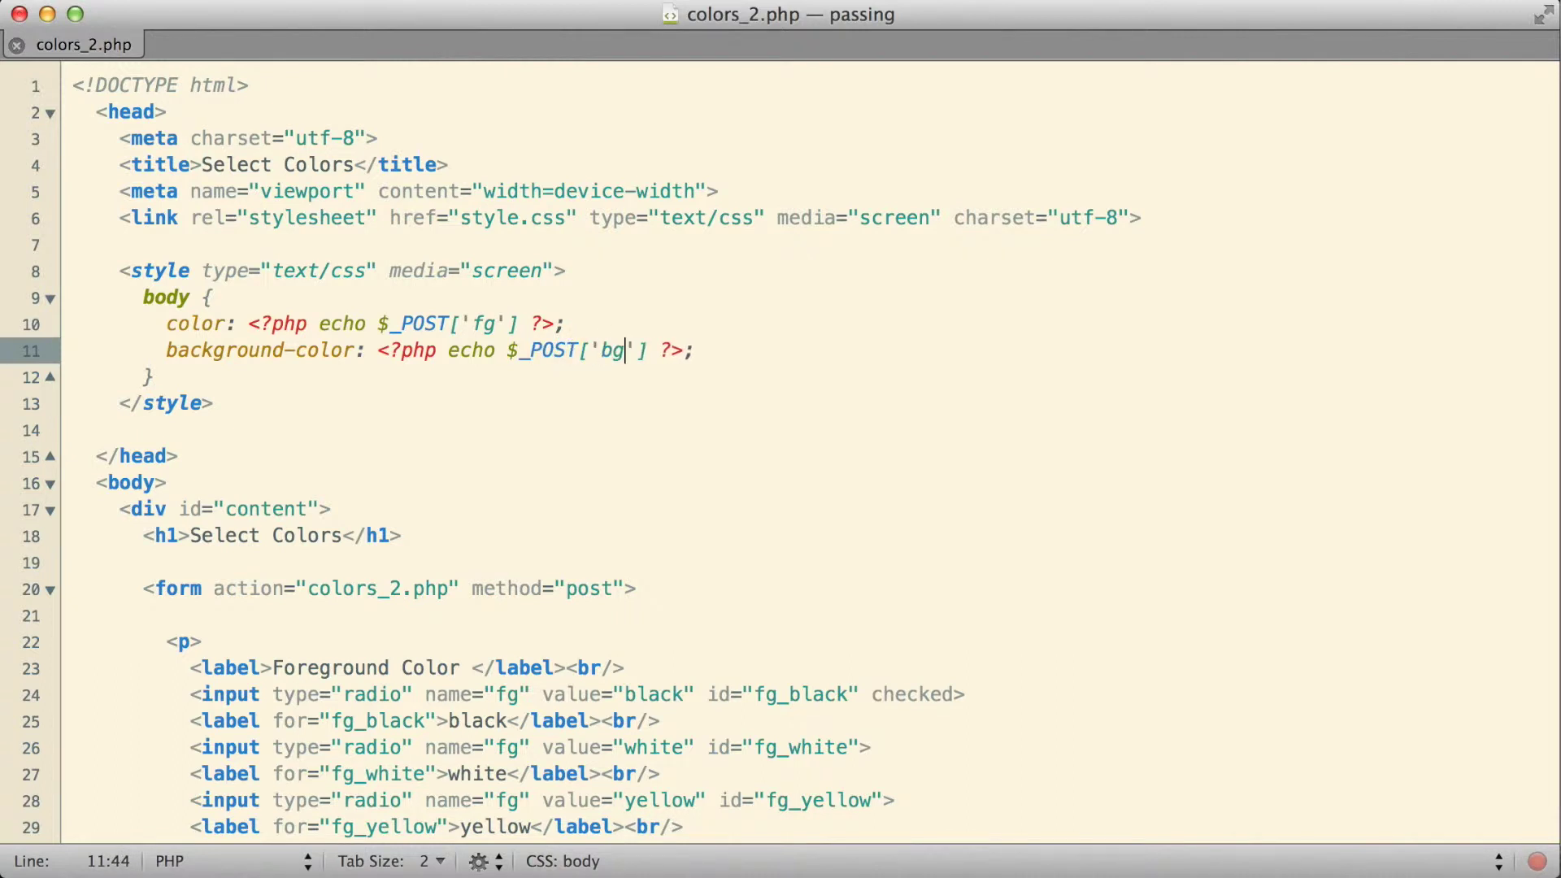
{"action": "left_click", "coordinate": [562, 323]}
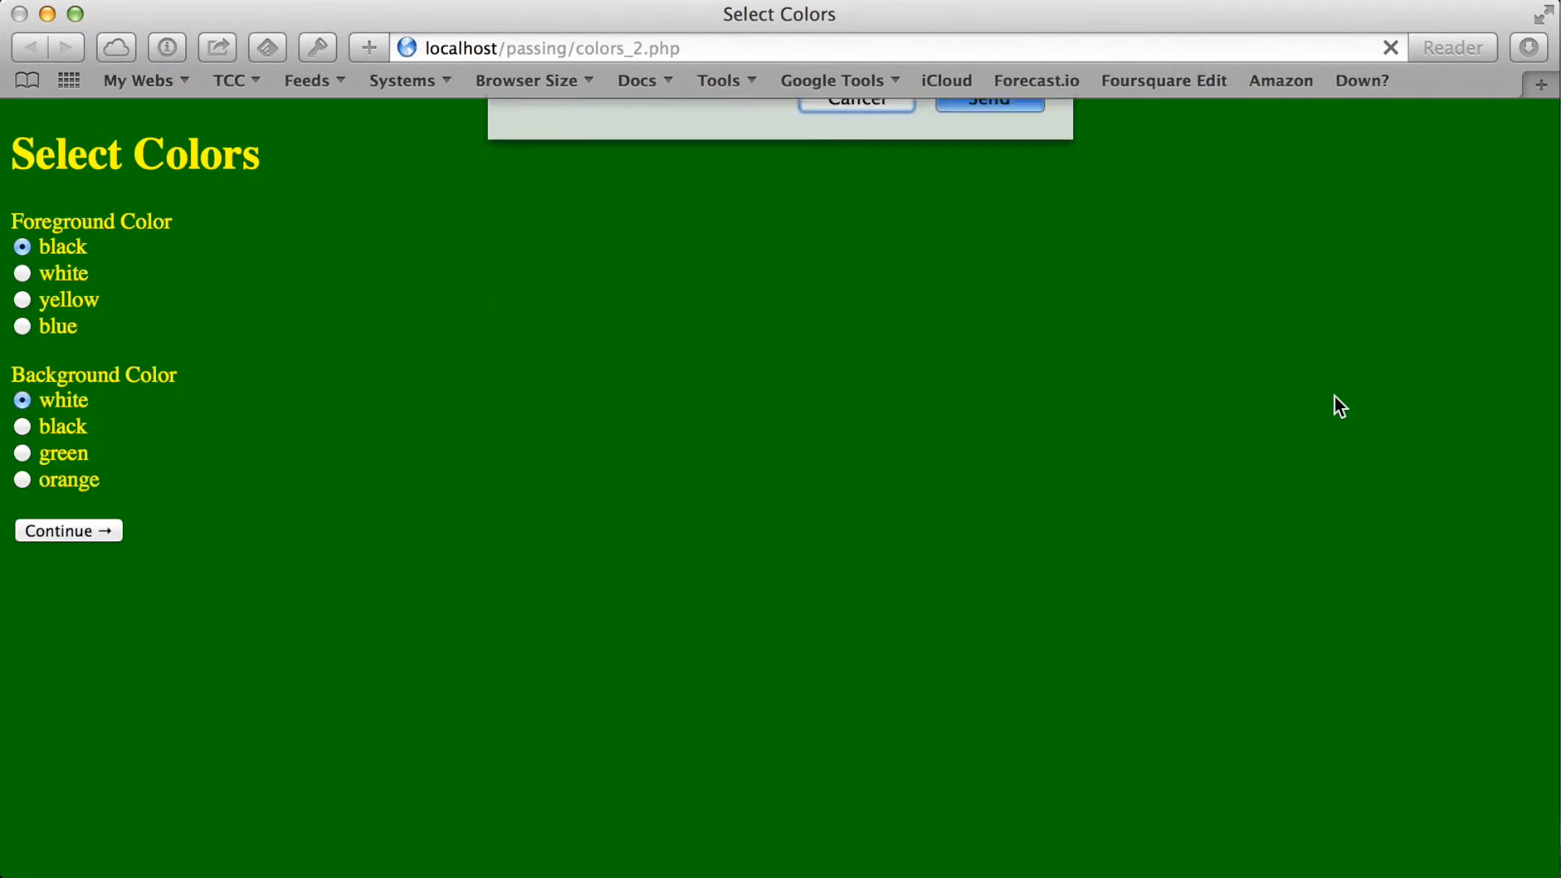
Resend the form data, then submit blue-on-orange and white-on-black colour choices
{"action": "left_click", "coordinate": [852, 98]}
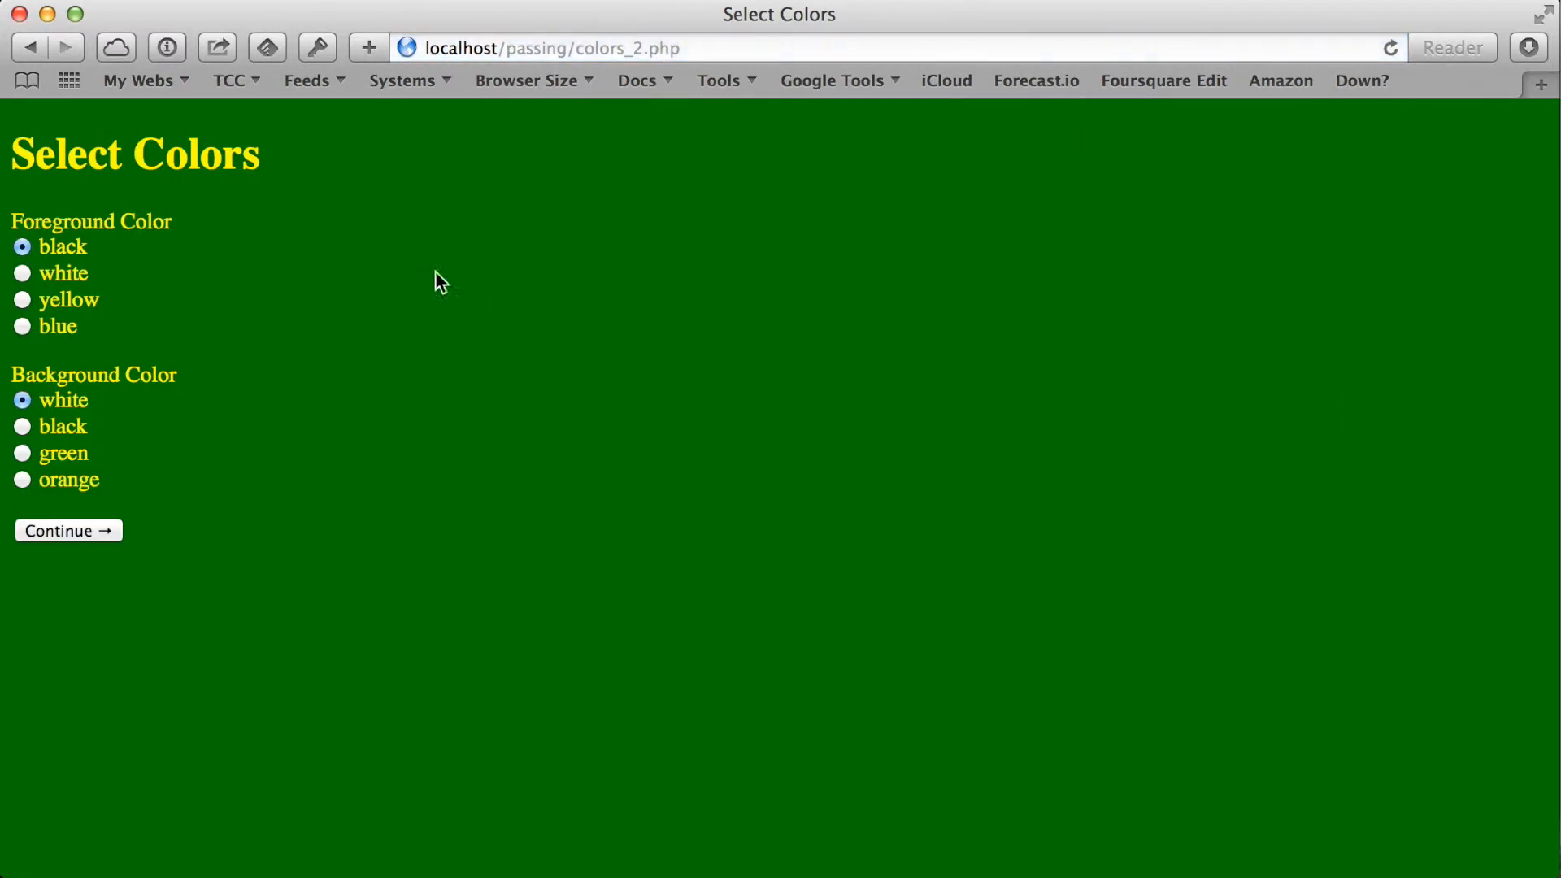
{"action": "mouse_move", "coordinate": [172, 473]}
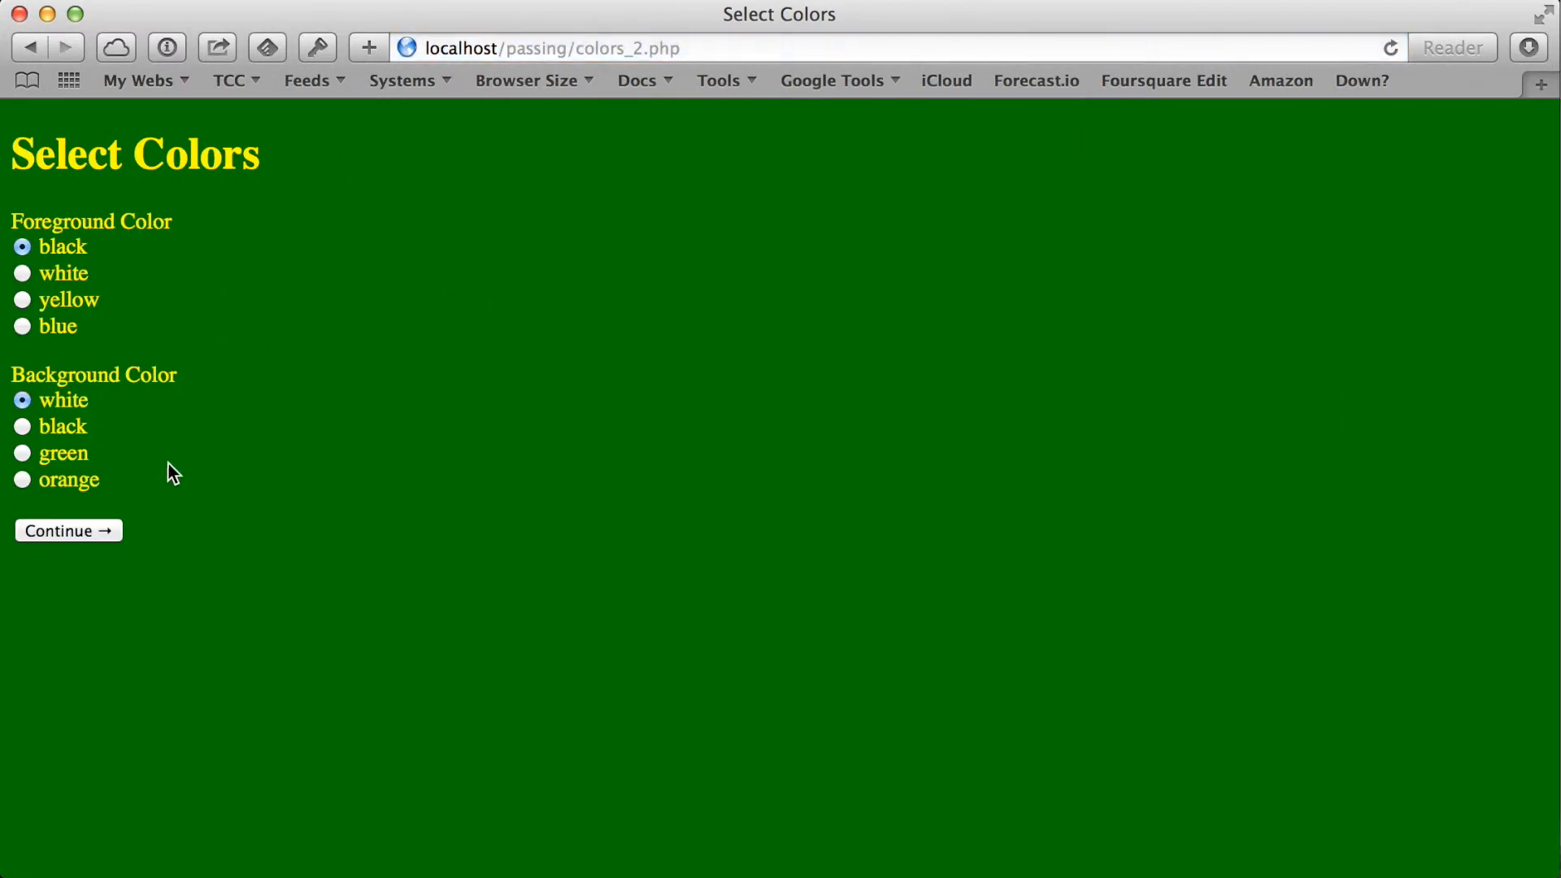
{"action": "mouse_move", "coordinate": [52, 329]}
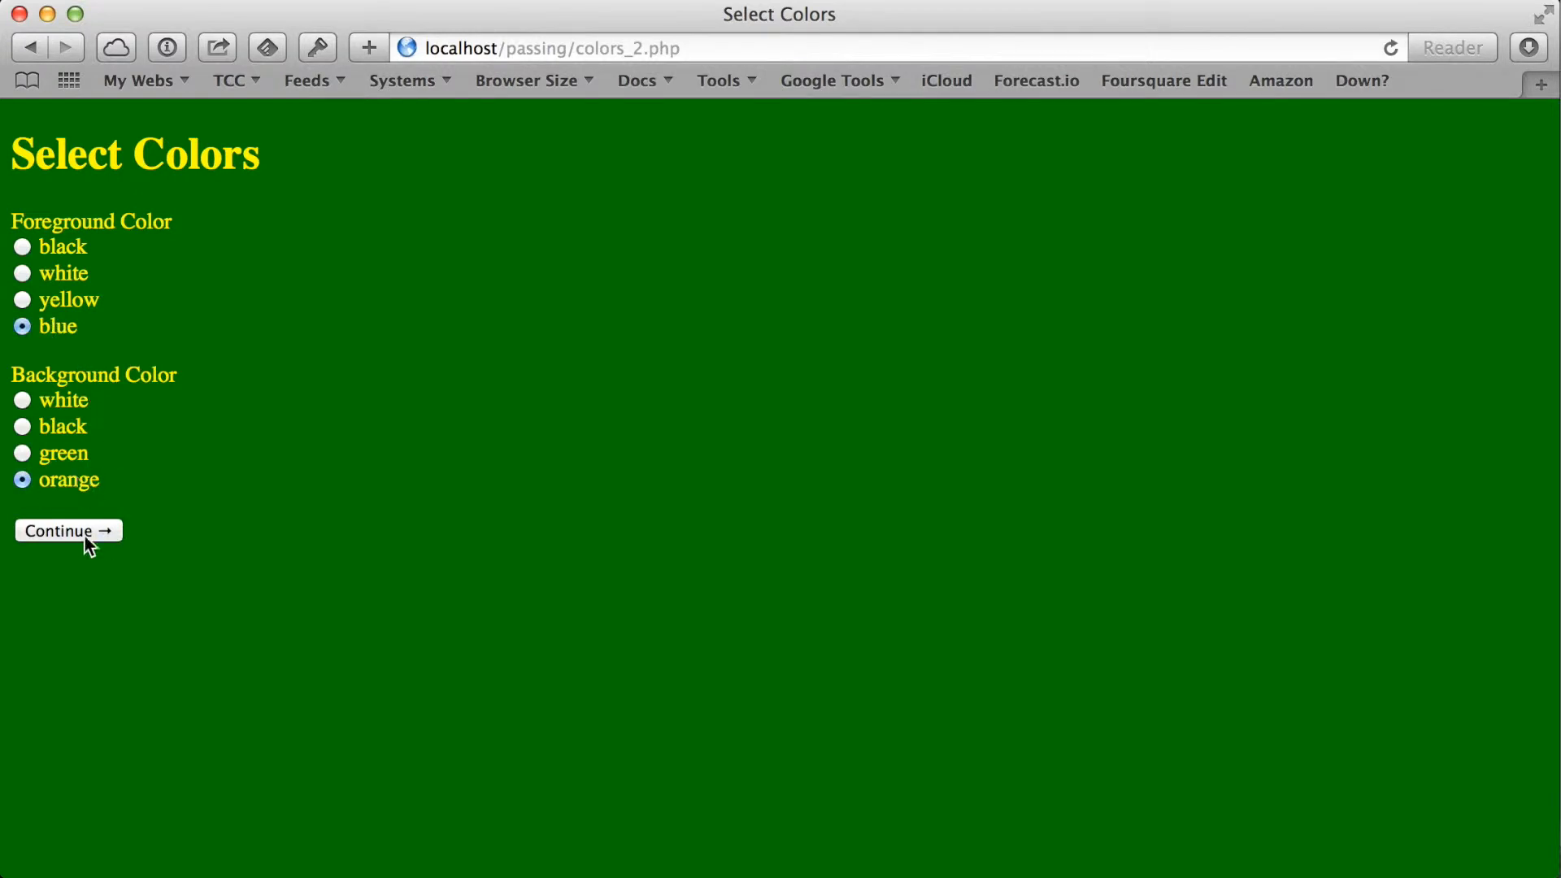
{"action": "left_click", "coordinate": [68, 531]}
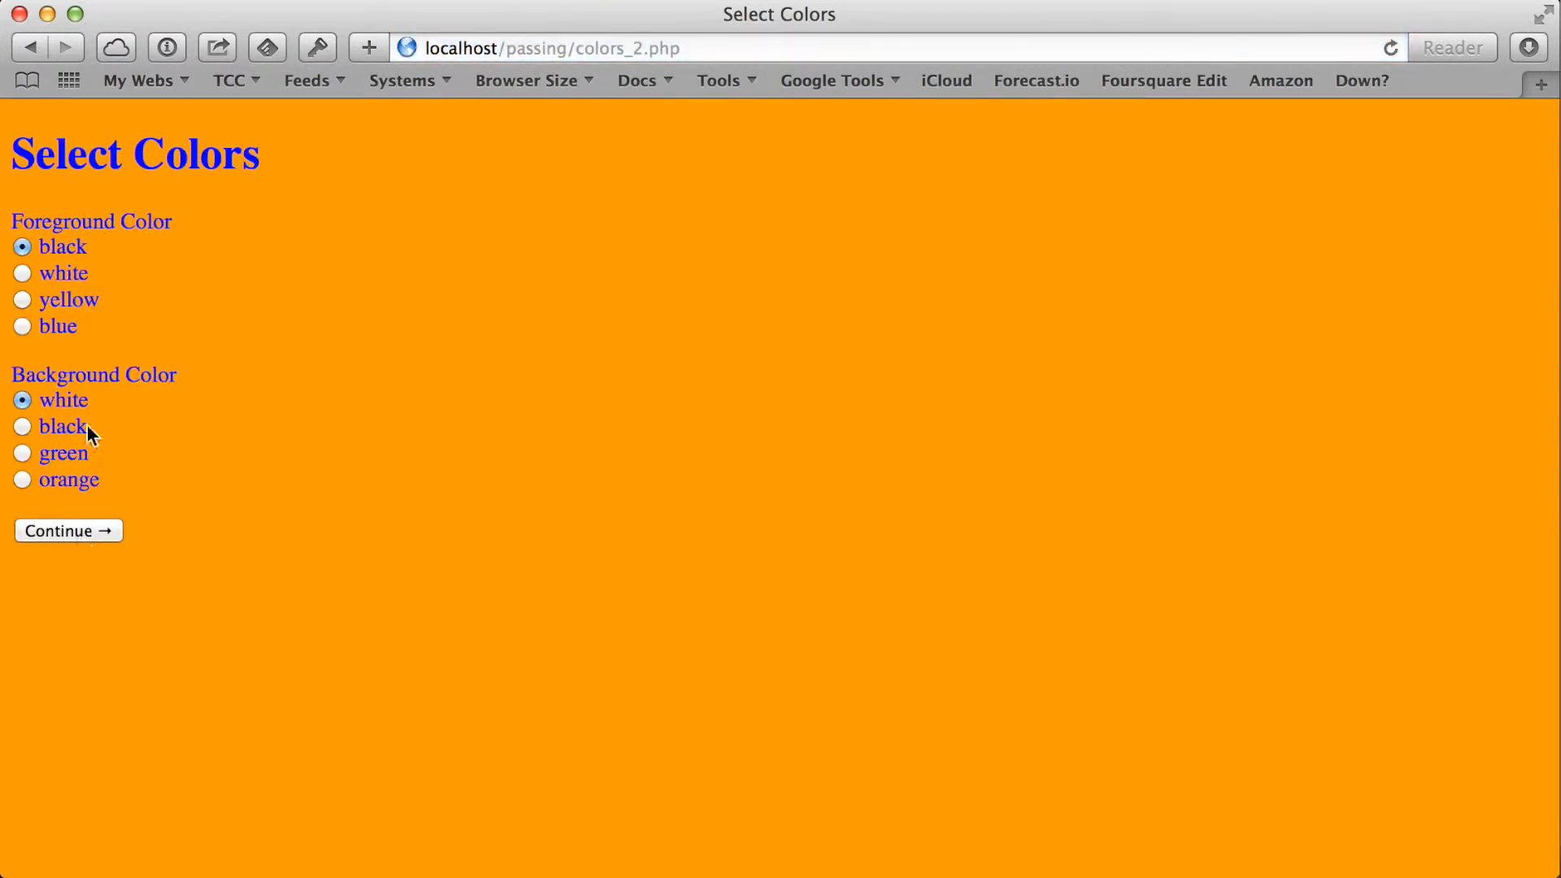
{"action": "left_click", "coordinate": [22, 273]}
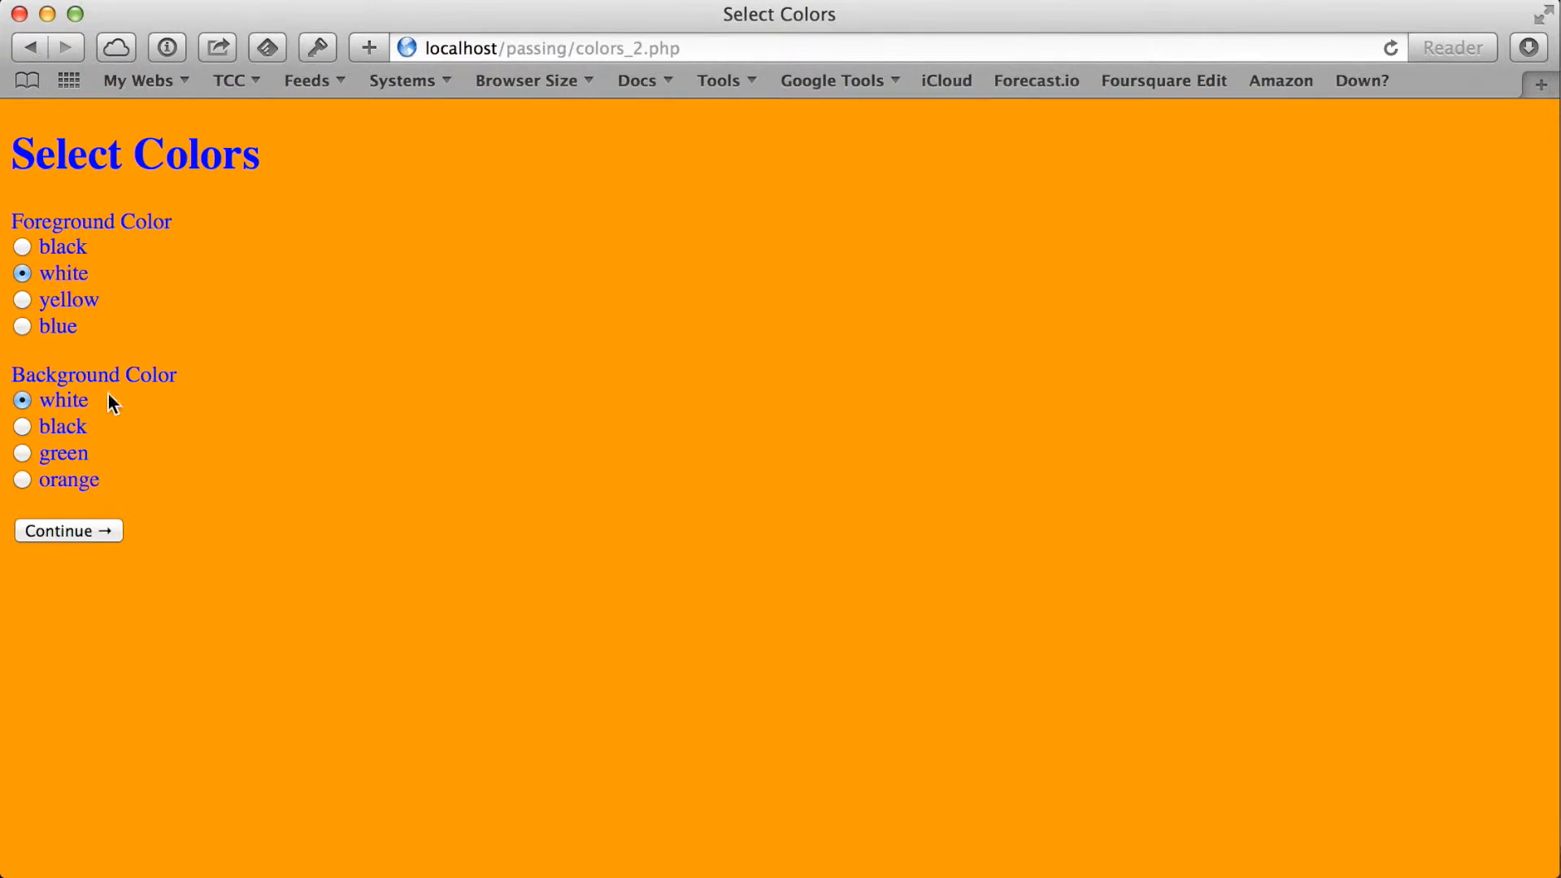
{"action": "left_click", "coordinate": [22, 426]}
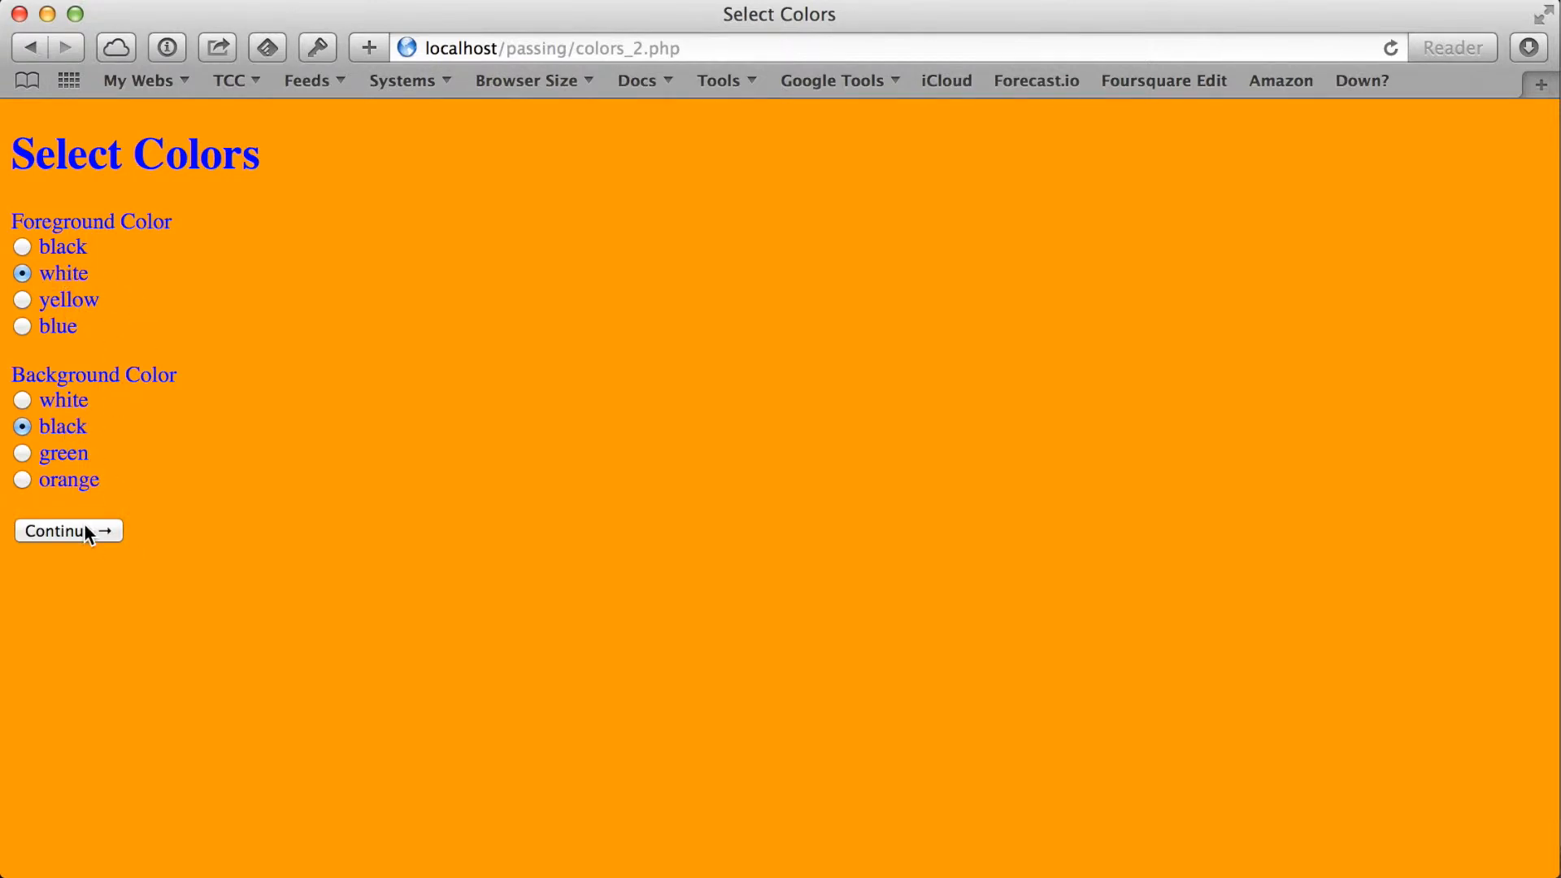
{"action": "left_click", "coordinate": [66, 529]}
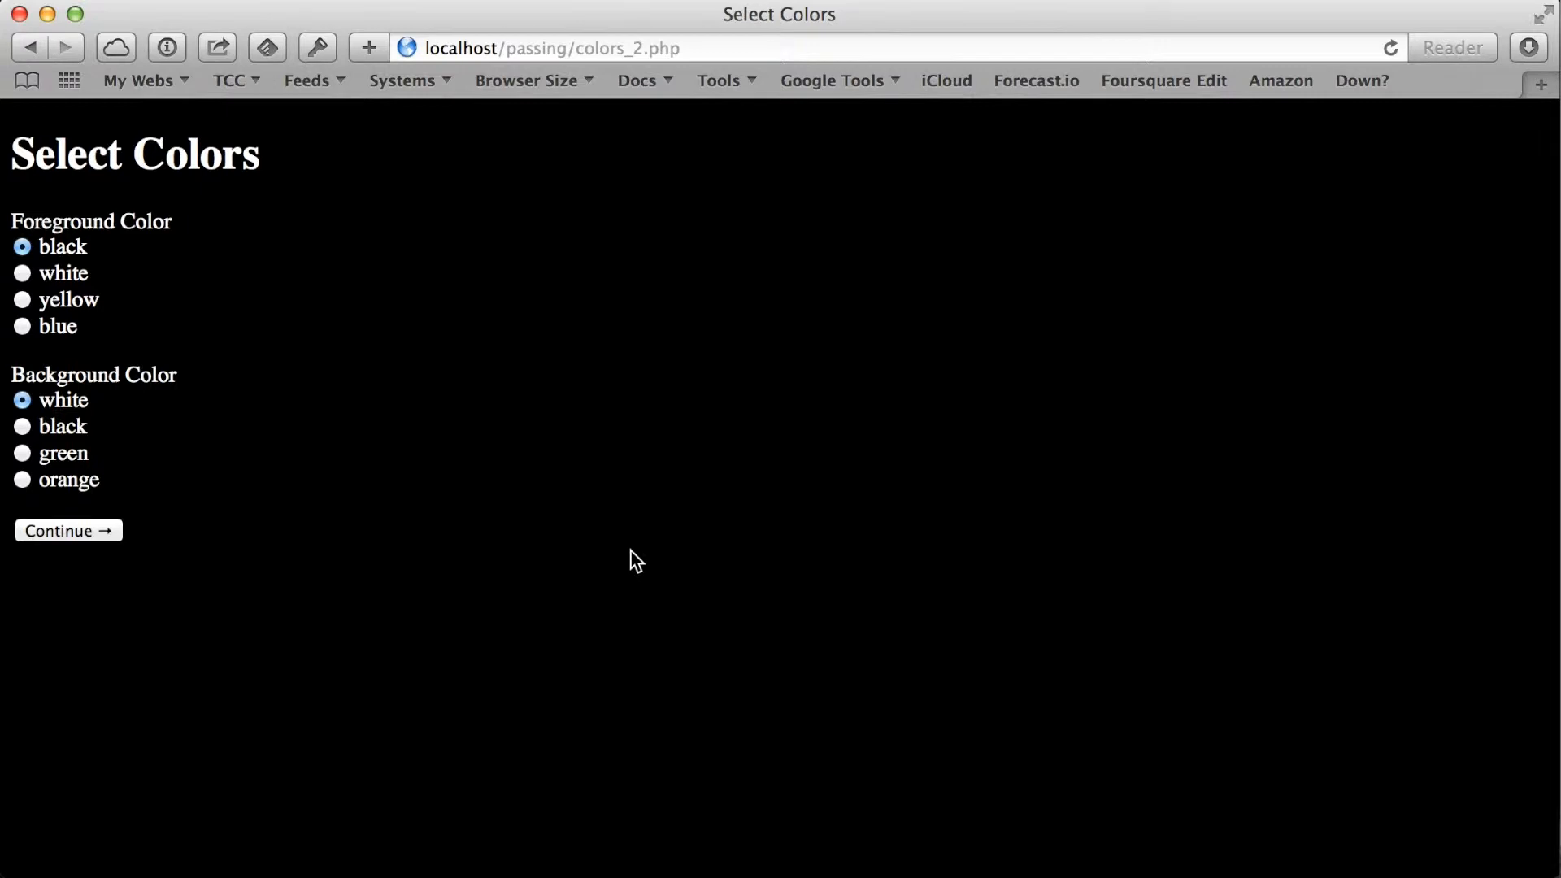
{"action": "mouse_move", "coordinate": [52, 290]}
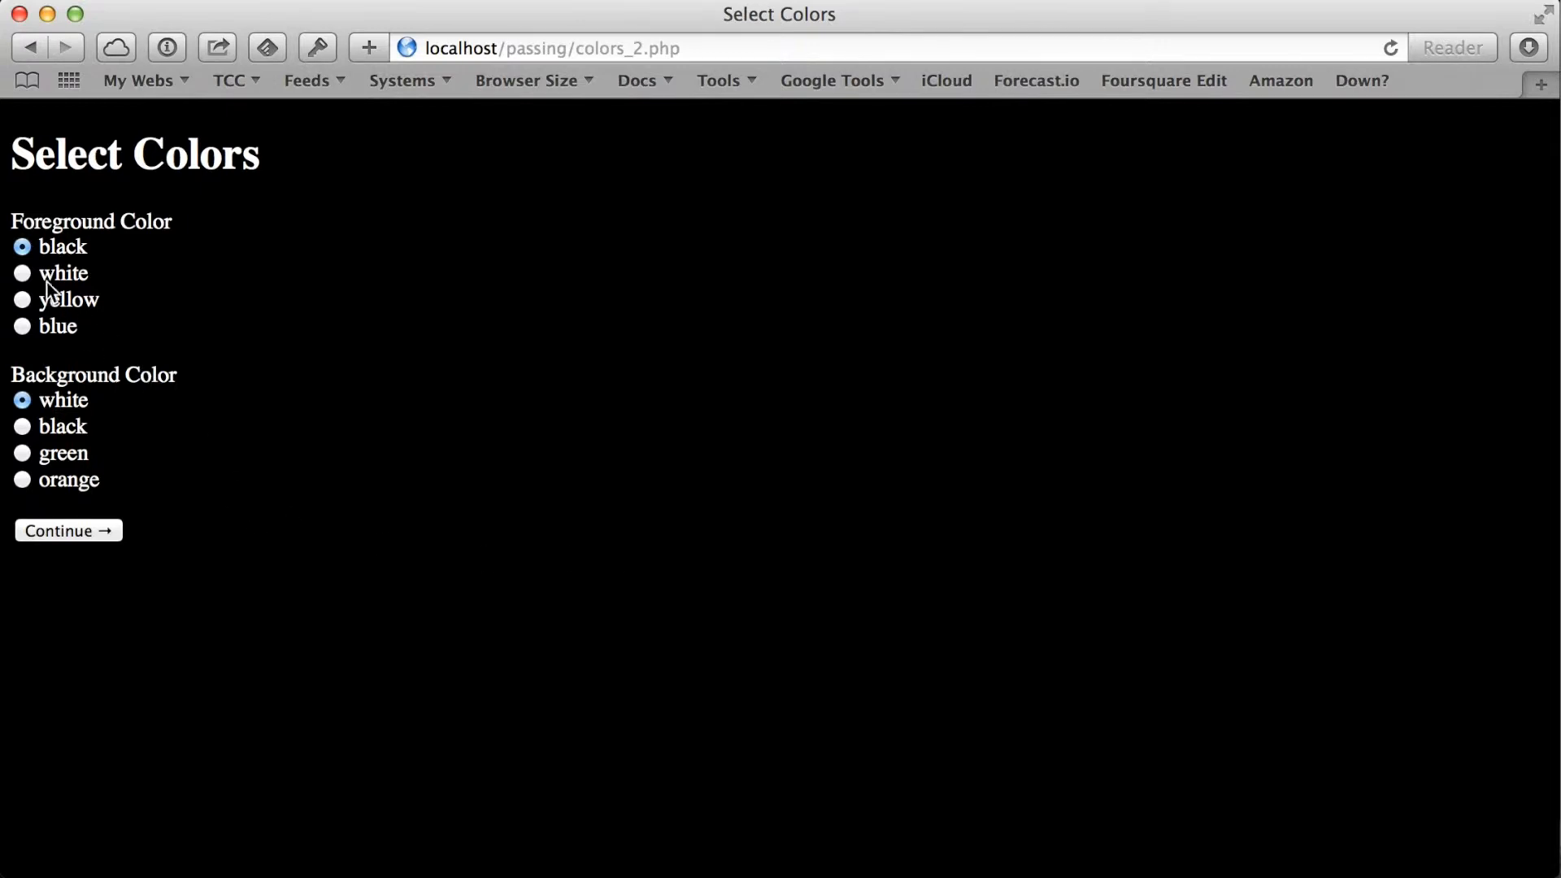
{"action": "mouse_move", "coordinate": [358, 440]}
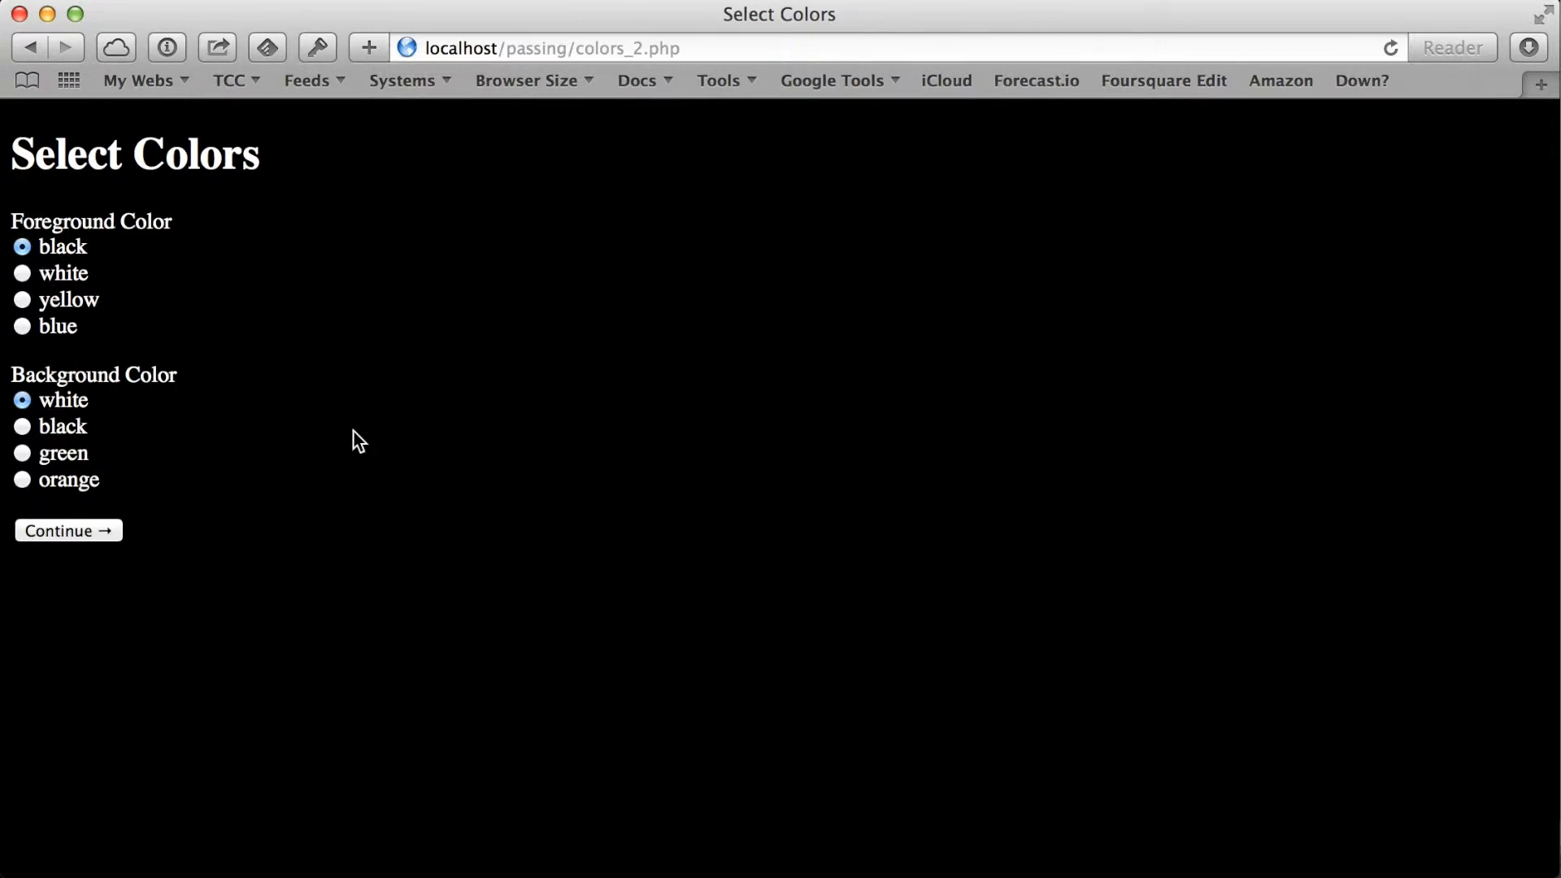
{"action": "mouse_move", "coordinate": [289, 429]}
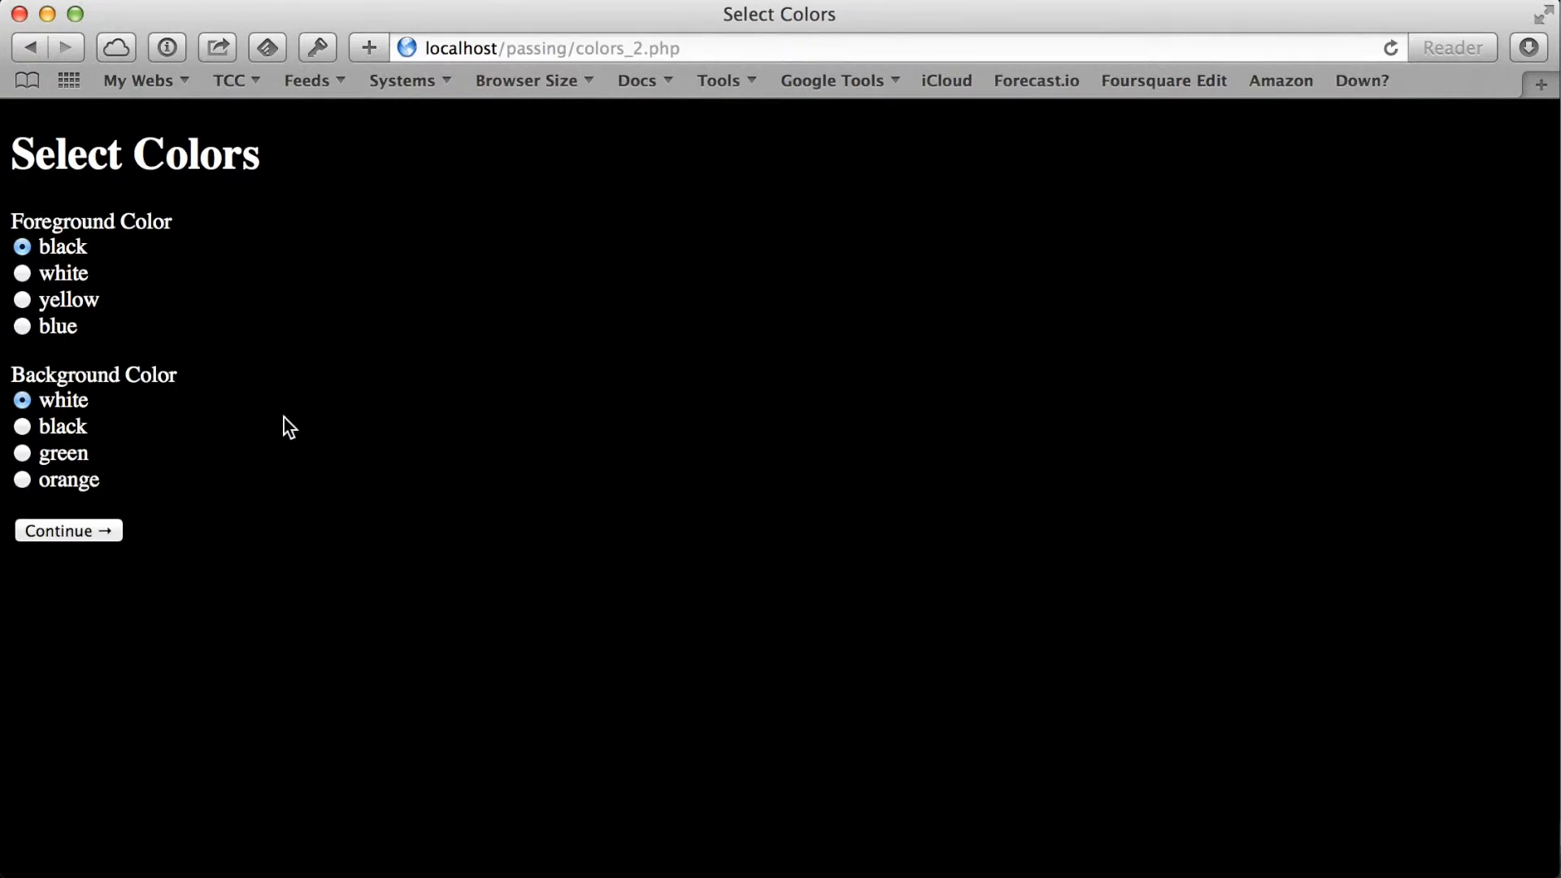
{"action": "mouse_move", "coordinate": [174, 326]}
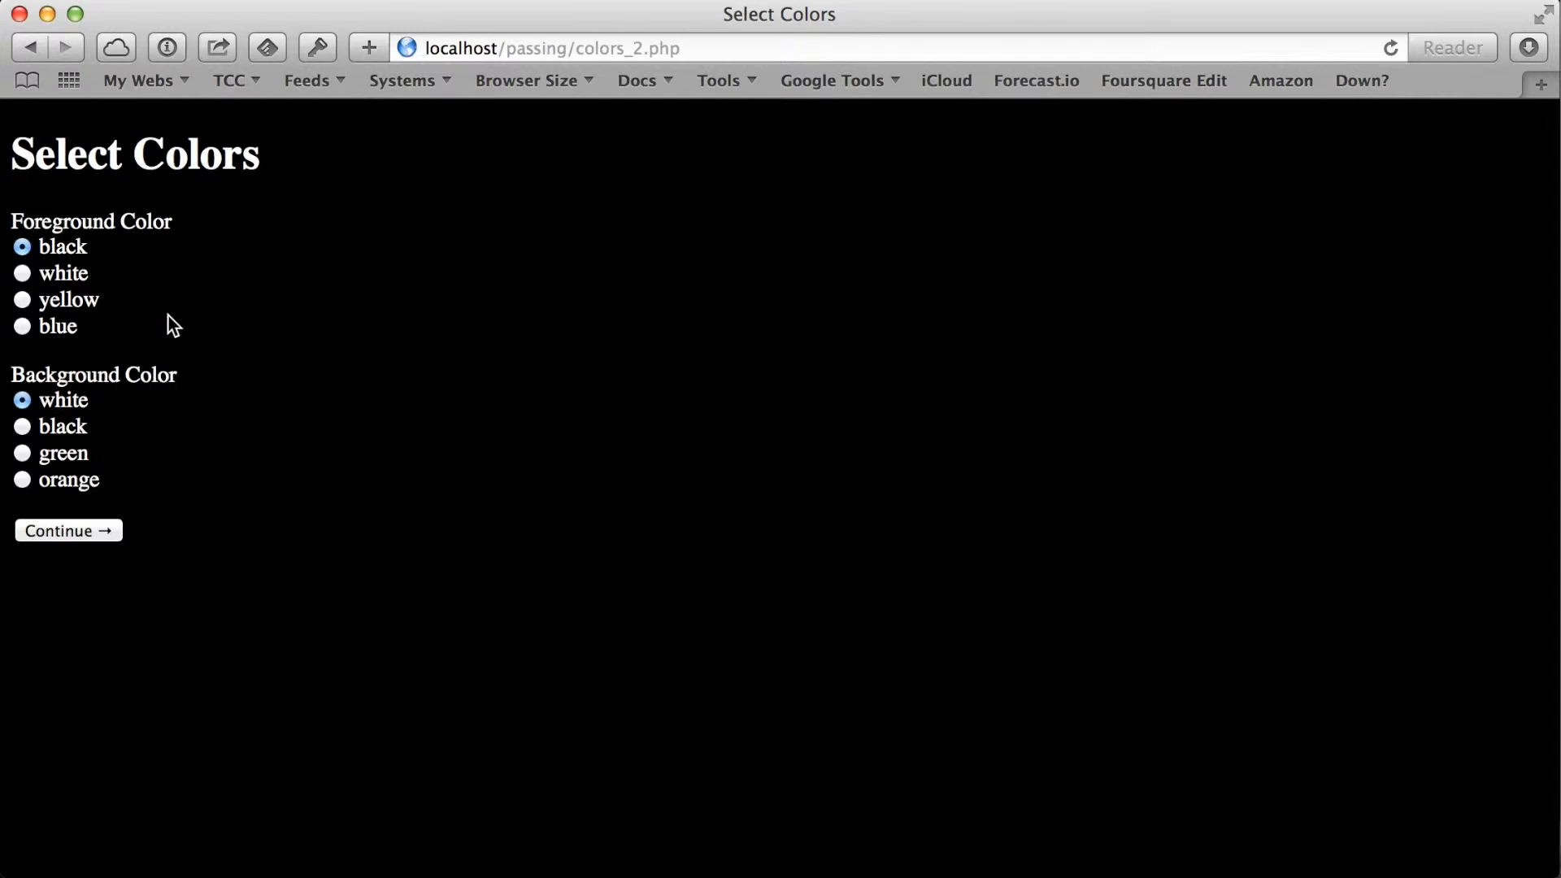
{"action": "mouse_move", "coordinate": [266, 483]}
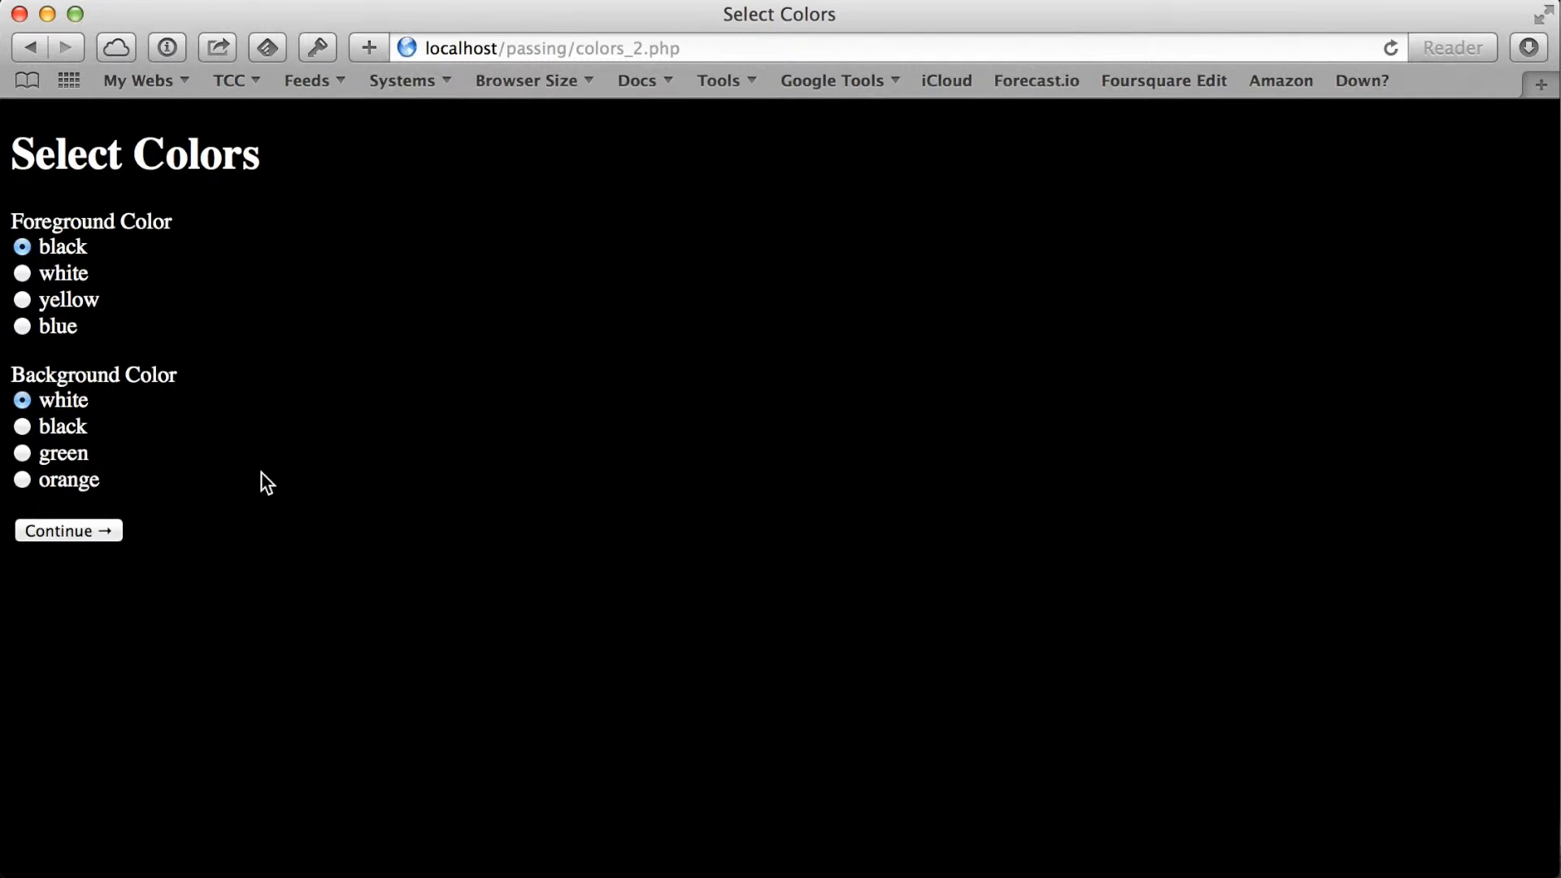
{"action": "mouse_move", "coordinate": [485, 355]}
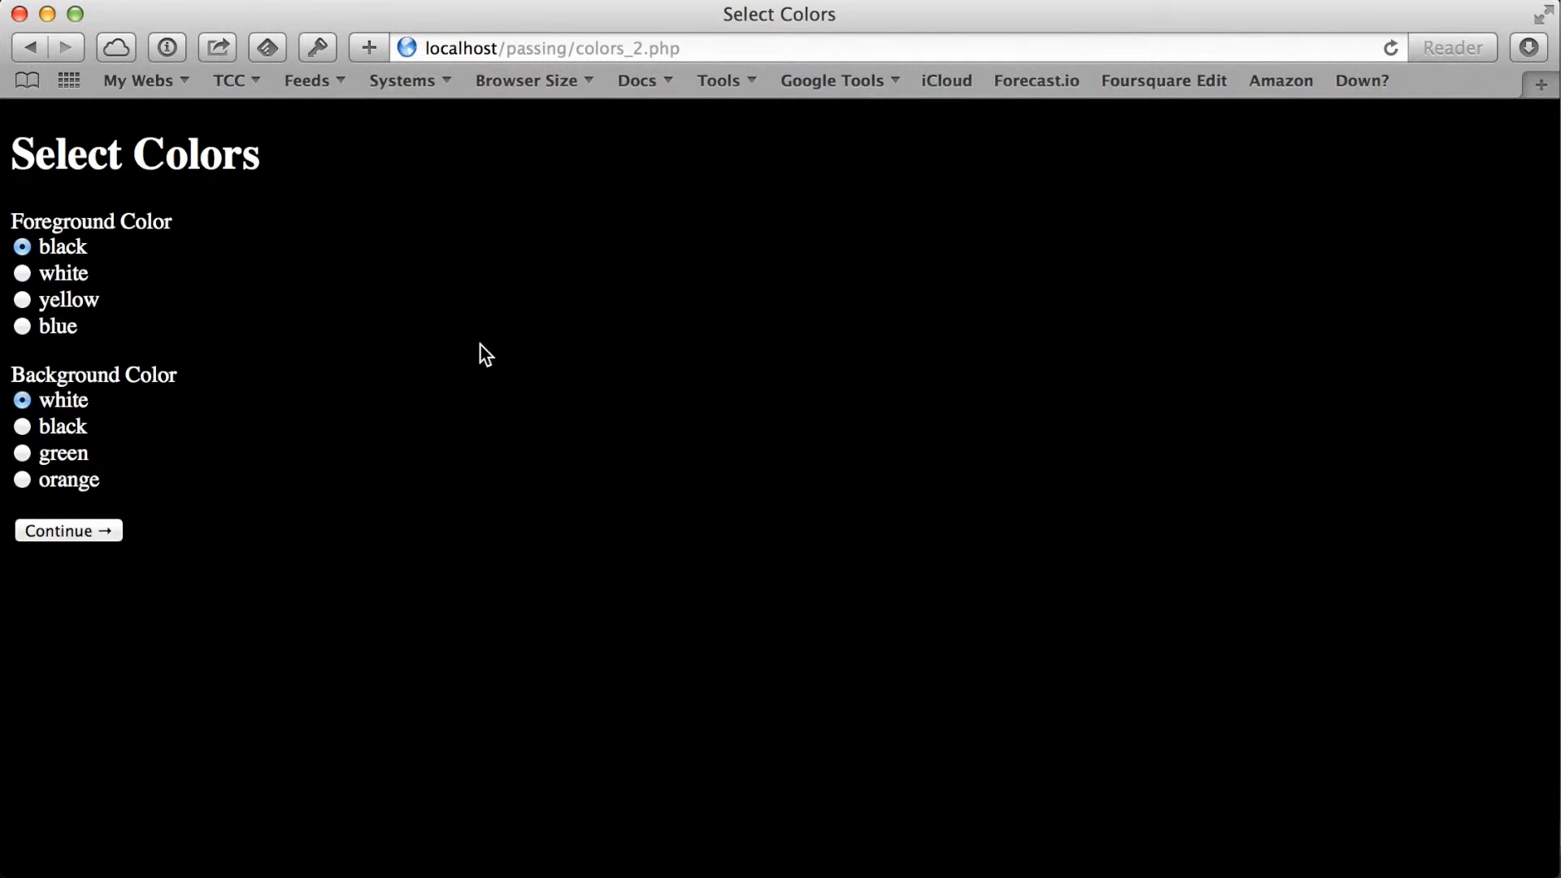
{"action": "mouse_move", "coordinate": [648, 604]}
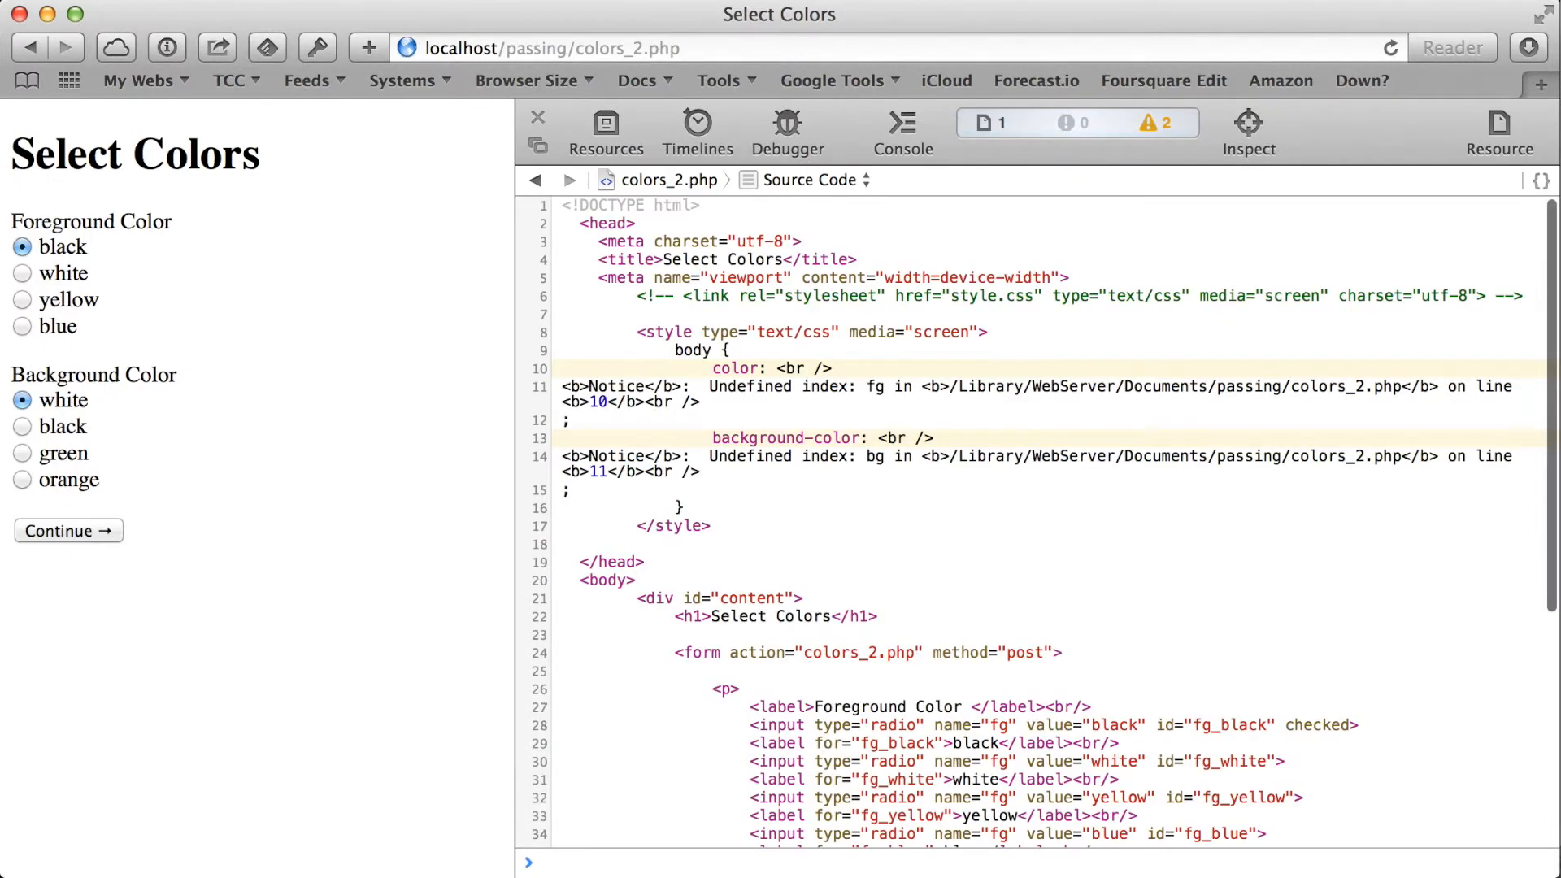
Scroll the page source to find the Undefined index notices for fg and bg
{"action": "scroll", "scroll_direction": "down", "scroll_amount": 3}
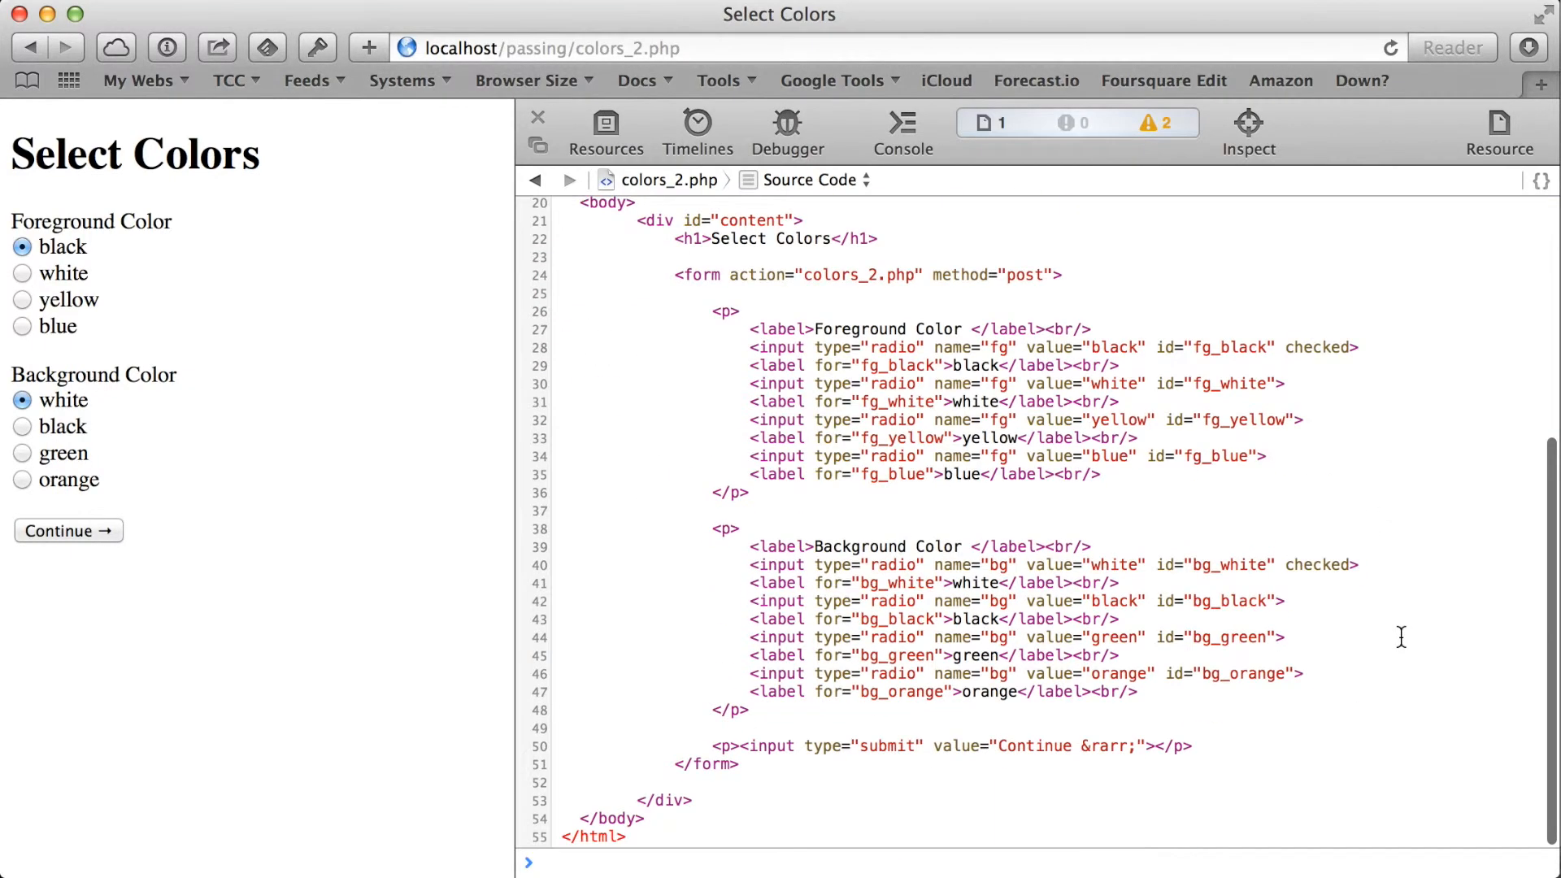
{"action": "scroll", "scroll_direction": "up", "scroll_amount": 3}
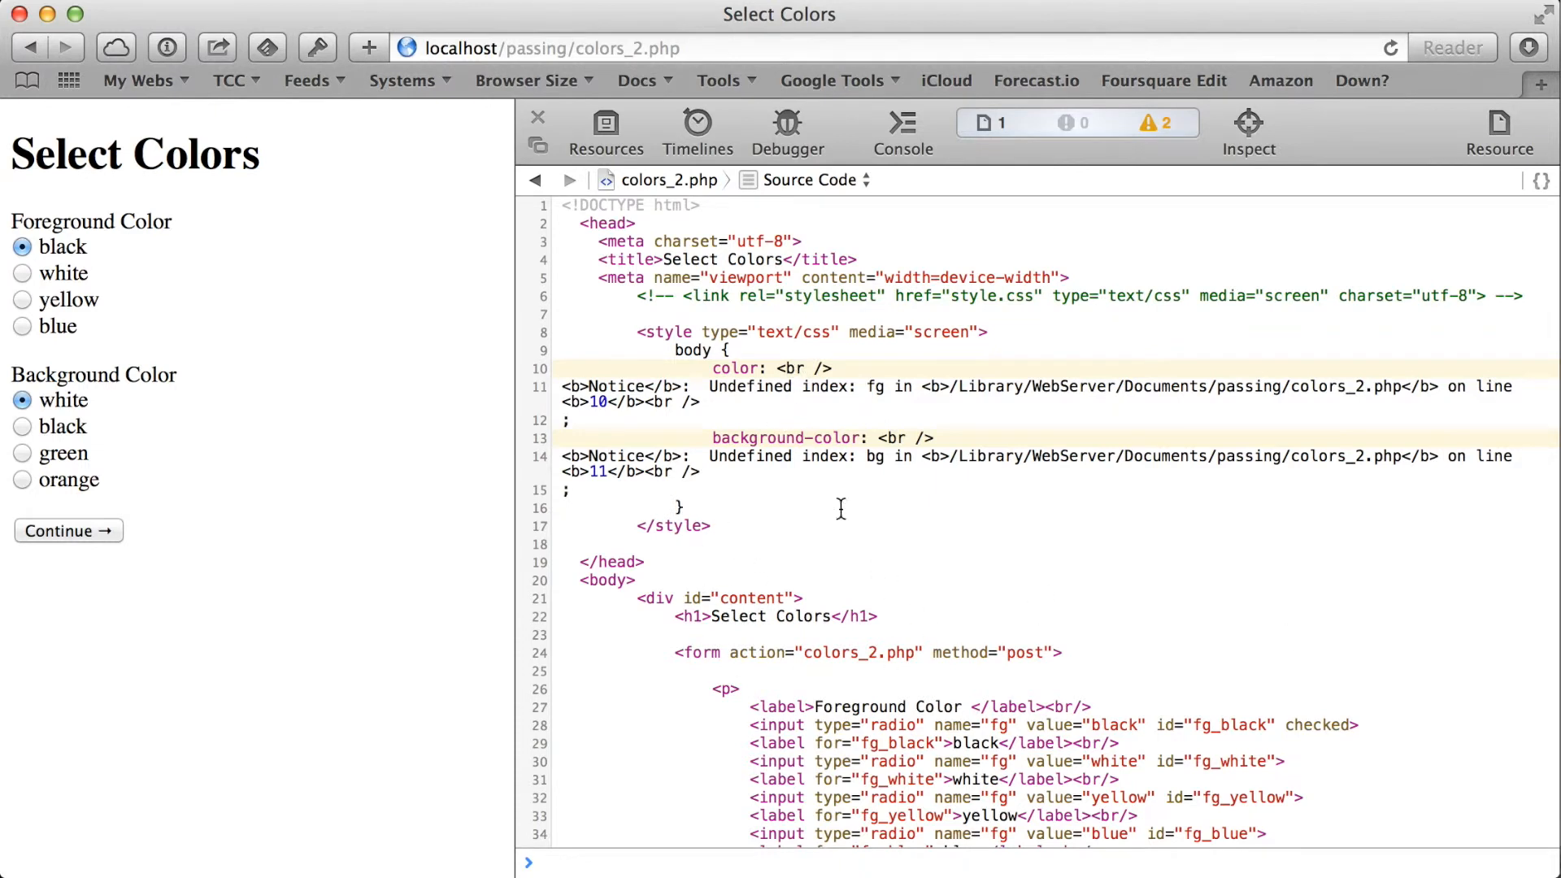
{"action": "mouse_move", "coordinate": [918, 463]}
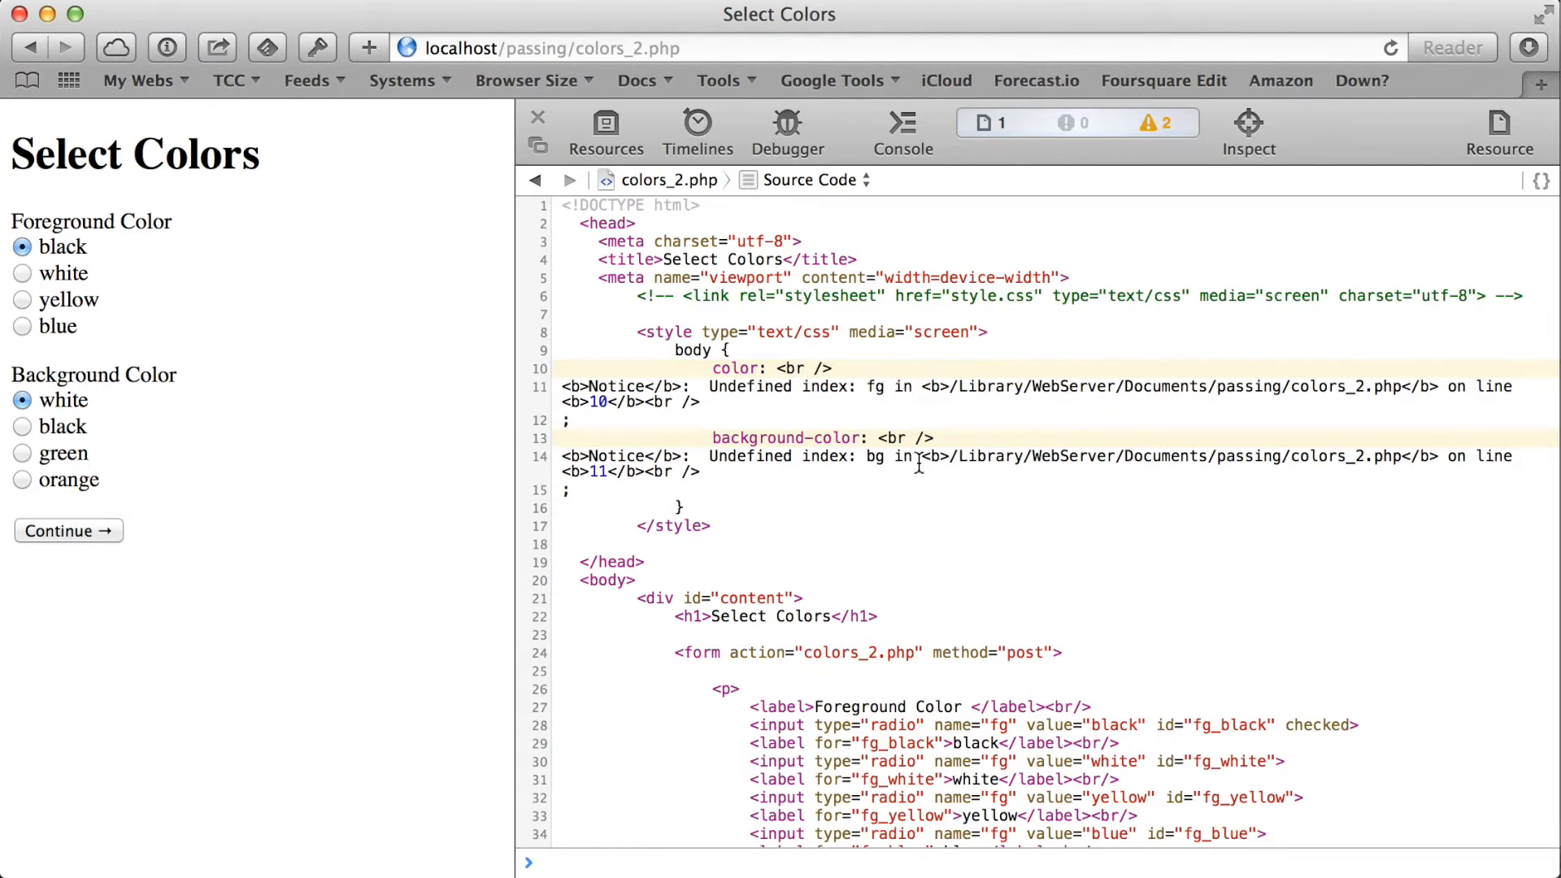
{"action": "mouse_move", "coordinate": [908, 487]}
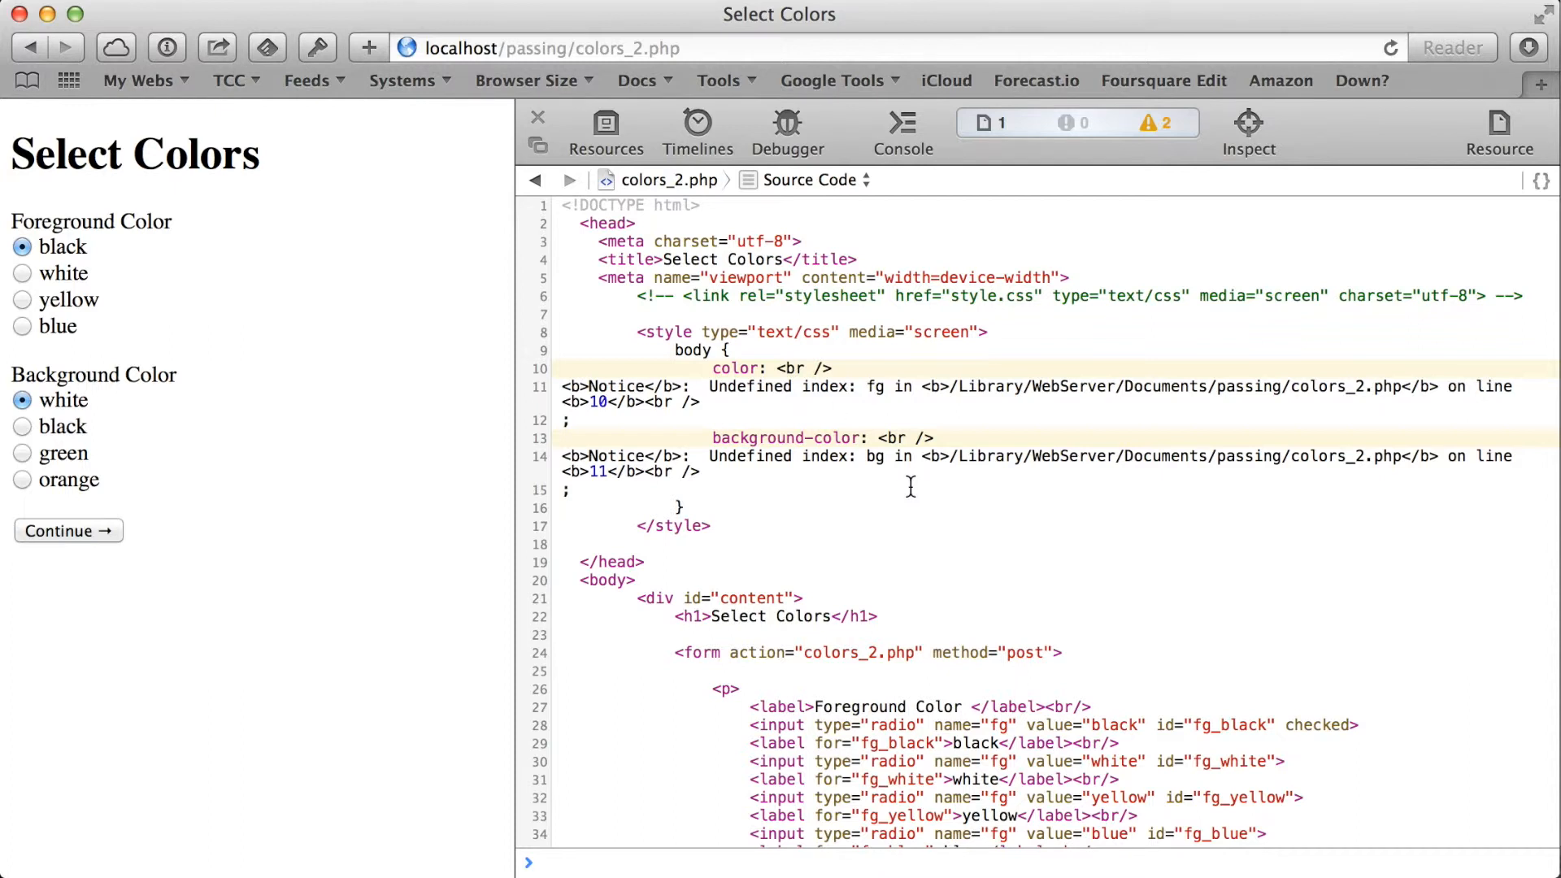
{"action": "mouse_move", "coordinate": [965, 475]}
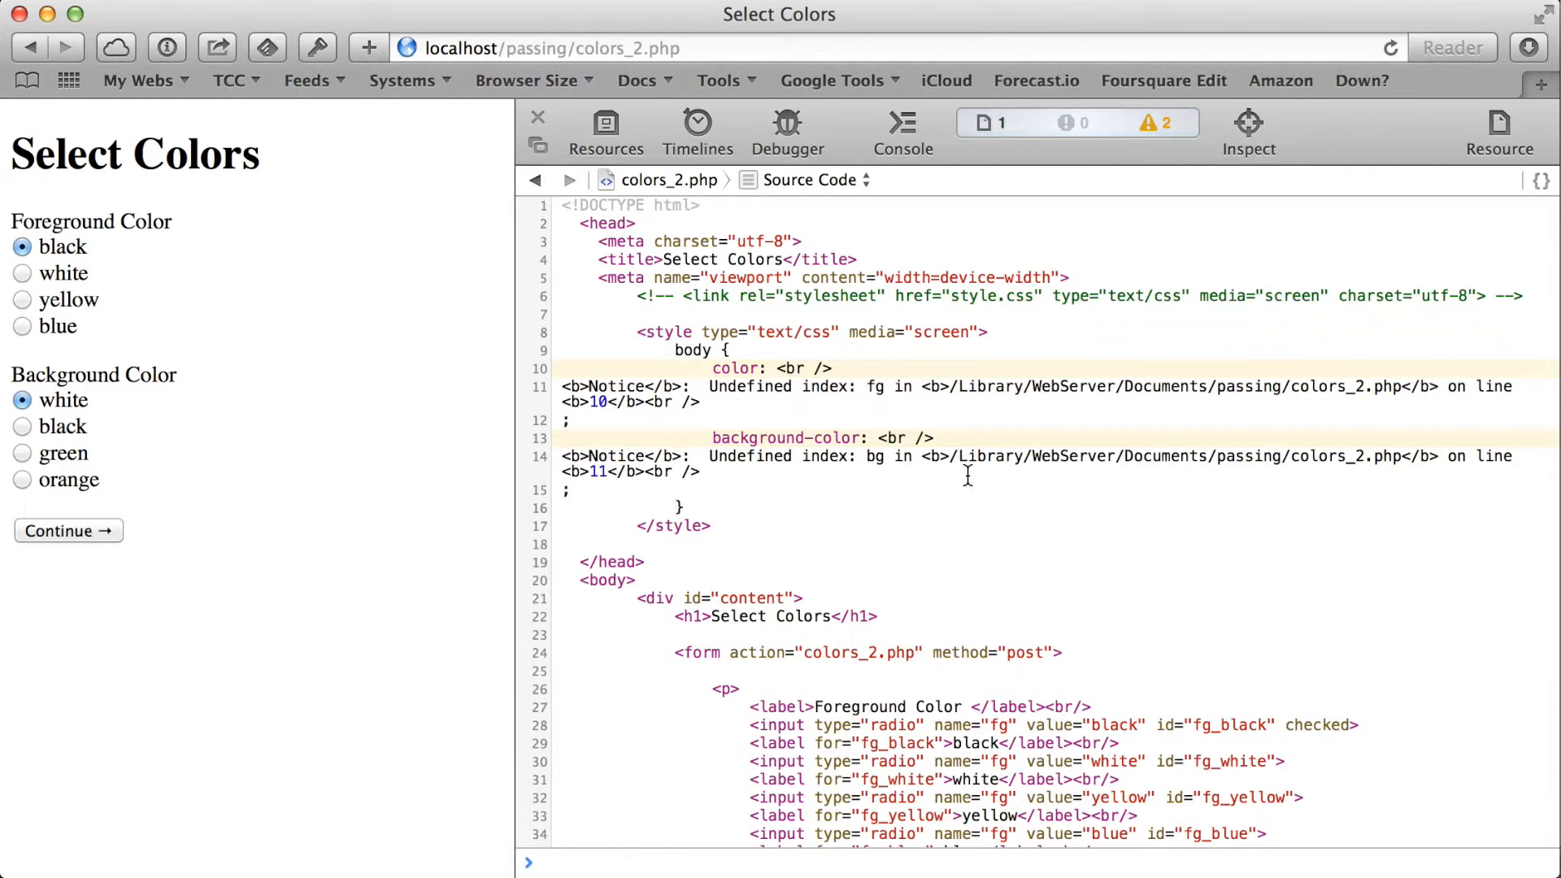
{"action": "mouse_move", "coordinate": [448, 267]}
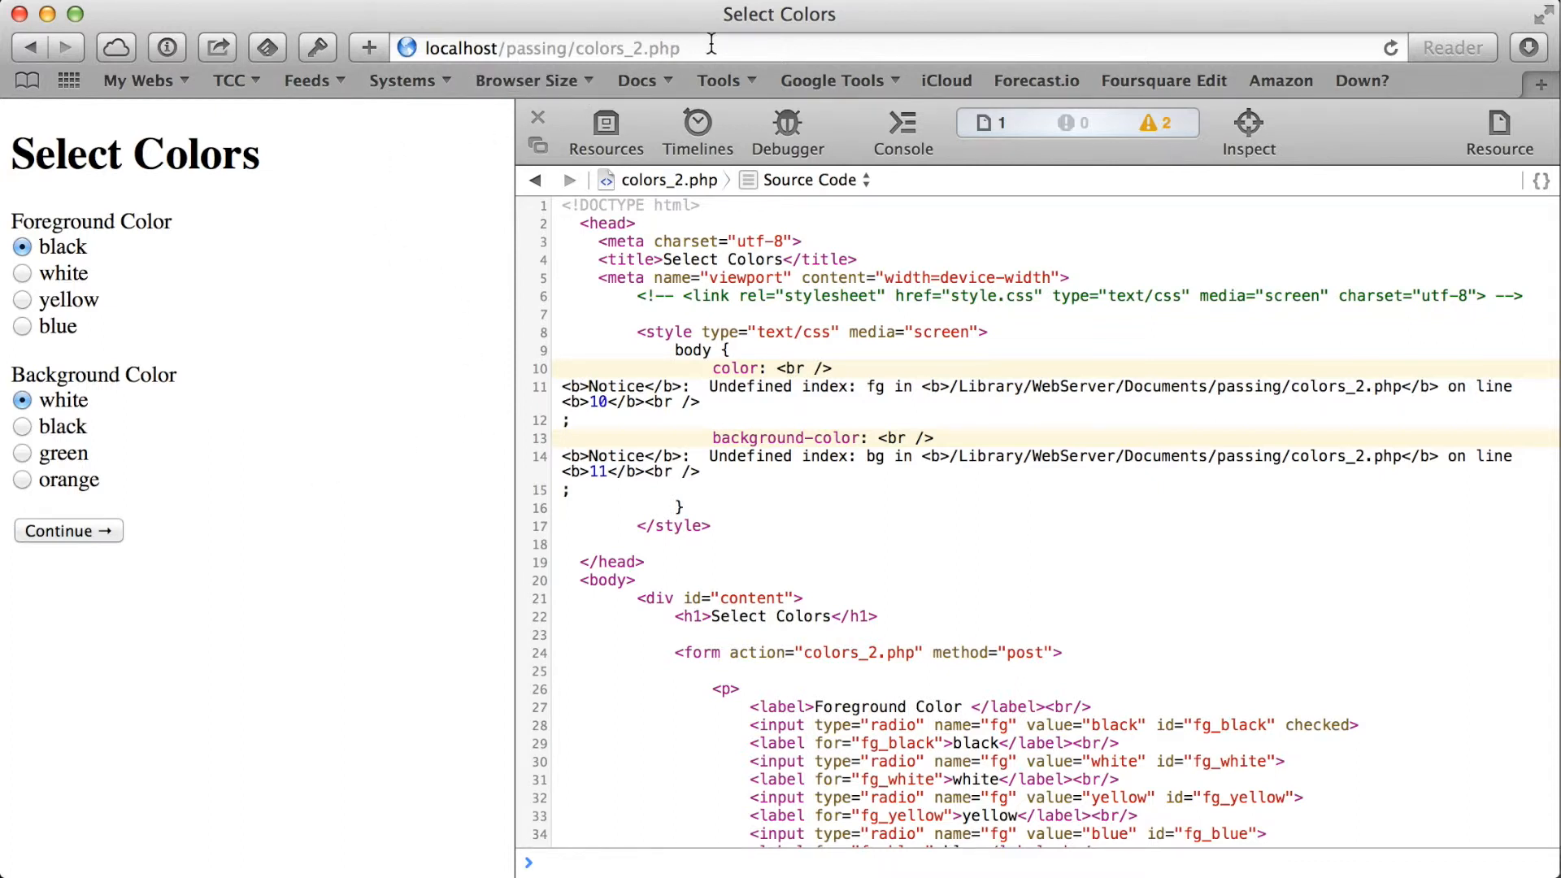
{"action": "mouse_move", "coordinate": [712, 47]}
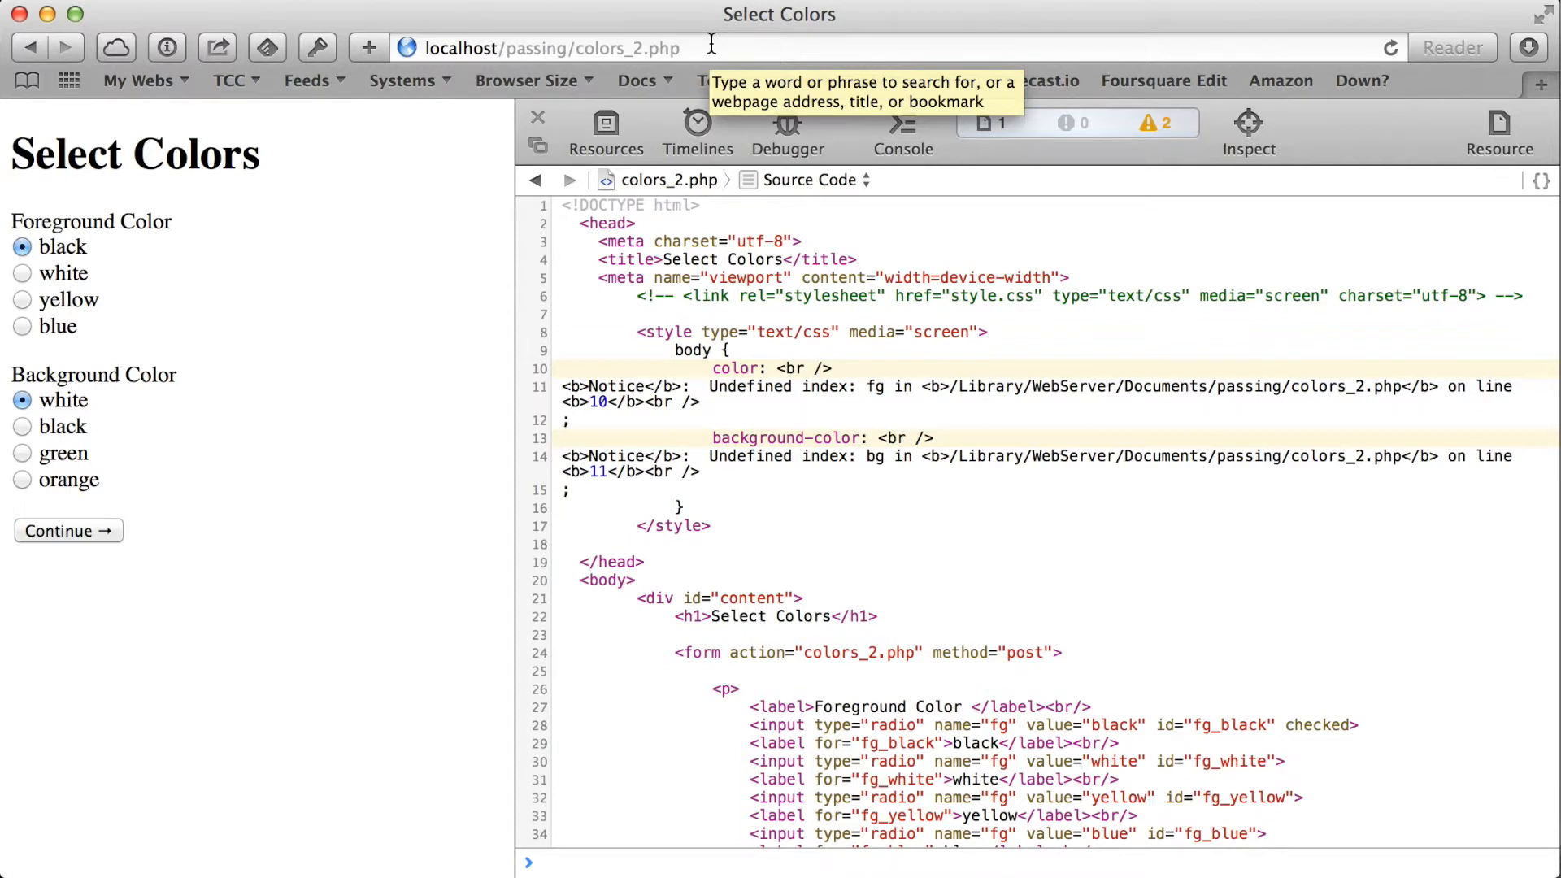
{"action": "mouse_move", "coordinate": [778, 383]}
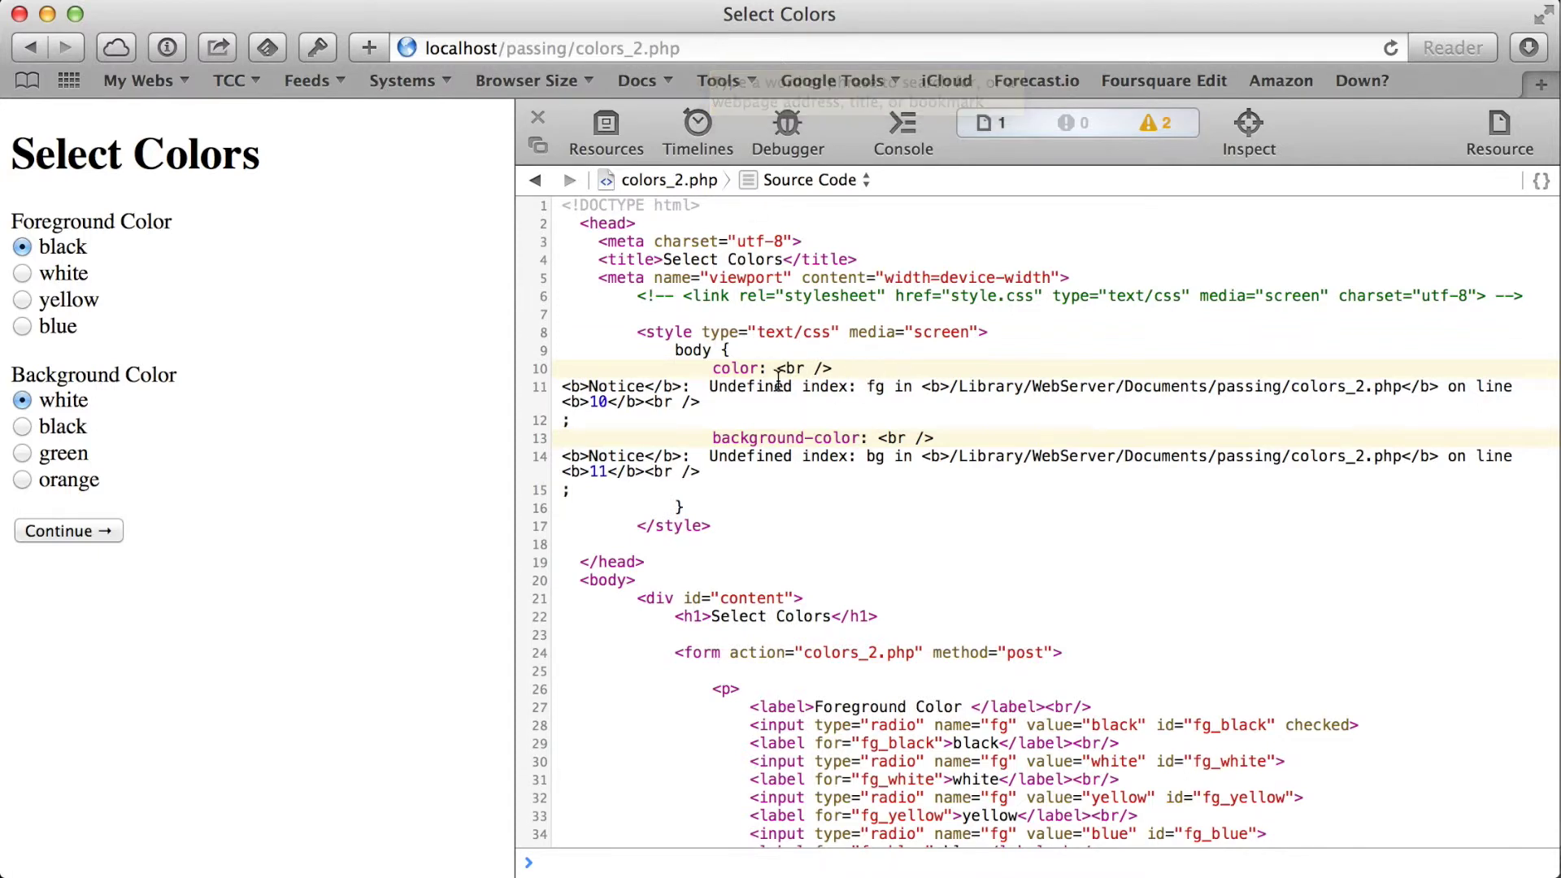
{"action": "mouse_move", "coordinate": [887, 486]}
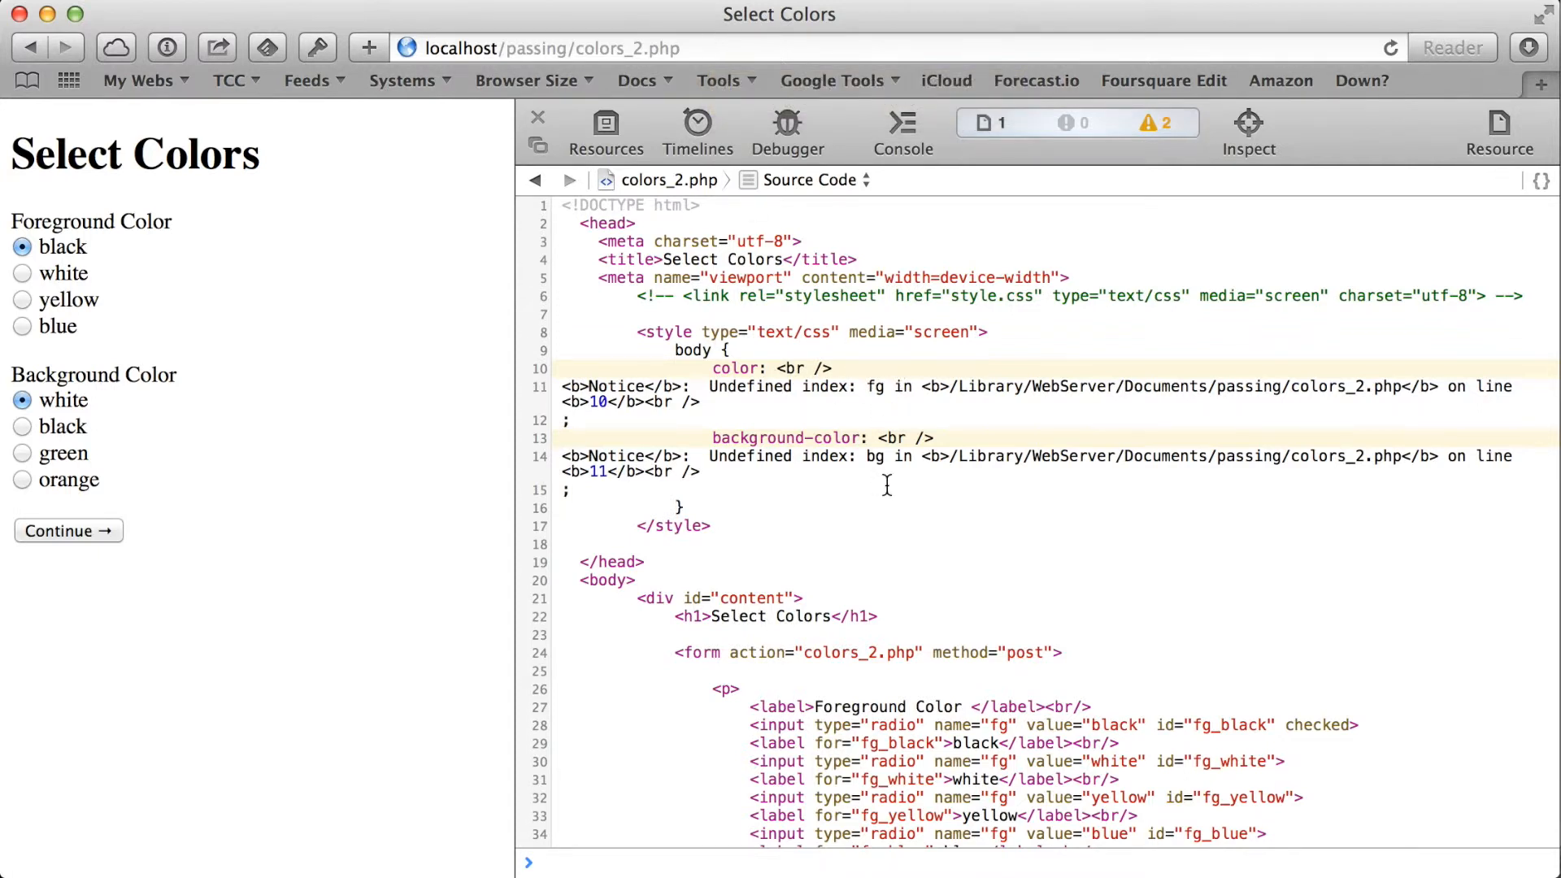
{"action": "mouse_move", "coordinate": [745, 418]}
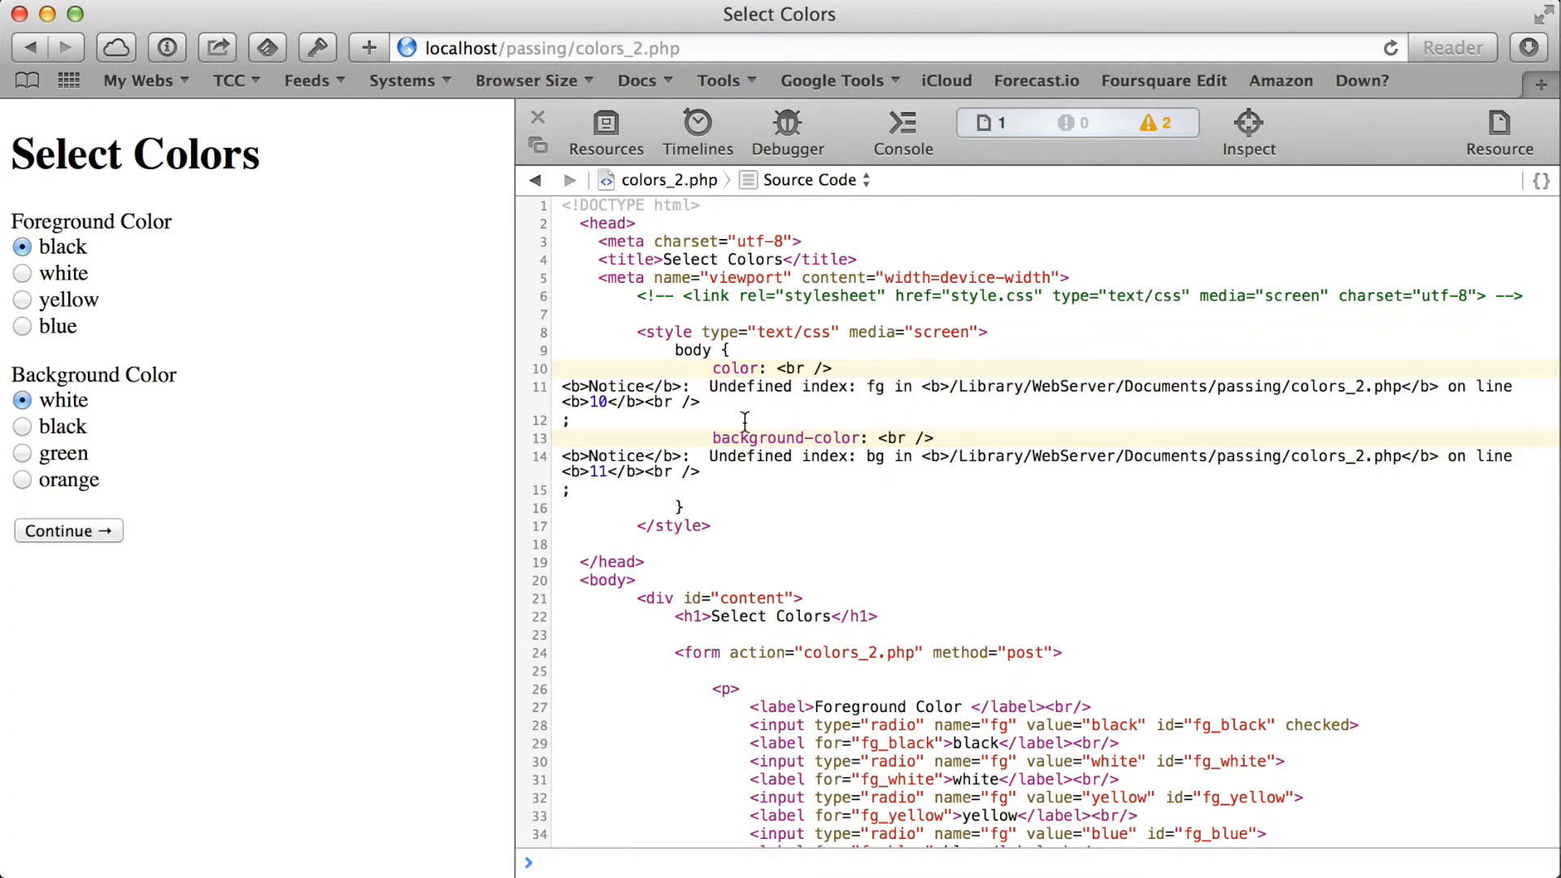
{"action": "mouse_move", "coordinate": [182, 310]}
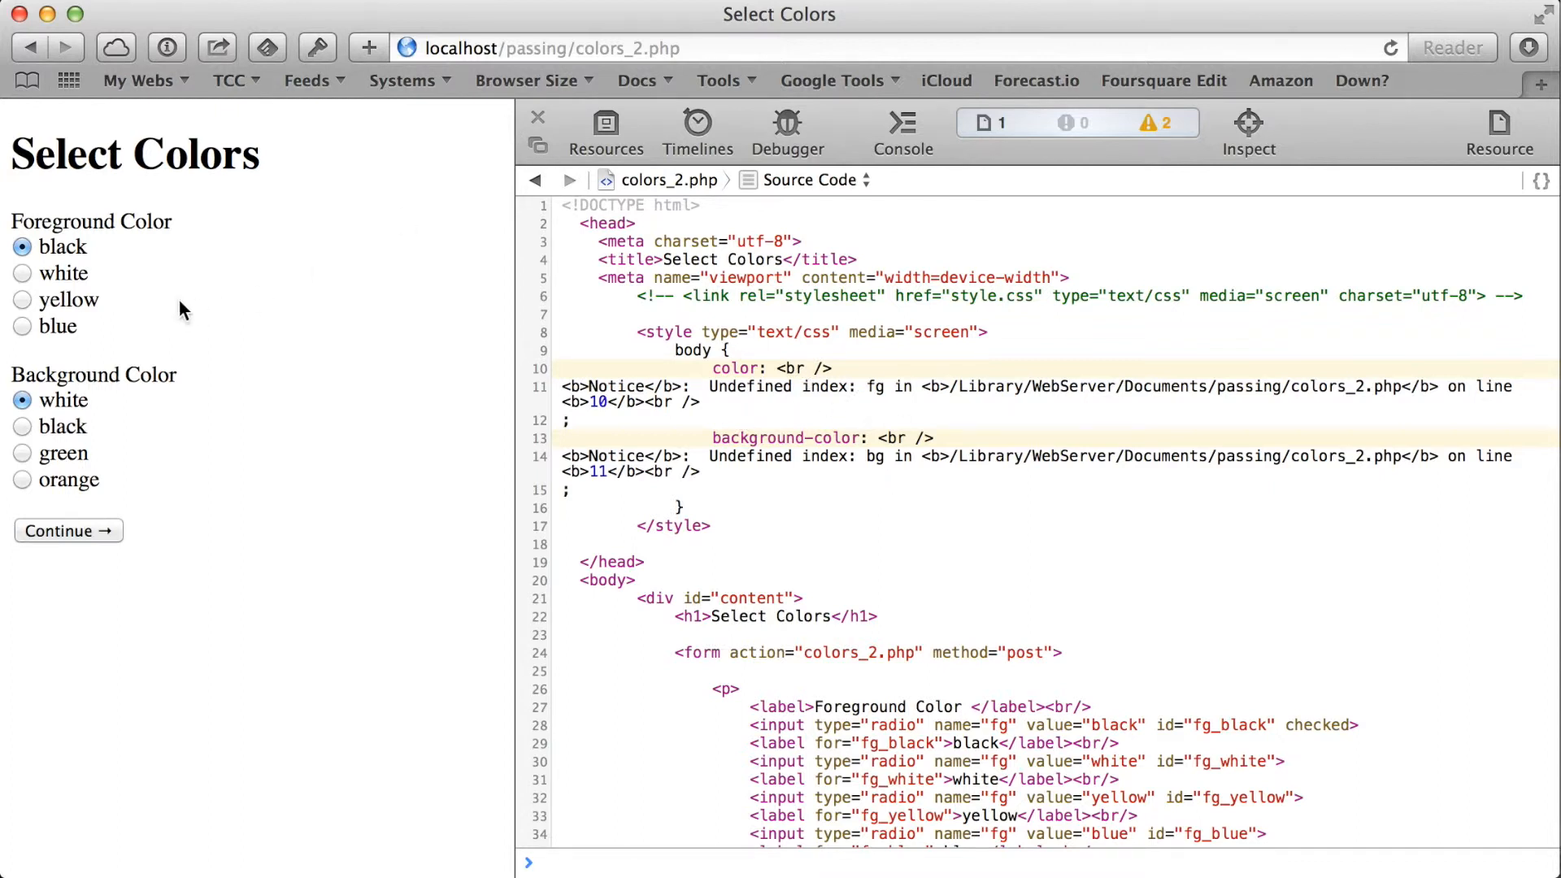
Pick yellow foreground and green background and submit the form
{"action": "left_click", "coordinate": [21, 298]}
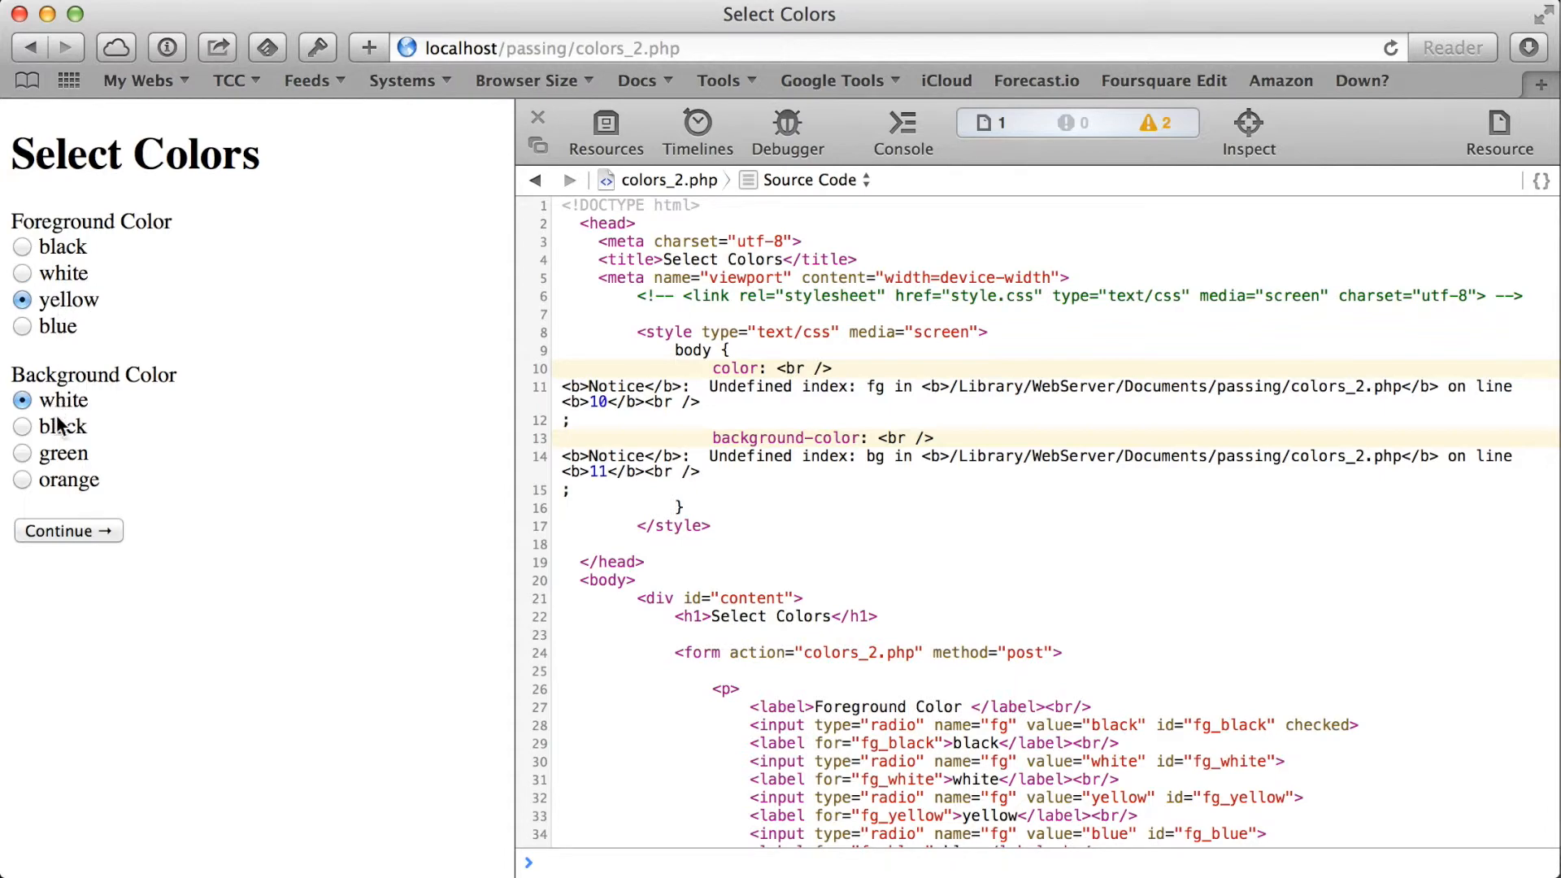
{"action": "left_click", "coordinate": [22, 453]}
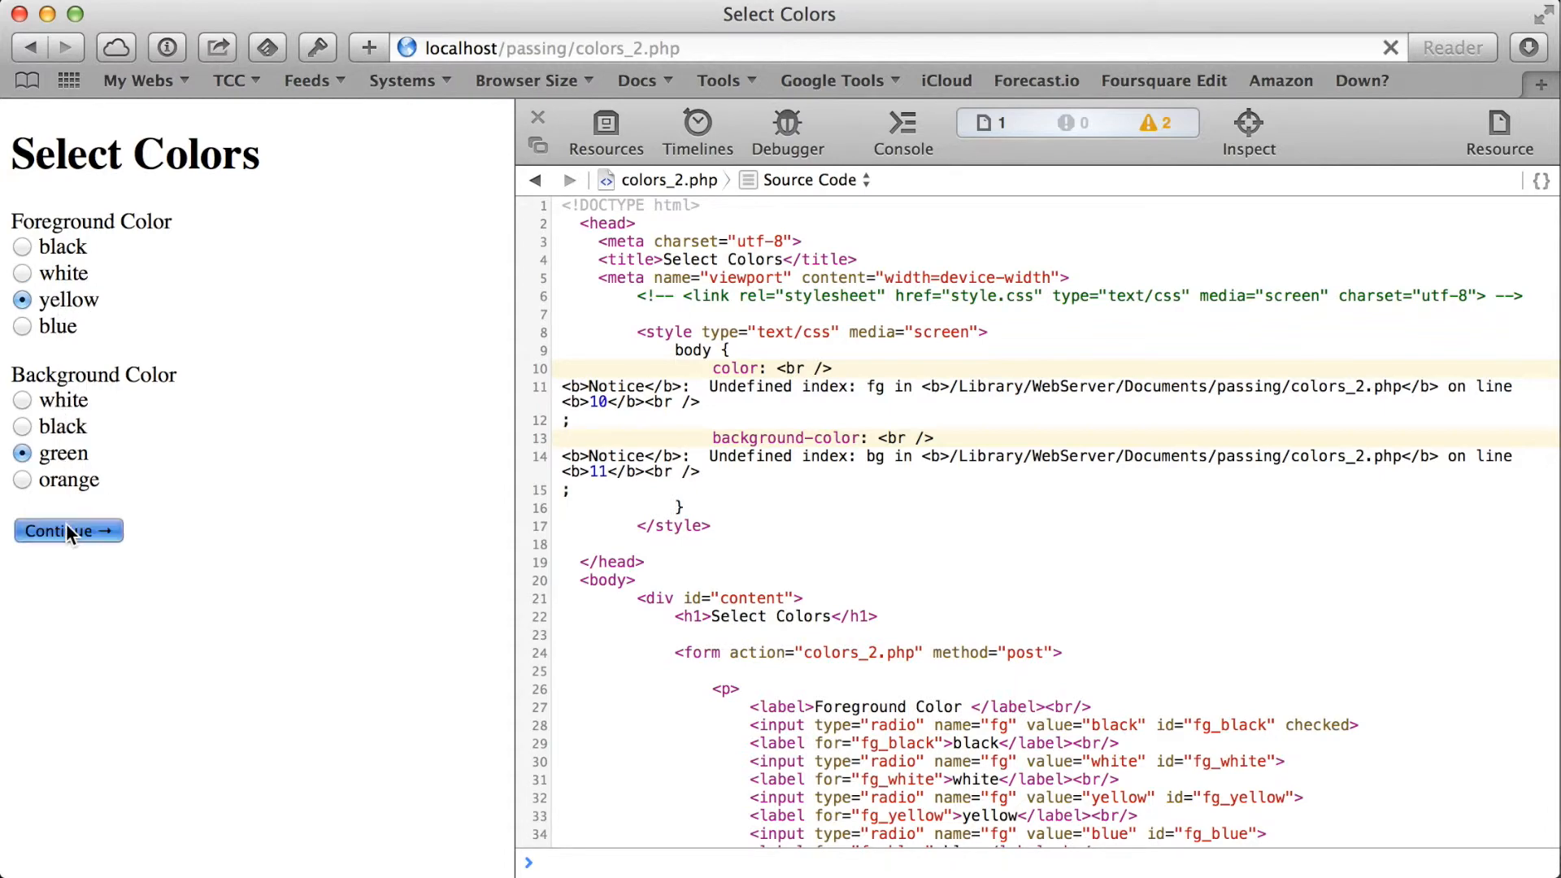
{"action": "left_click", "coordinate": [67, 531]}
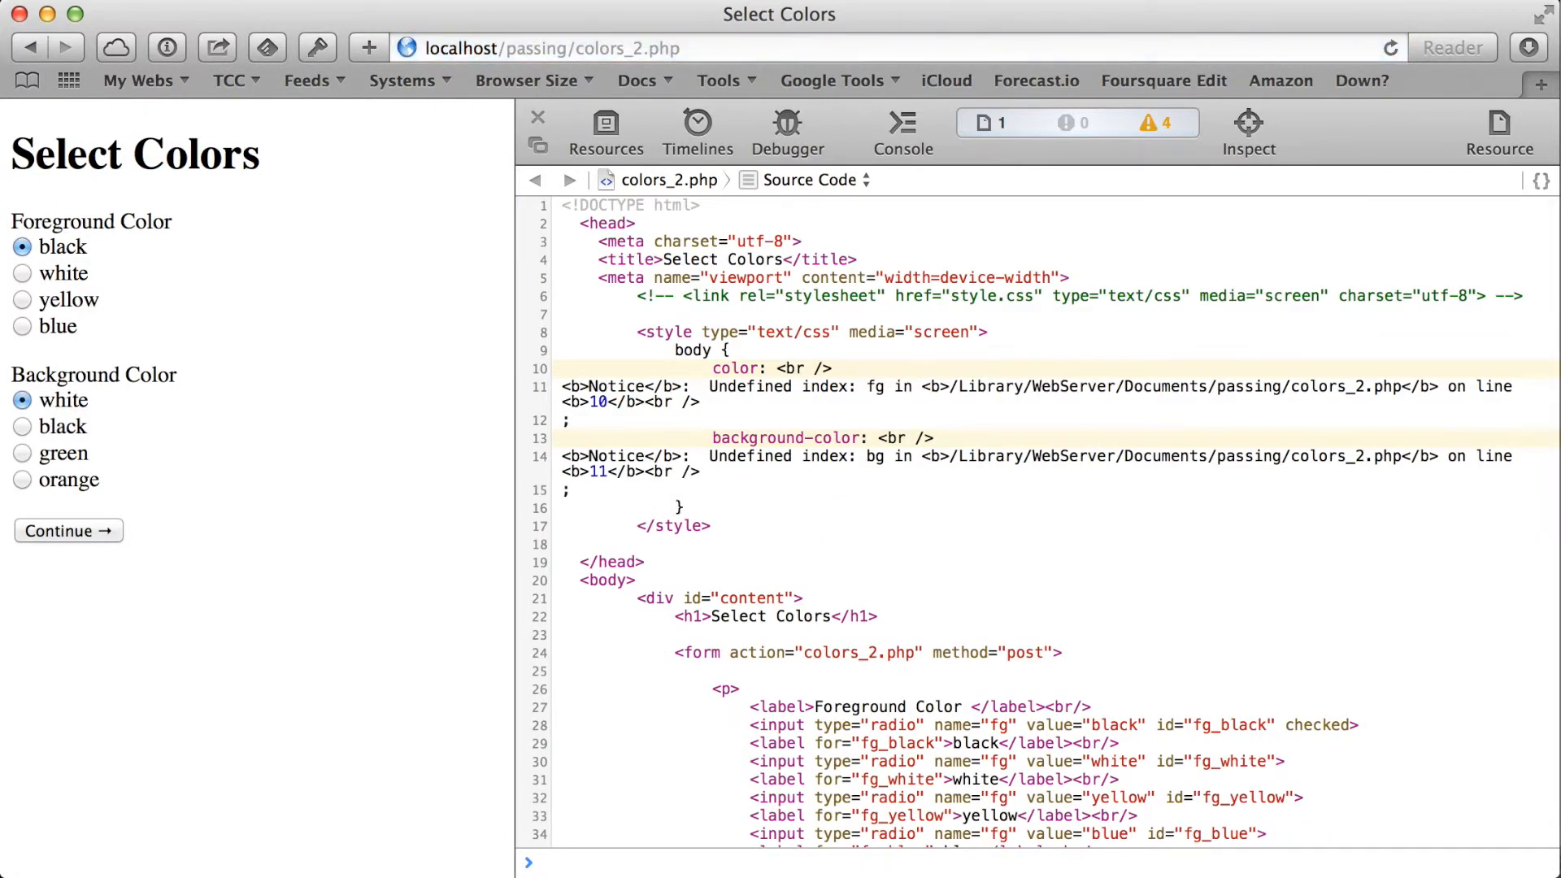
{"action": "mouse_move", "coordinate": [378, 448]}
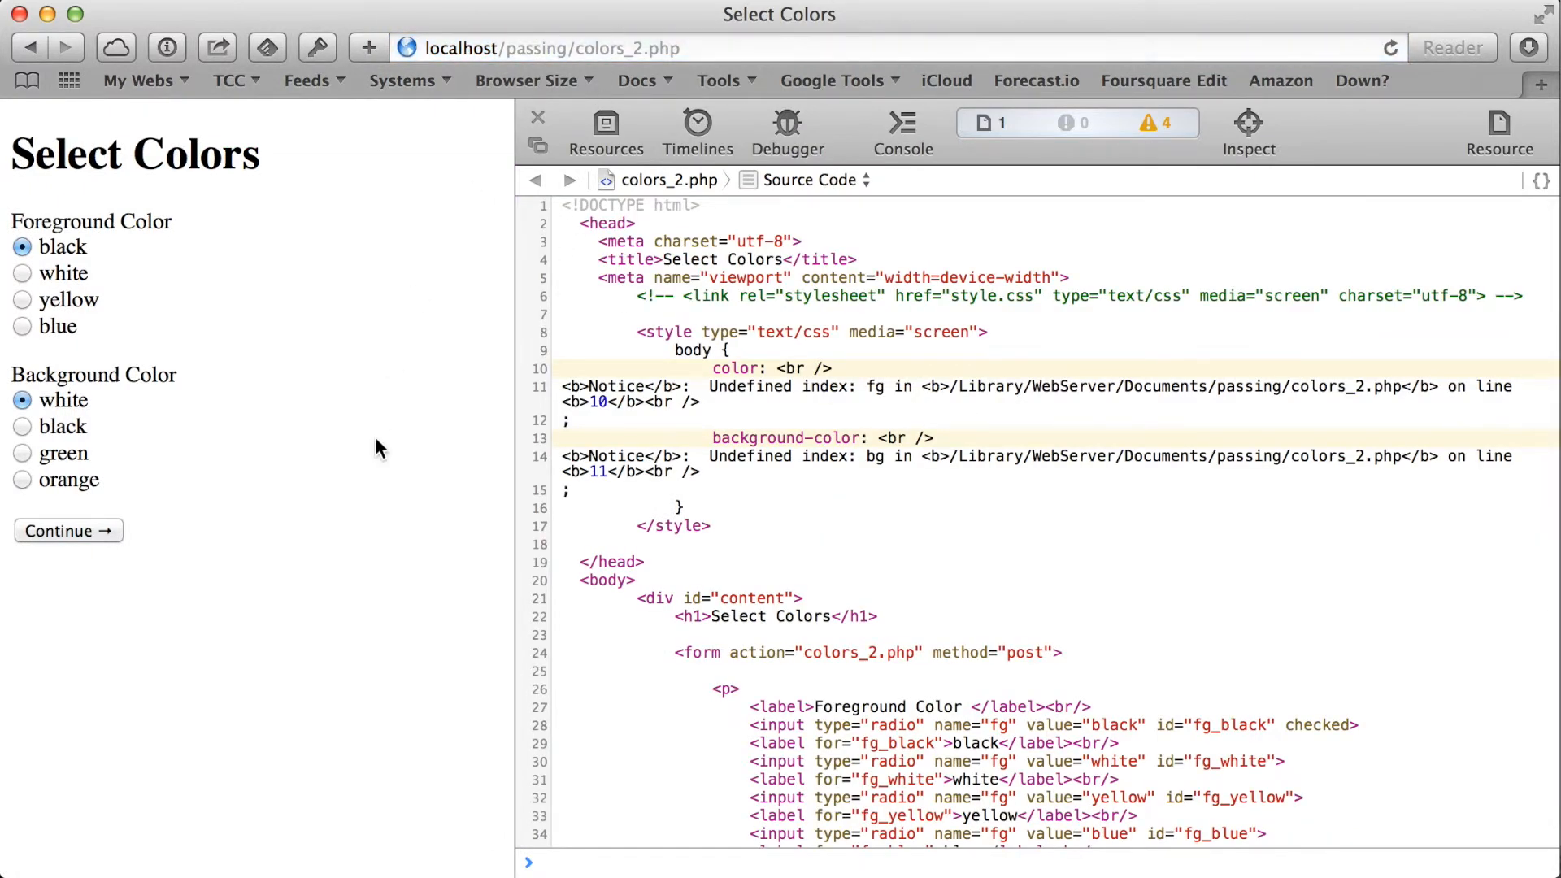
{"action": "mouse_move", "coordinate": [824, 488]}
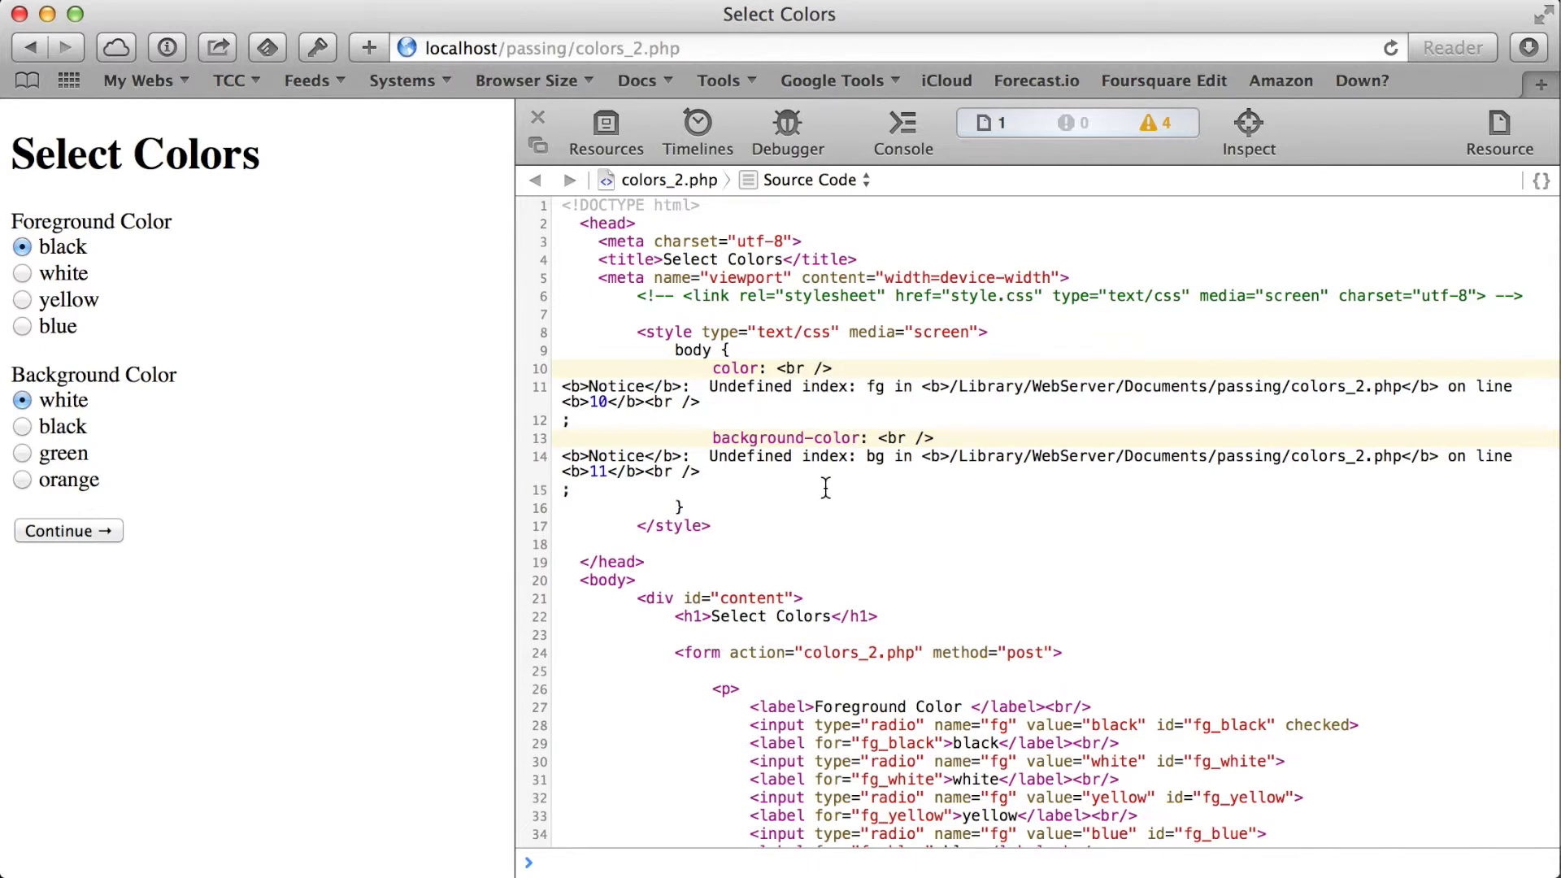
{"action": "mouse_move", "coordinate": [399, 413]}
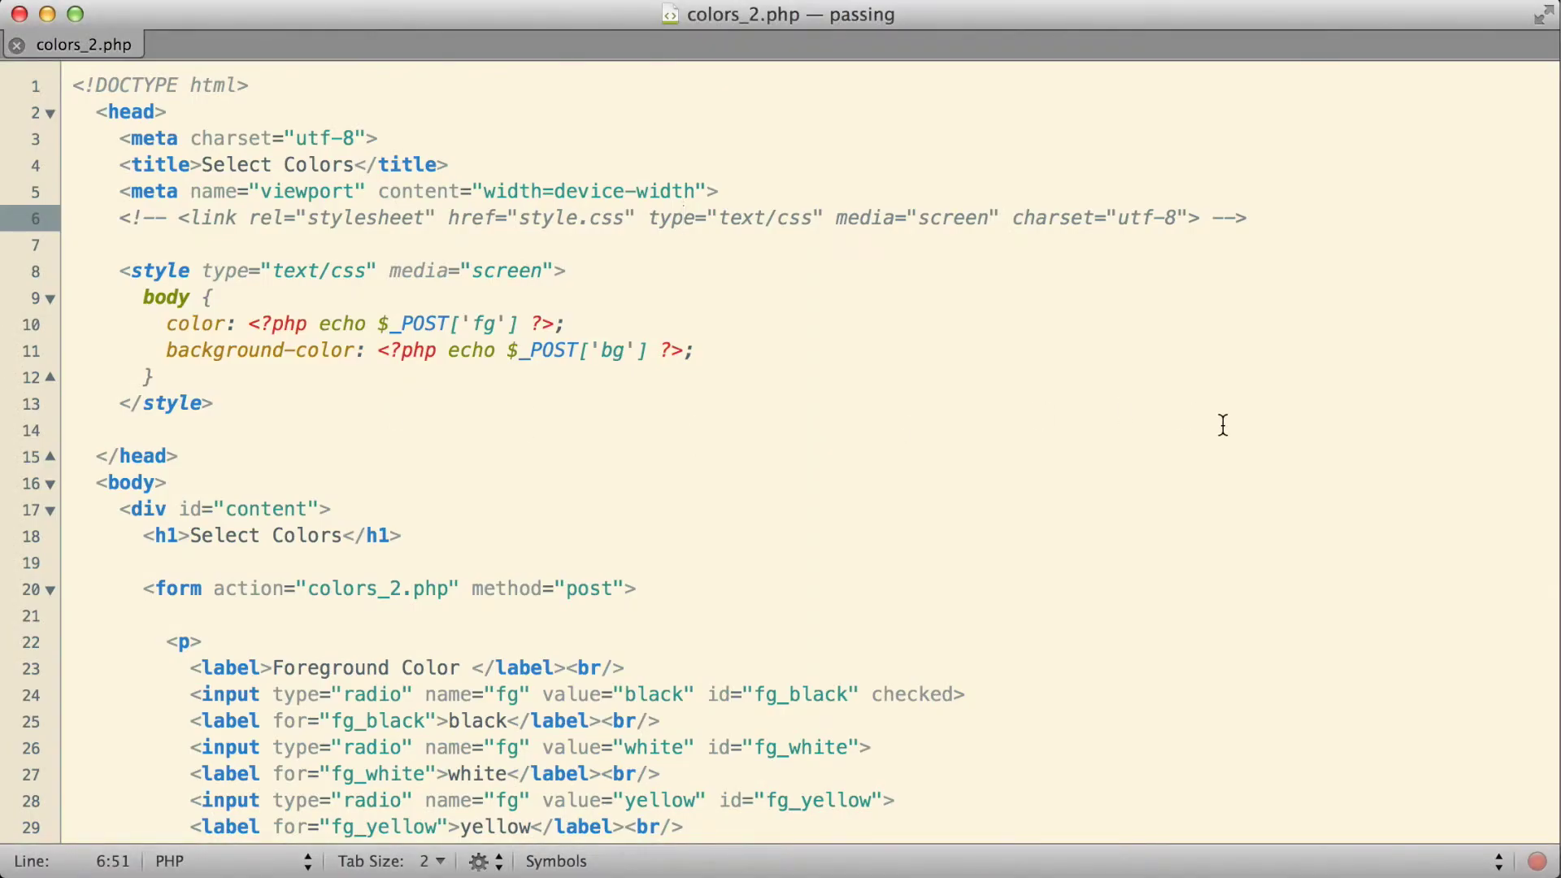
Place the caret at the file's start and insert a <?php ?> snippet via 'p'
{"action": "left_click", "coordinate": [555, 324]}
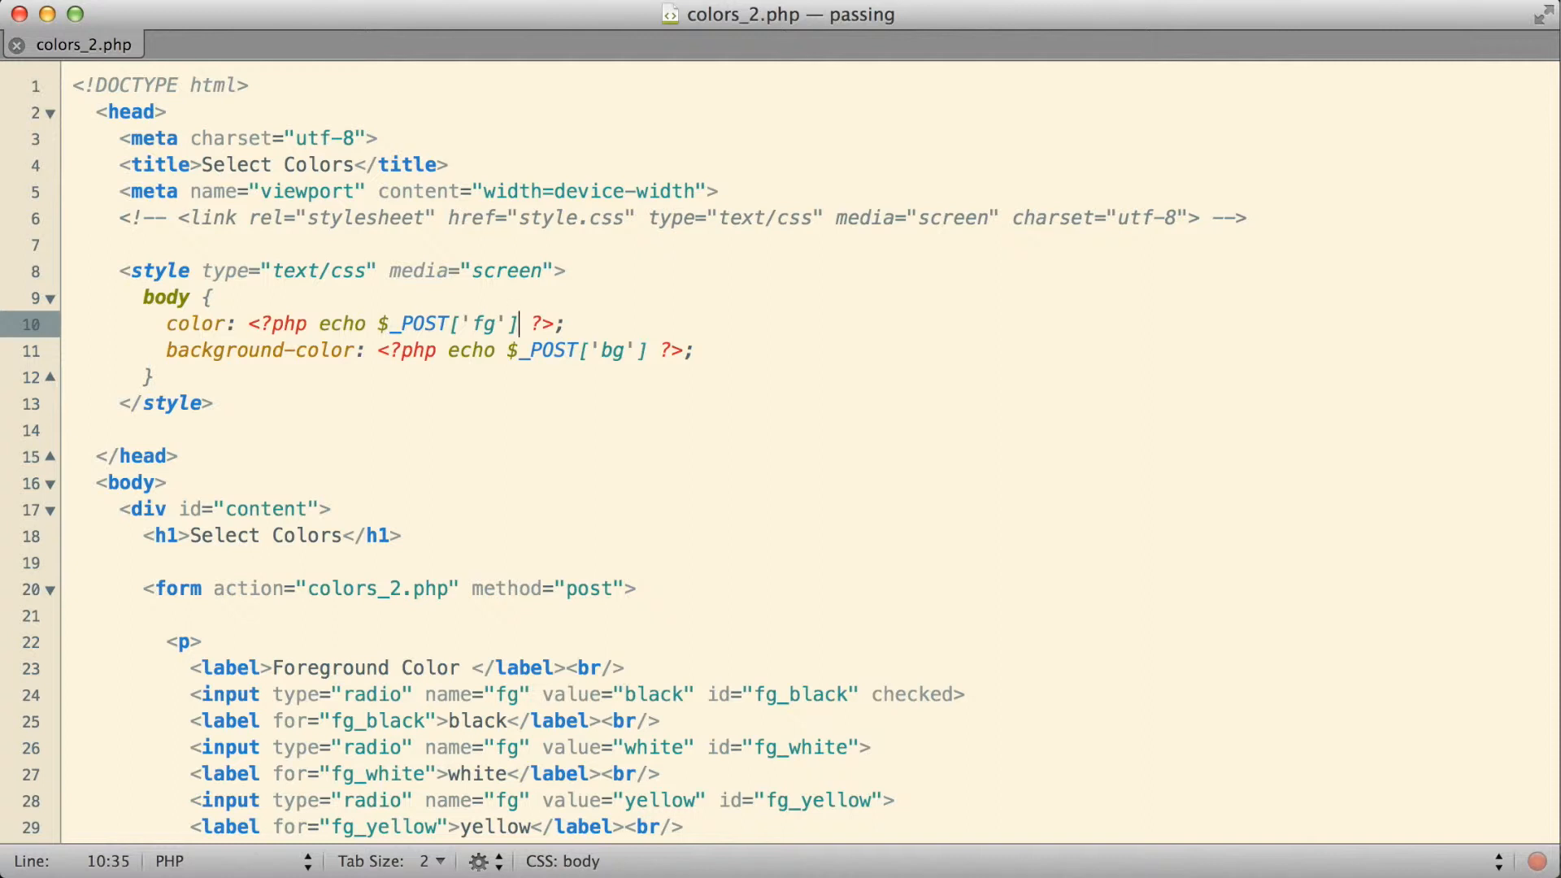
{"action": "mouse_move", "coordinate": [517, 324]}
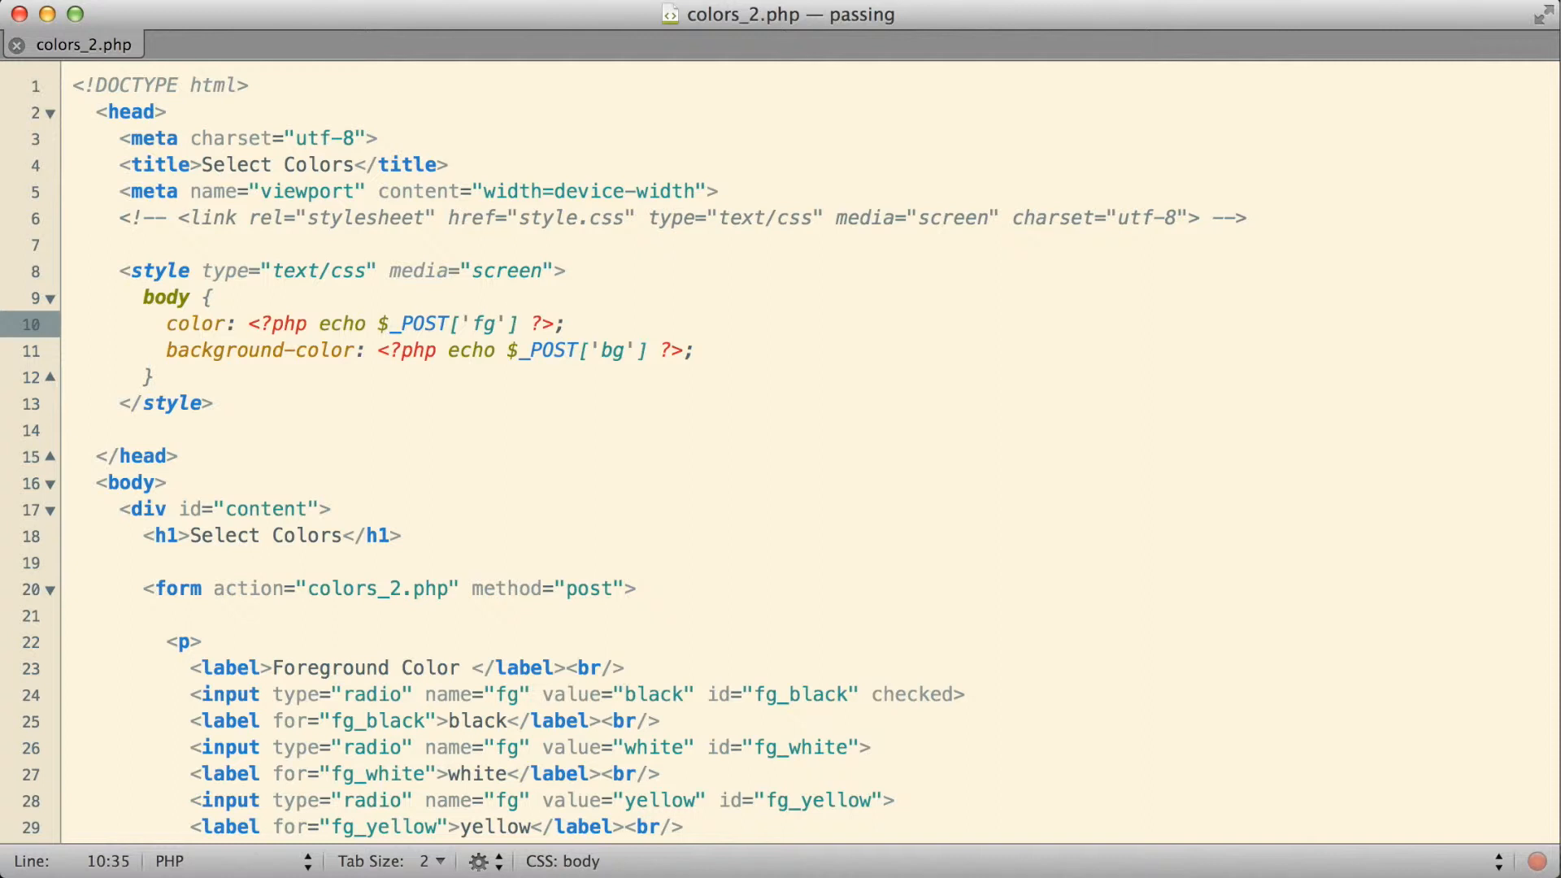
{"action": "left_click", "coordinate": [518, 324]}
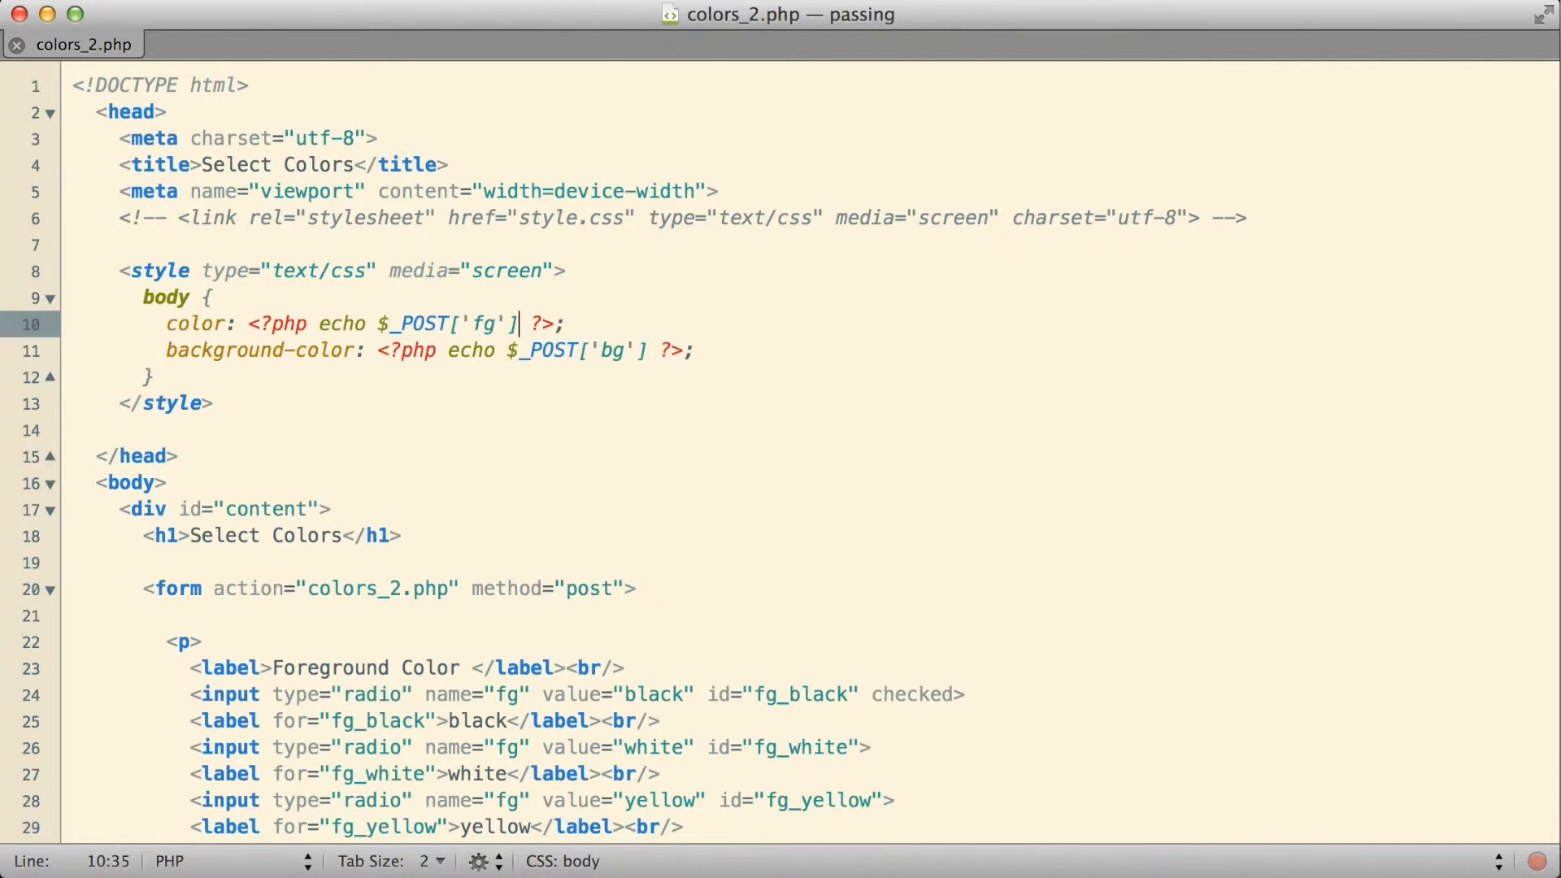
{"action": "type", "text": "php"}
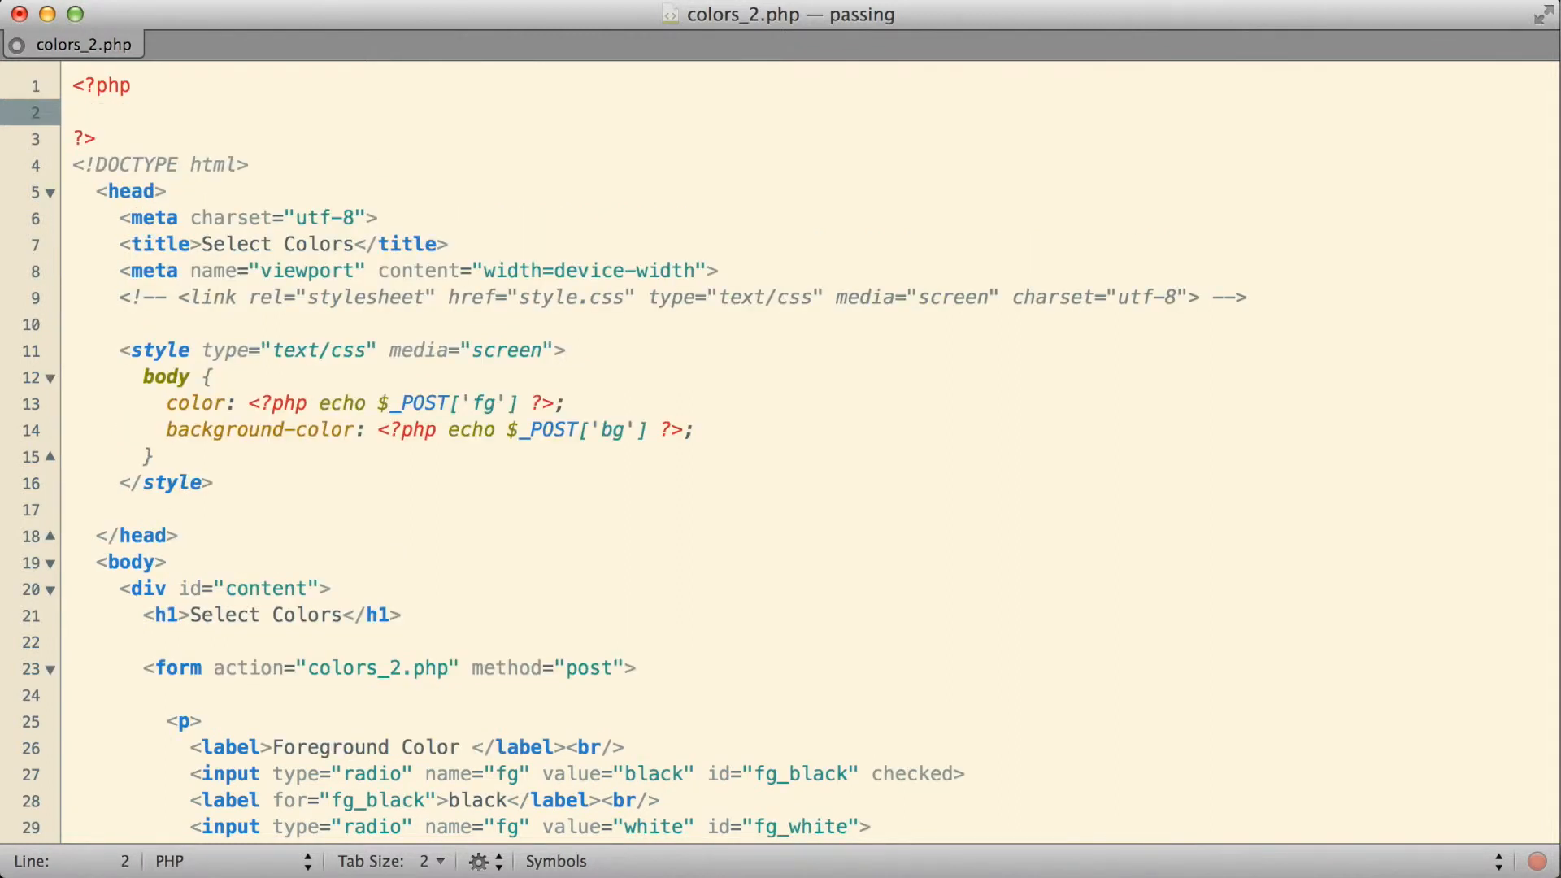
Start line 2 with $fg = followed by a ?: ternary skeleton
{"action": "left_click", "coordinate": [94, 112]}
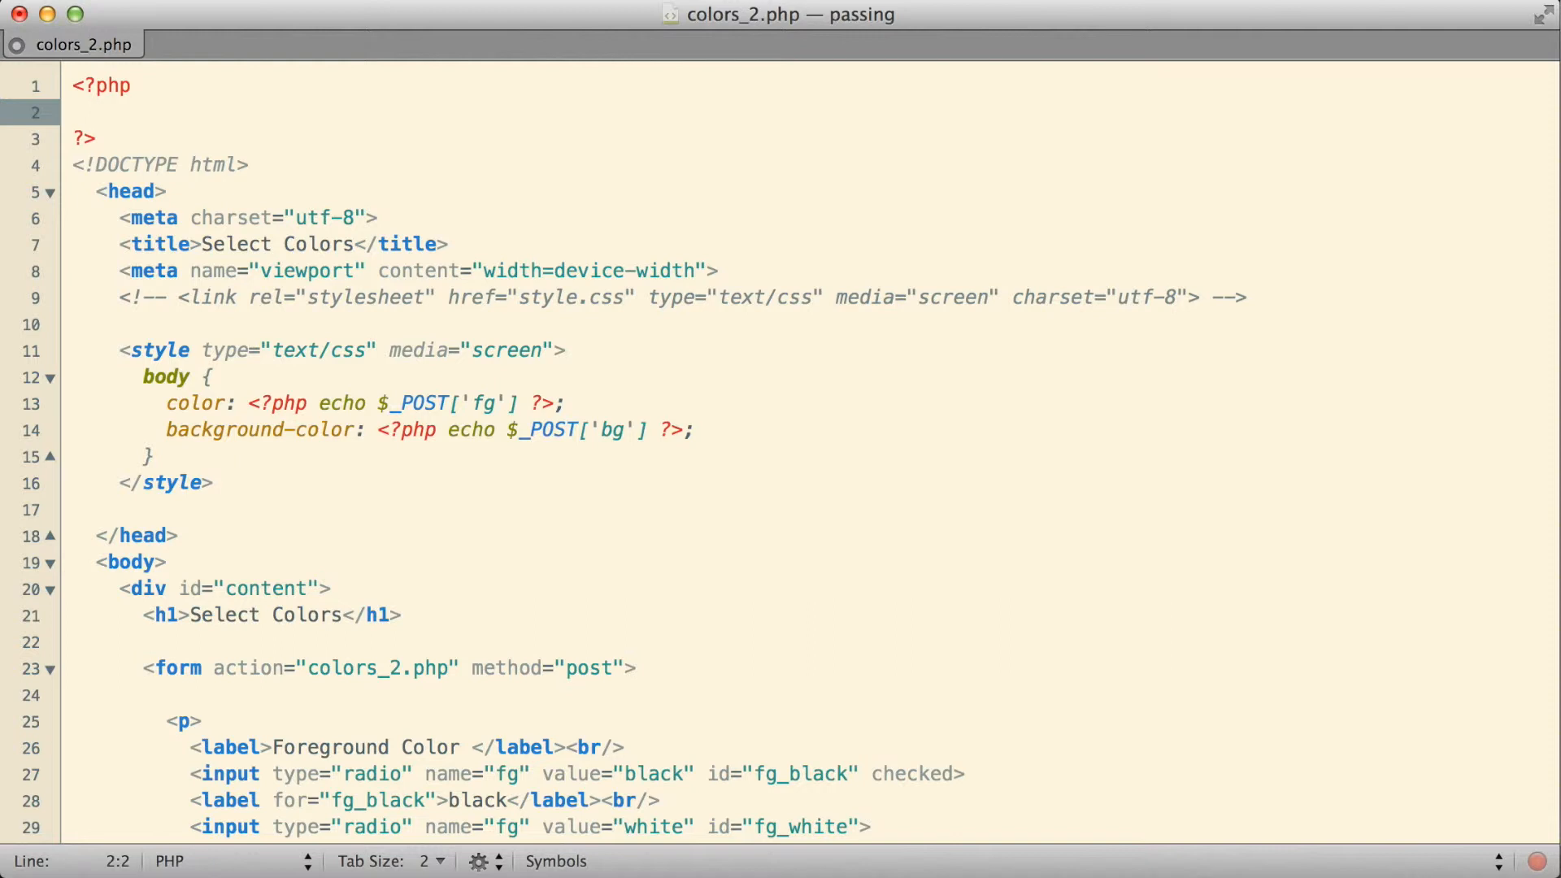
{"action": "type", "text": "$"}
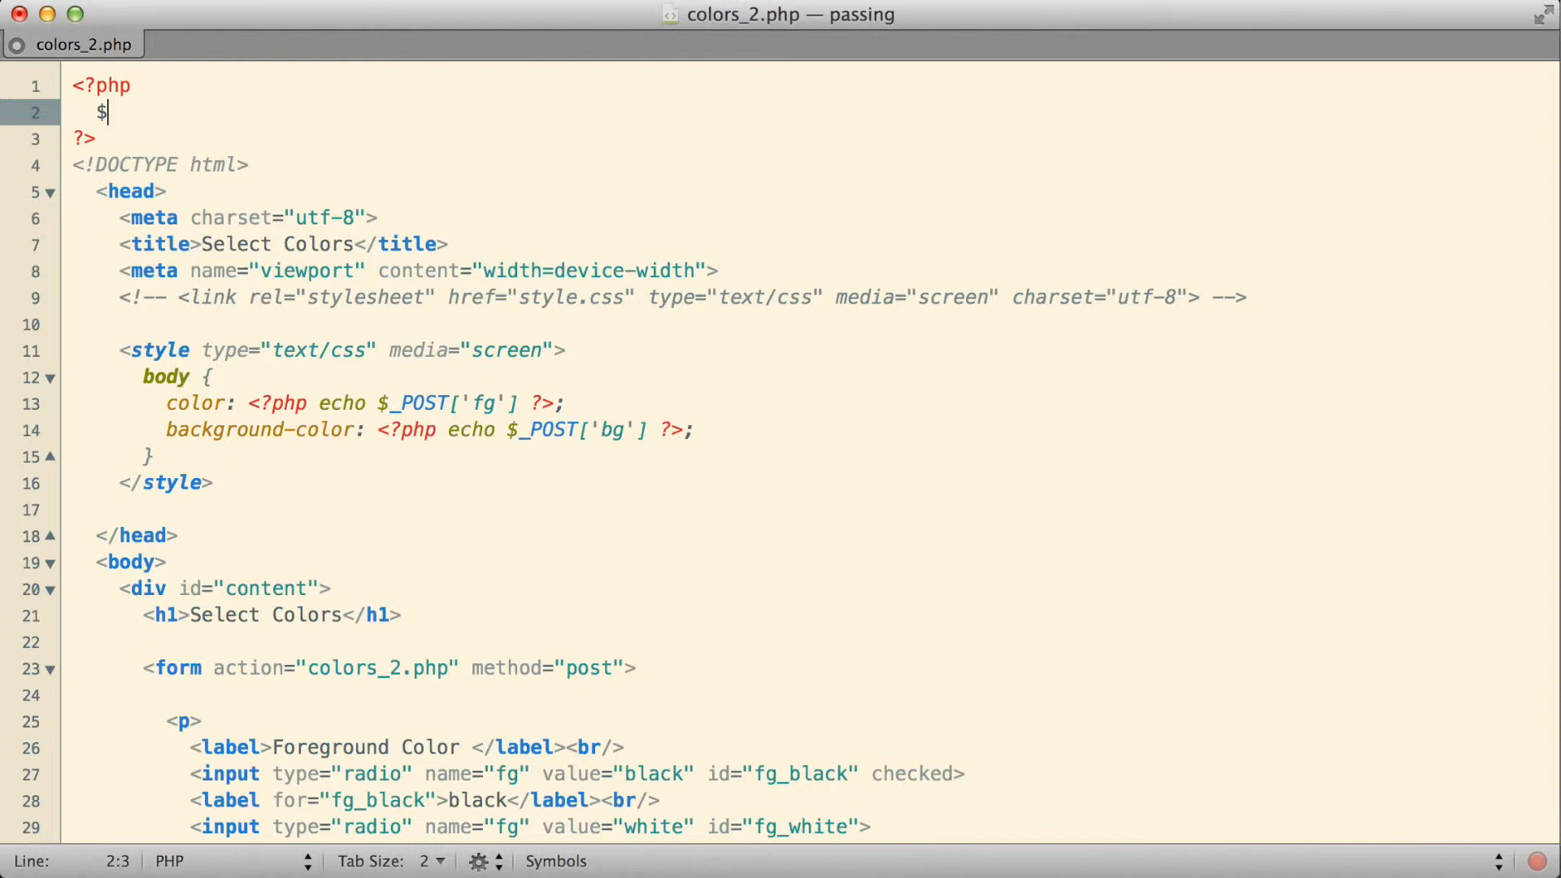
{"action": "type", "text": "fg"}
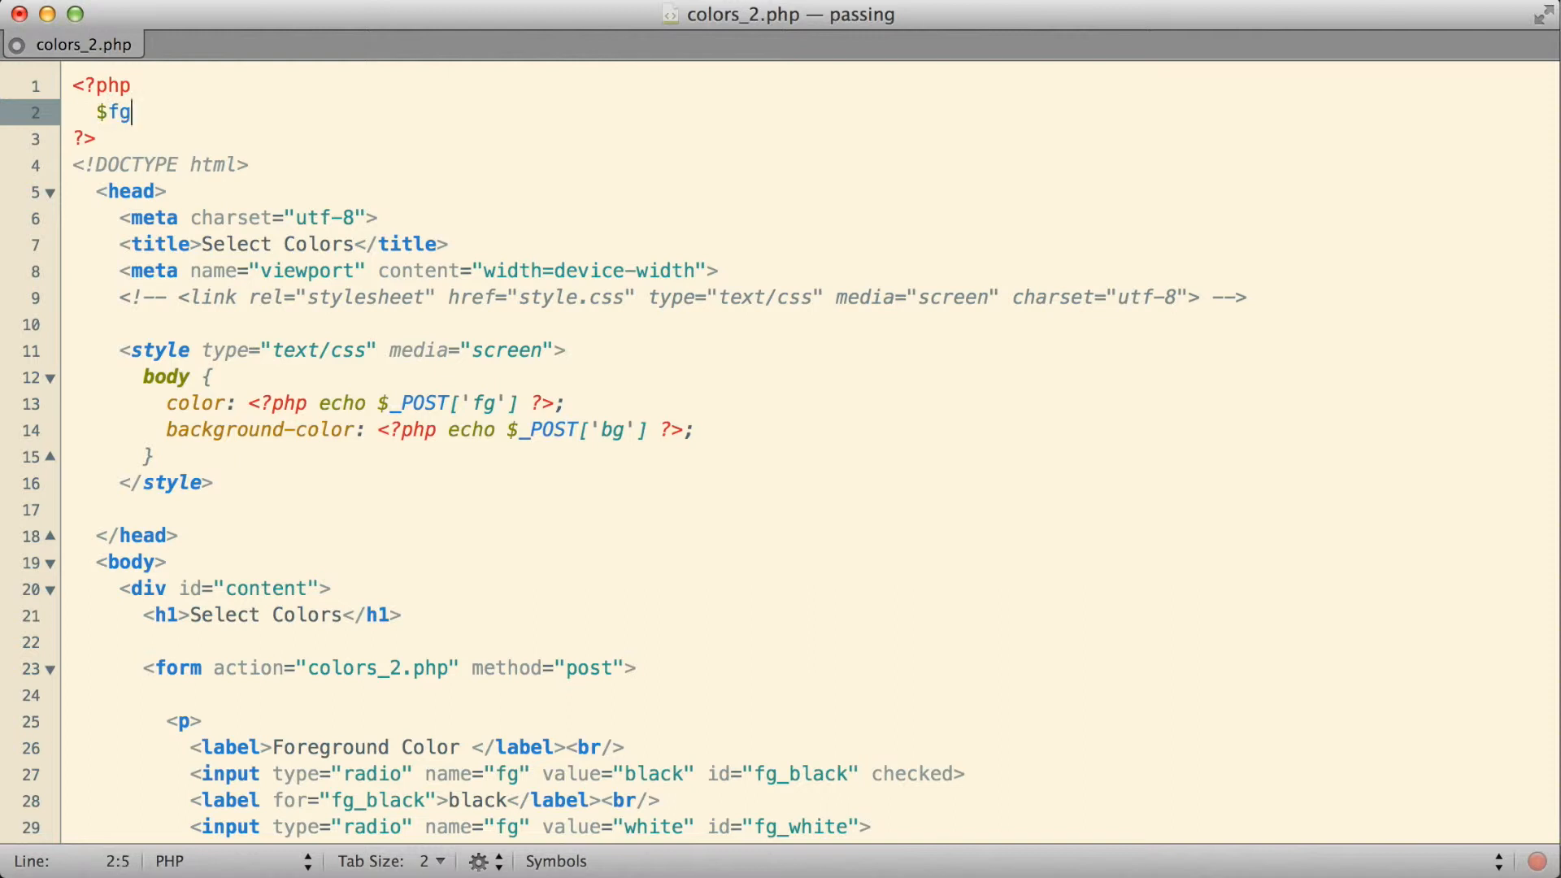
{"action": "type", "text": "="}
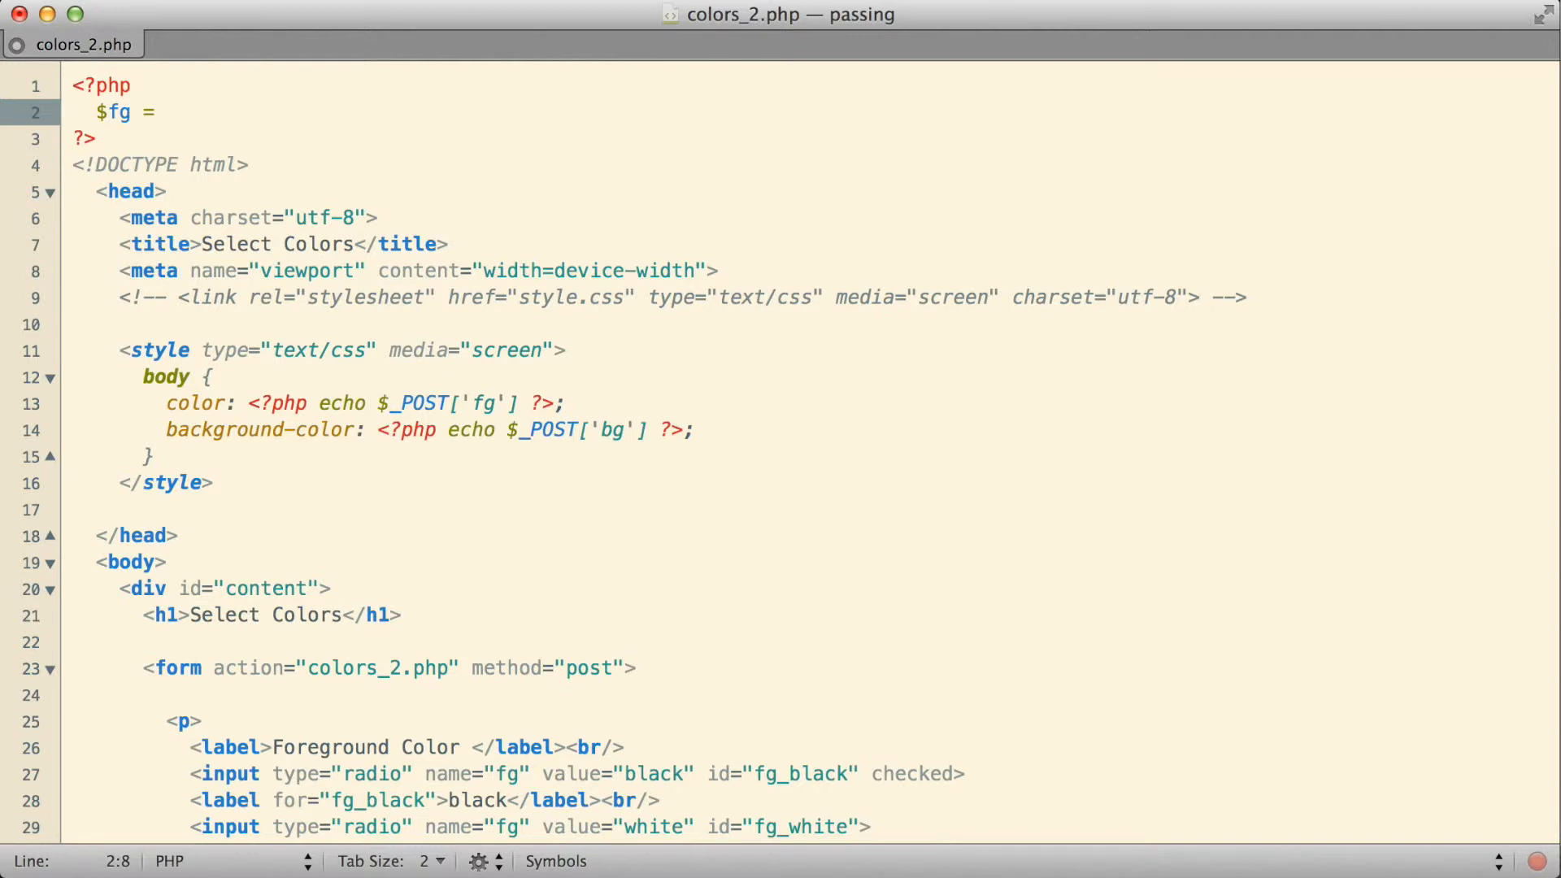
{"action": "type", "text": "?:"}
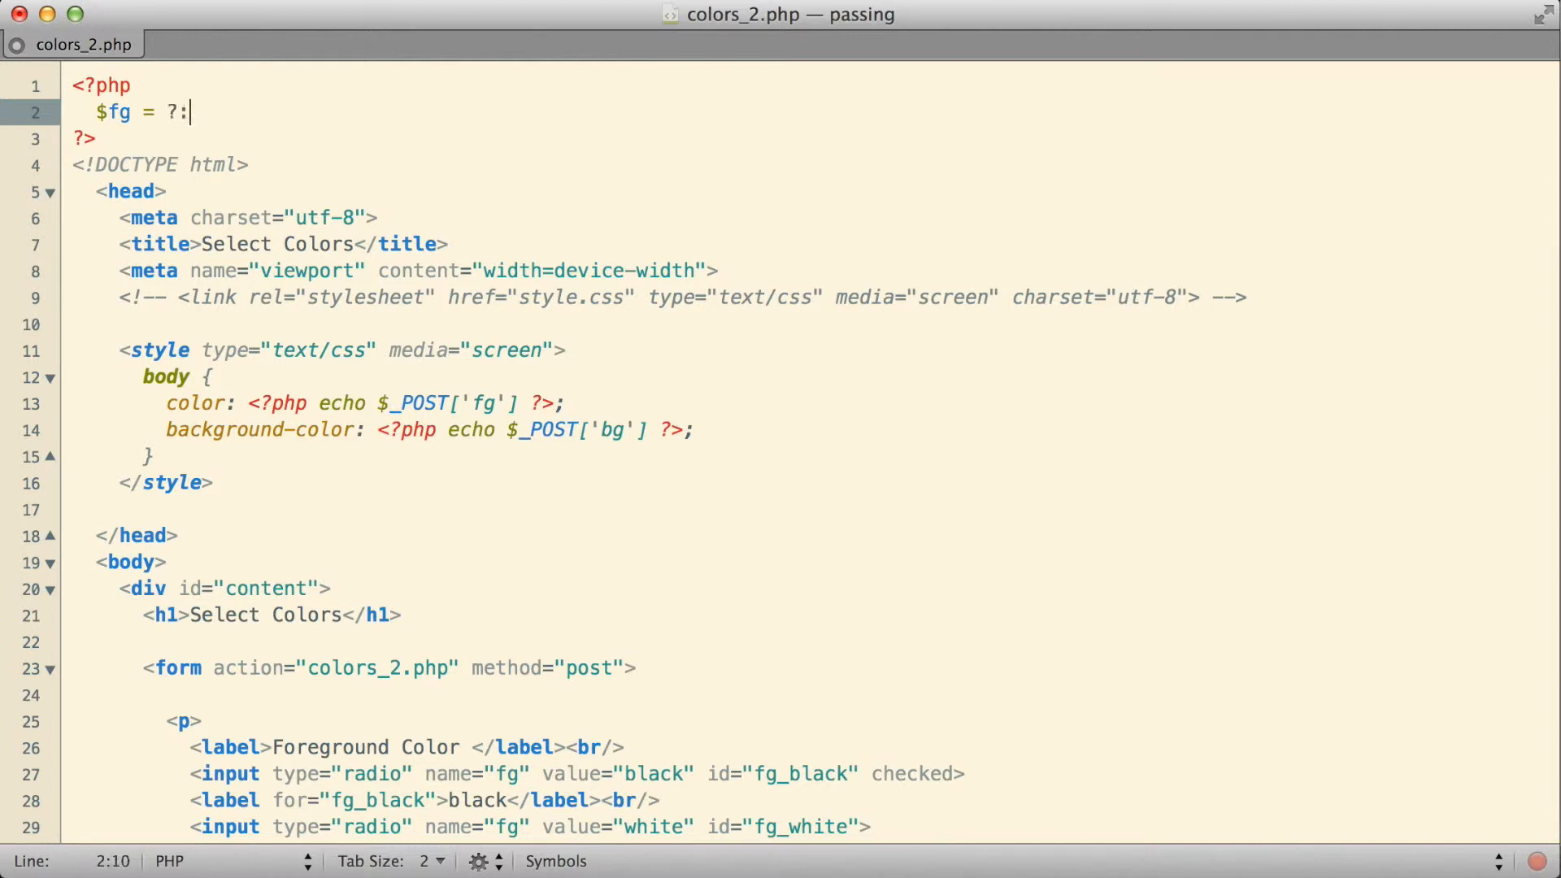
{"action": "key", "text": "left"}
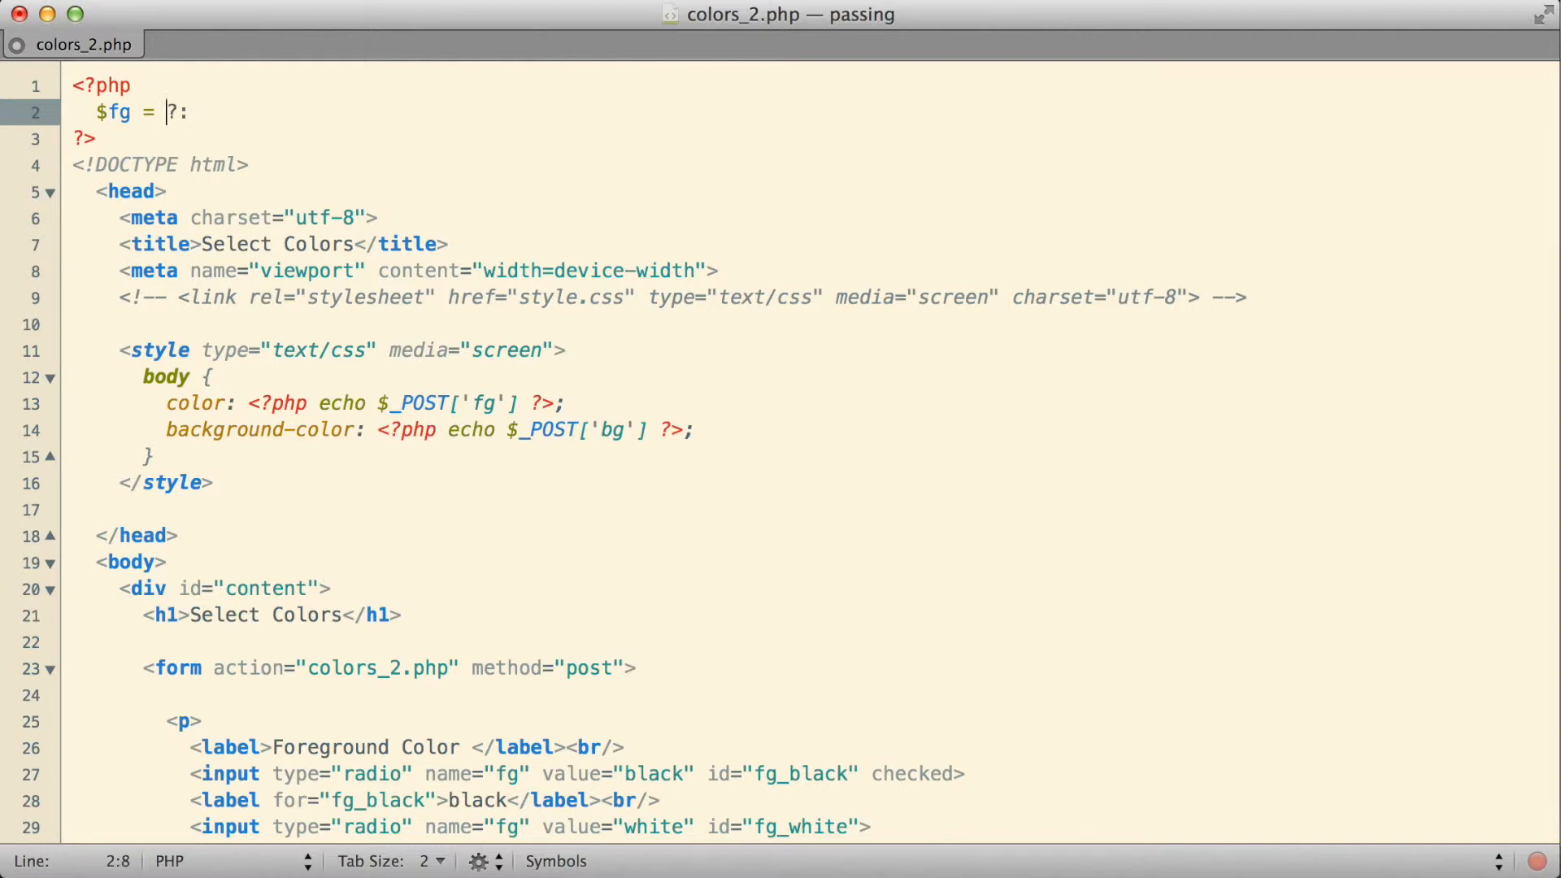
Fill in (isset($_POST['fg'])) as the condition and 'black' as the default
{"action": "type", "text": "()"}
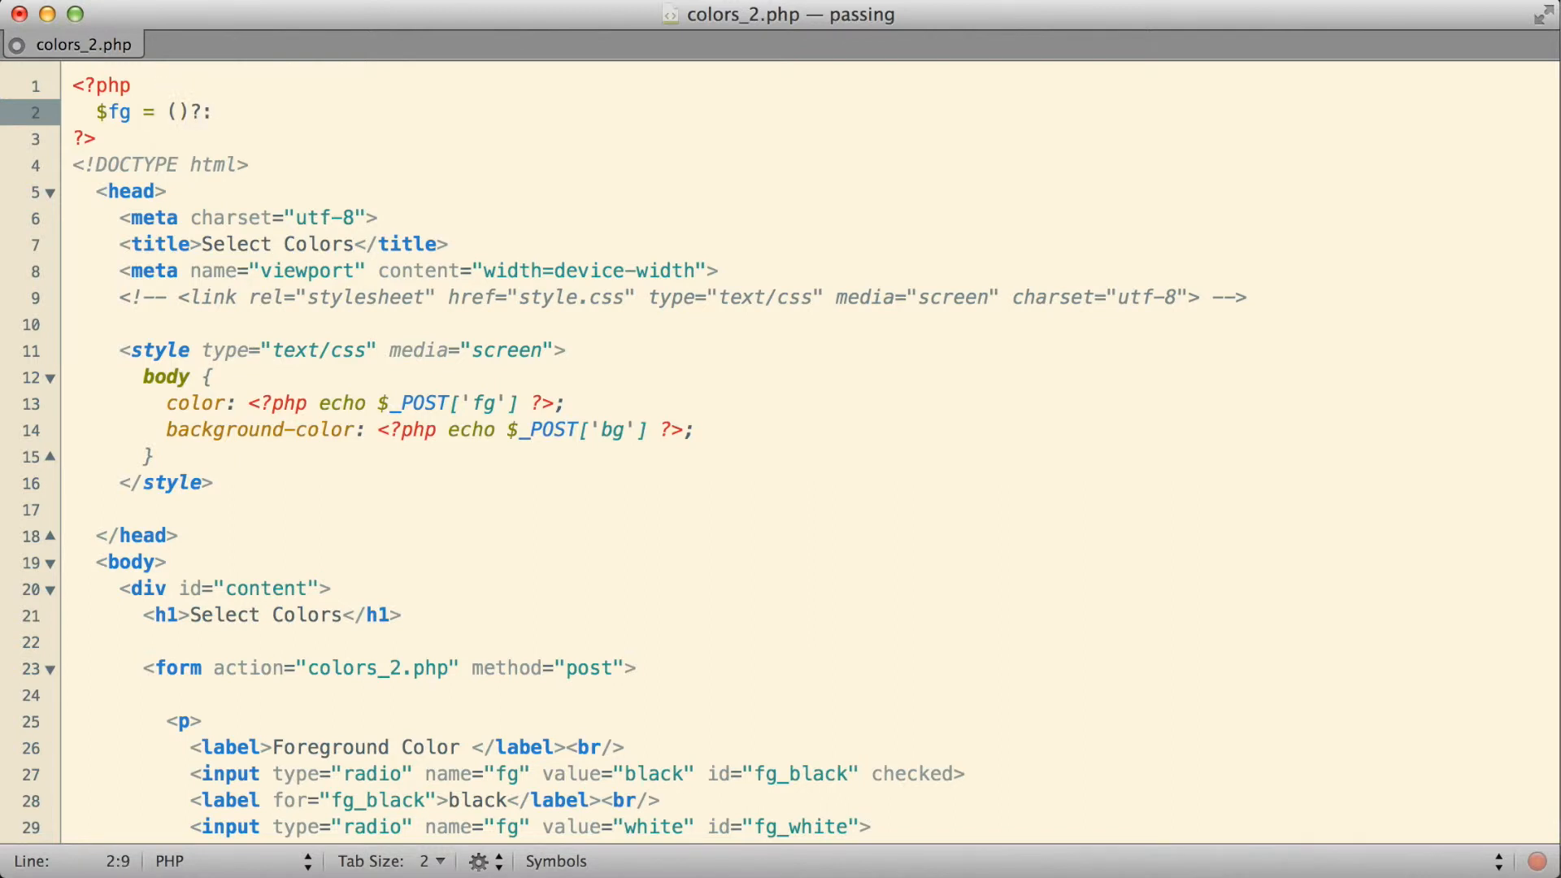
{"action": "type", "text": "isset"}
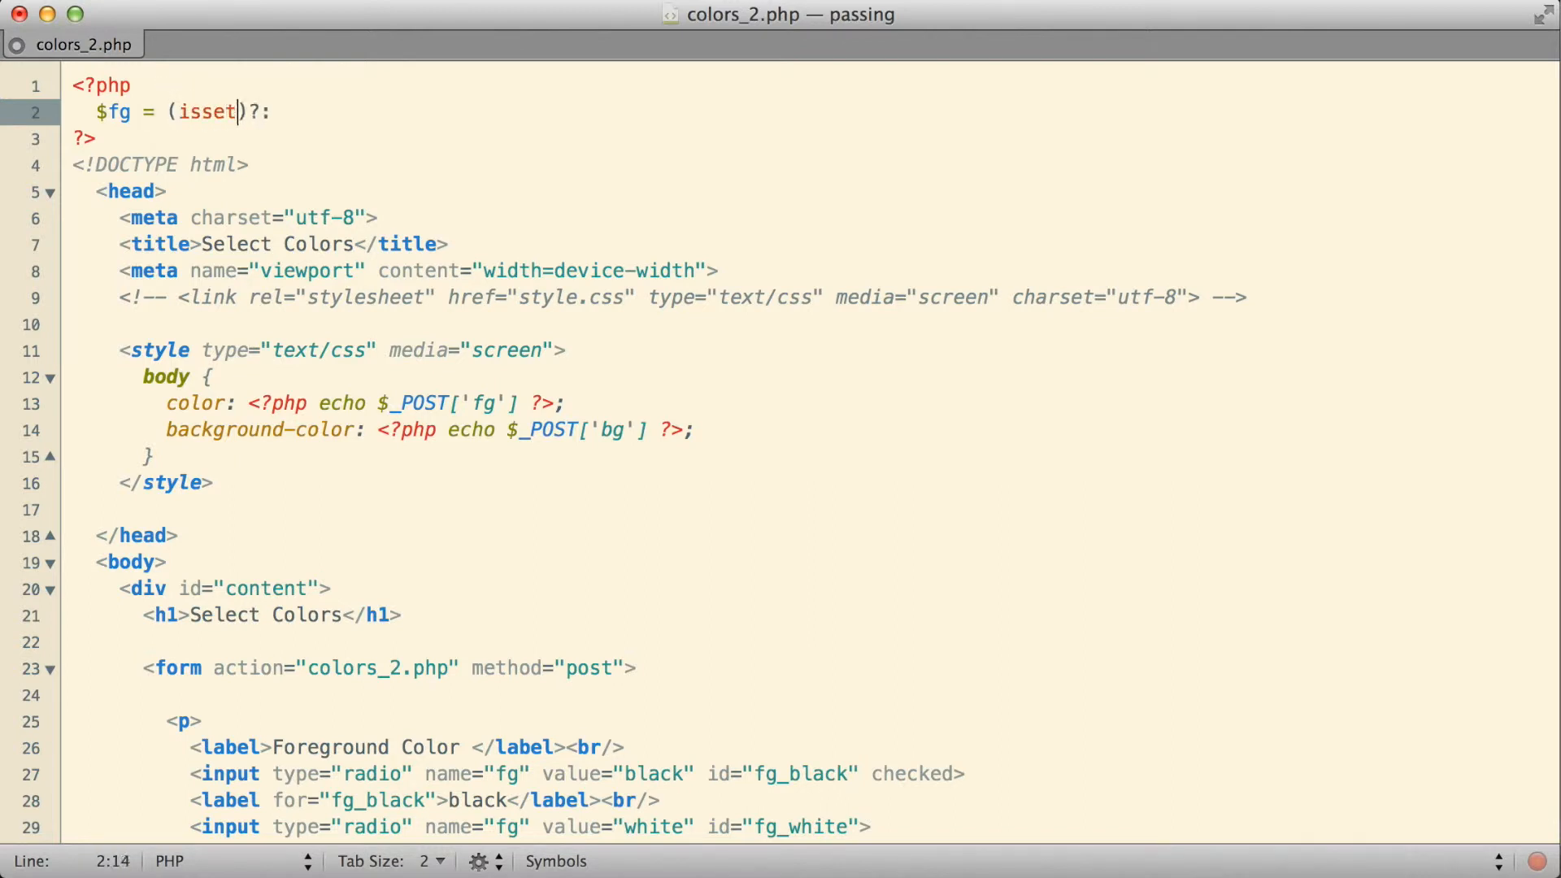
{"action": "type", "text": "("}
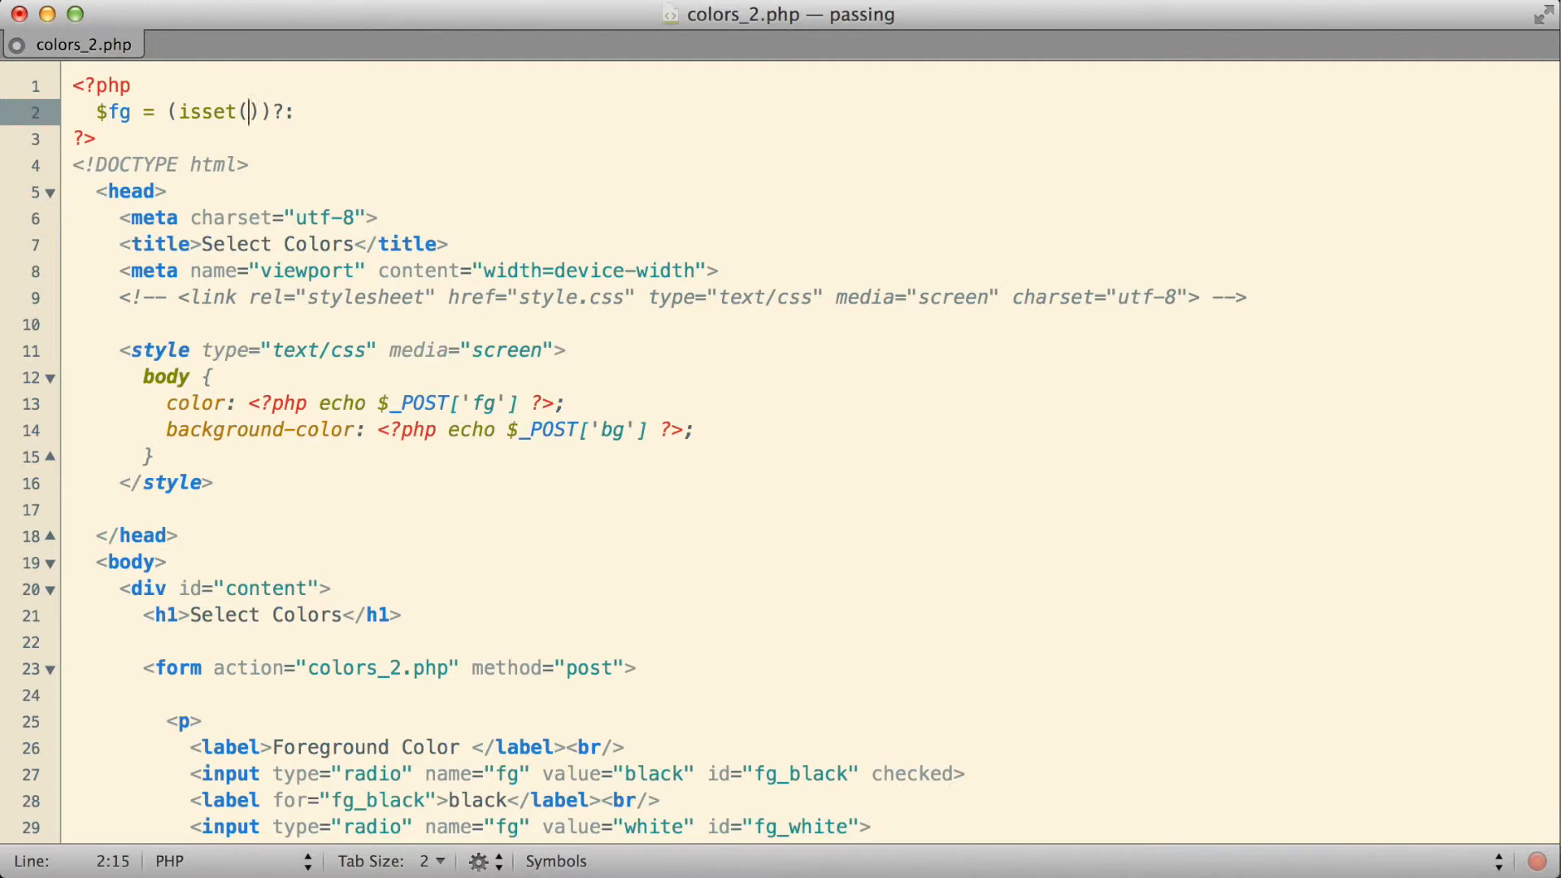
{"action": "type", "text": "$_"}
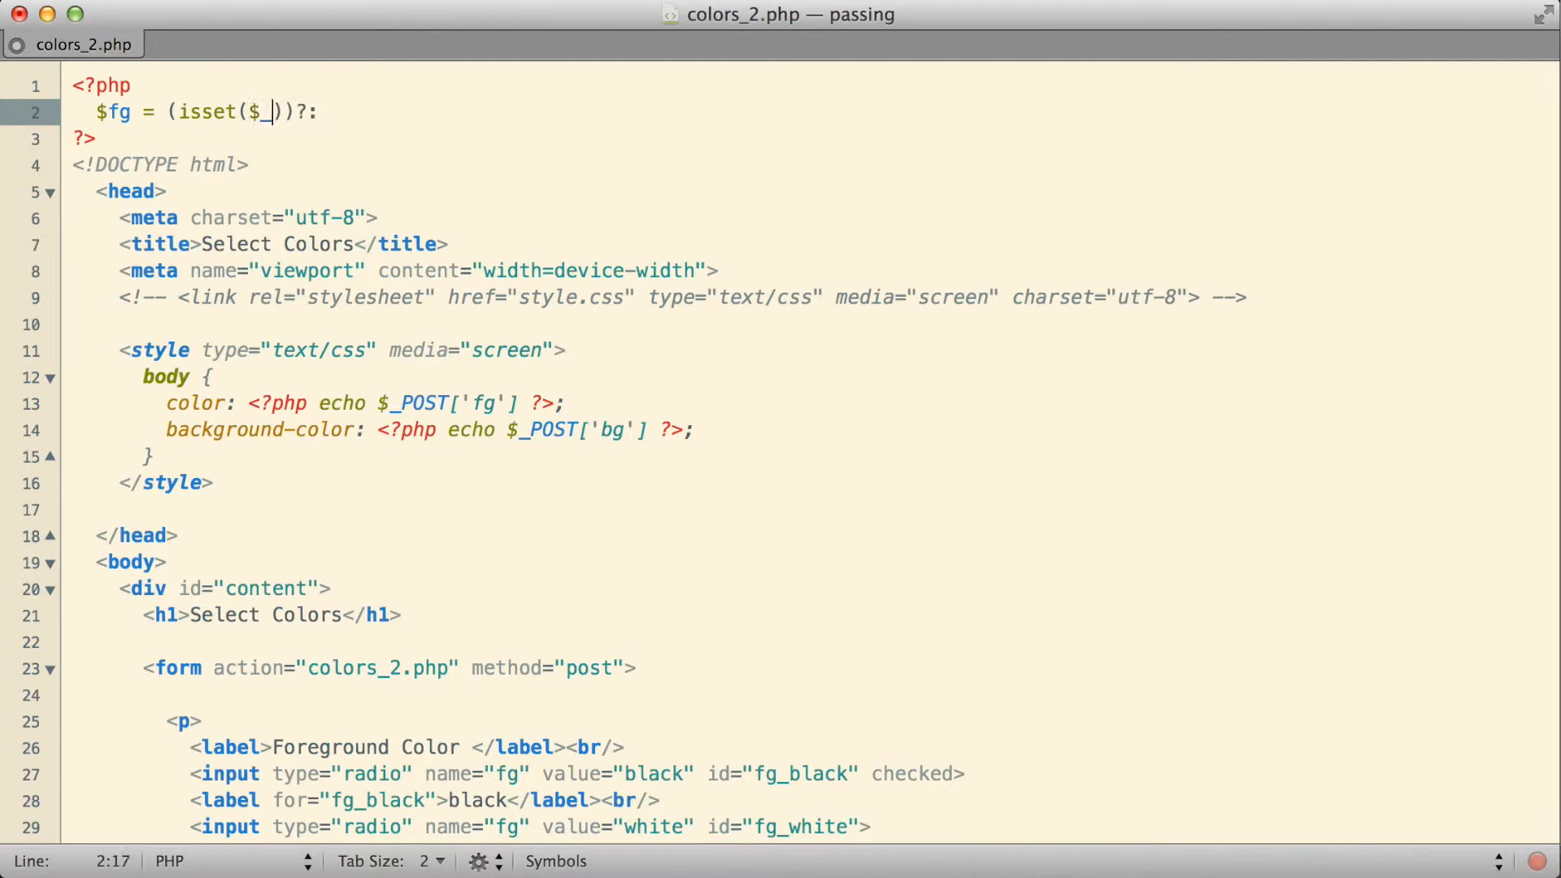
{"action": "type", "text": "POST[]"}
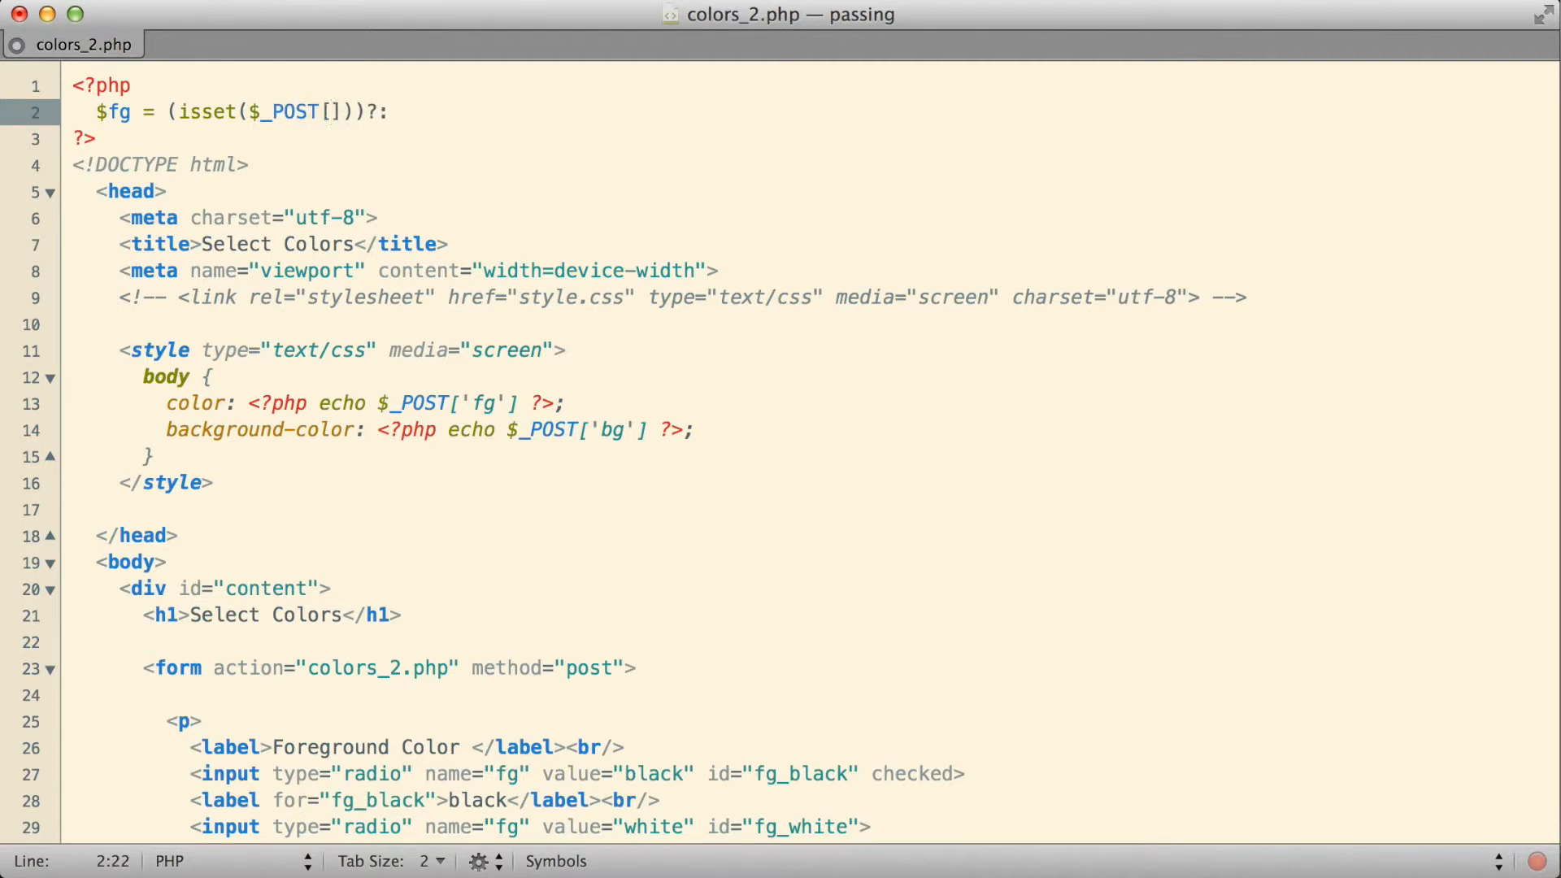
{"action": "type", "text": "'fg'"}
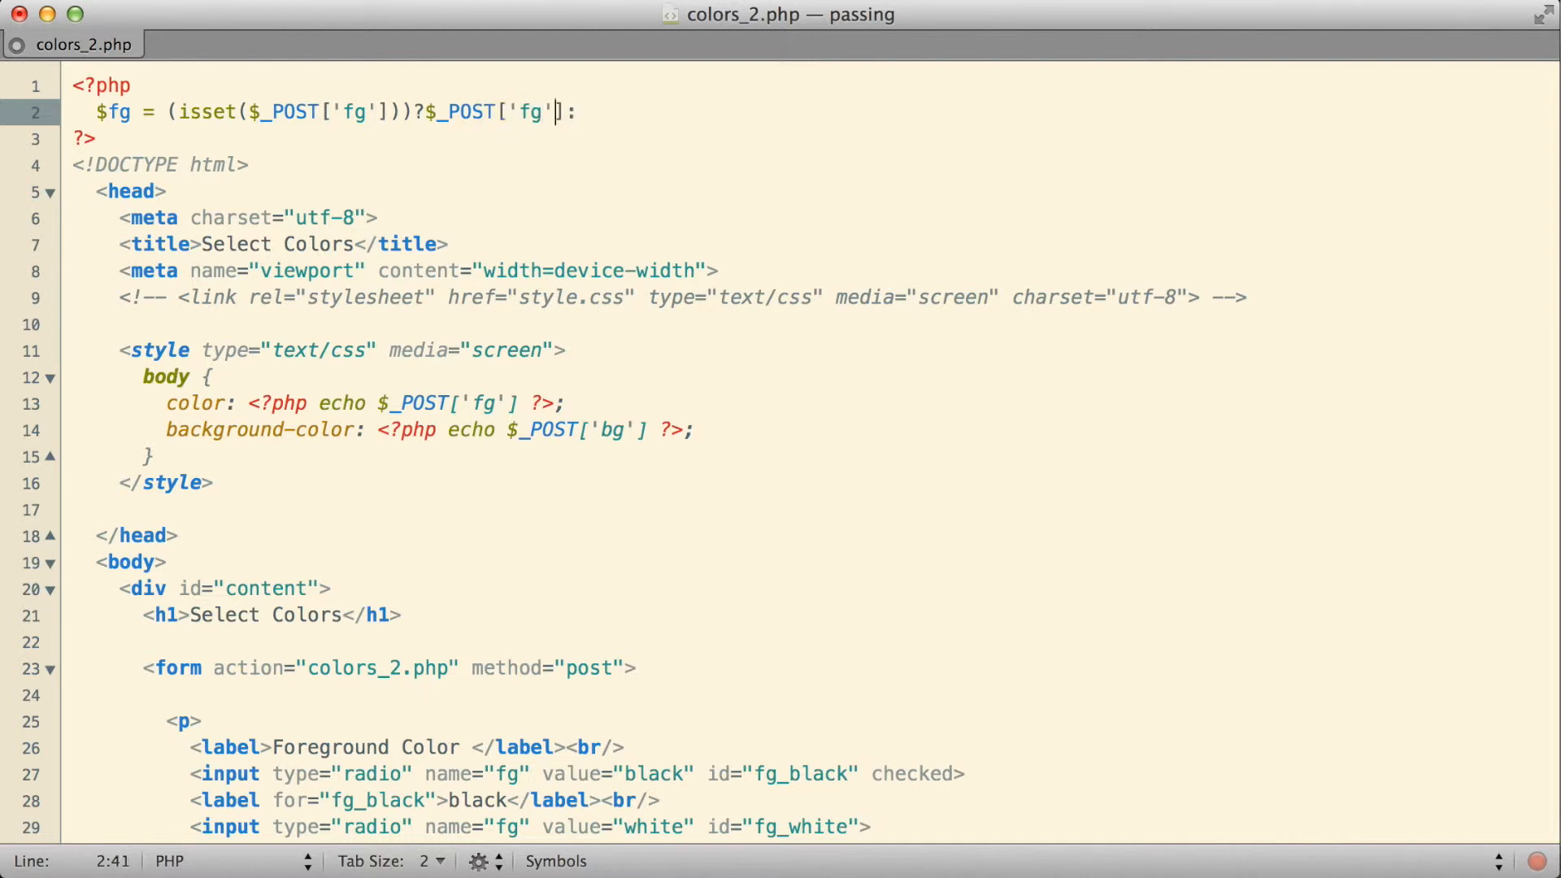
{"action": "type", "text": "''"}
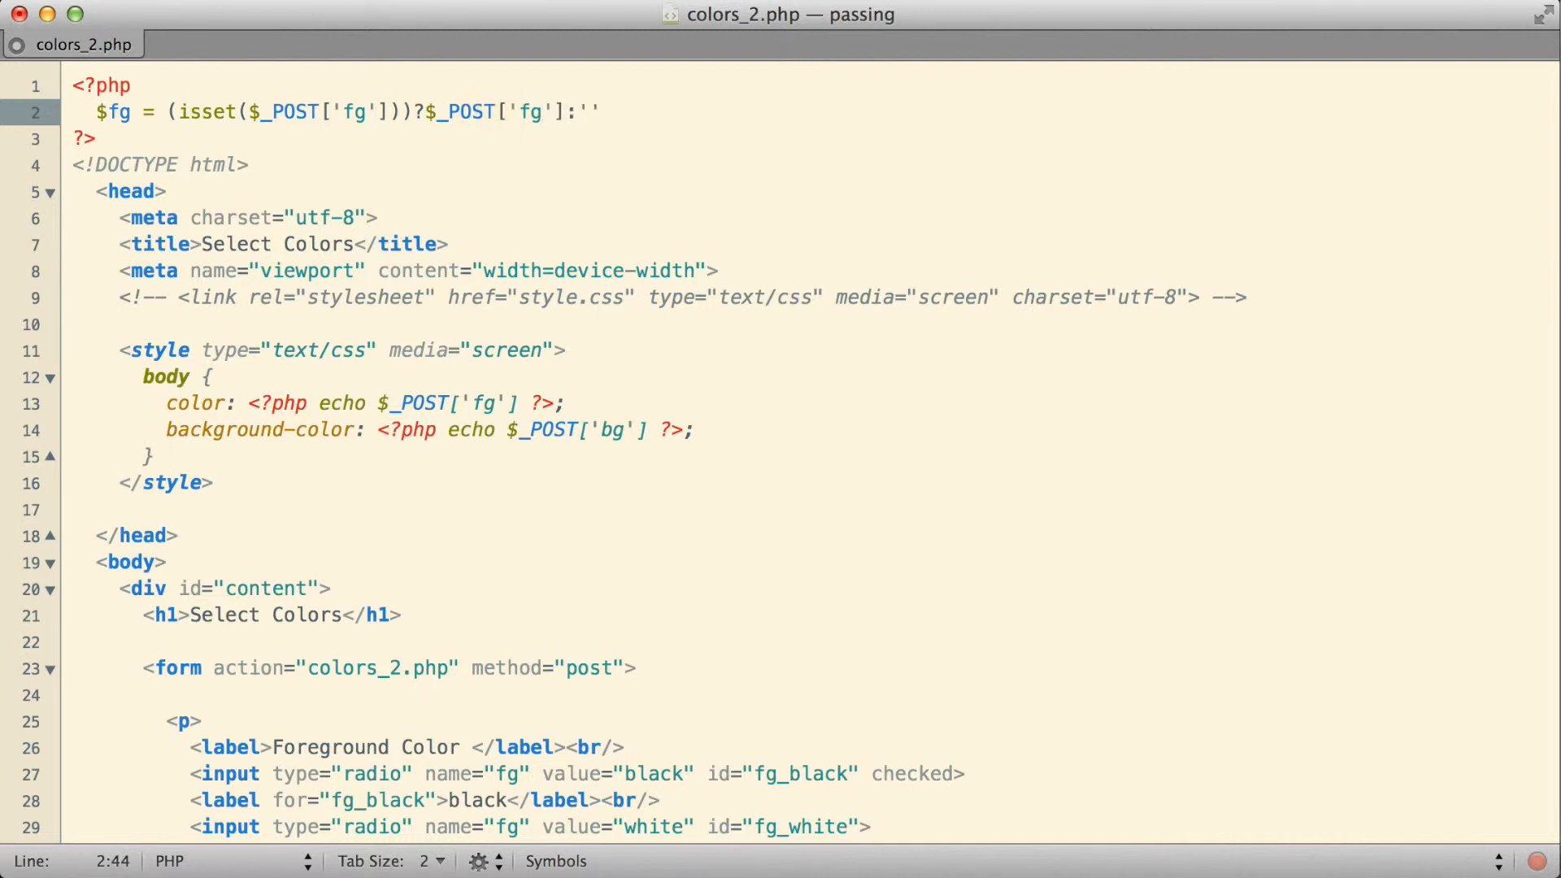
{"action": "left_click", "coordinate": [587, 111]}
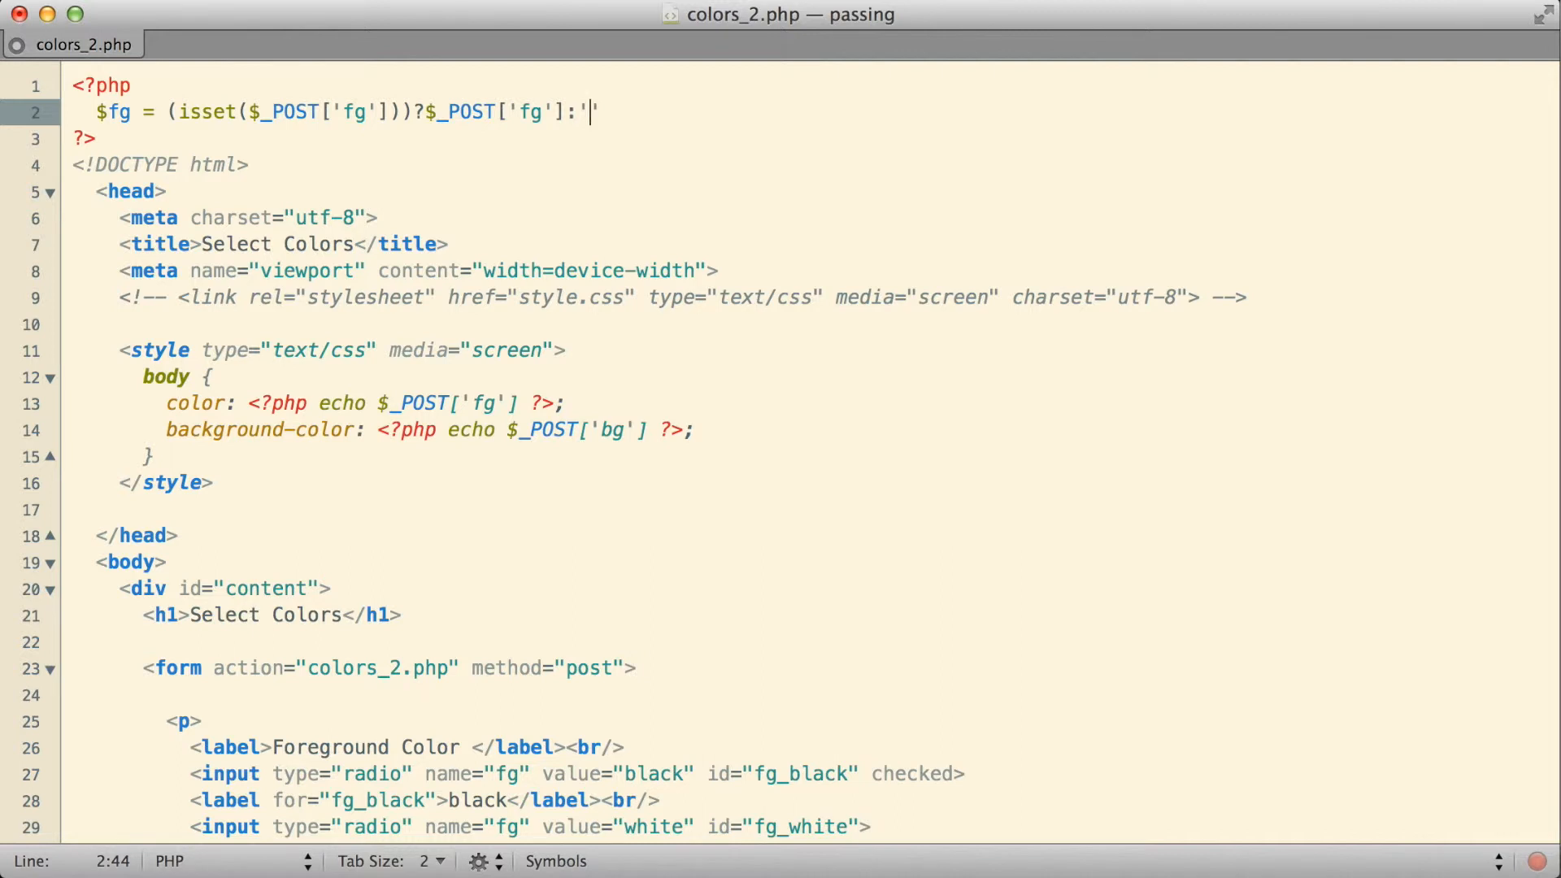
{"action": "type", "text": "ba"}
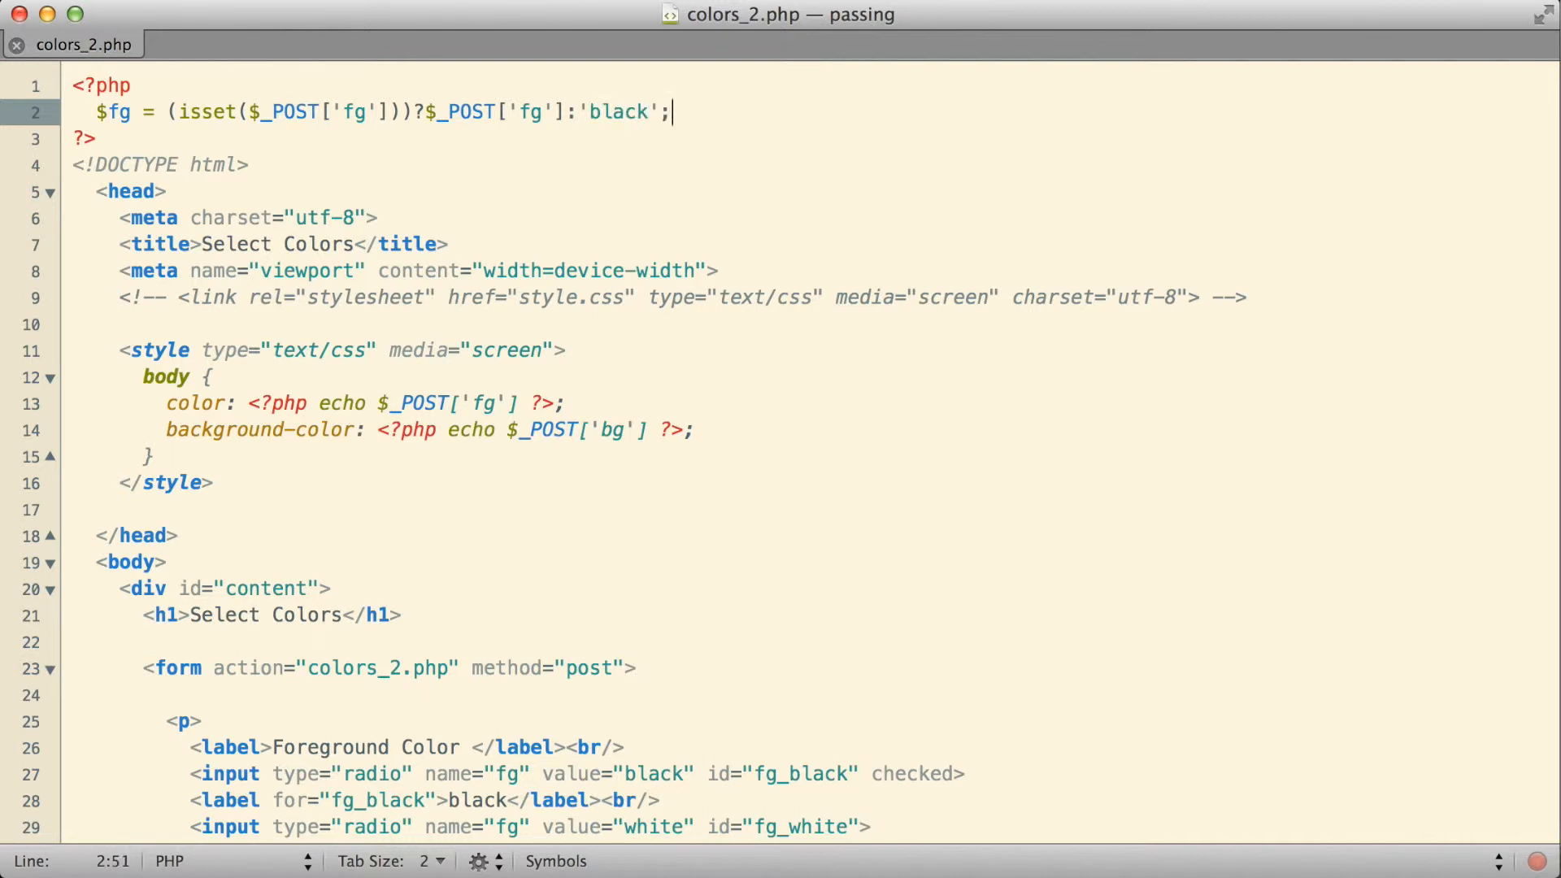
{"action": "left_click", "coordinate": [235, 111]}
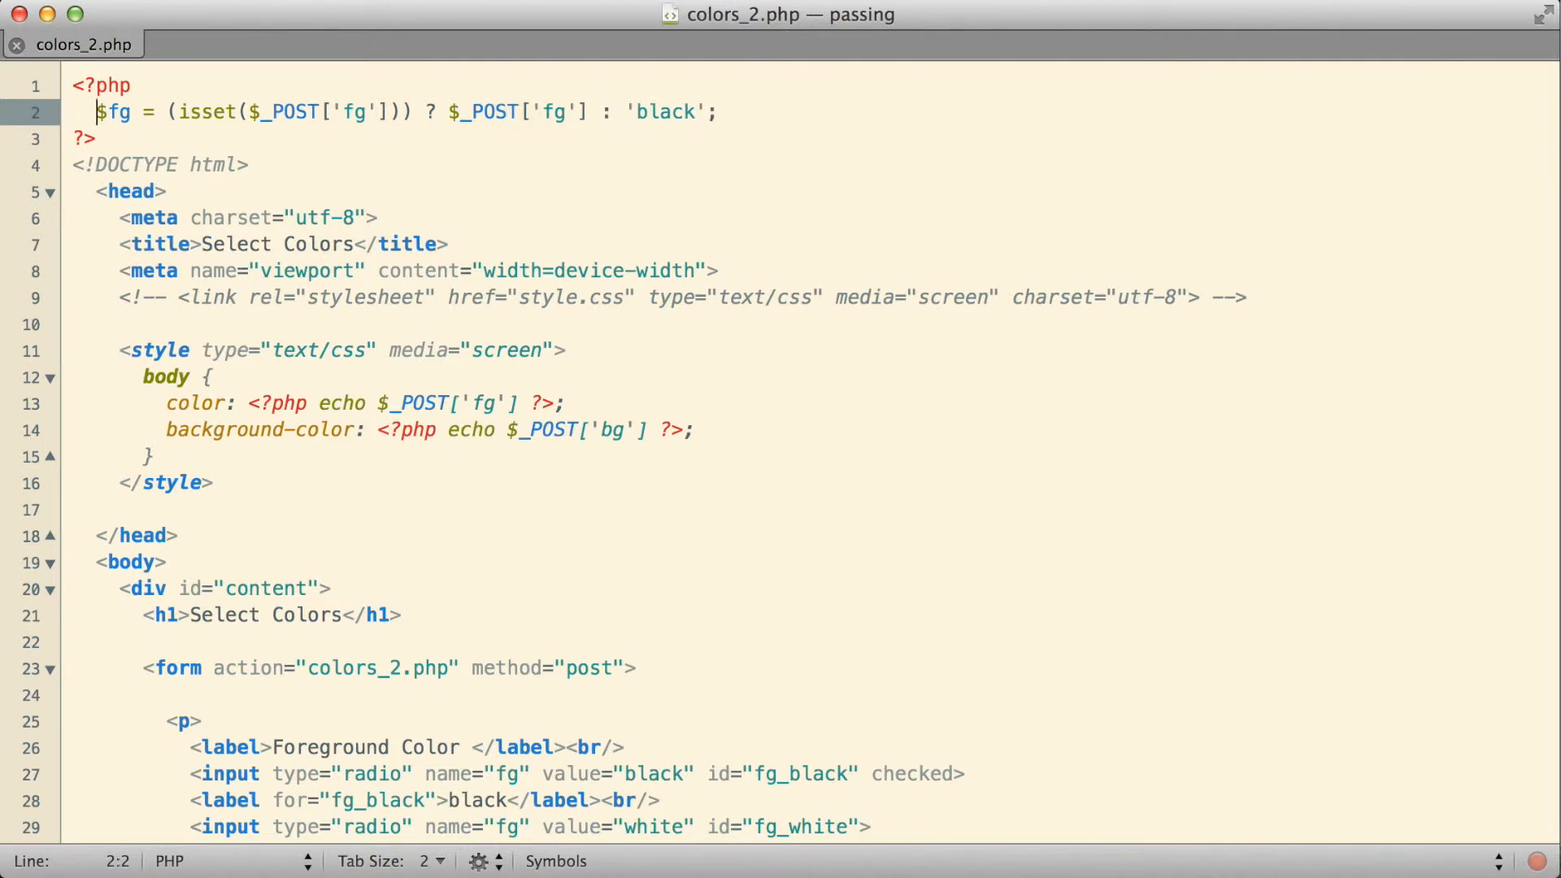
{"action": "double_click", "coordinate": [203, 111]}
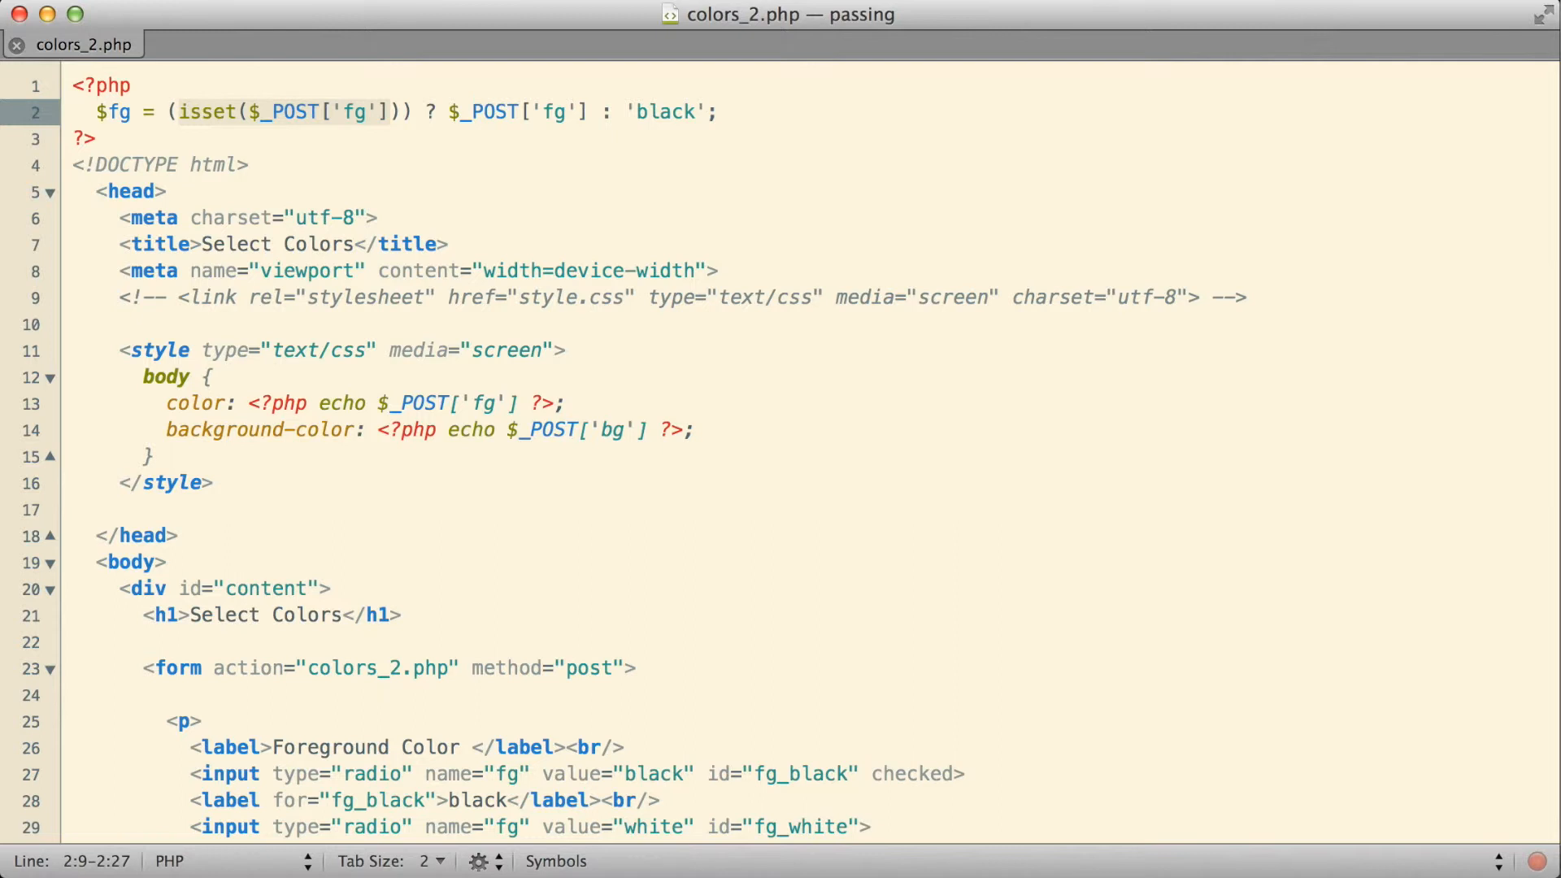
{"action": "left_click", "coordinate": [389, 112]}
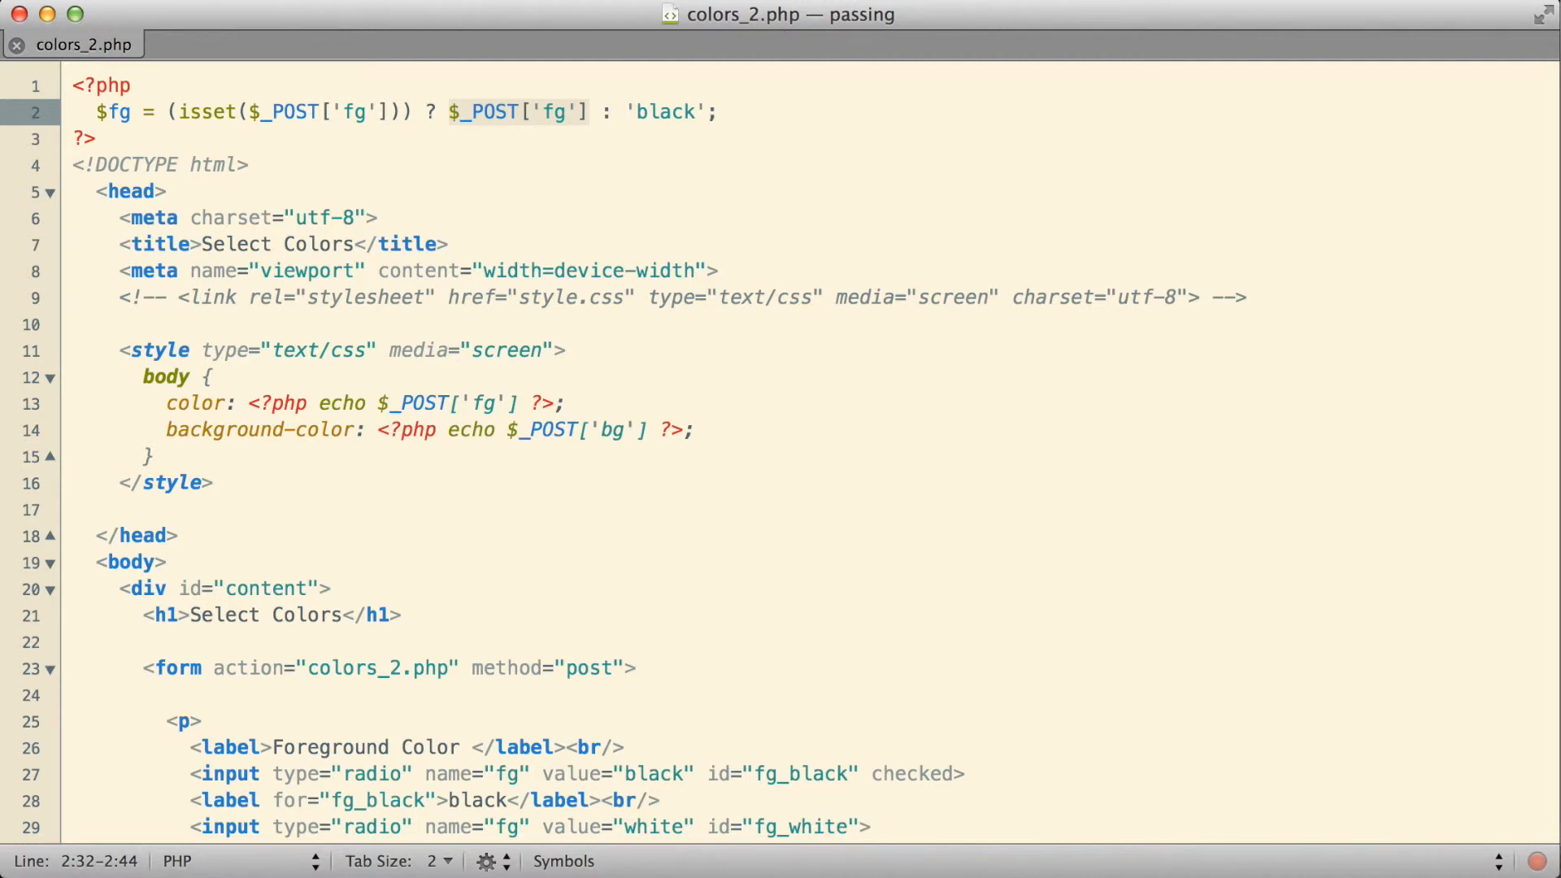
{"action": "left_click", "coordinate": [718, 111]}
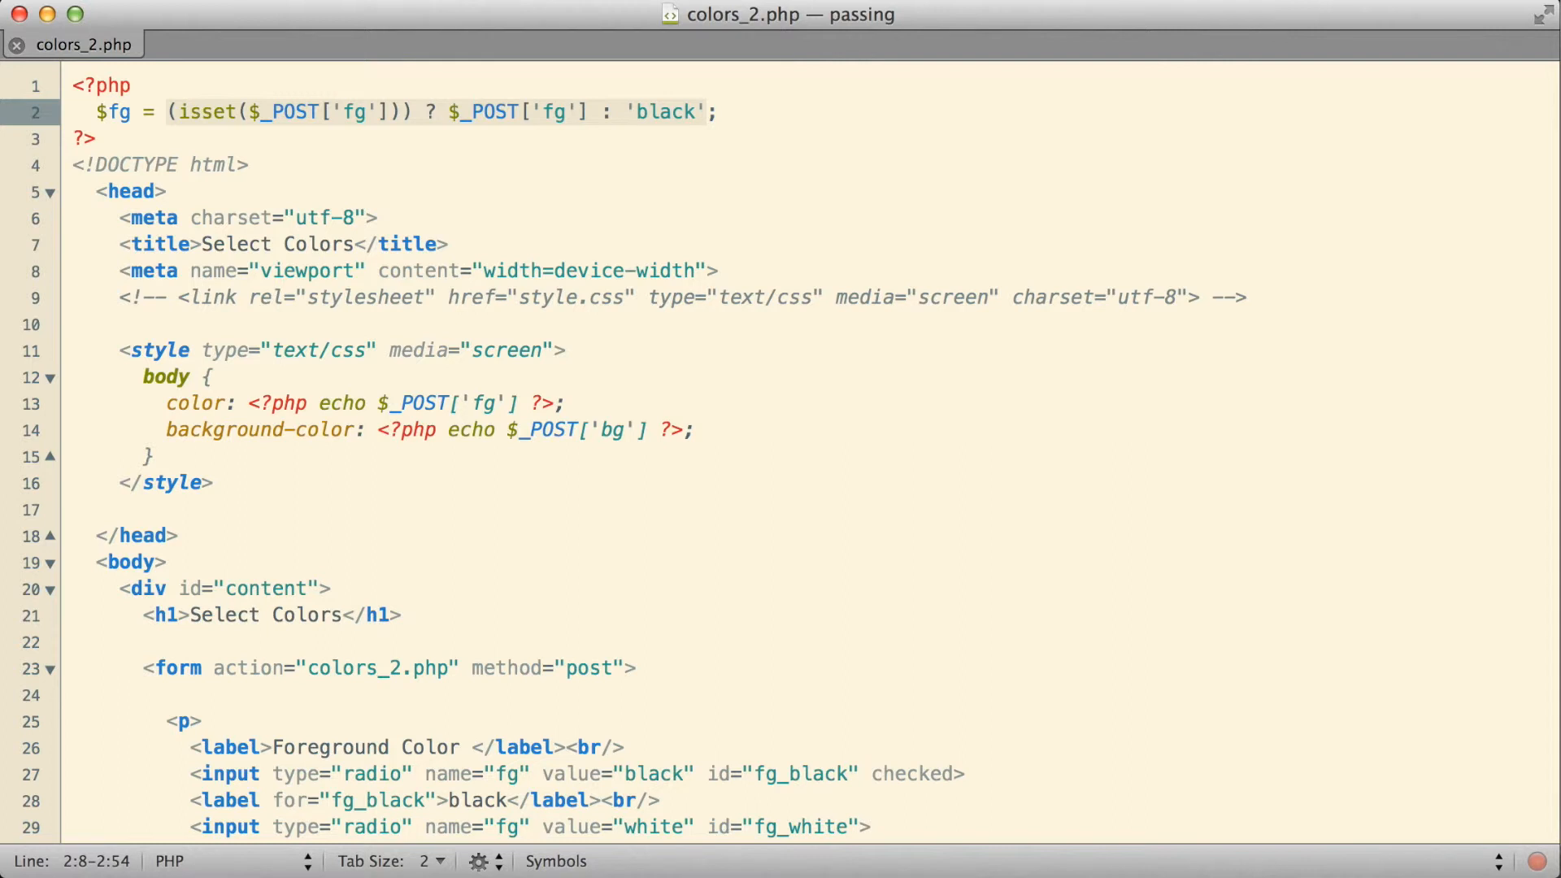
{"action": "left_click", "coordinate": [154, 112]}
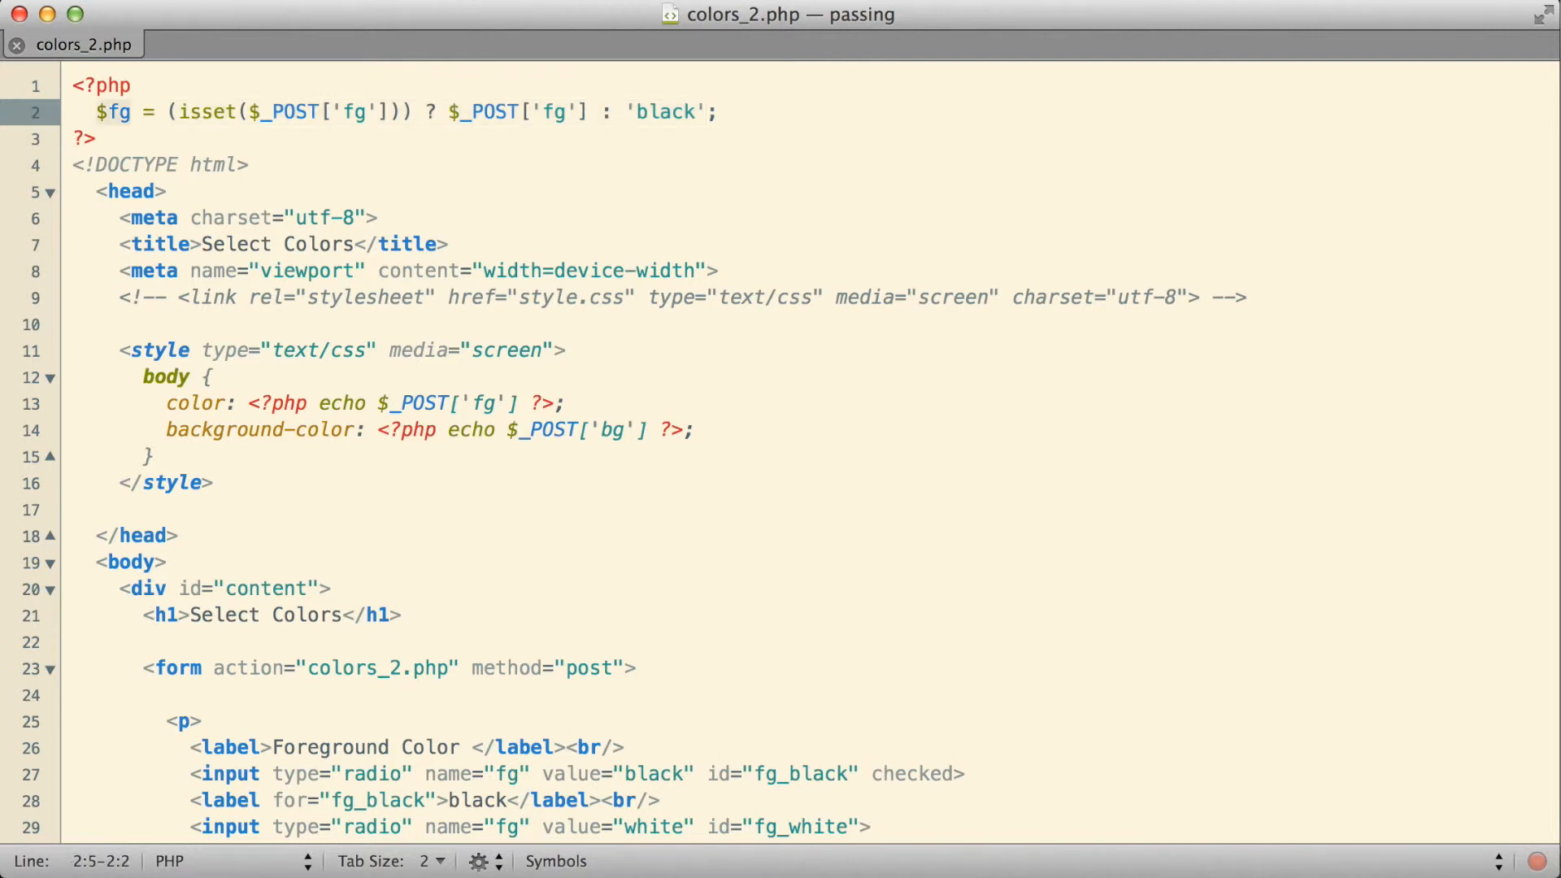
{"action": "left_click", "coordinate": [94, 139]}
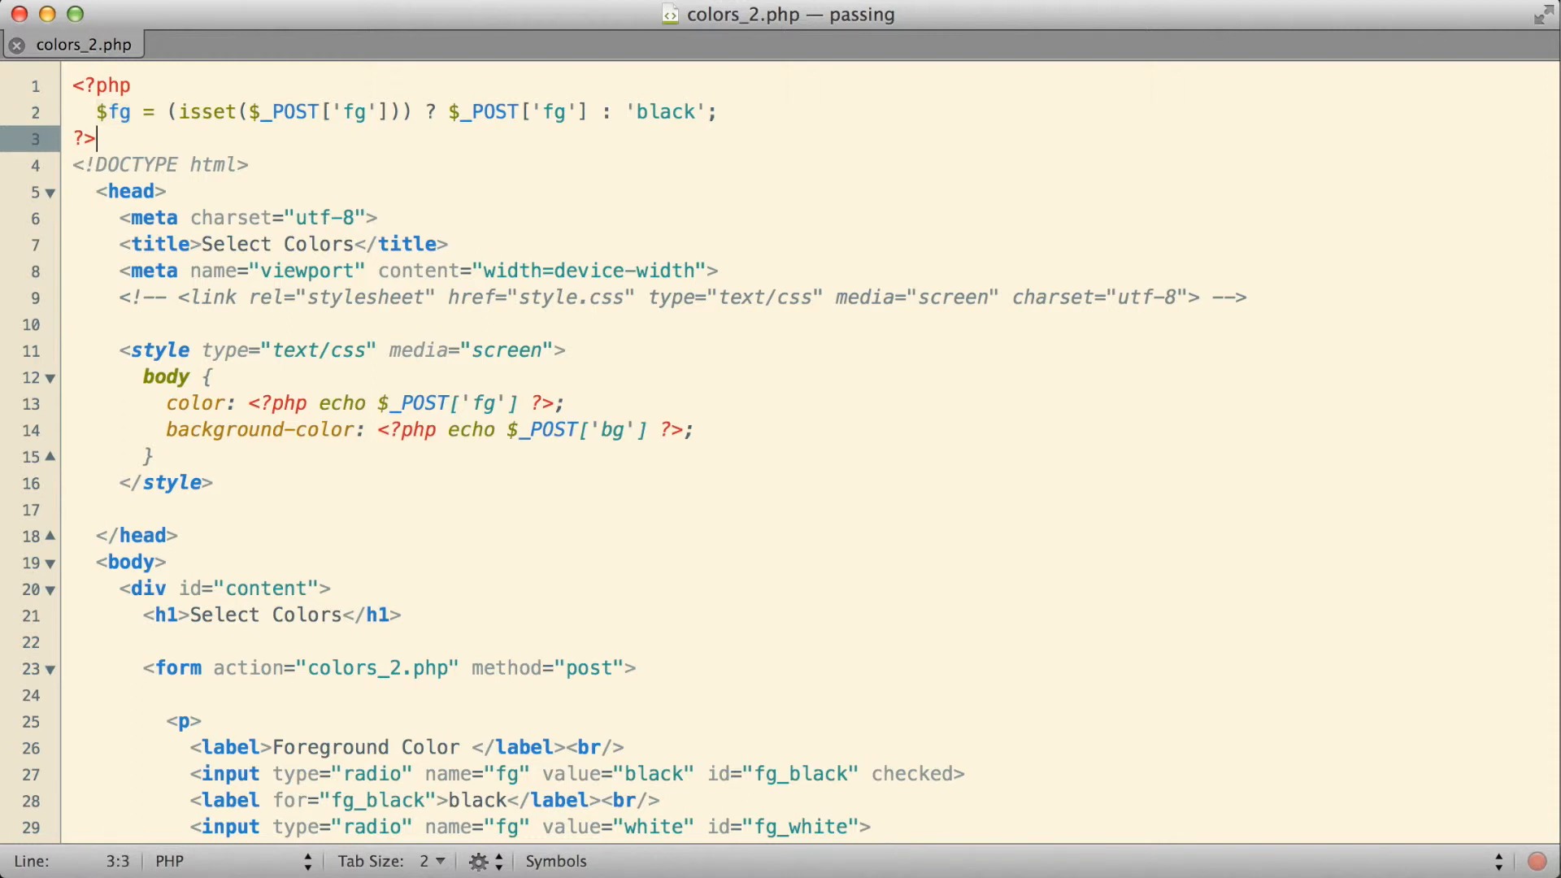
{"action": "left_click", "coordinate": [563, 404]}
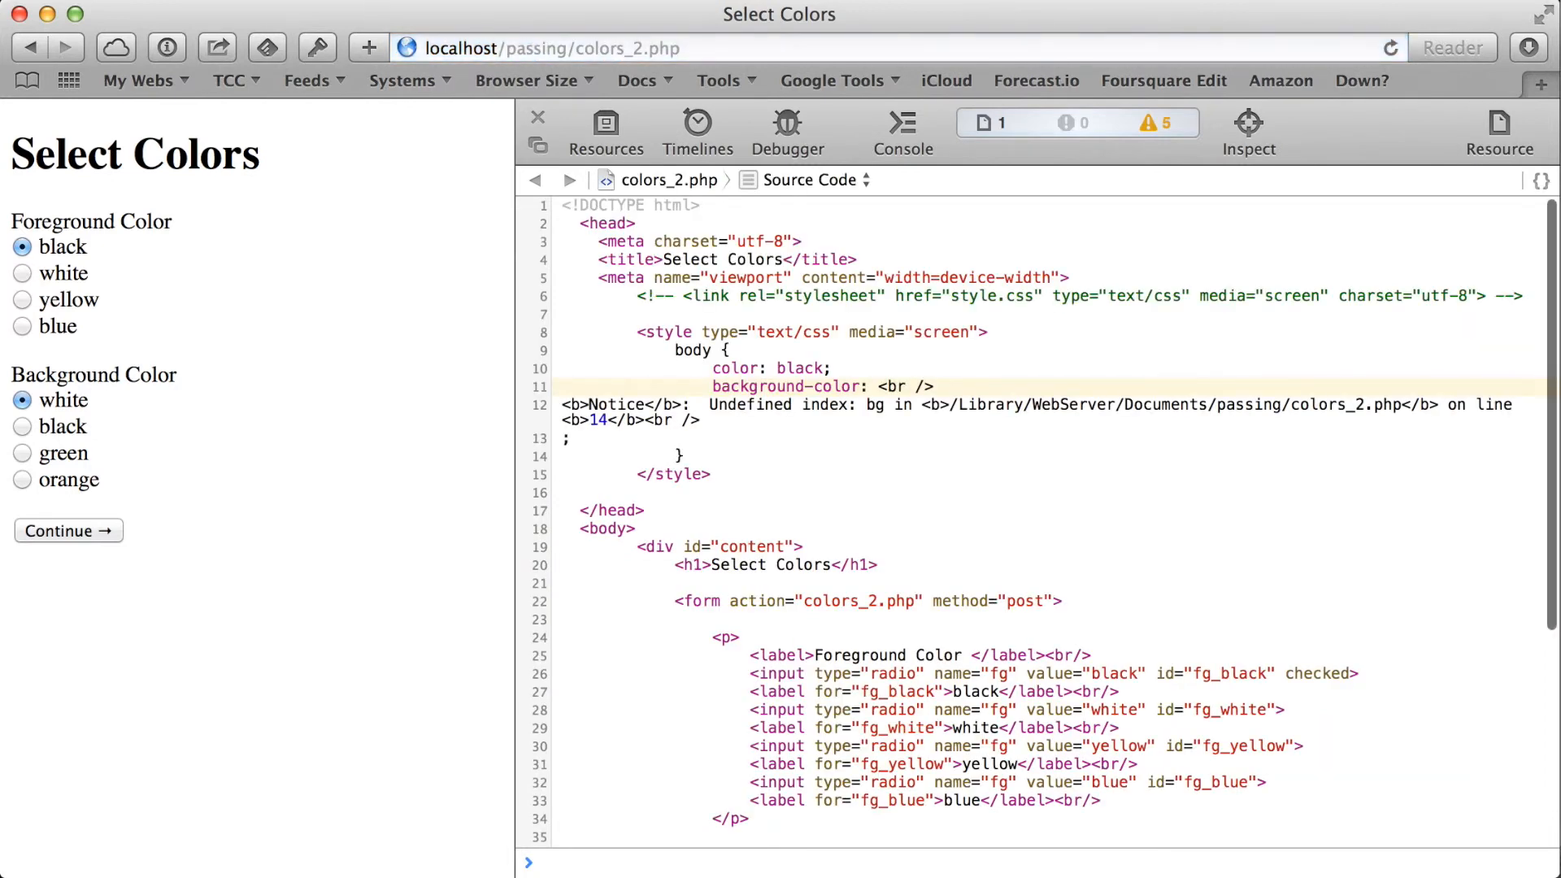
{"action": "mouse_move", "coordinate": [764, 378]}
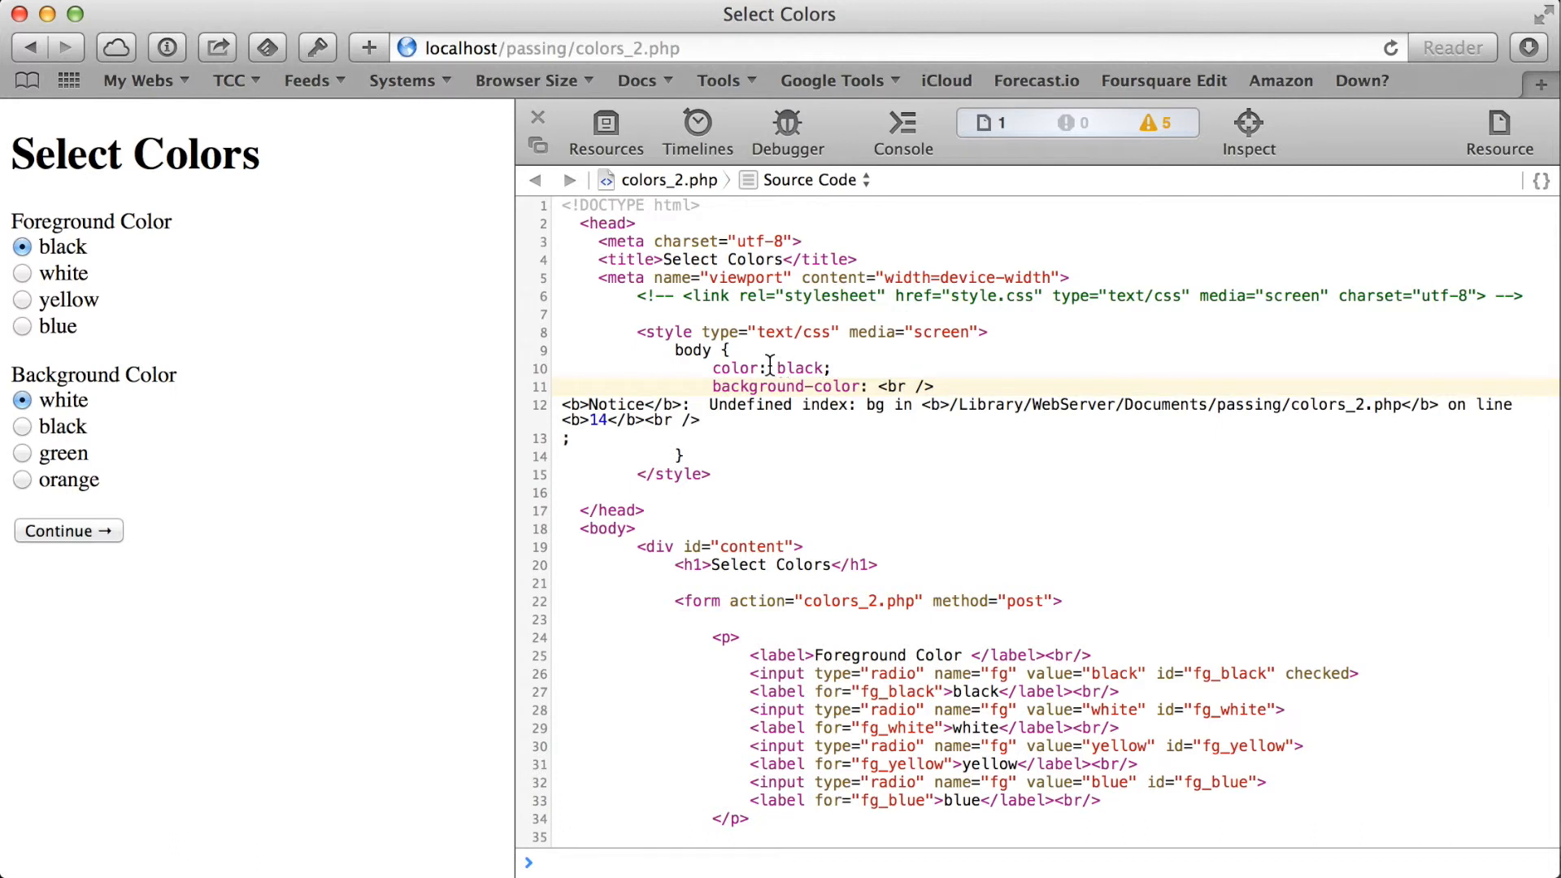
{"action": "mouse_move", "coordinate": [839, 368]}
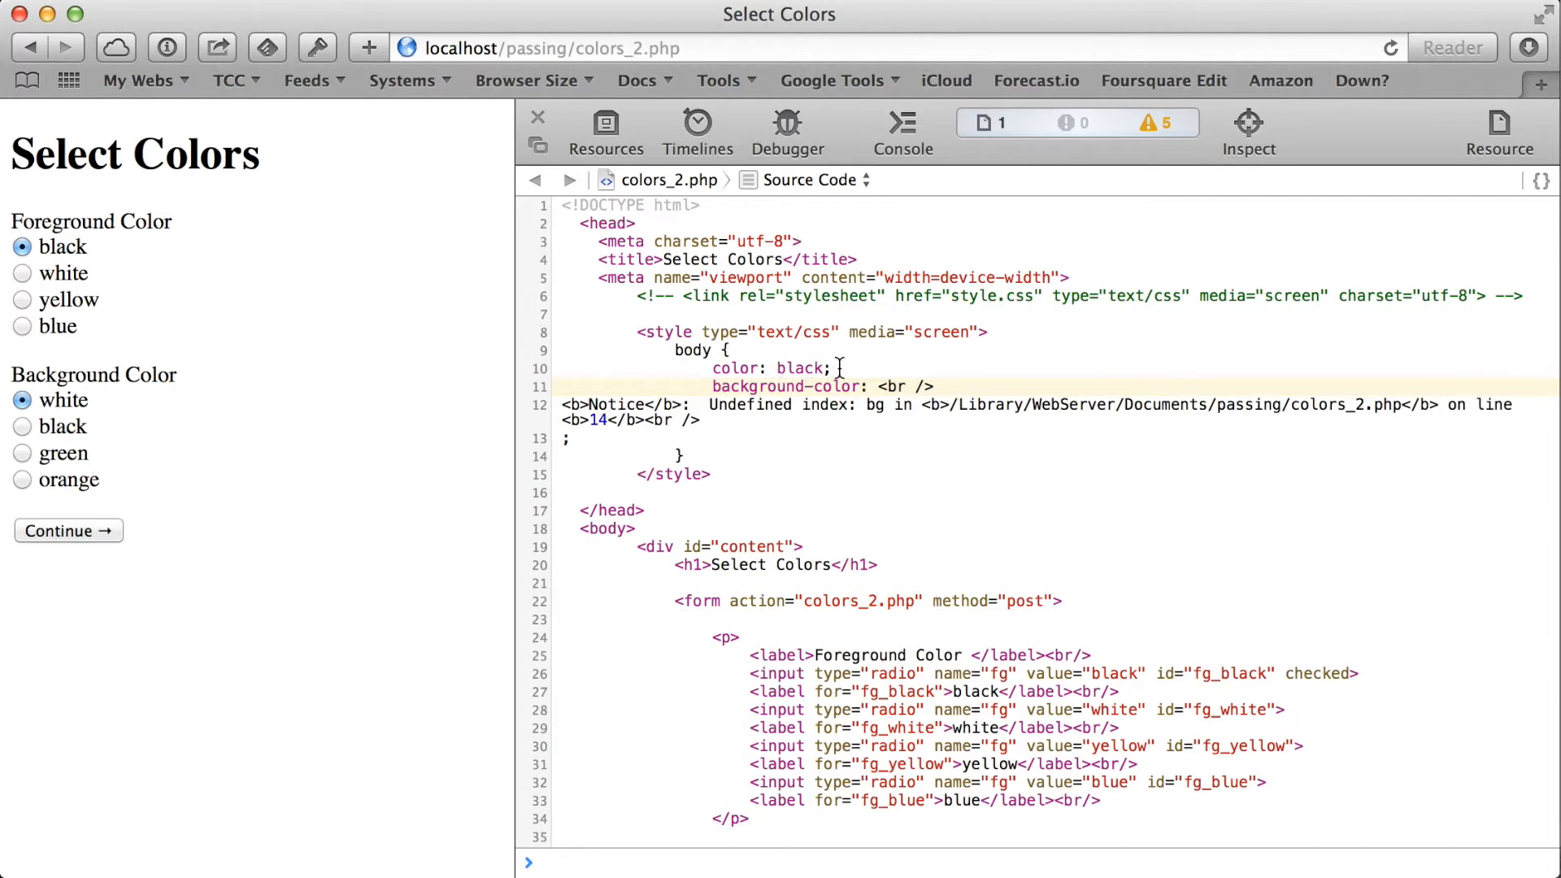
{"action": "mouse_move", "coordinate": [744, 367]}
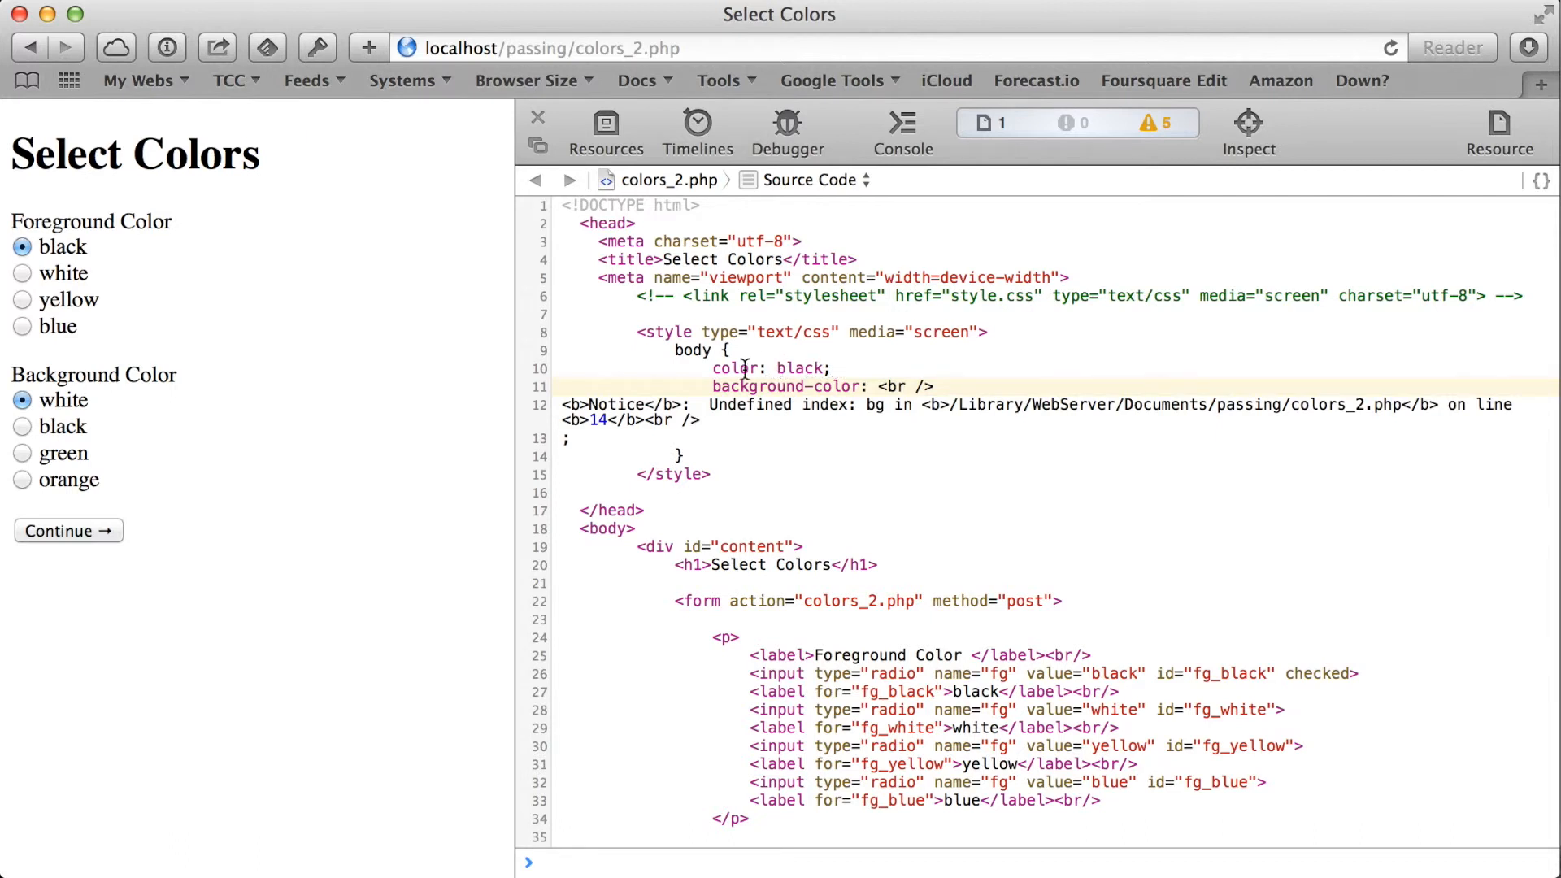
Switch the foreground choice from yellow to blue and submit the form
{"action": "left_click", "coordinate": [22, 300]}
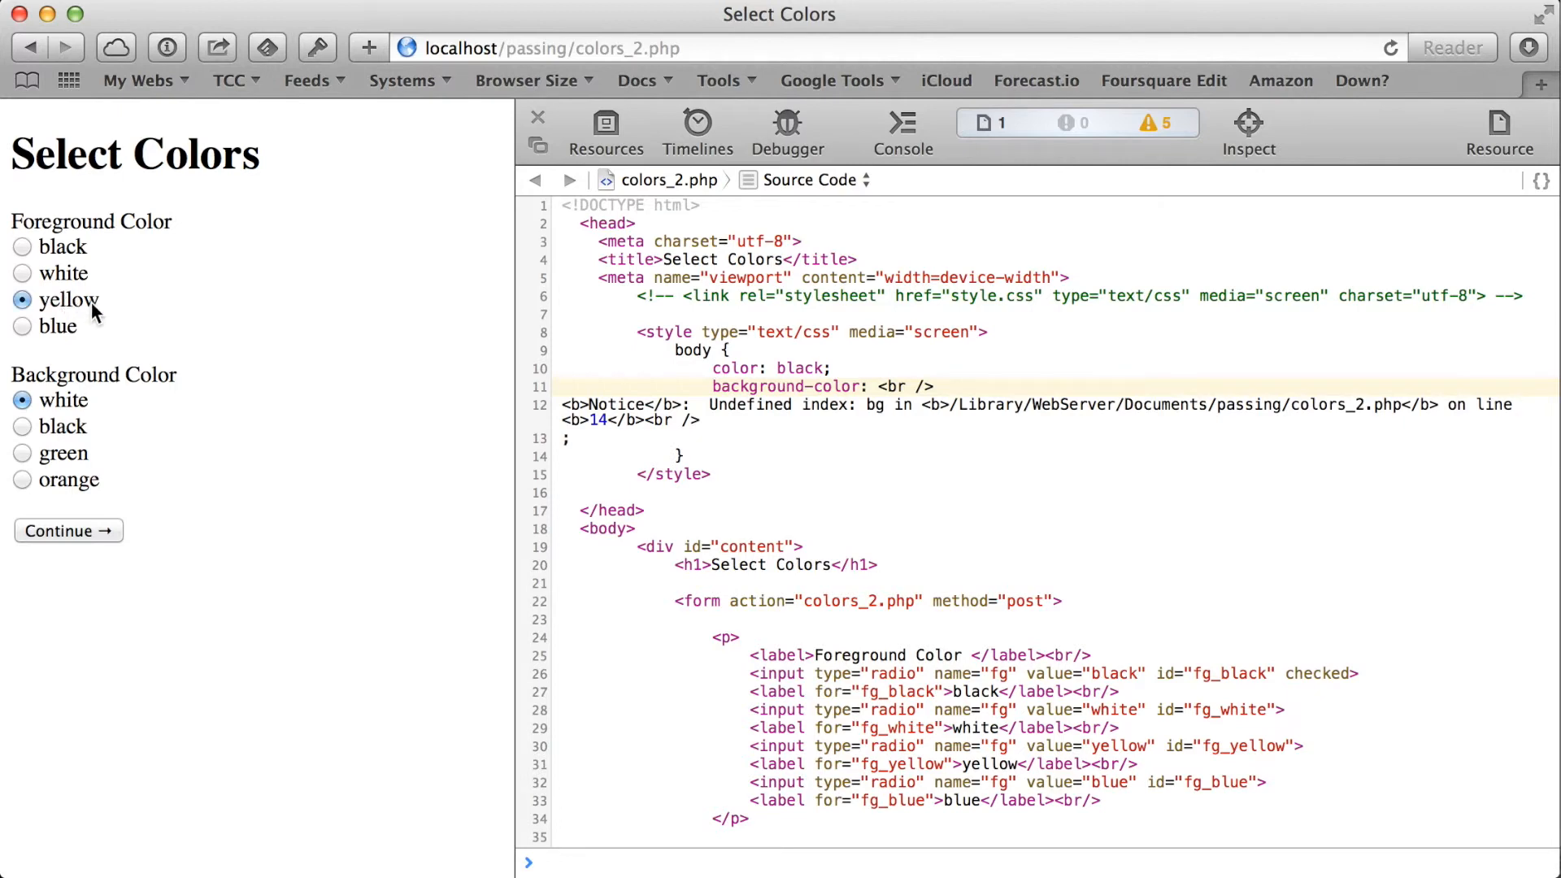
{"action": "mouse_move", "coordinate": [52, 343]}
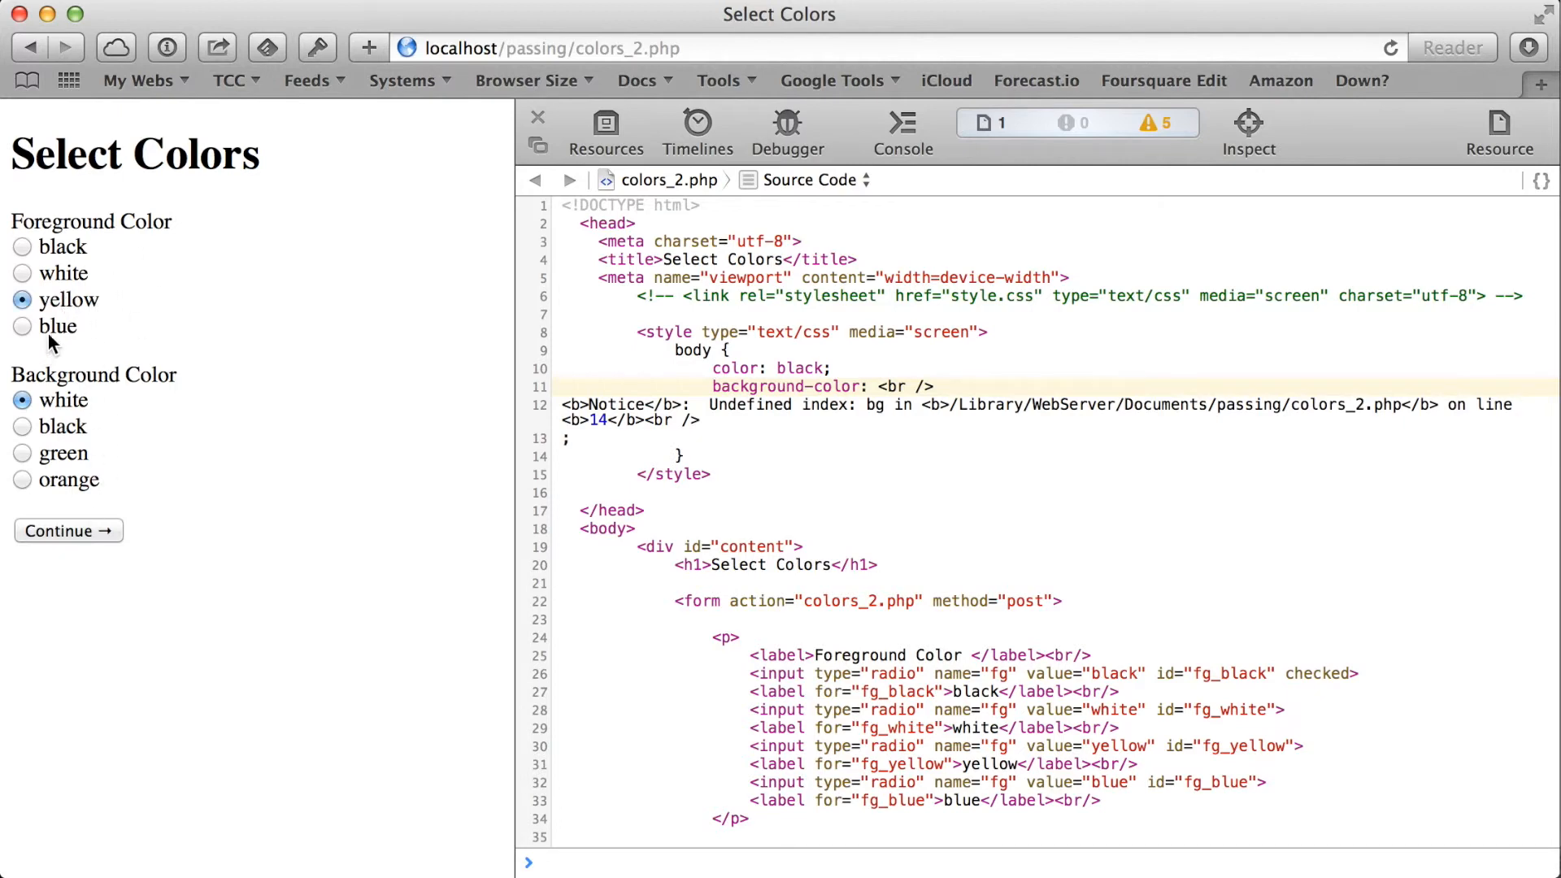
{"action": "left_click", "coordinate": [22, 327]}
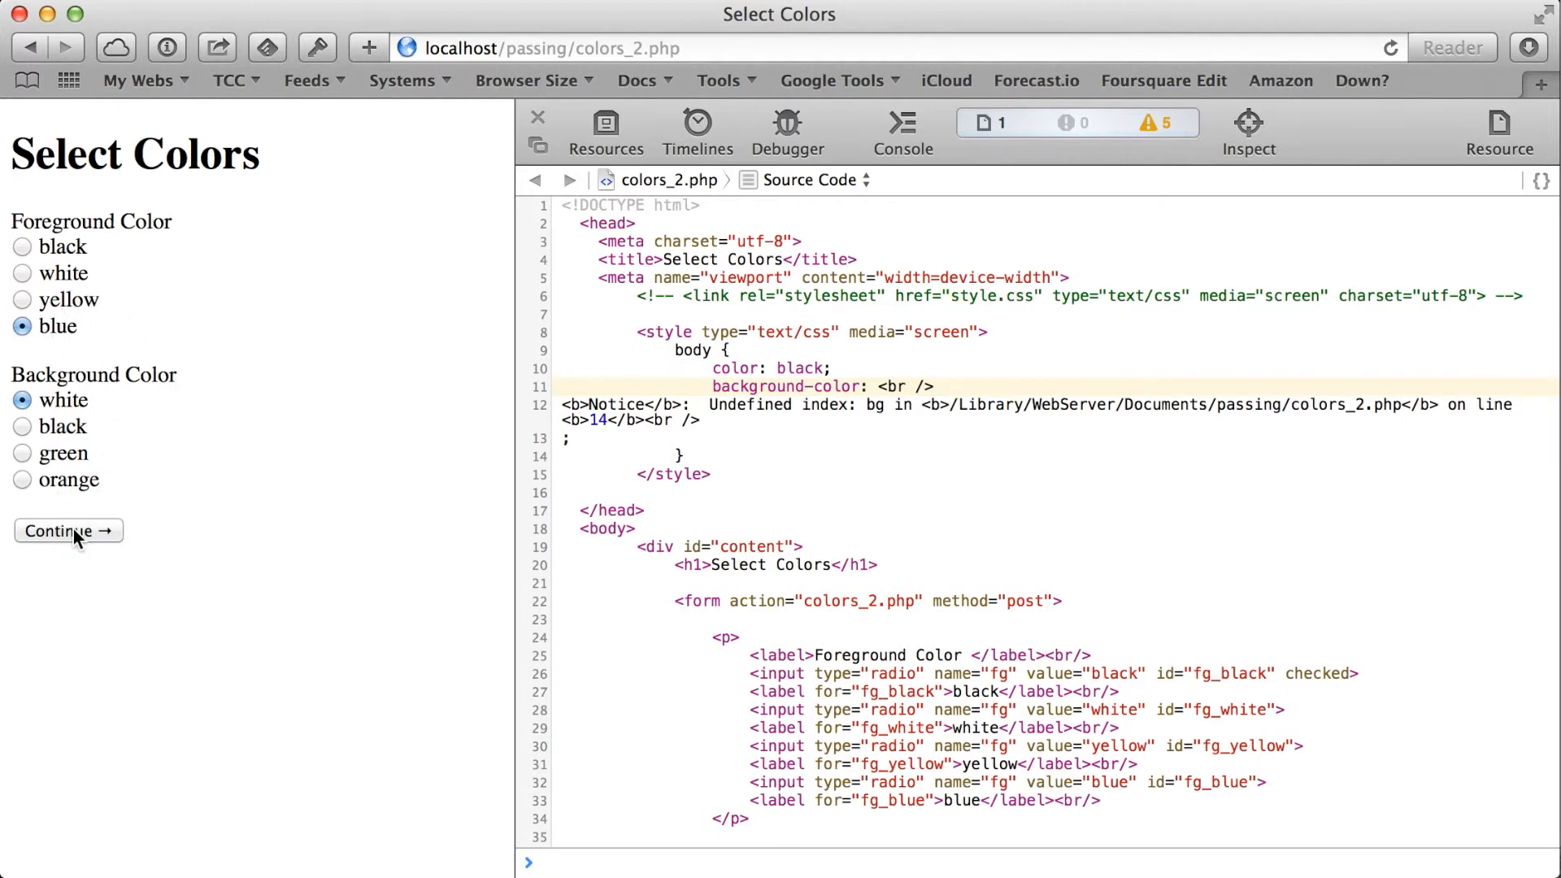
{"action": "left_click", "coordinate": [66, 531]}
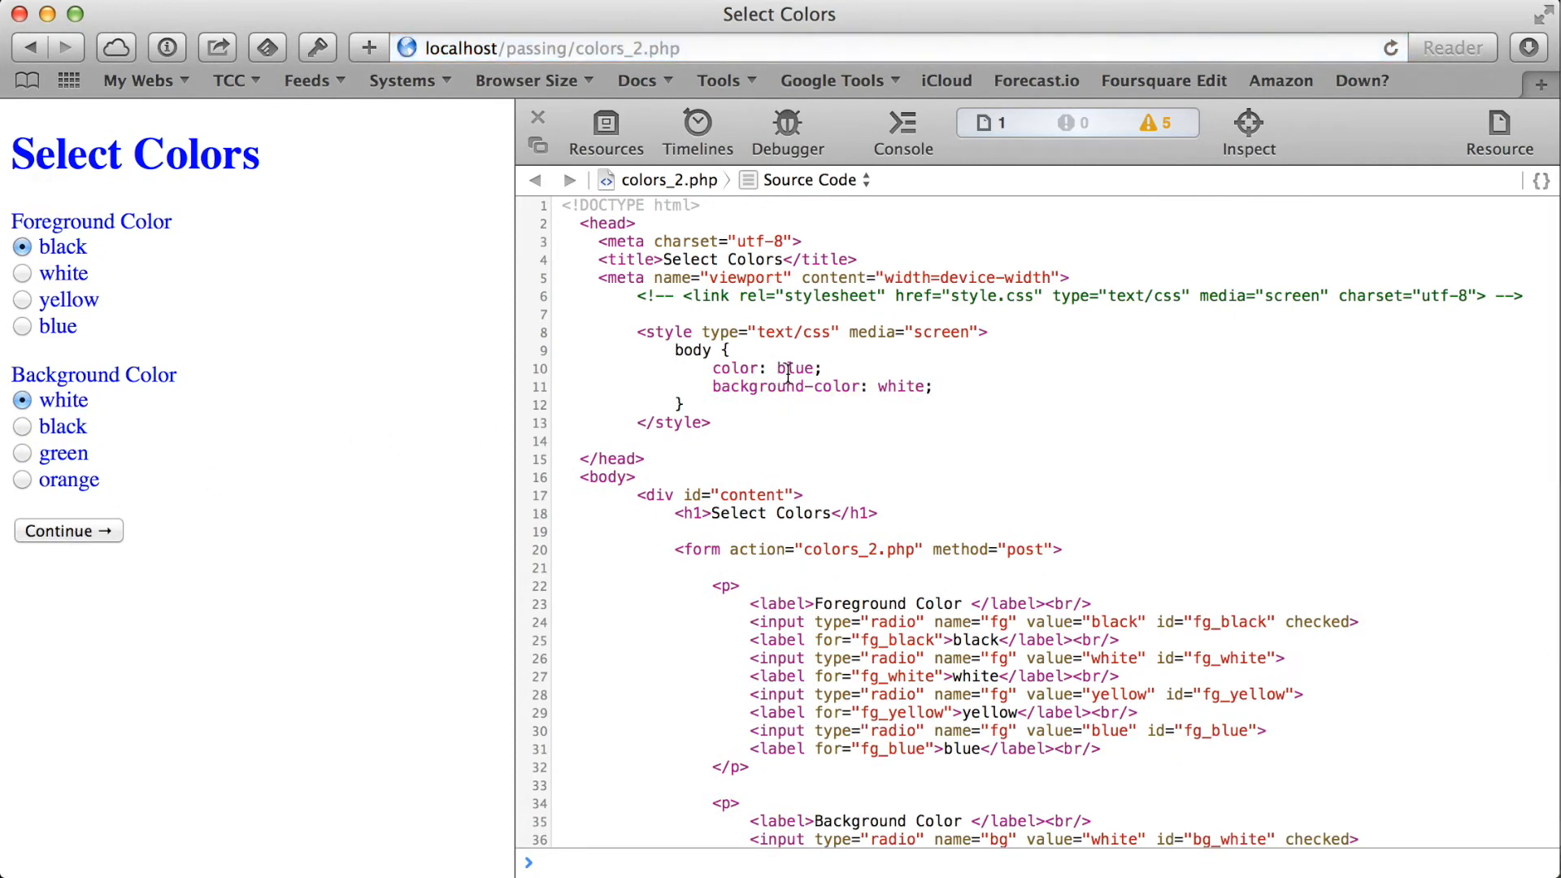
{"action": "mouse_move", "coordinate": [258, 563]}
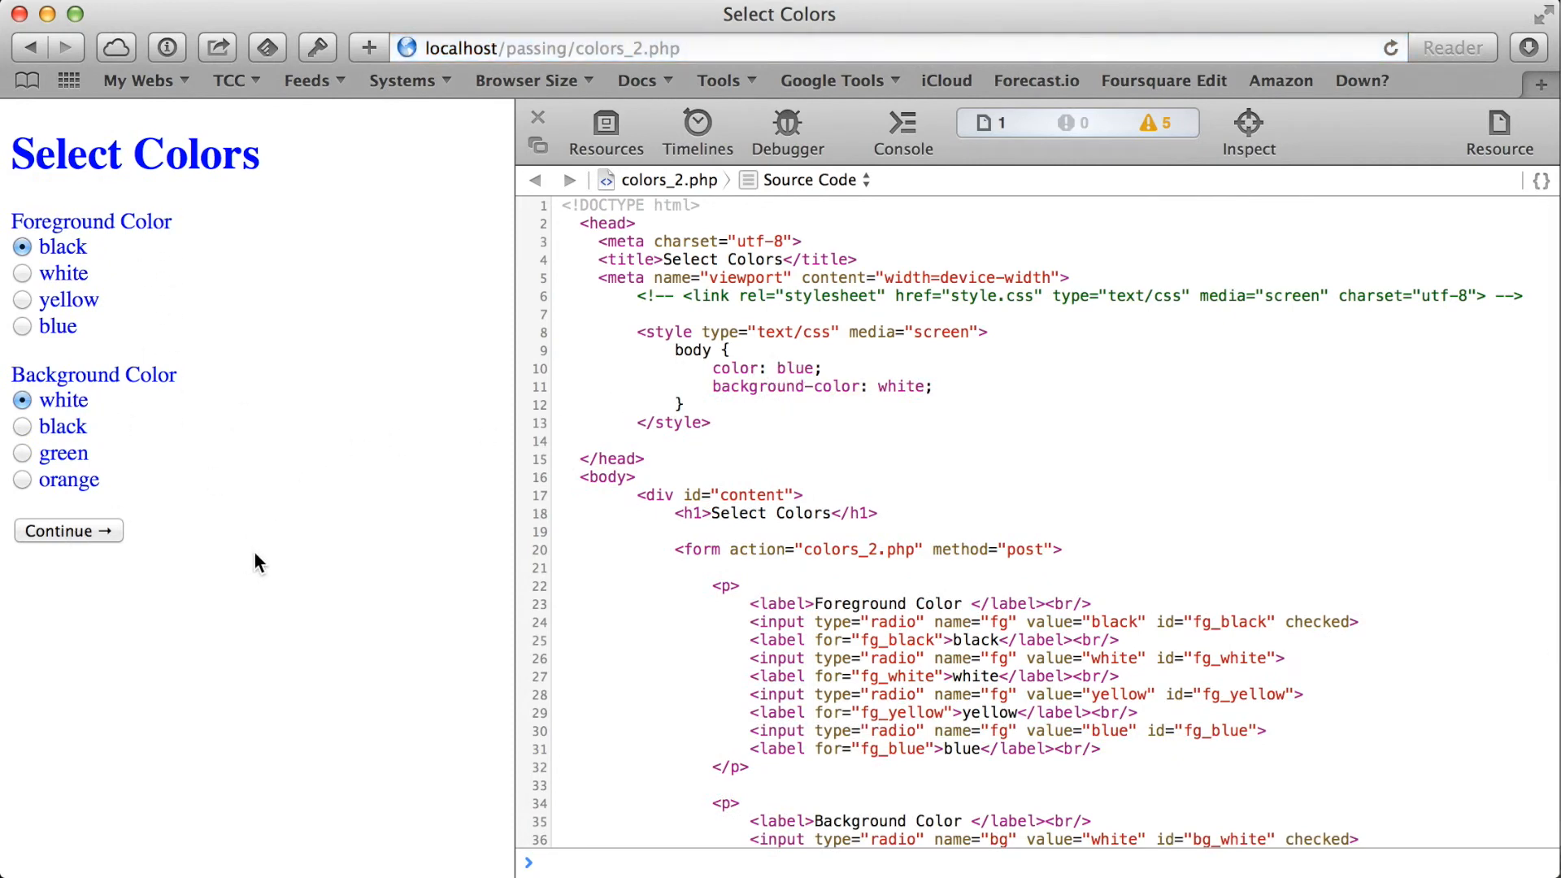
{"action": "mouse_move", "coordinate": [331, 526]}
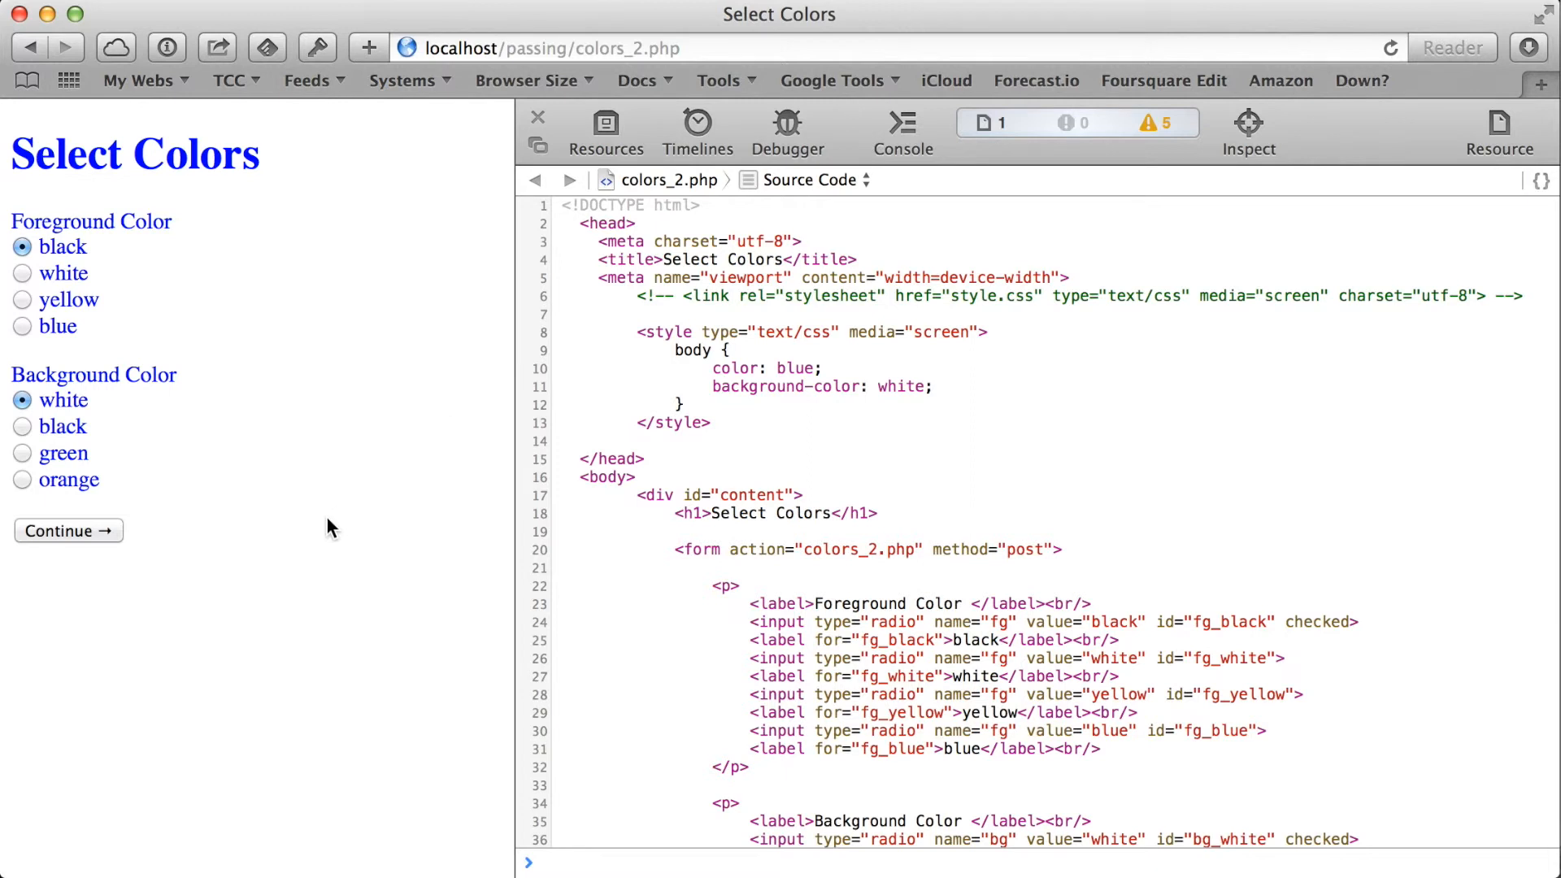
{"action": "mouse_move", "coordinate": [391, 305]}
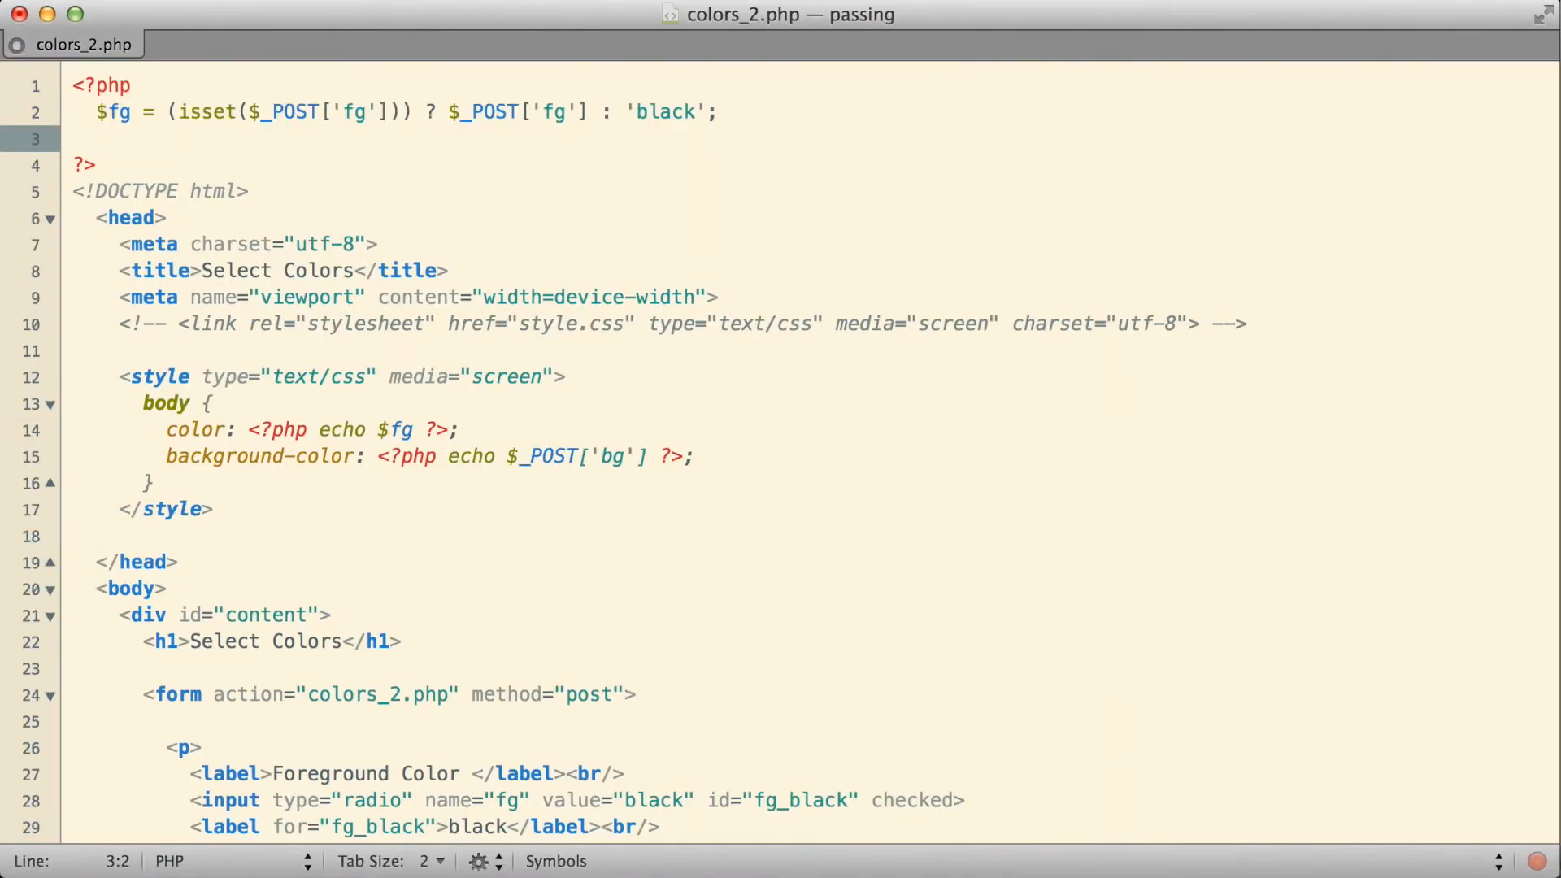
Assign $bg from posted bg defaulting to 'white', and use $bg in background-color
{"action": "type", "text": "$bg ="}
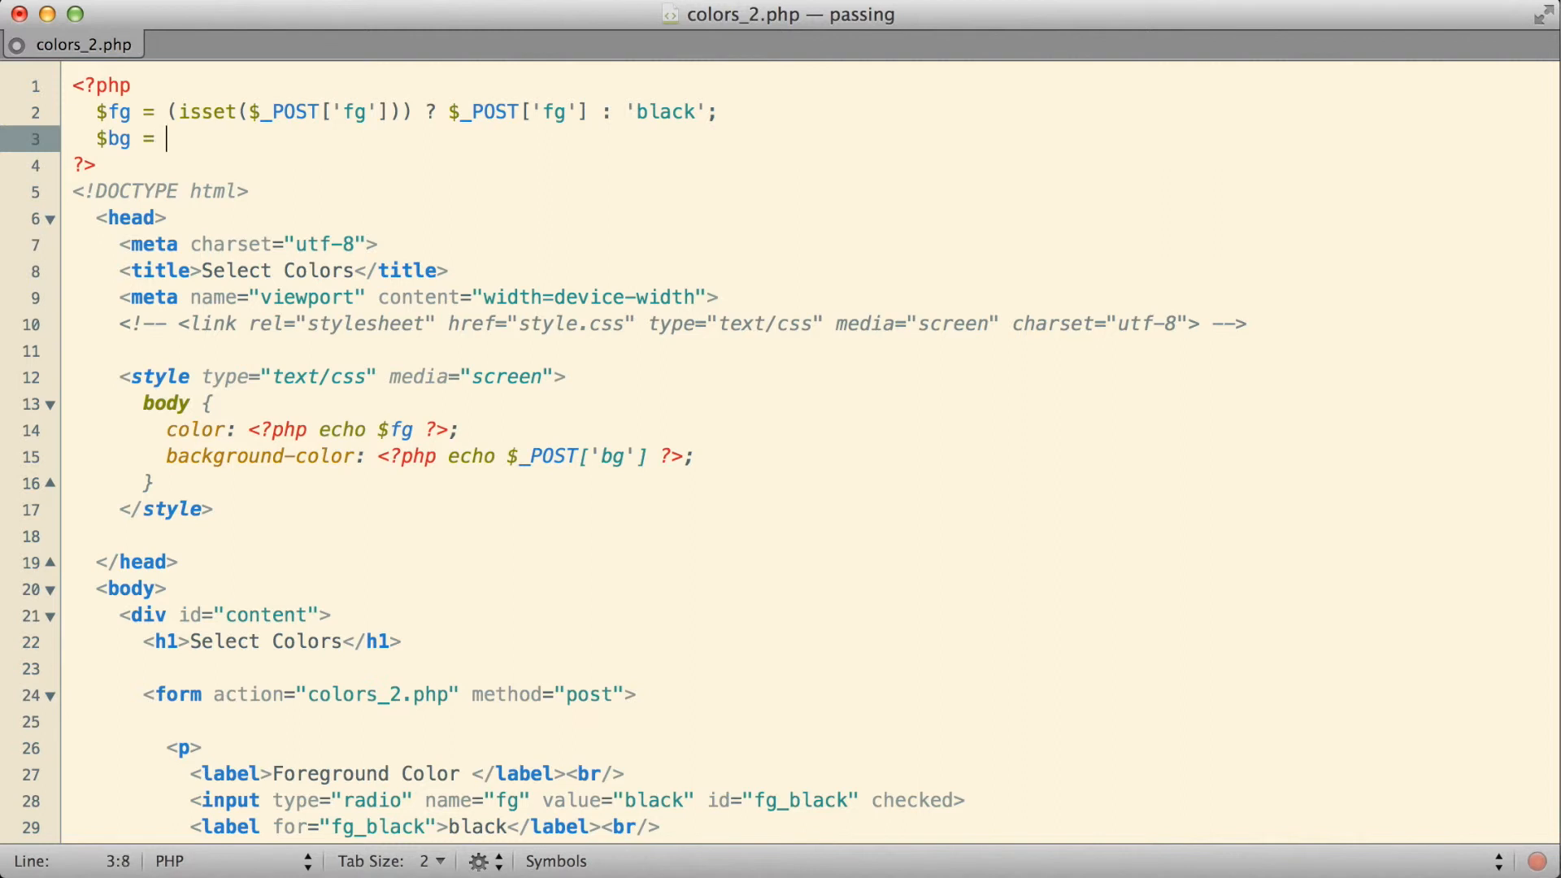
{"action": "type", "text": "(isset"}
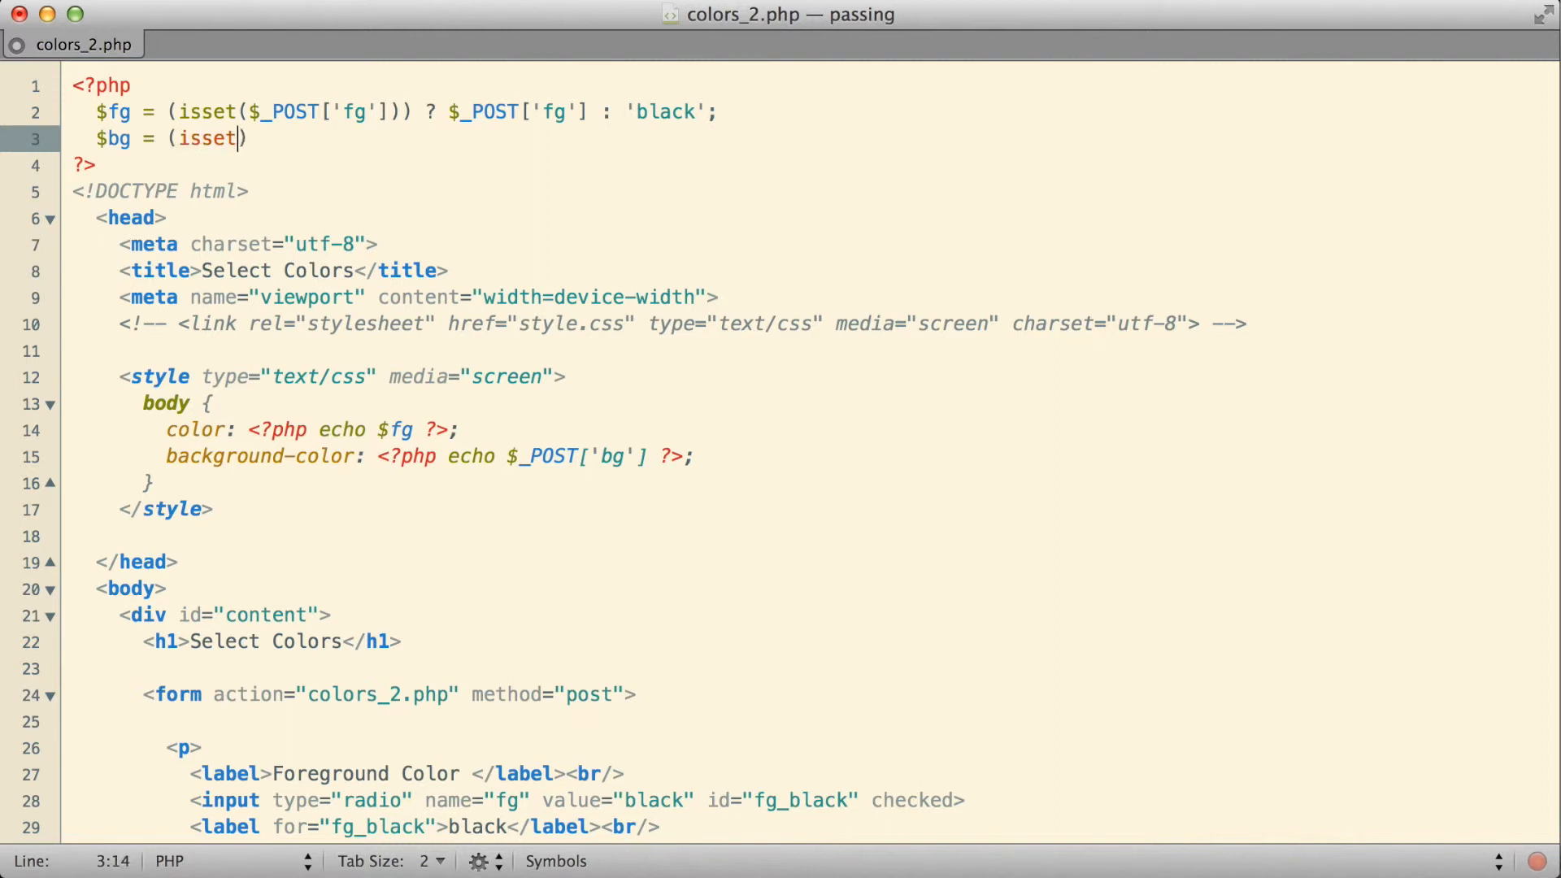
{"action": "type", "text": "("}
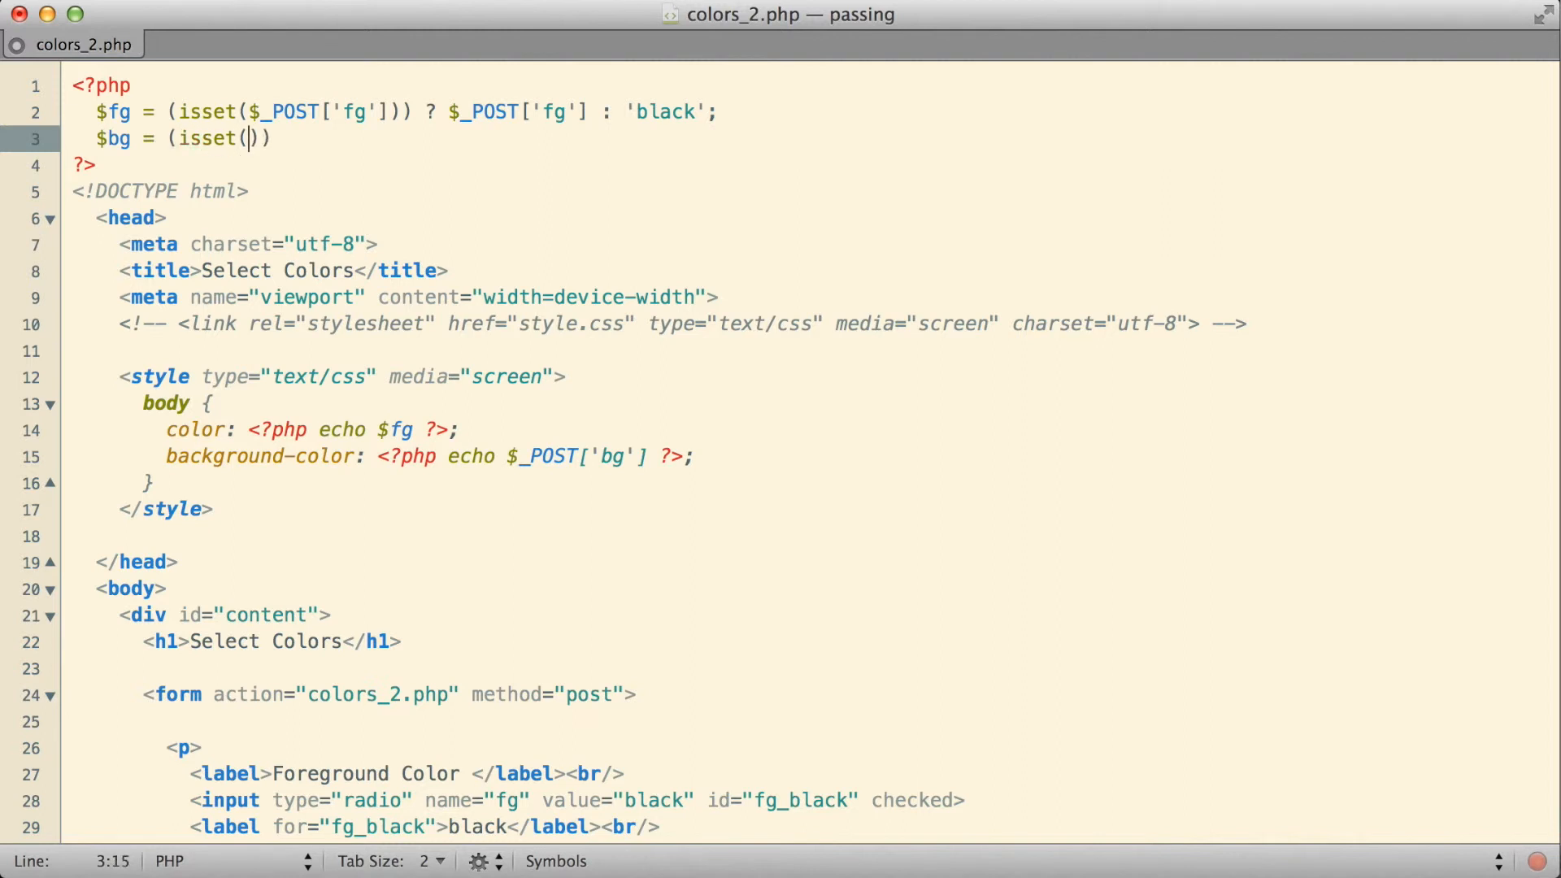
{"action": "type", "text": "$_POST['"}
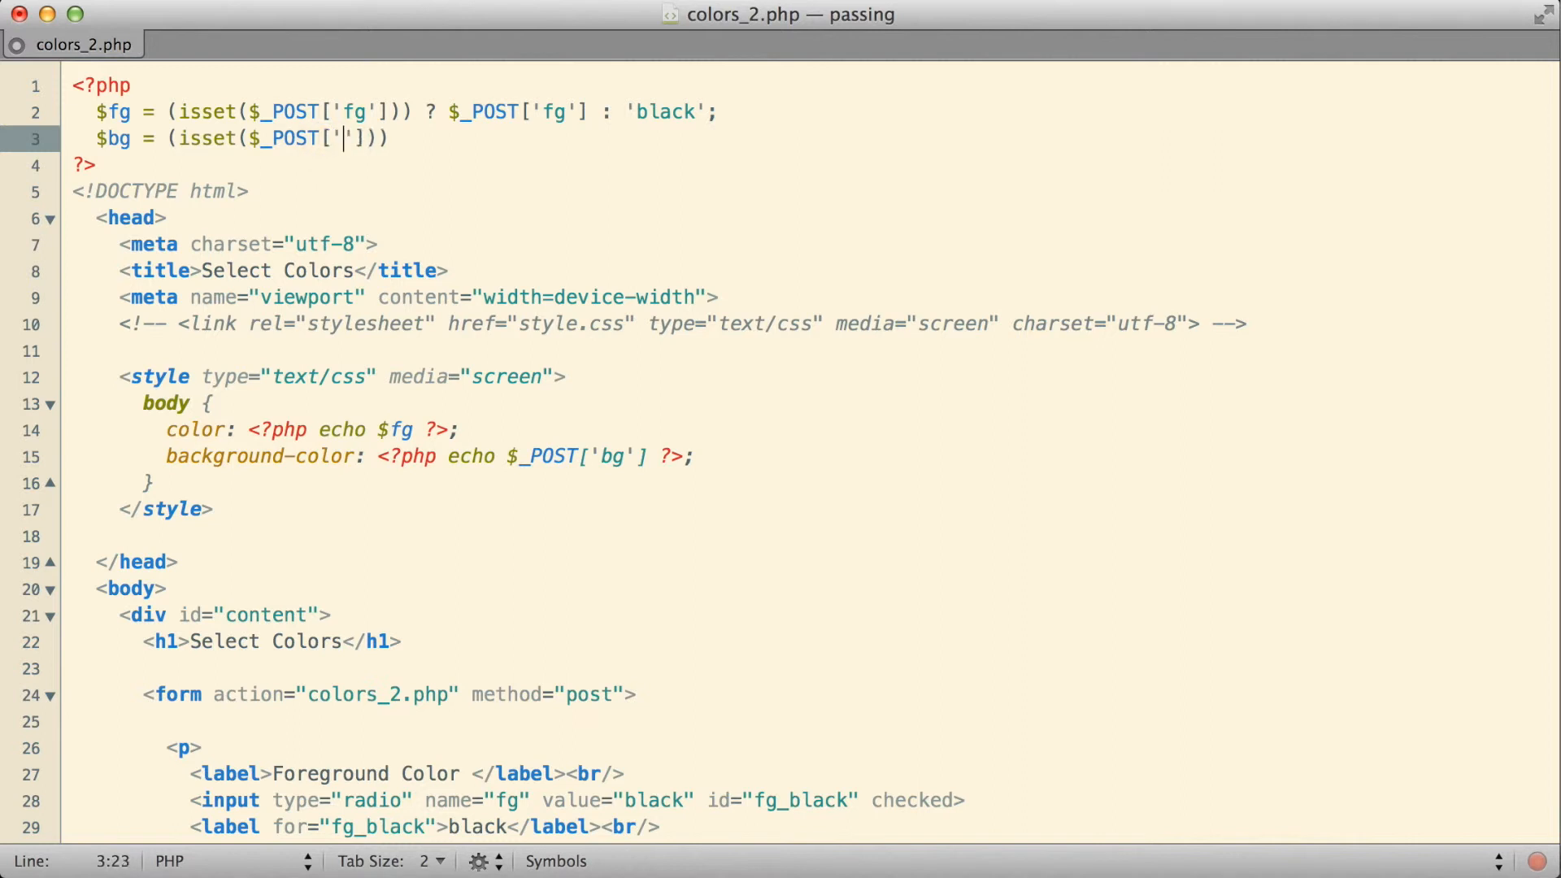
{"action": "type", "text": "bg"}
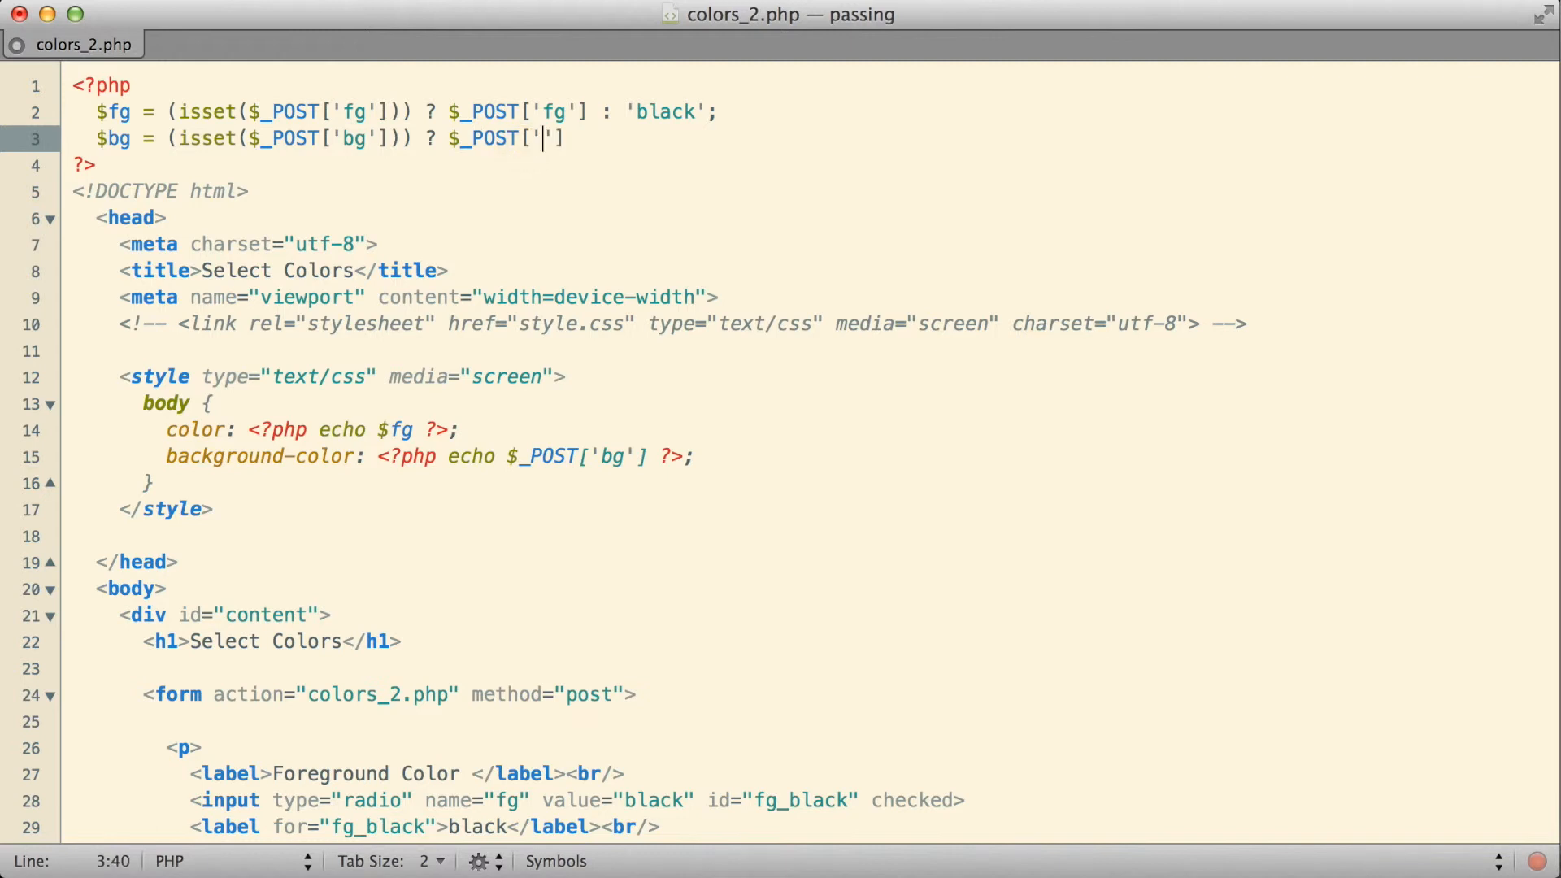
{"action": "type", "text": "bg"}
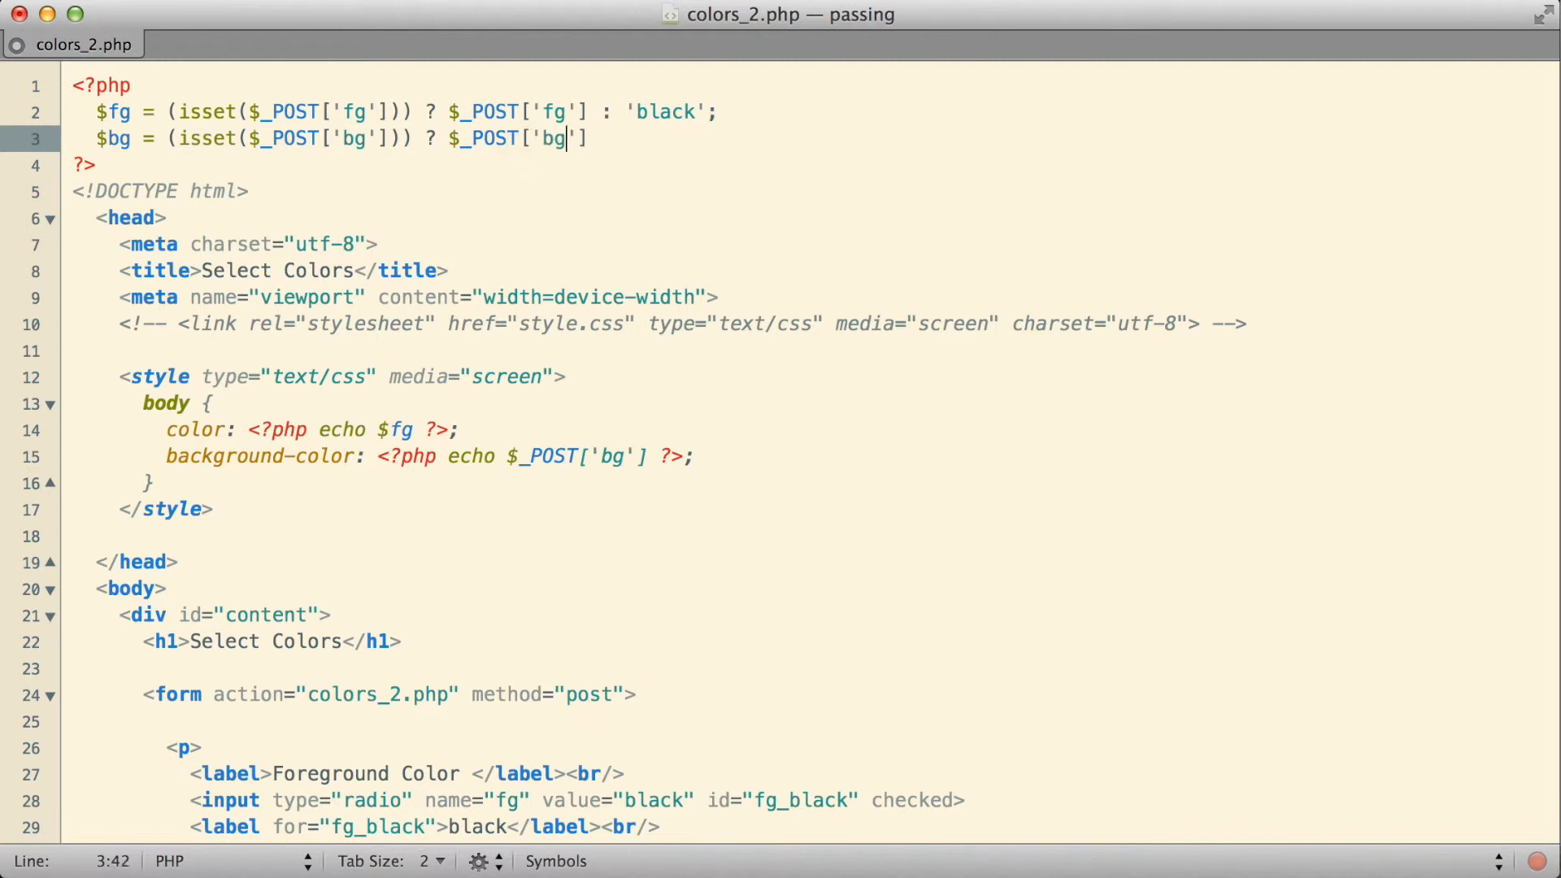
{"action": "type", "text": ": 'white';"}
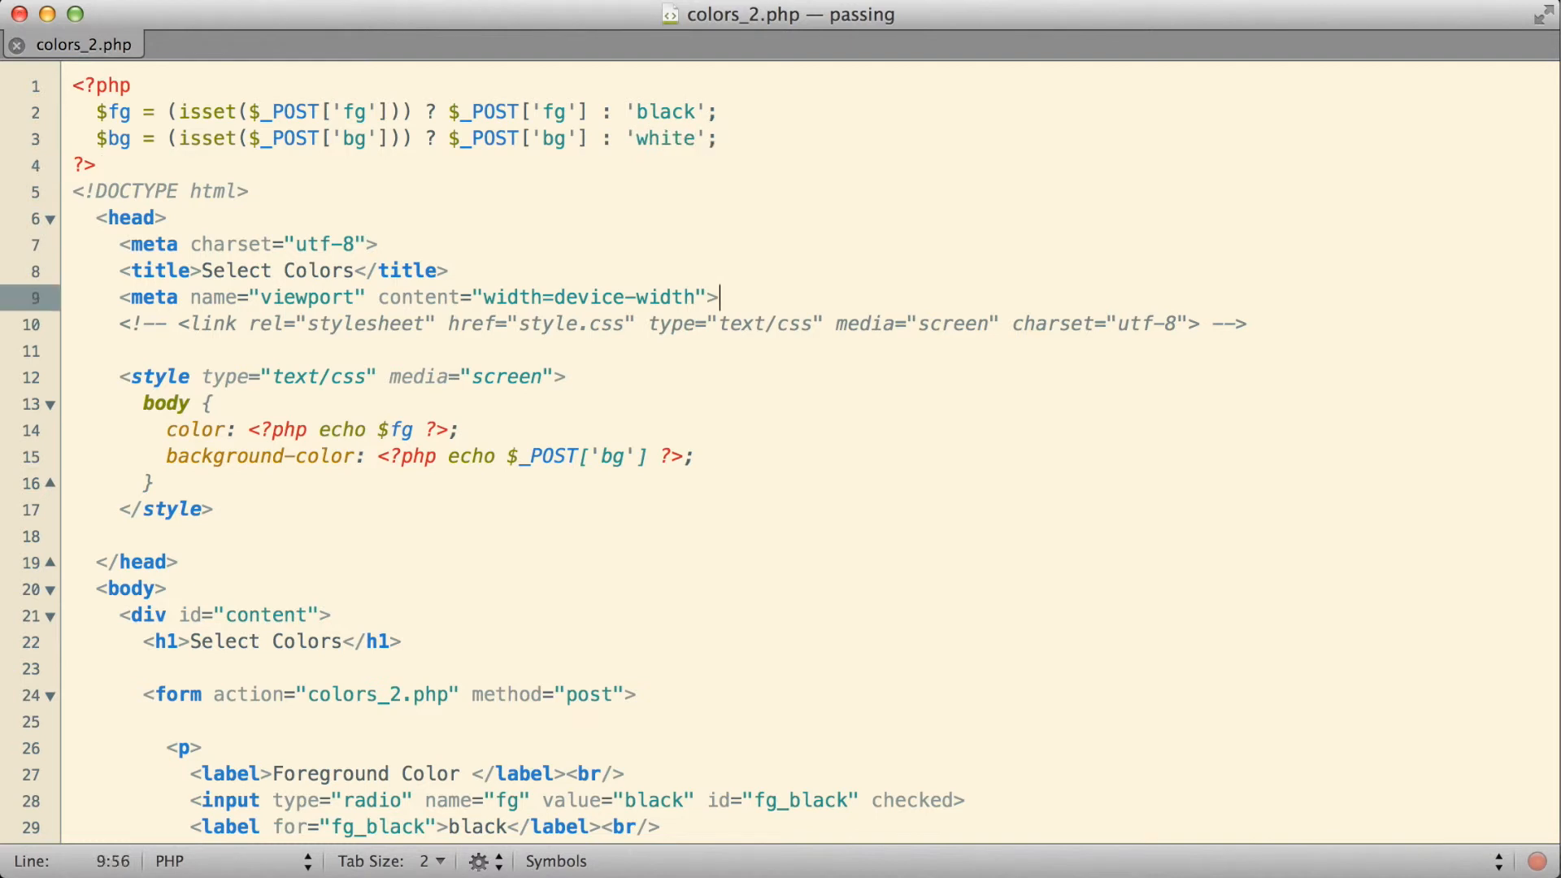
{"action": "left_click", "coordinate": [635, 456]}
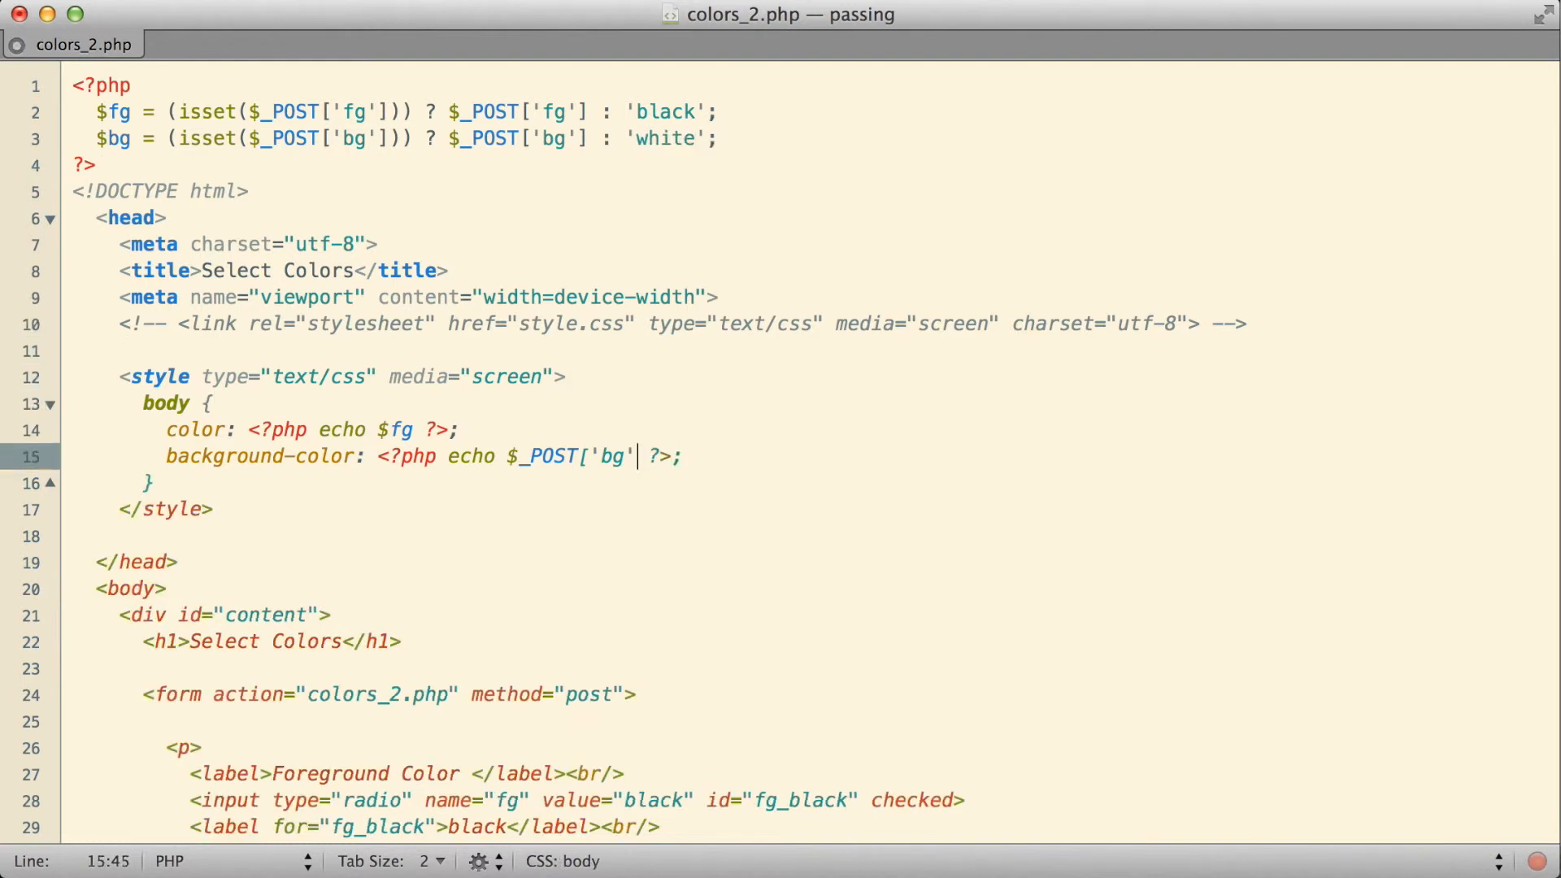
{"action": "type", "text": "$bg"}
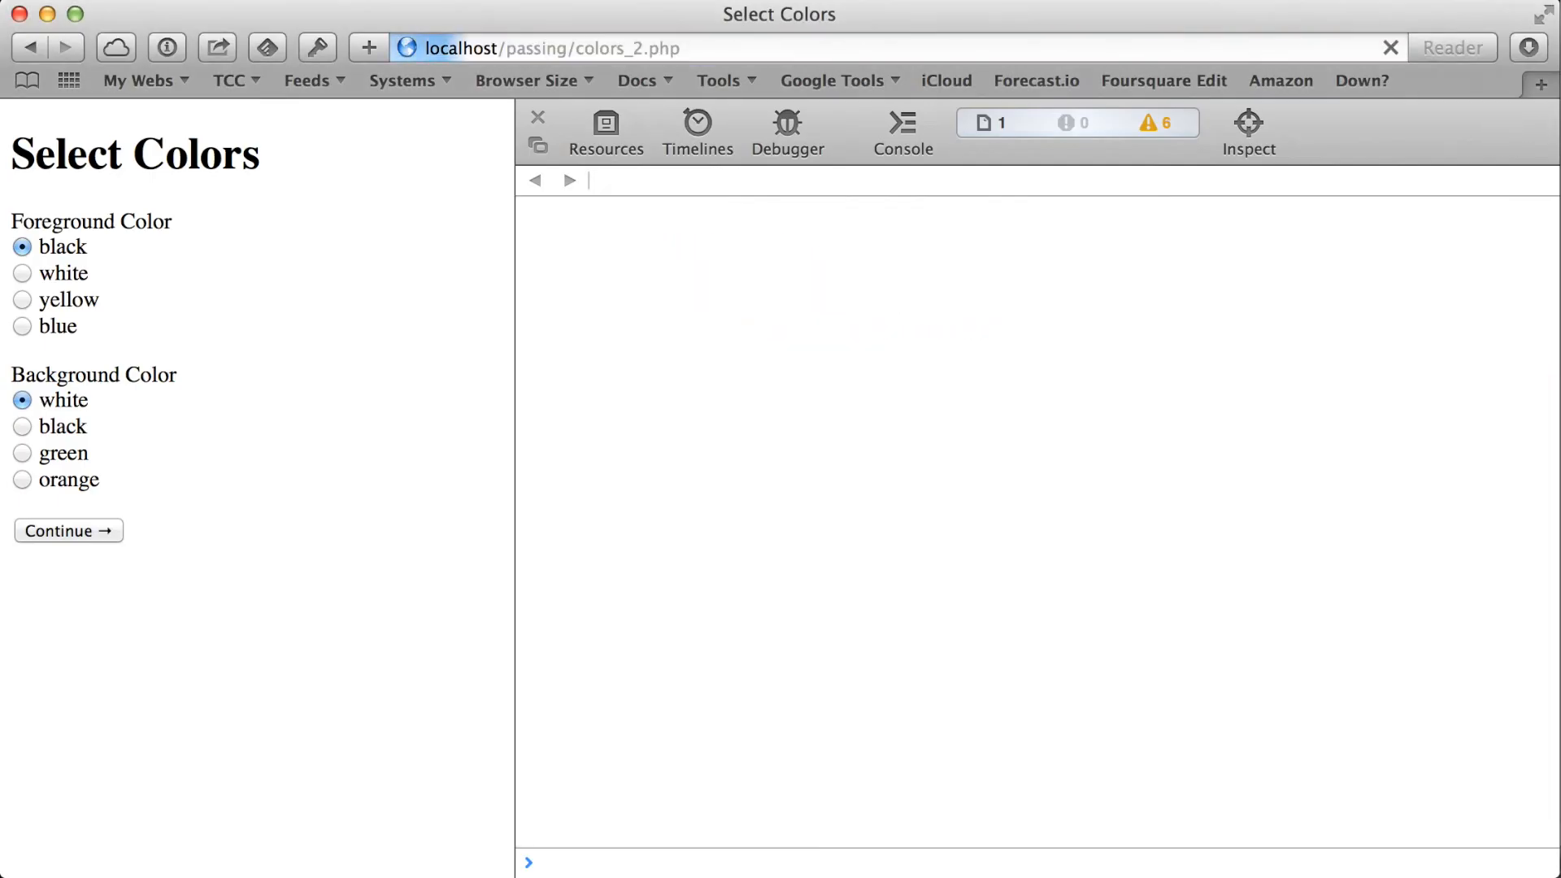
View the page source, submit yellow text on orange background, then close the inspector
{"action": "left_click", "coordinate": [604, 129]}
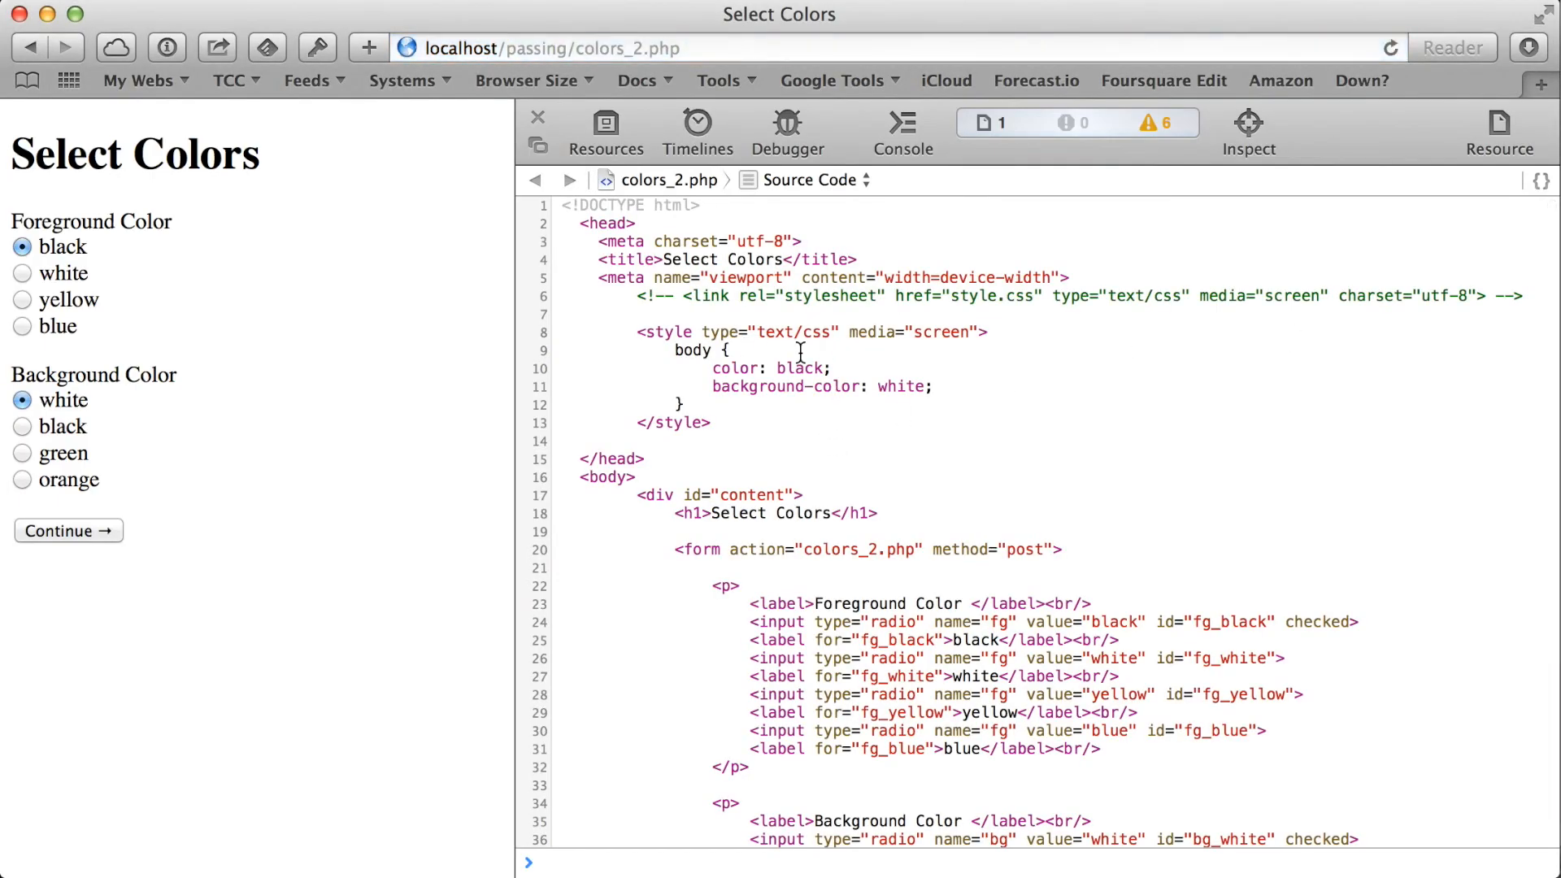
{"action": "mouse_move", "coordinate": [974, 419]}
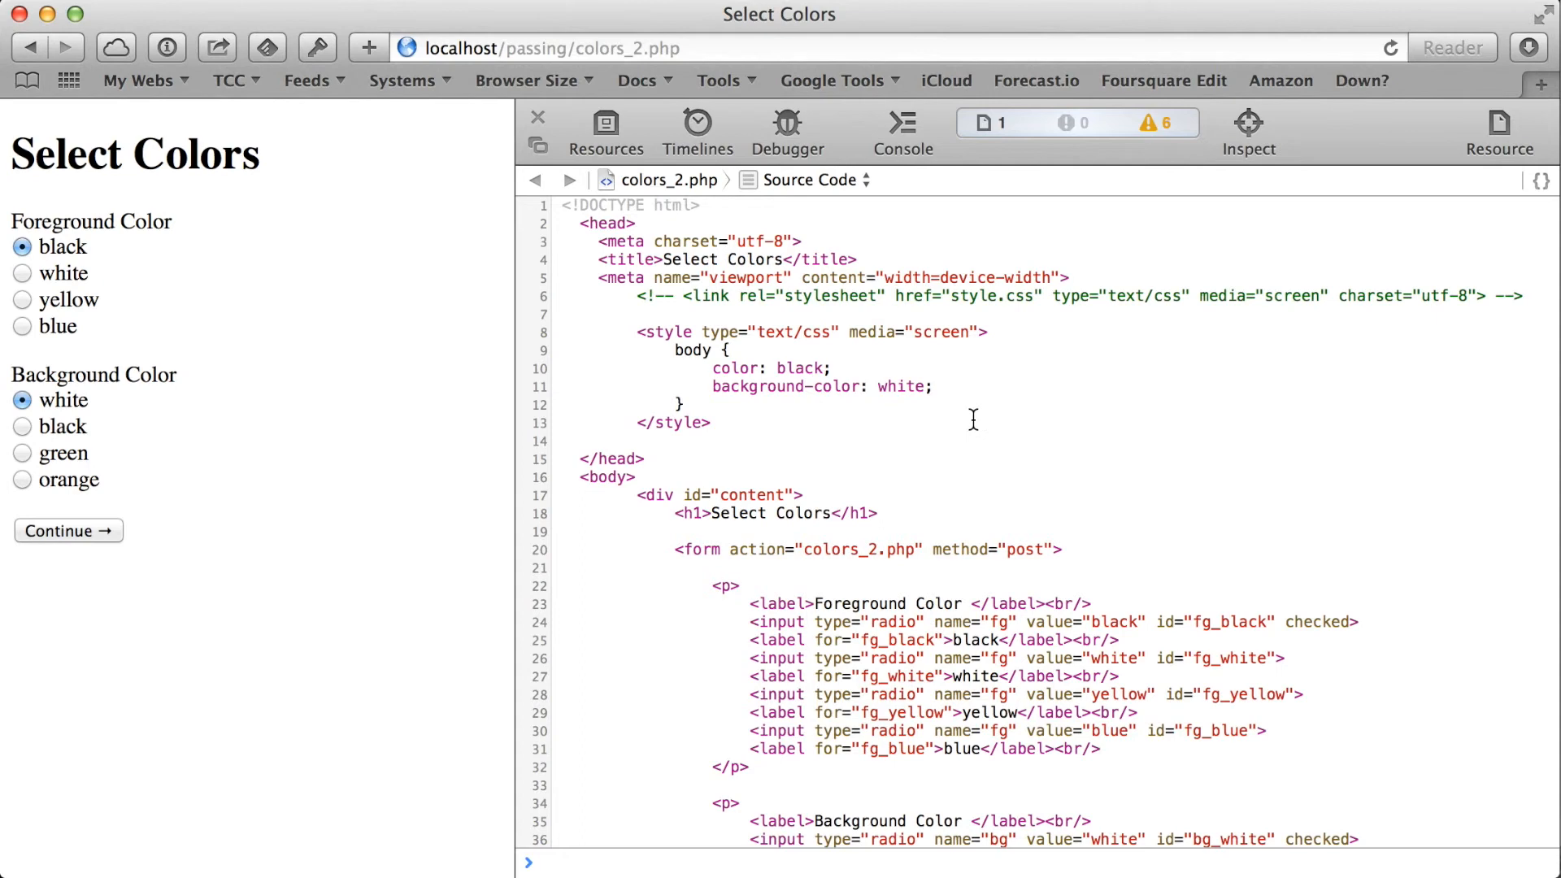
{"action": "mouse_move", "coordinate": [977, 462]}
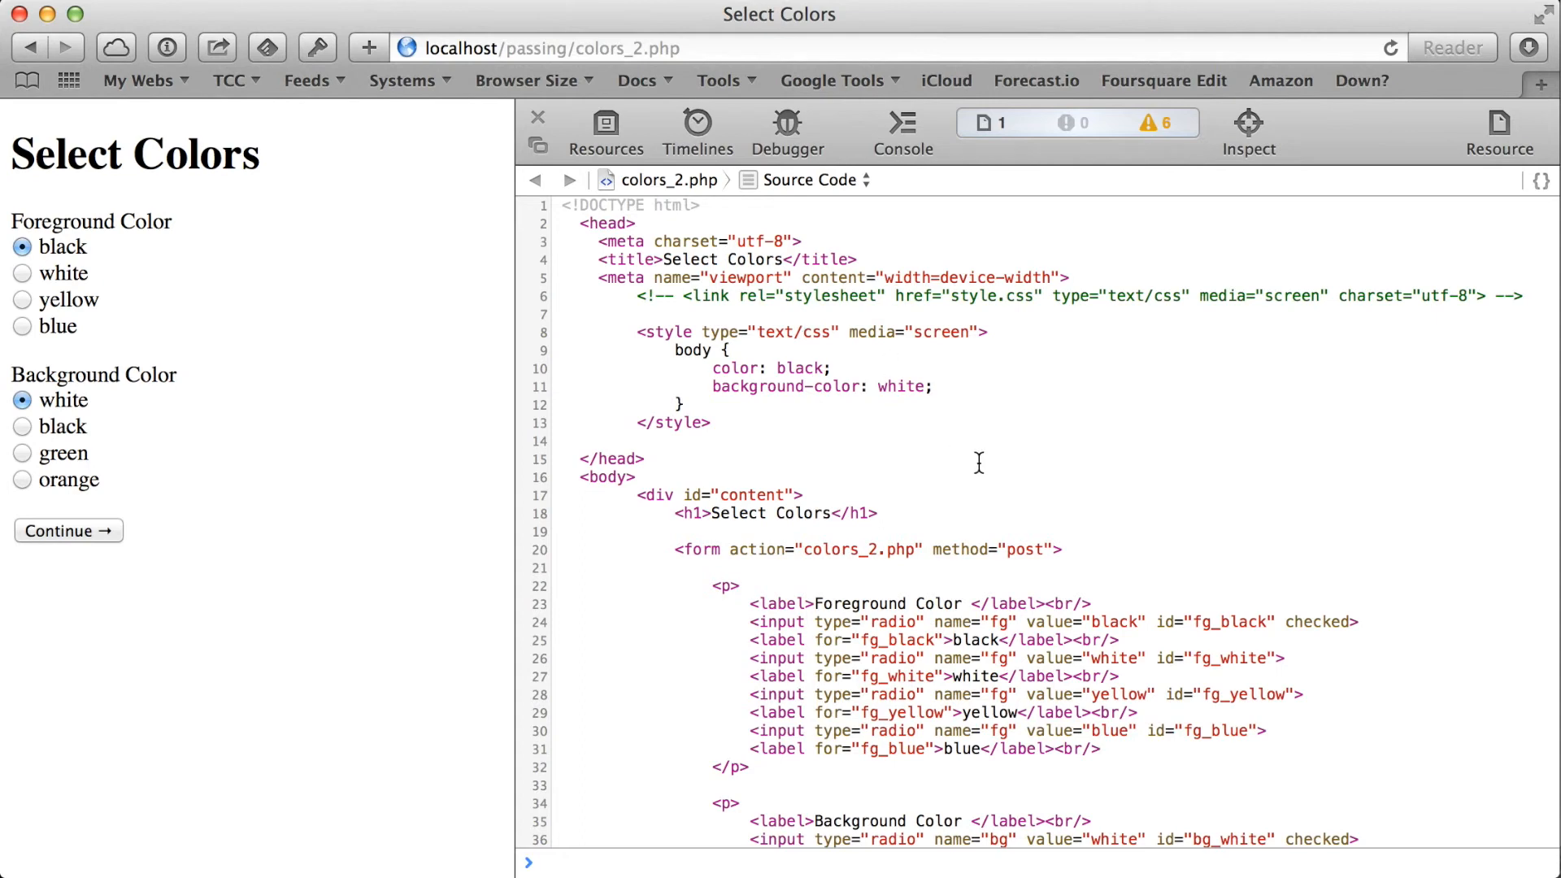
{"action": "mouse_move", "coordinate": [953, 385]}
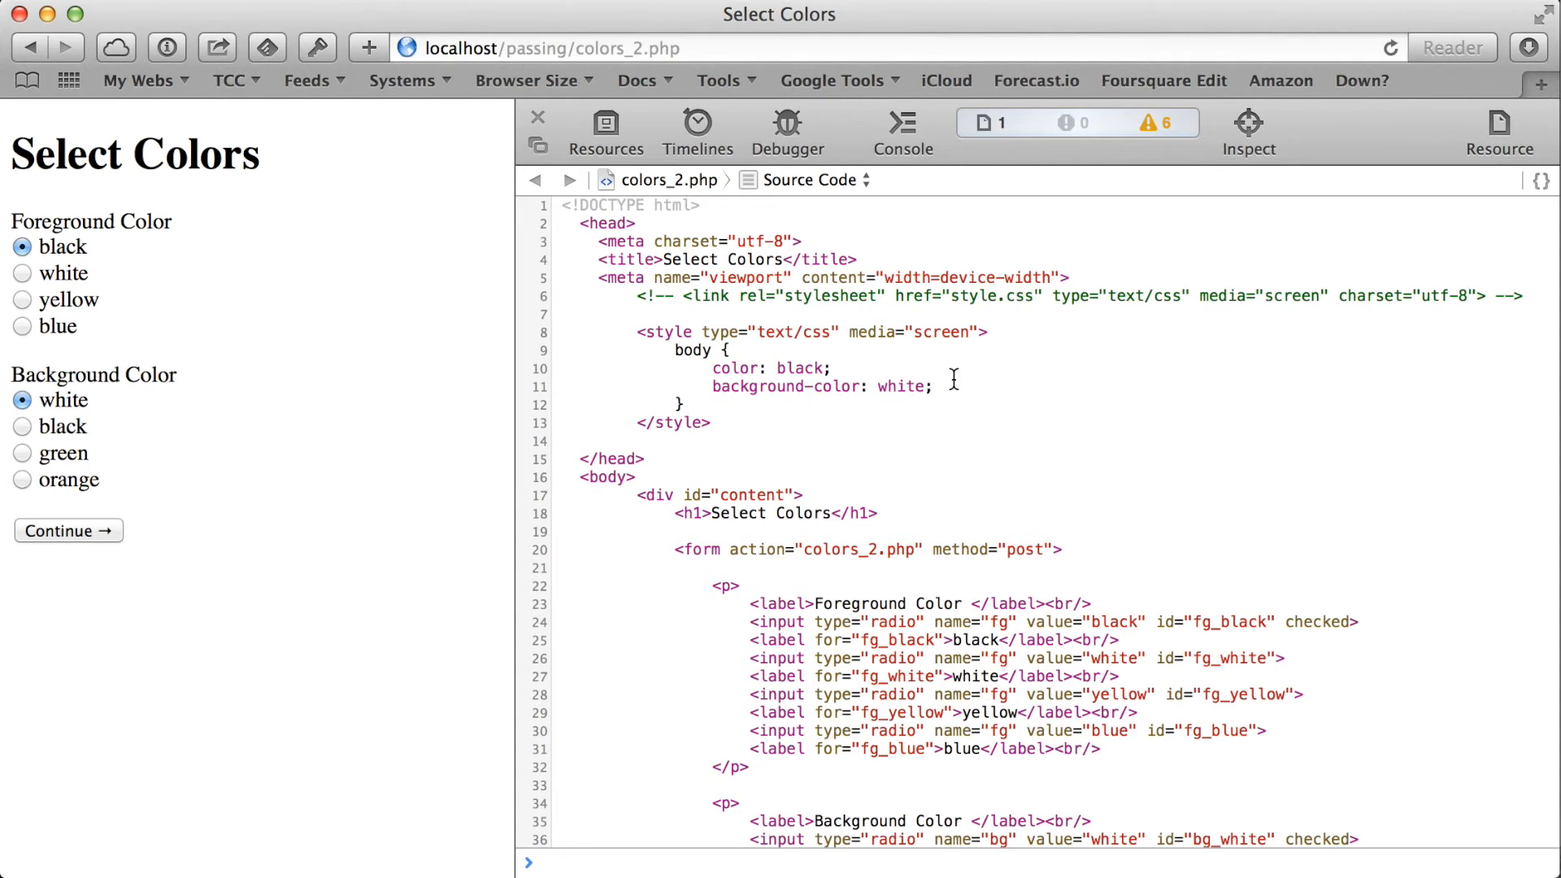
{"action": "left_click", "coordinate": [22, 479]}
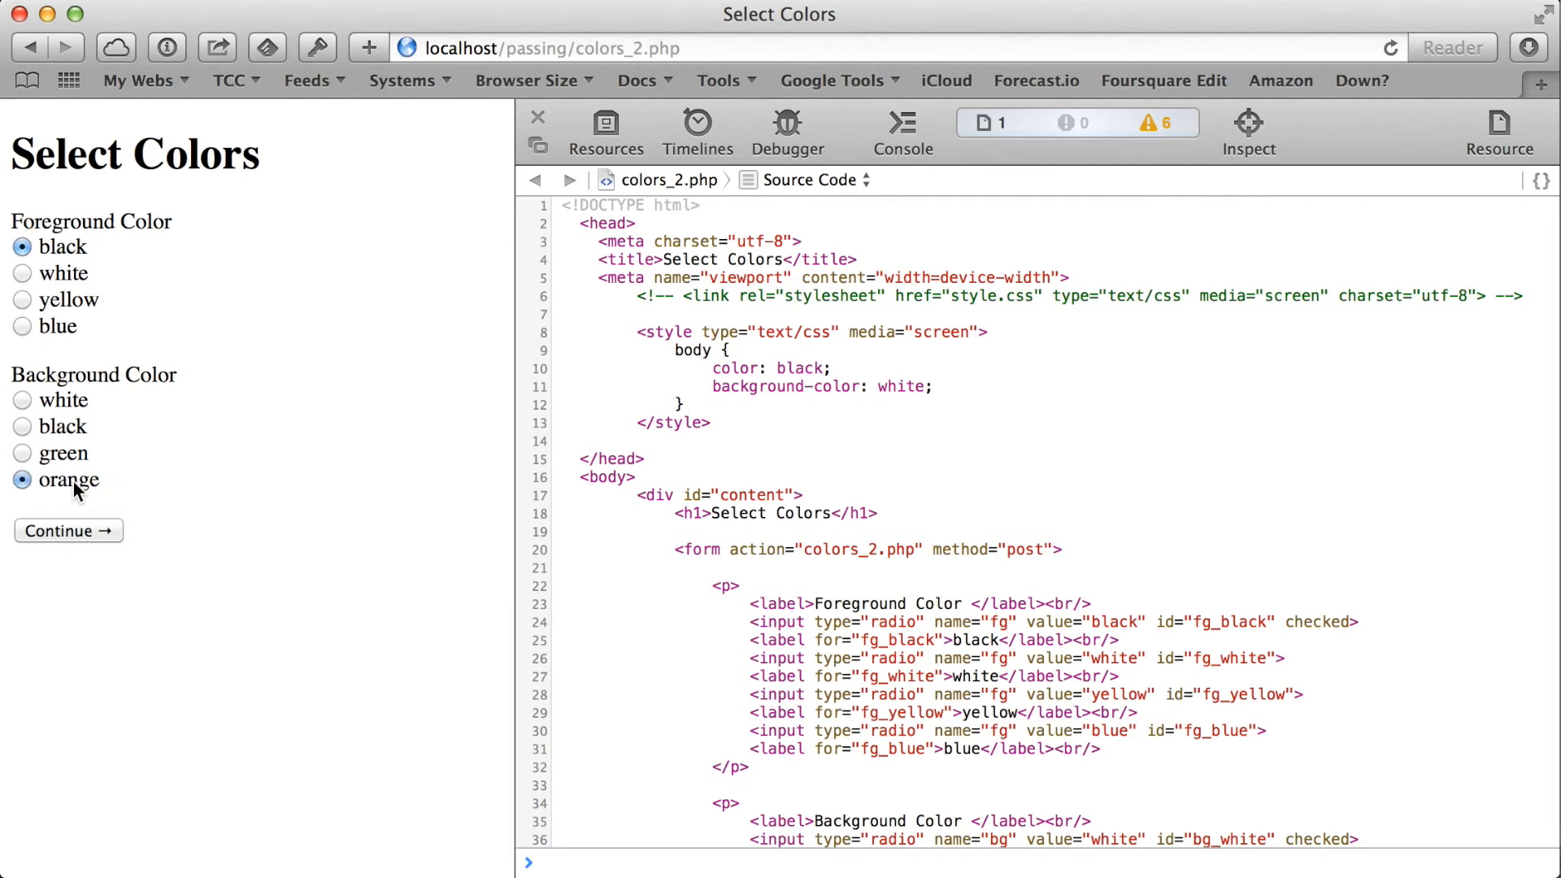
{"action": "mouse_move", "coordinate": [63, 298]}
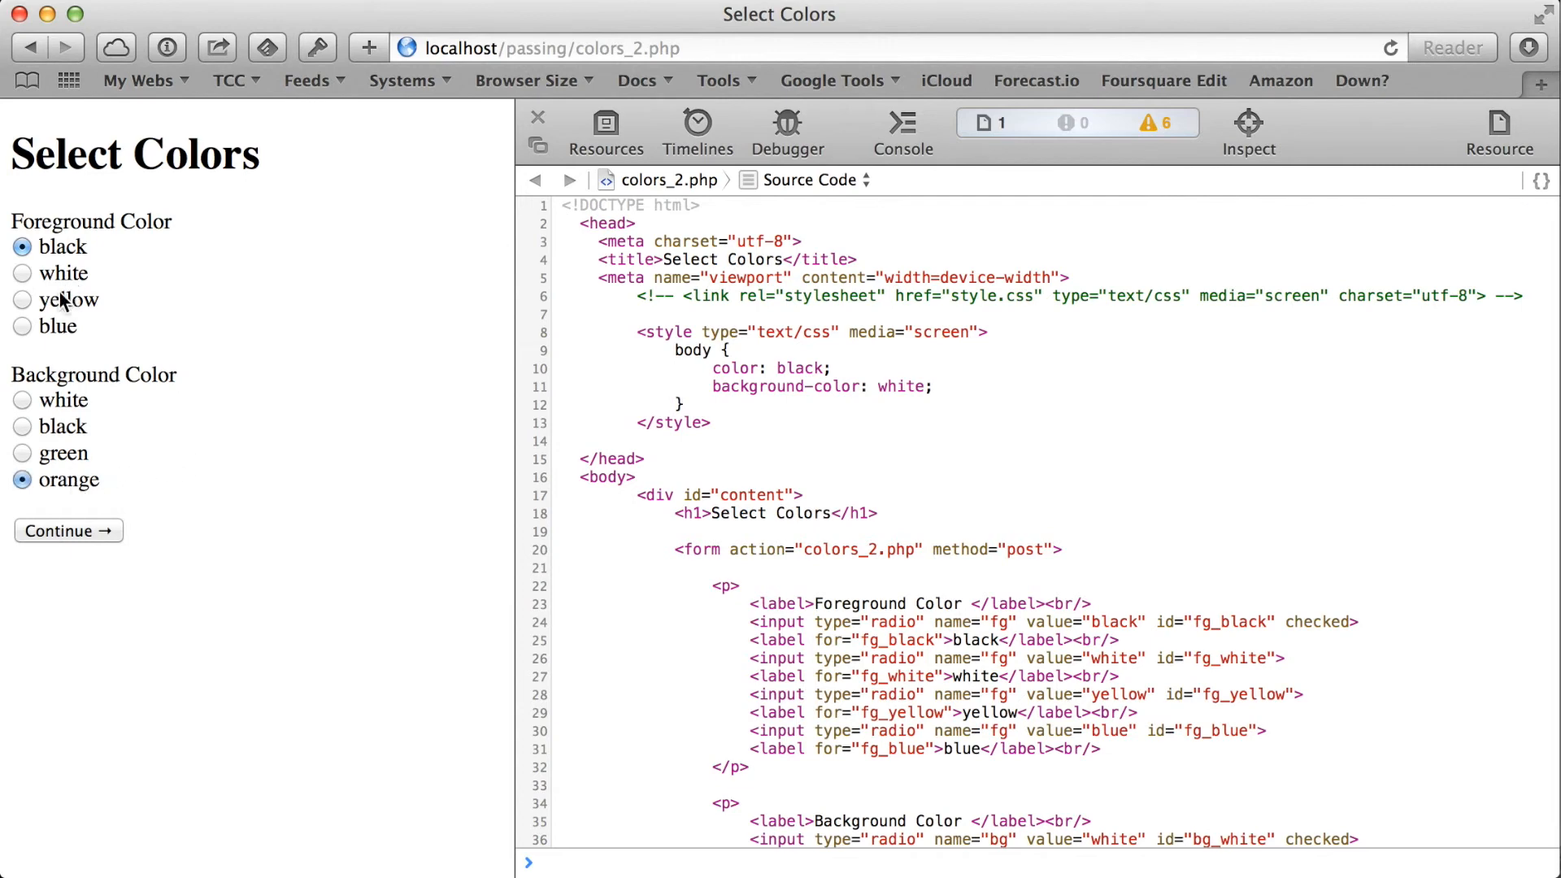
{"action": "left_click", "coordinate": [22, 300]}
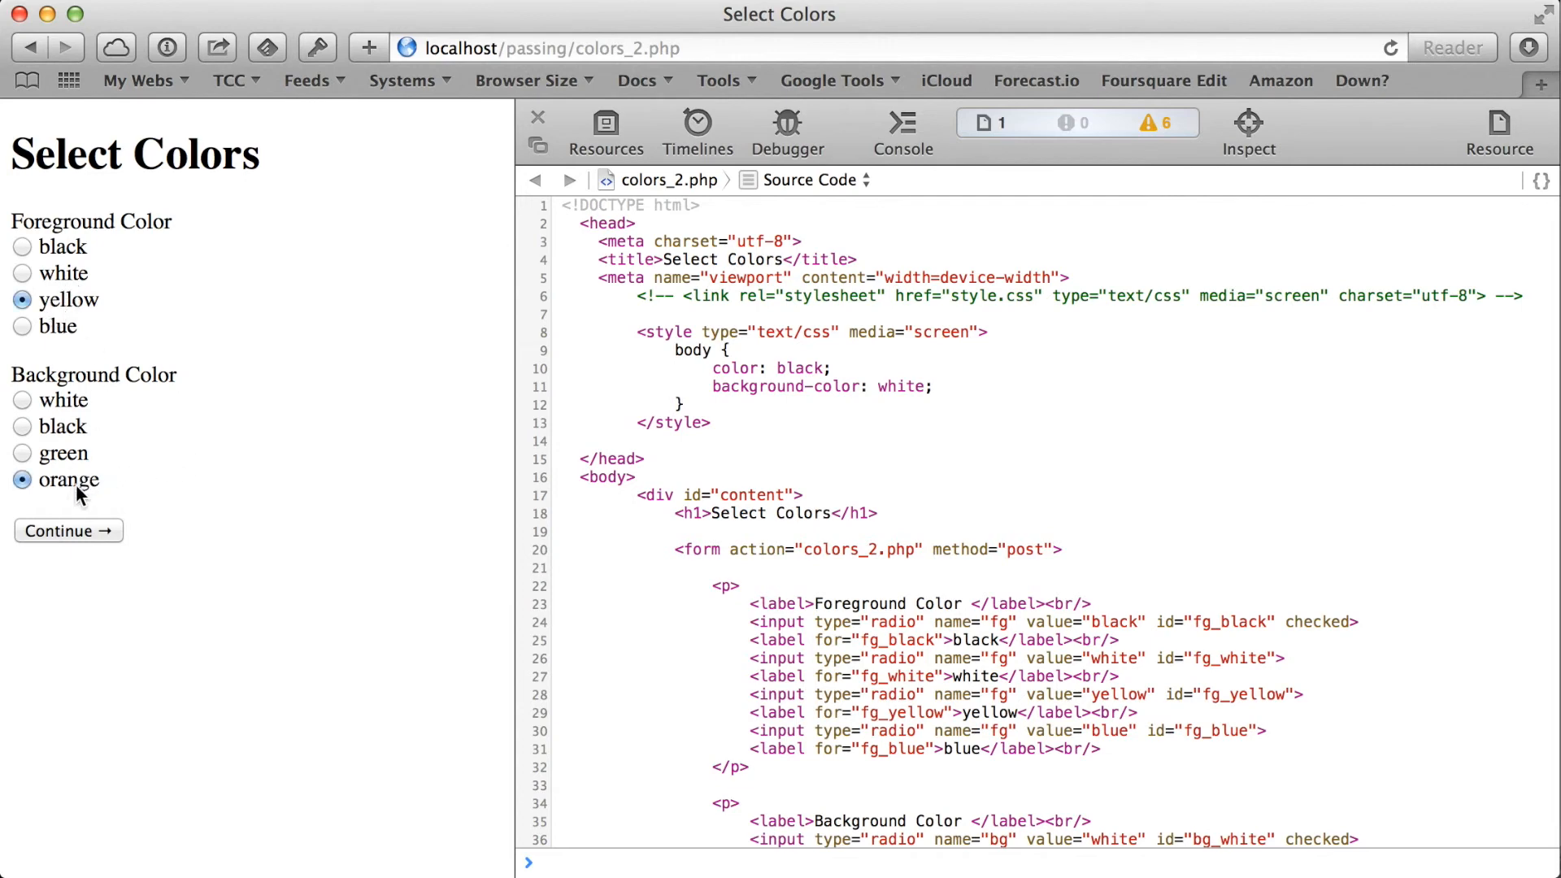
{"action": "left_click", "coordinate": [68, 531]}
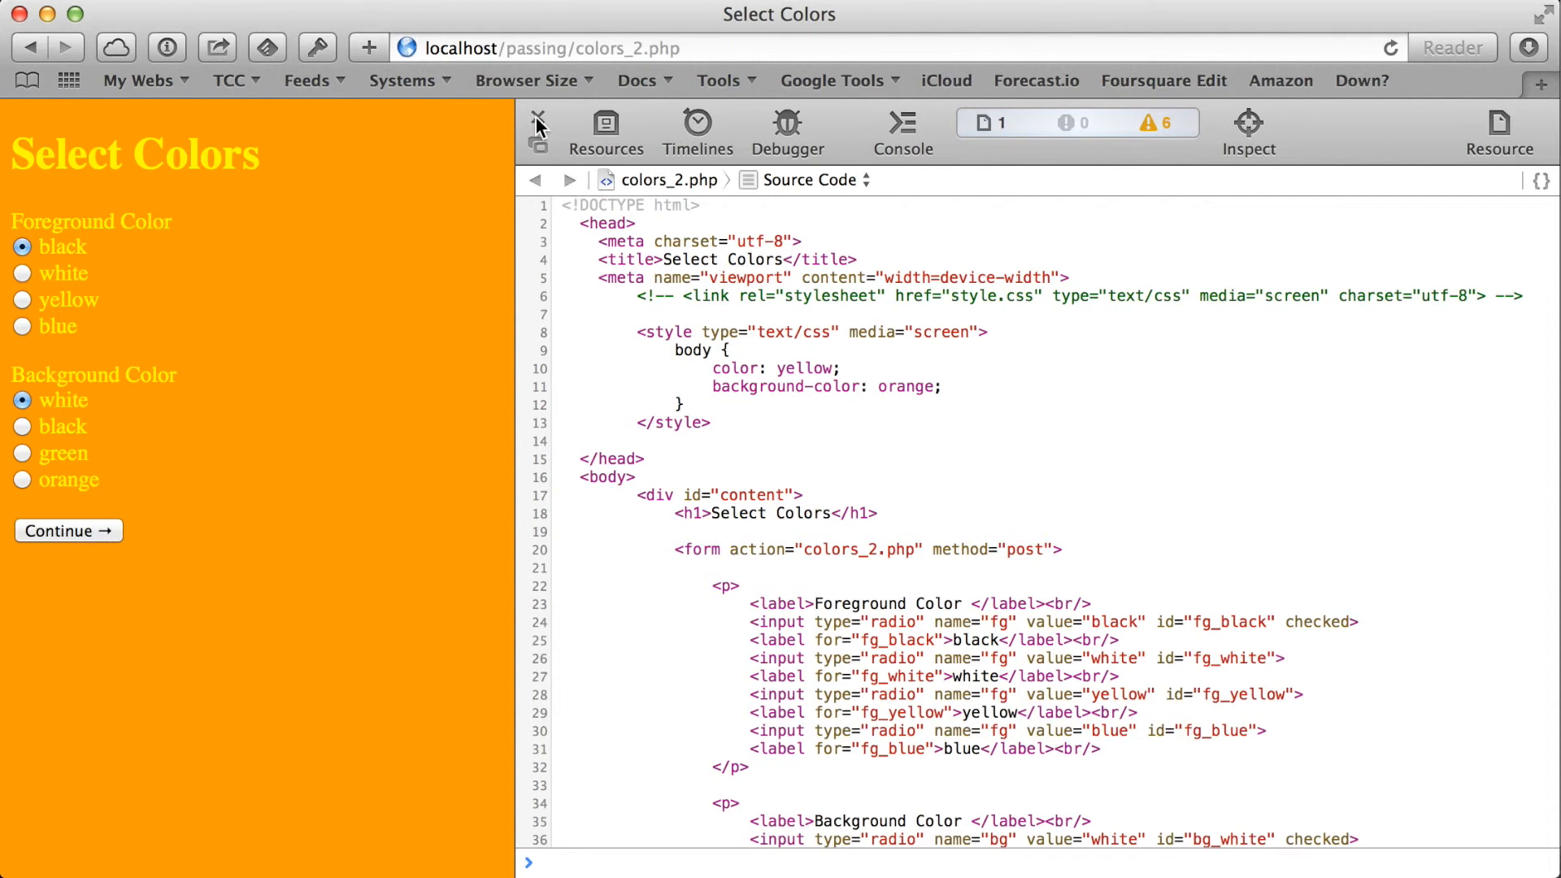
{"action": "left_click", "coordinate": [536, 127]}
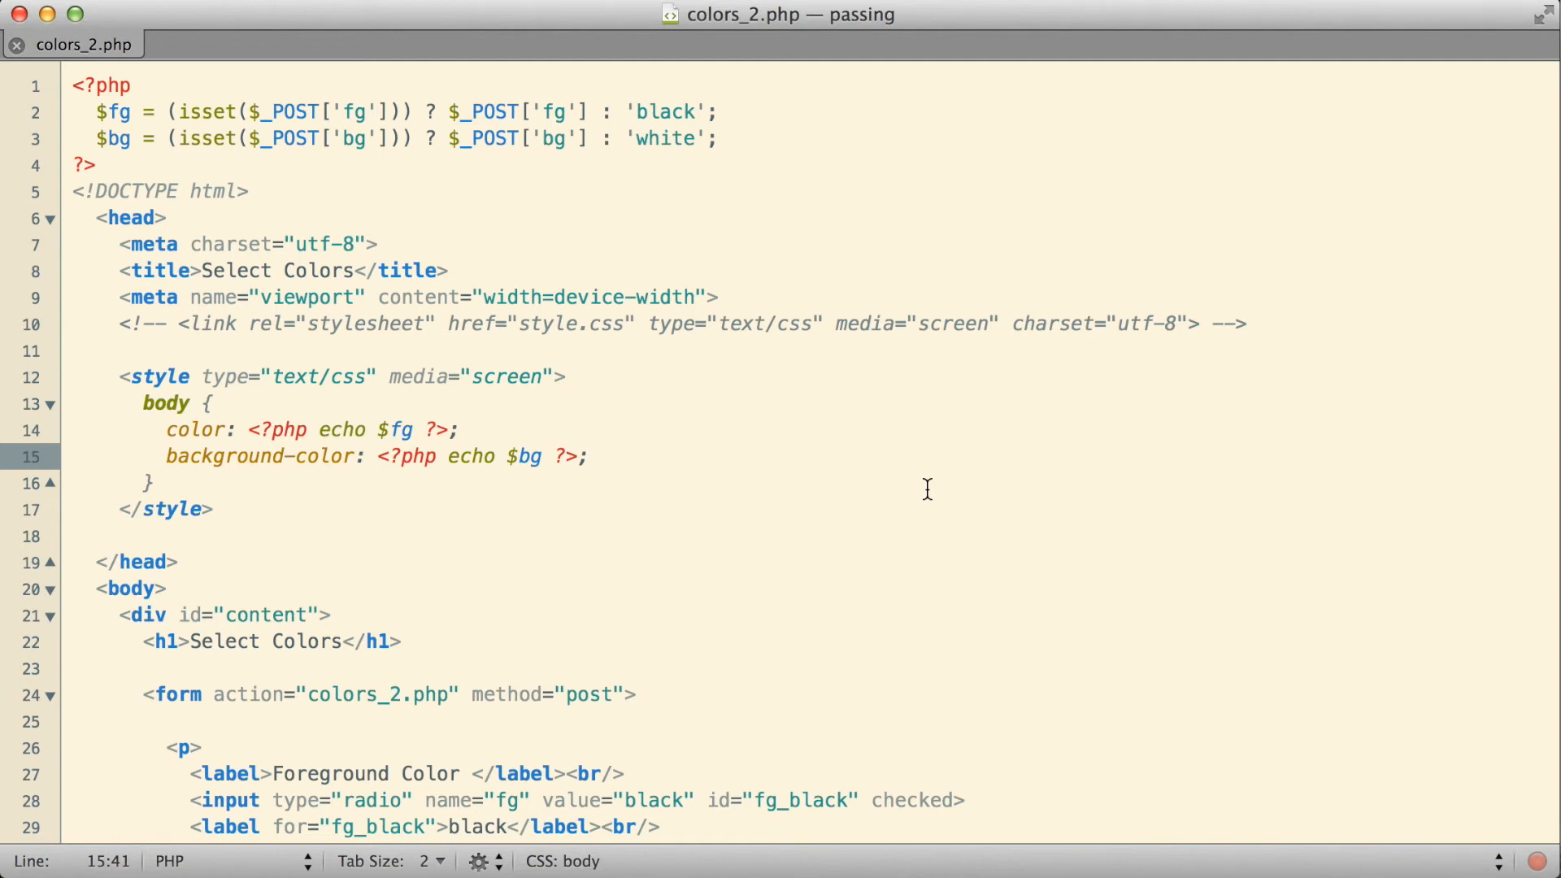
{"action": "left_click", "coordinate": [590, 456]}
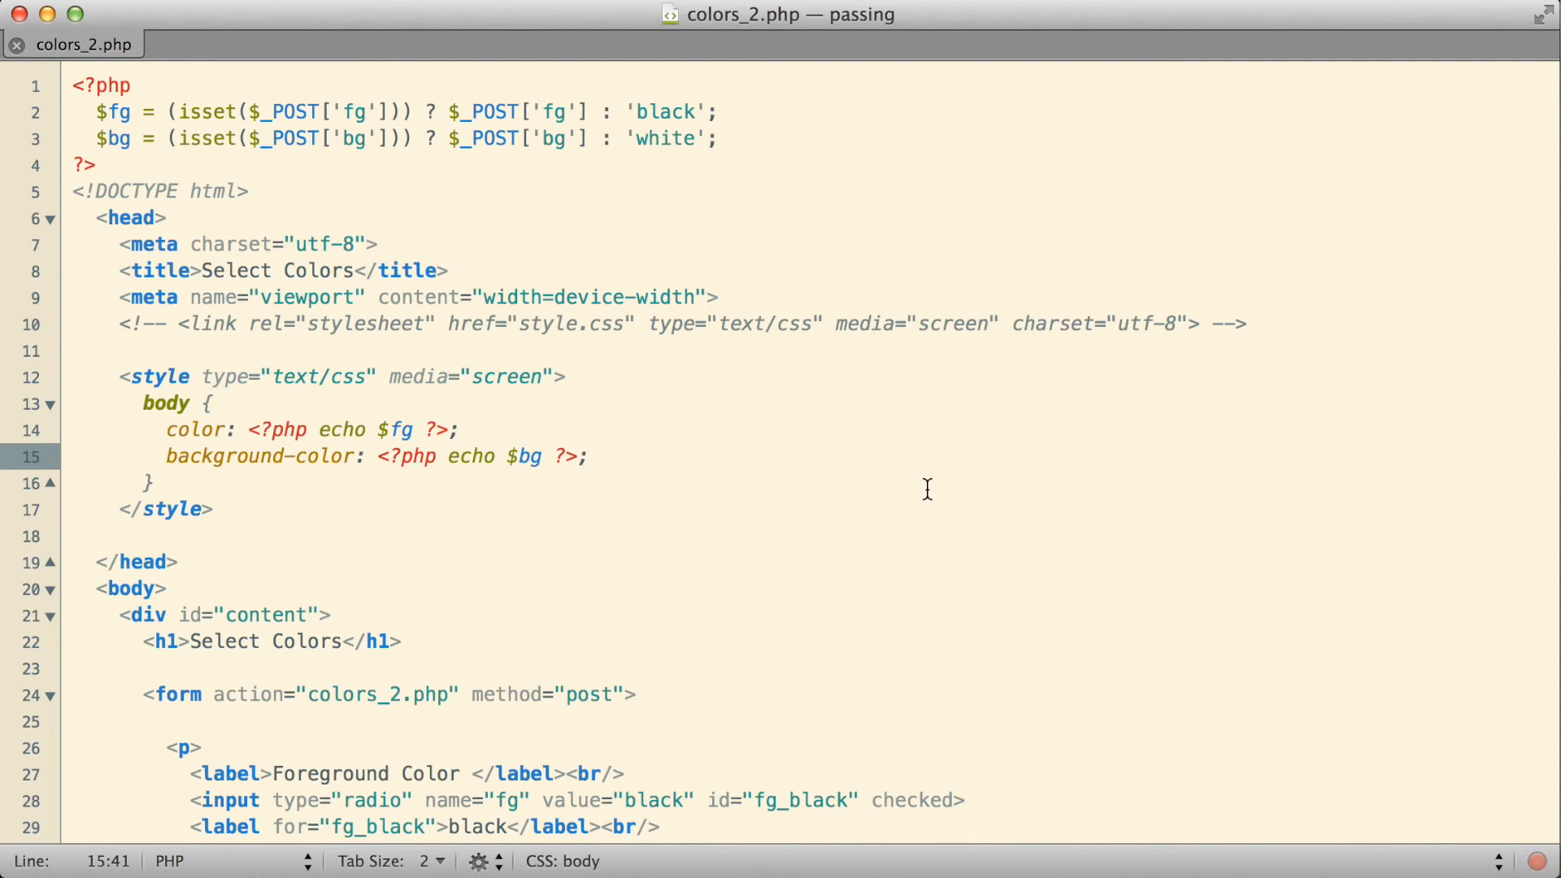
{"action": "left_click", "coordinate": [590, 456]}
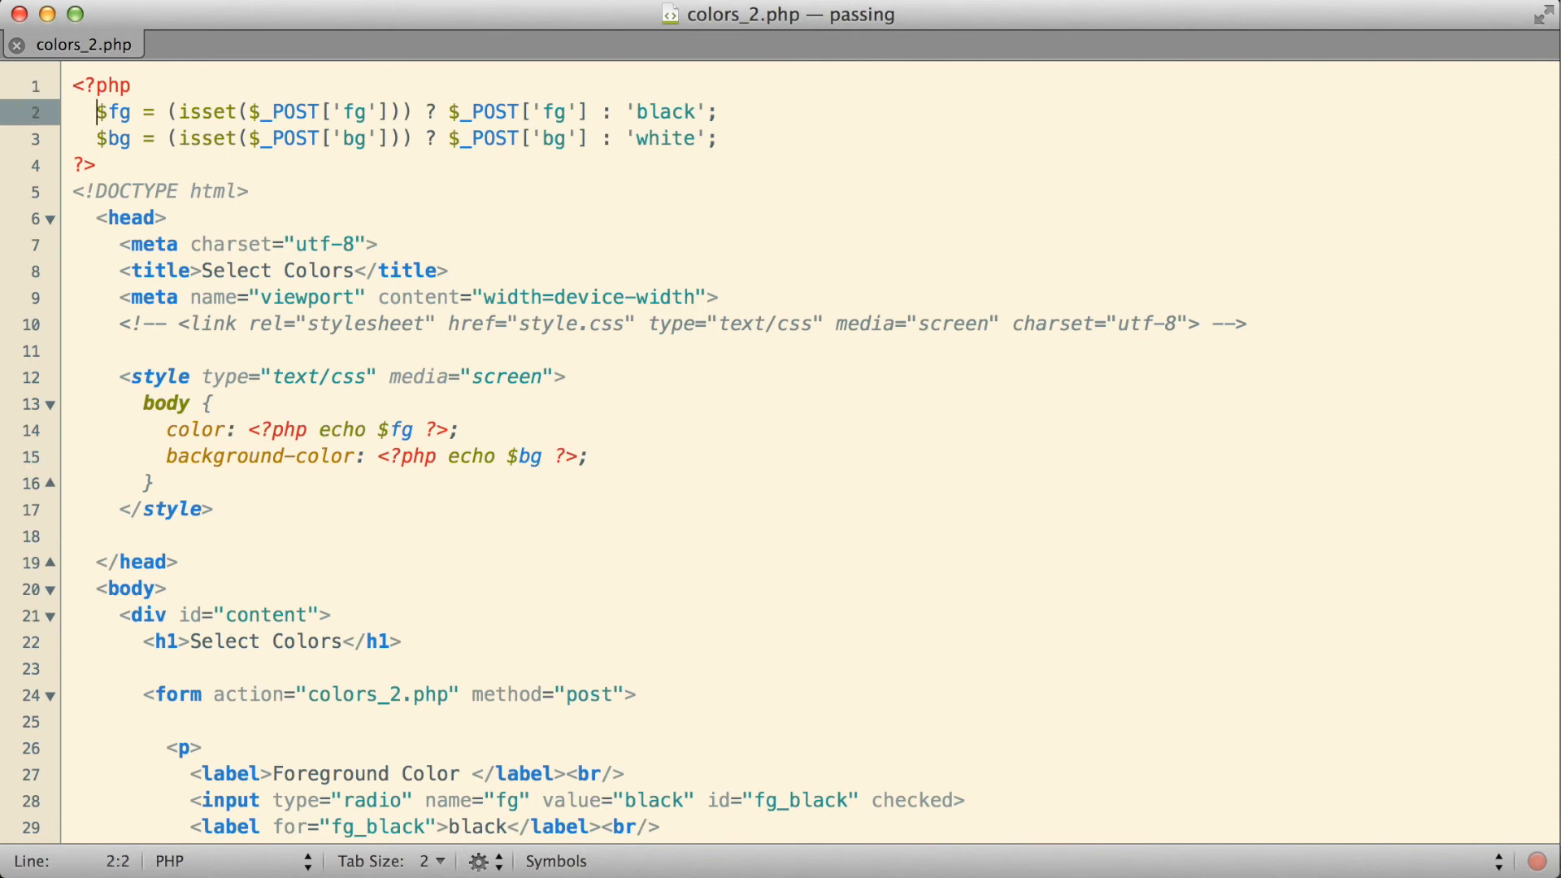
{"action": "left_click", "coordinate": [717, 138]}
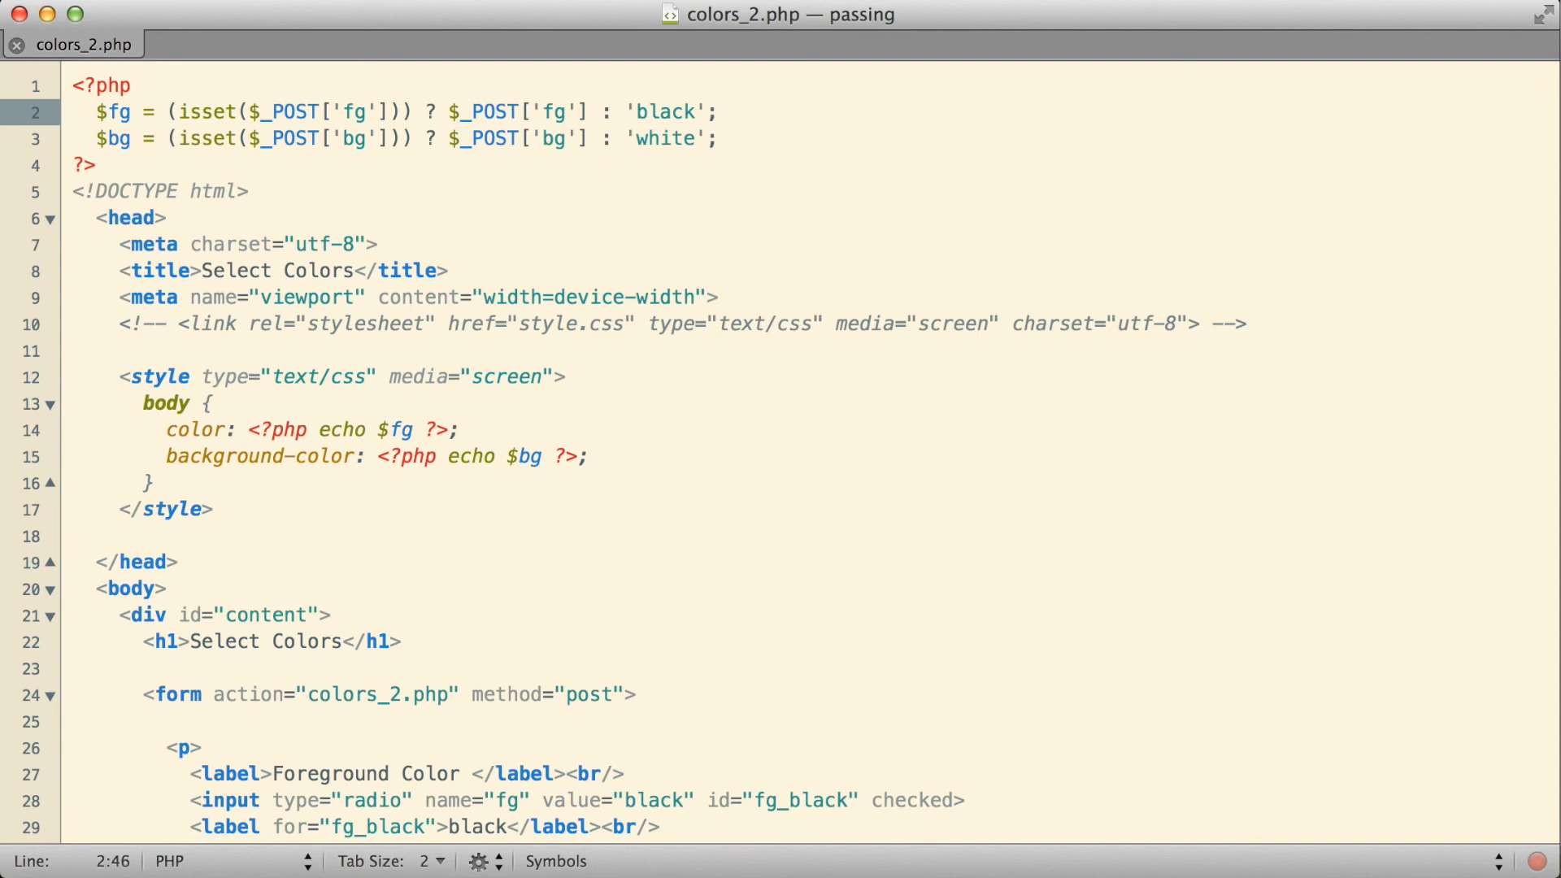
{"action": "left_click", "coordinate": [76, 111]}
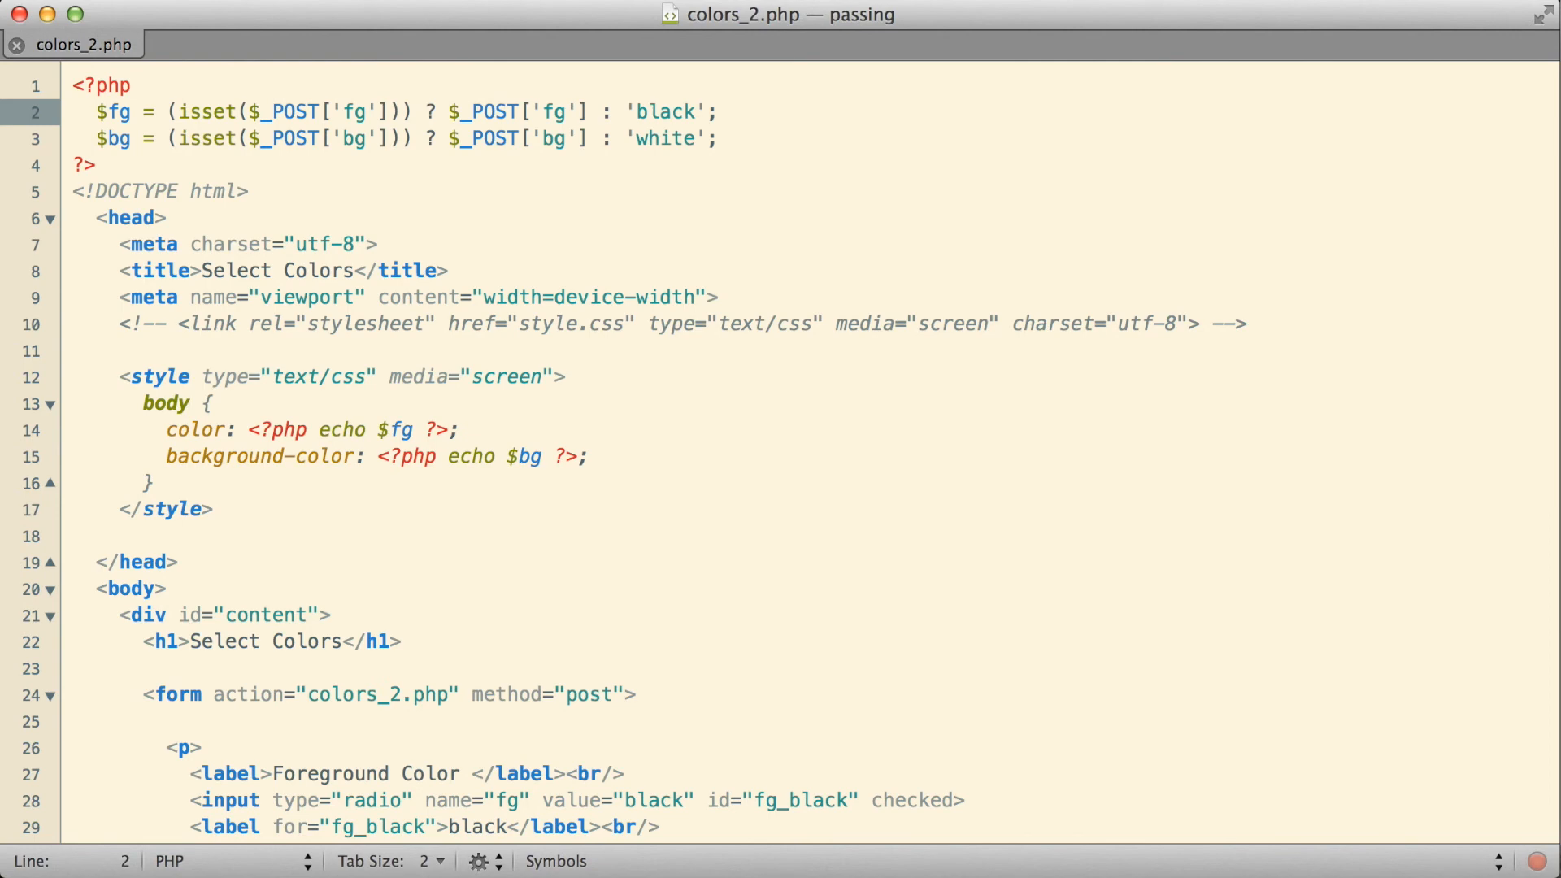
{"action": "left_click", "coordinate": [75, 111]}
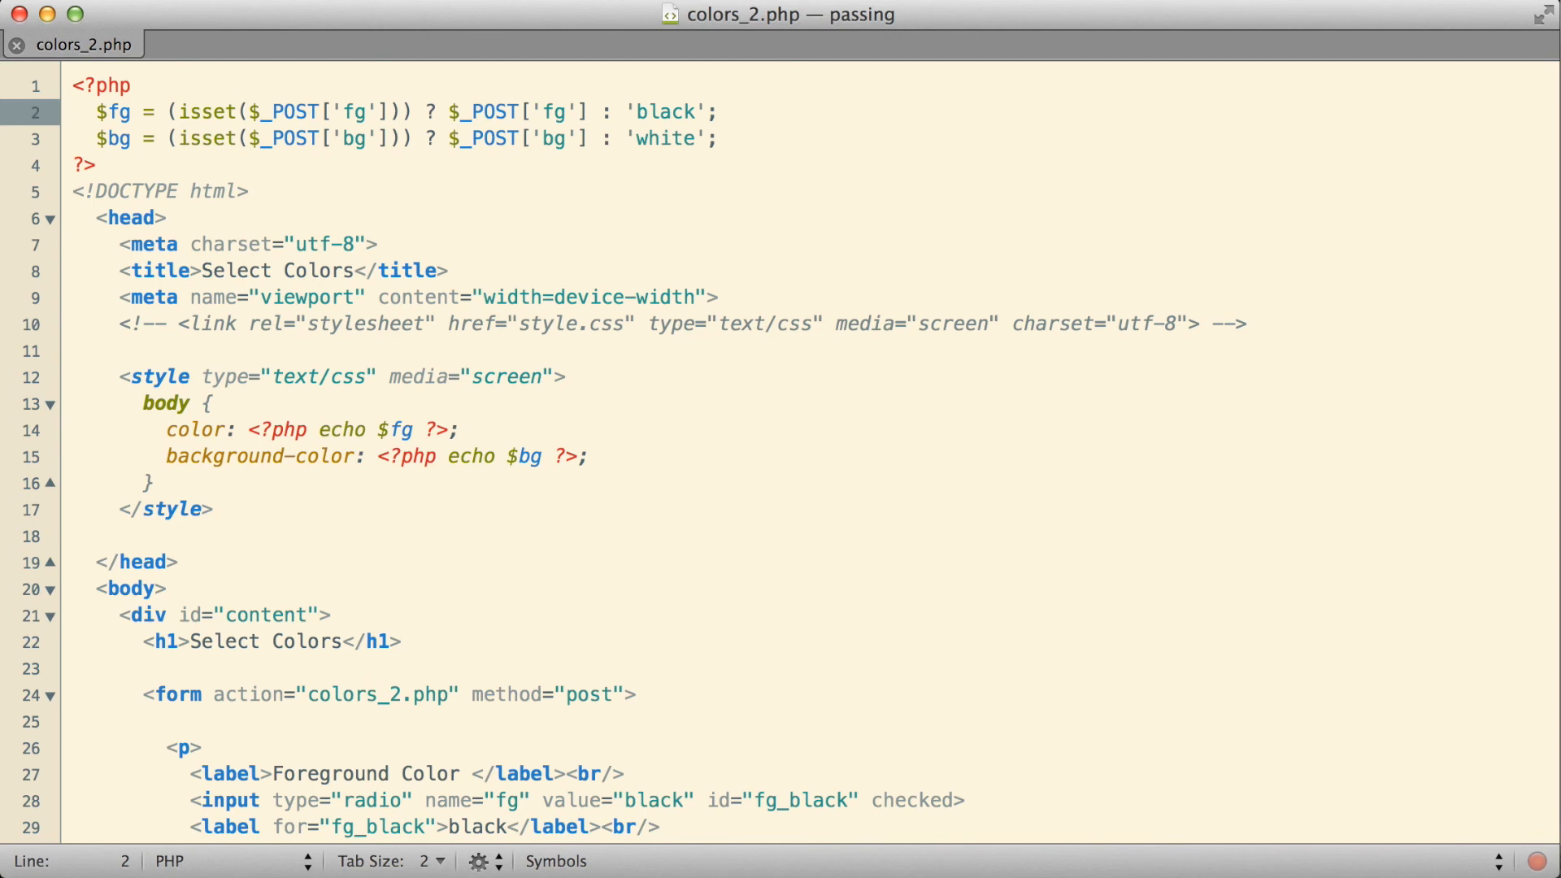
{"action": "left_click", "coordinate": [74, 112]}
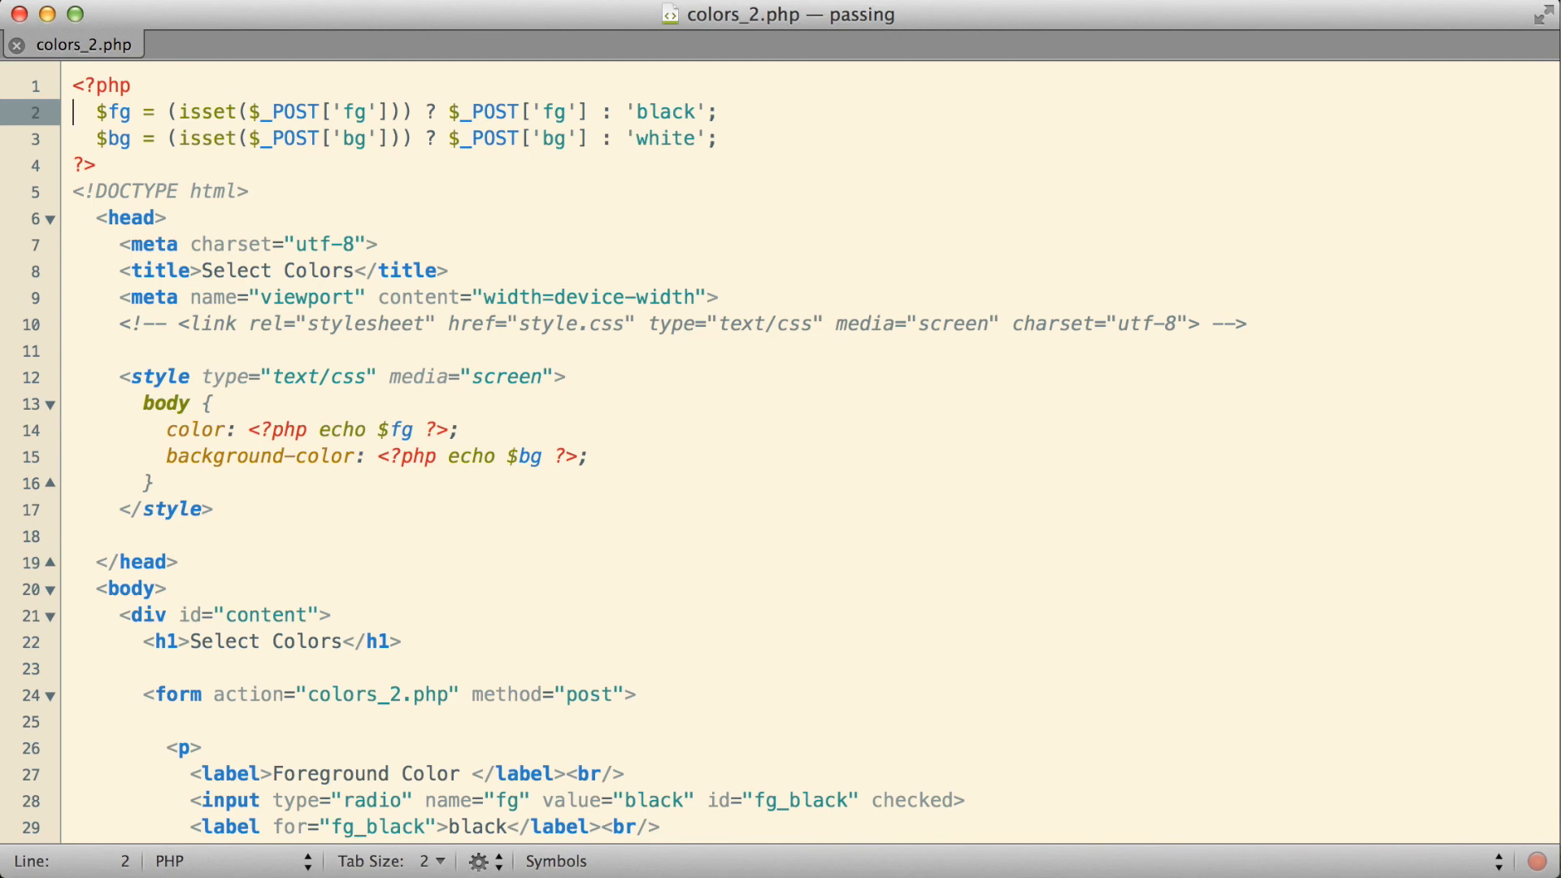